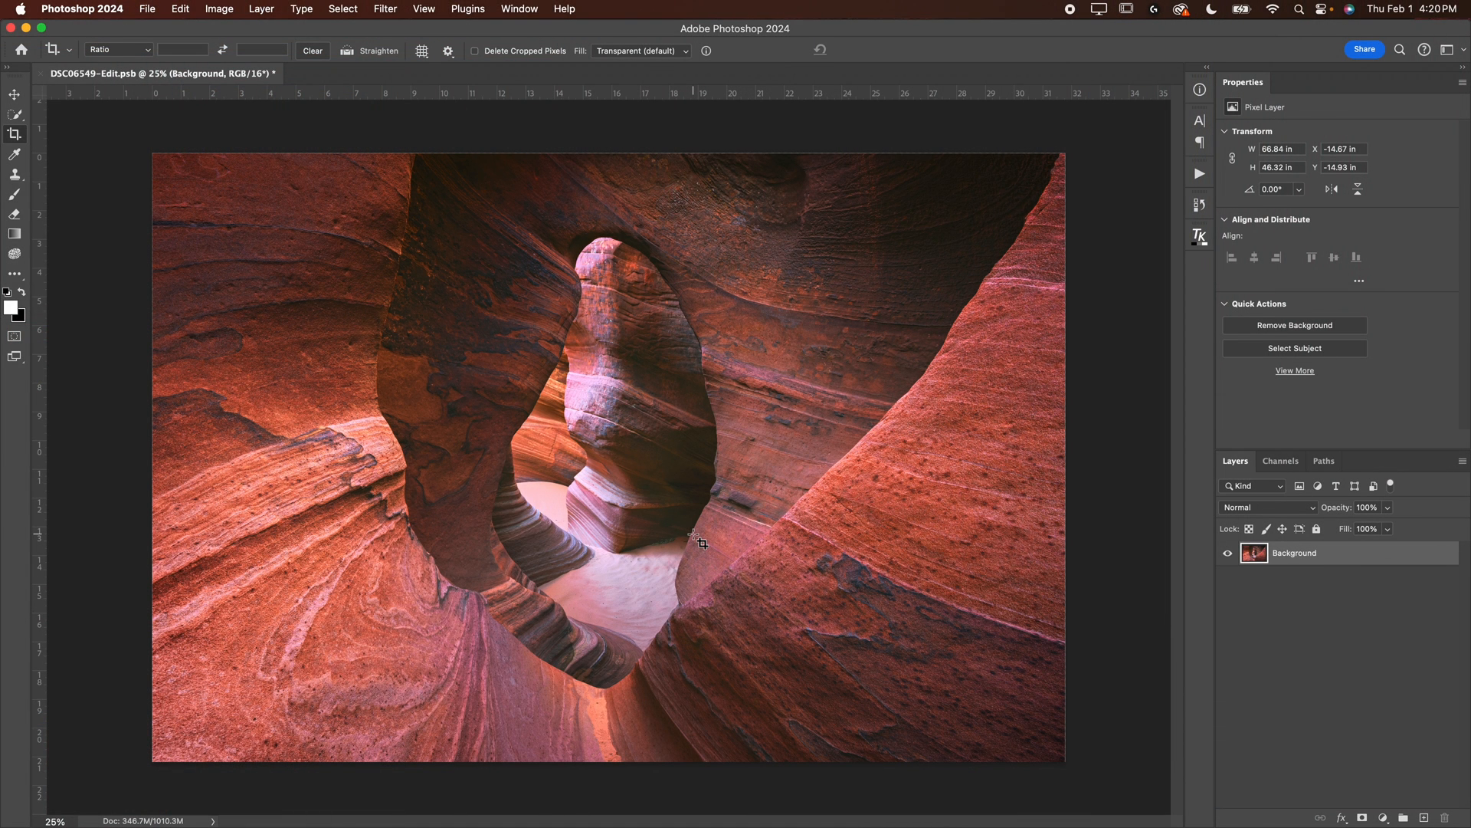
mouse_move(1206, 605)
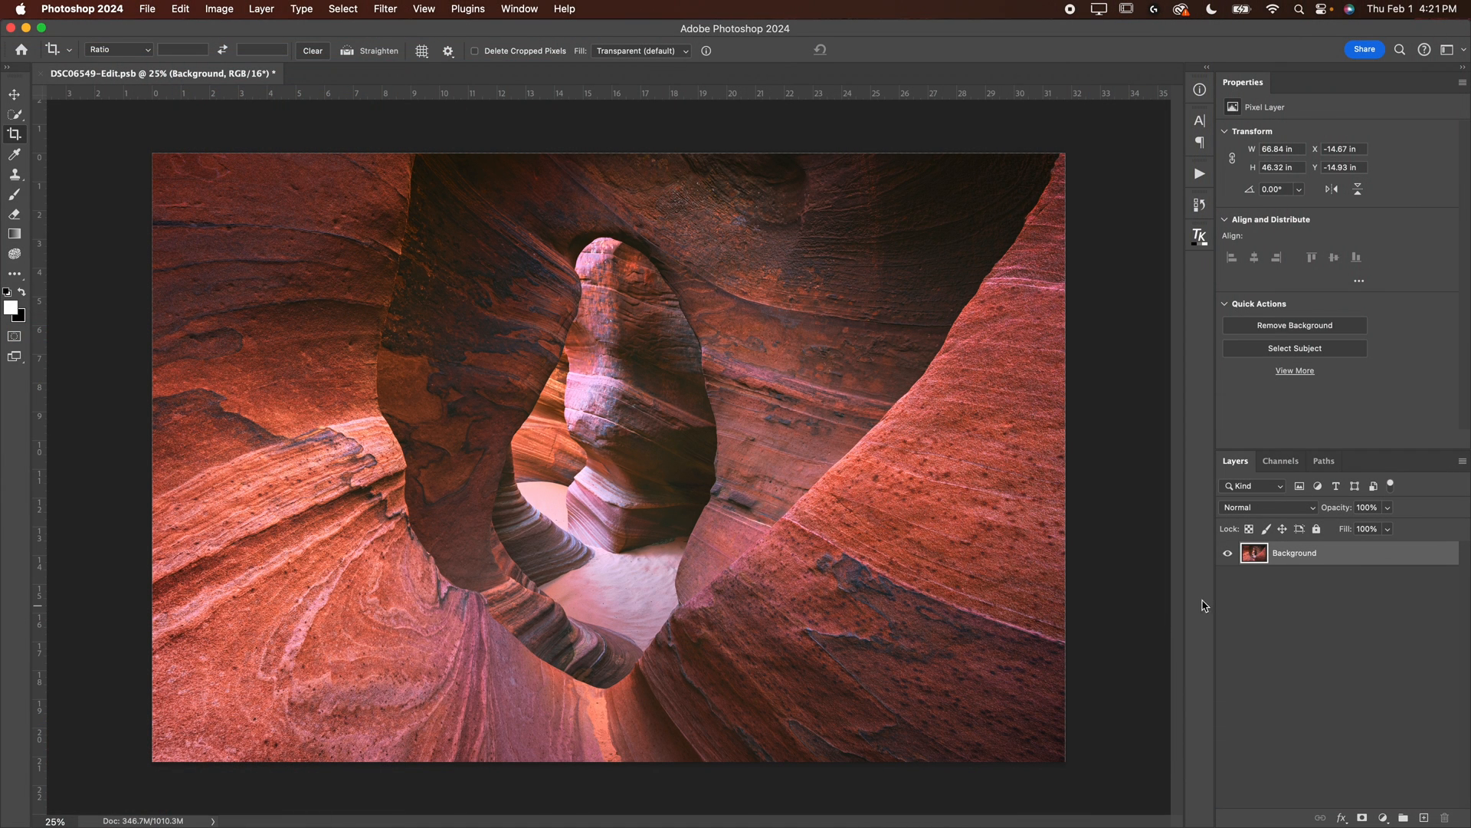
mouse_move(1320, 561)
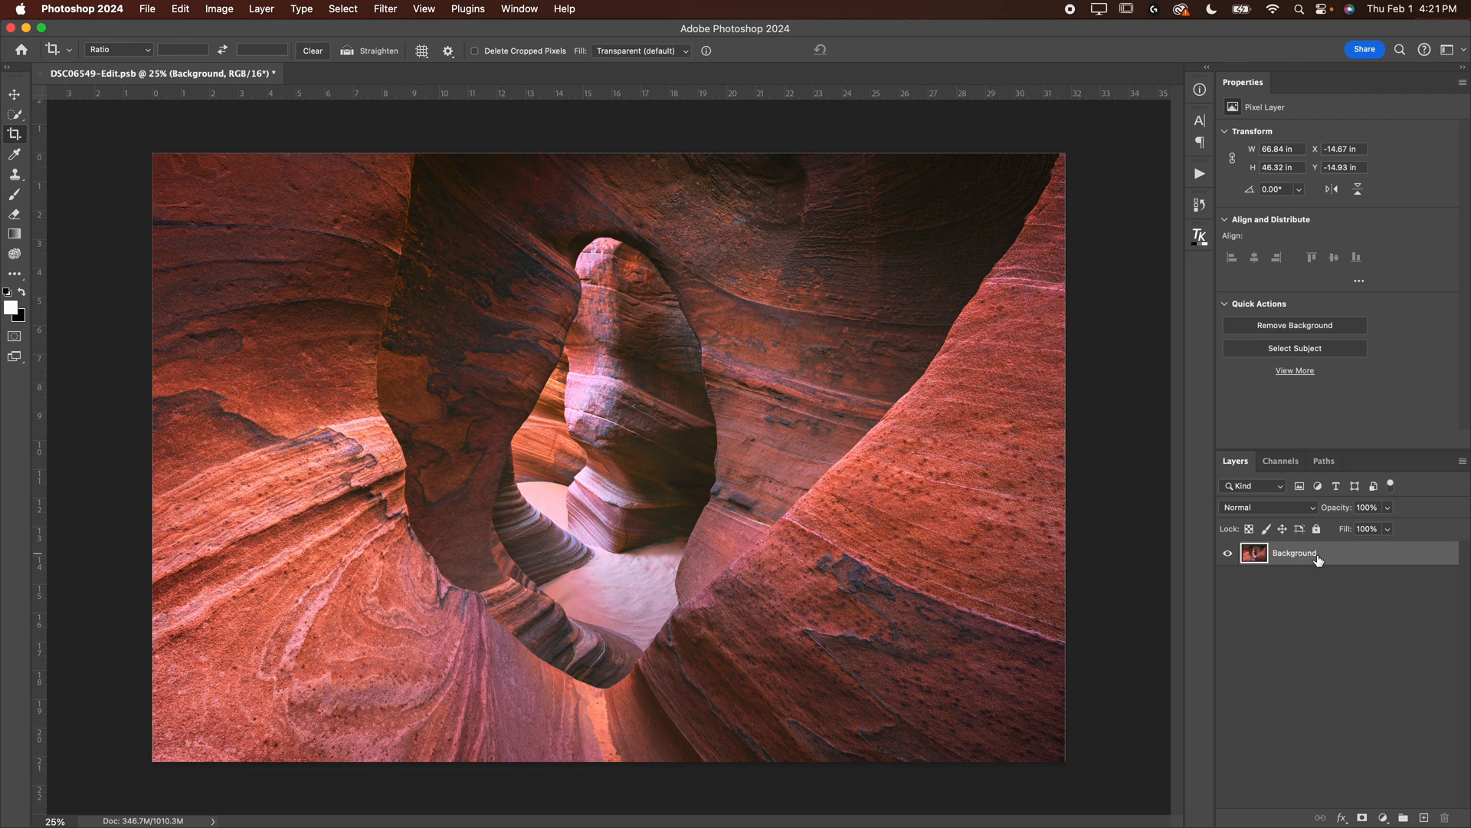
mouse_move(1449, 561)
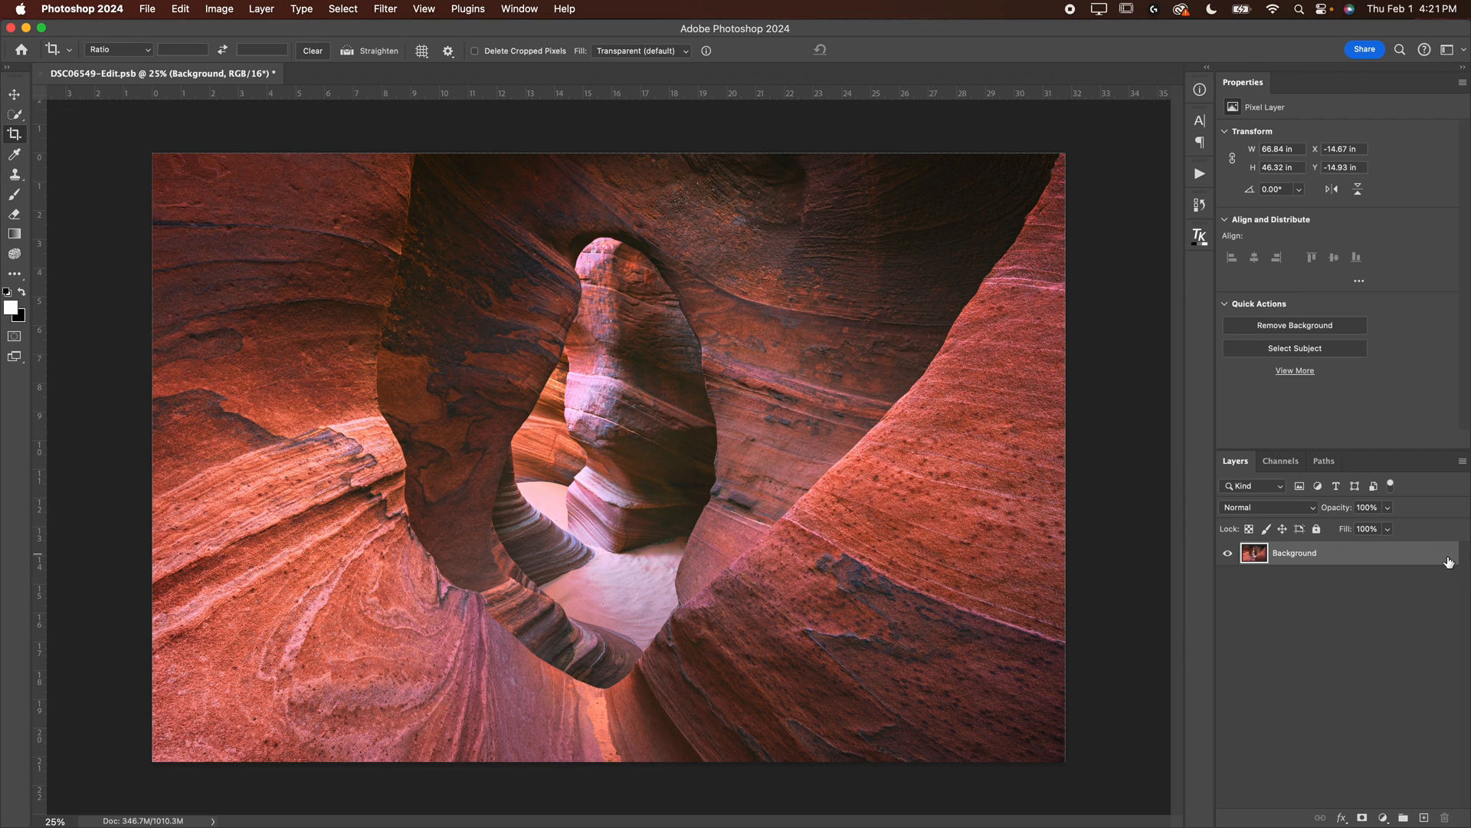
mouse_move(911, 510)
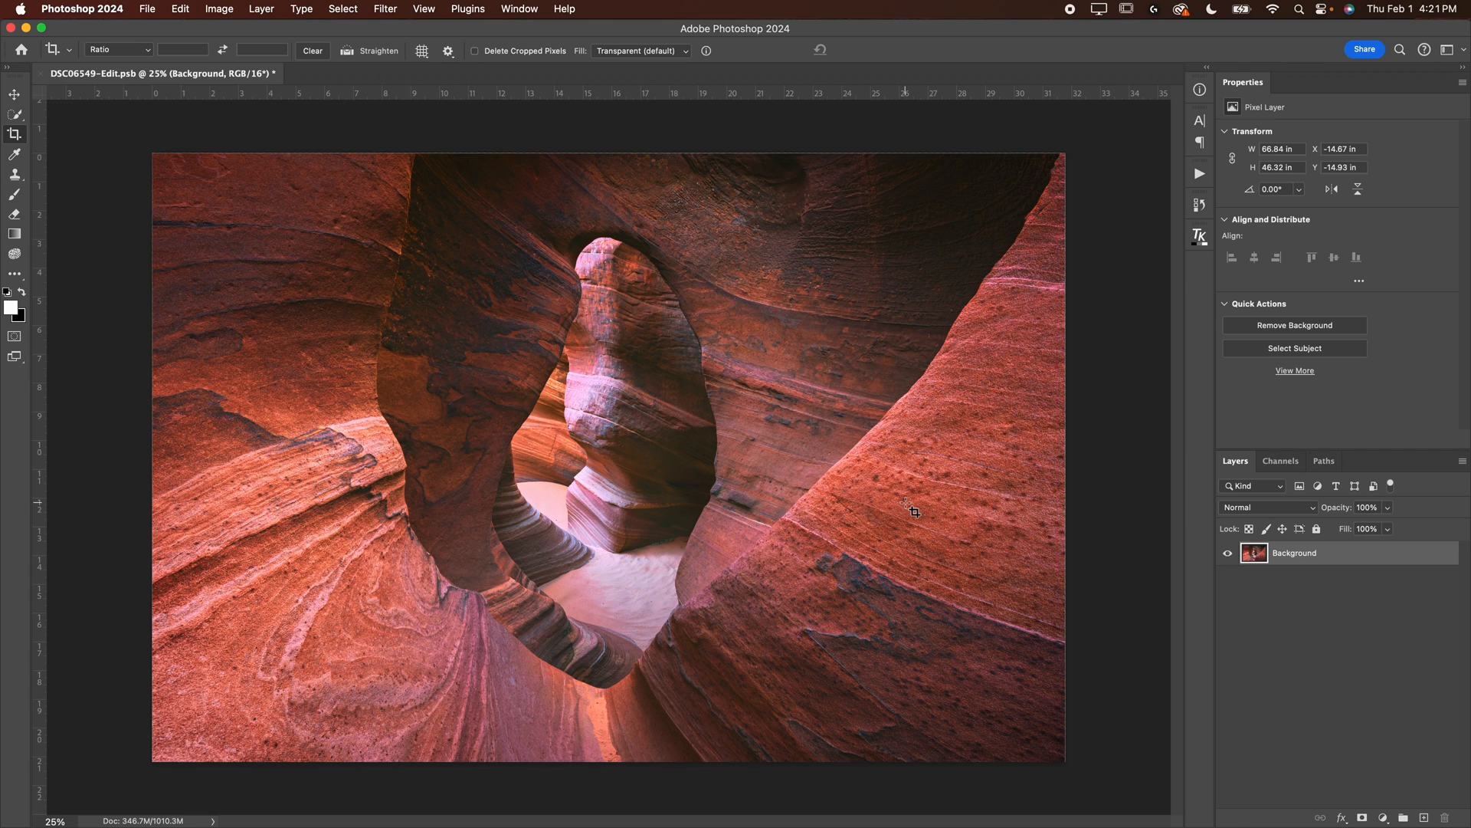
mouse_move(738, 105)
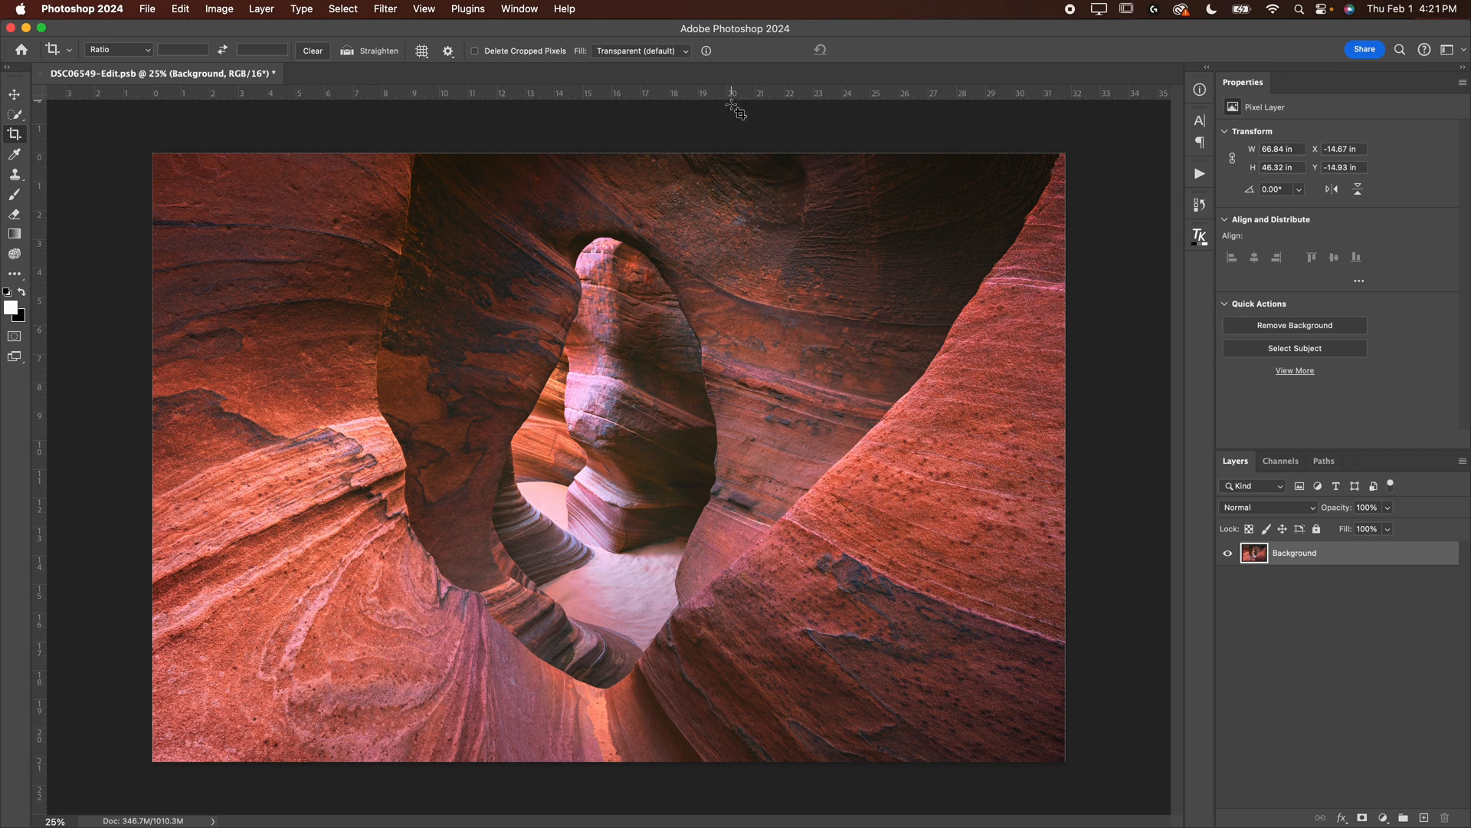
mouse_move(296, 87)
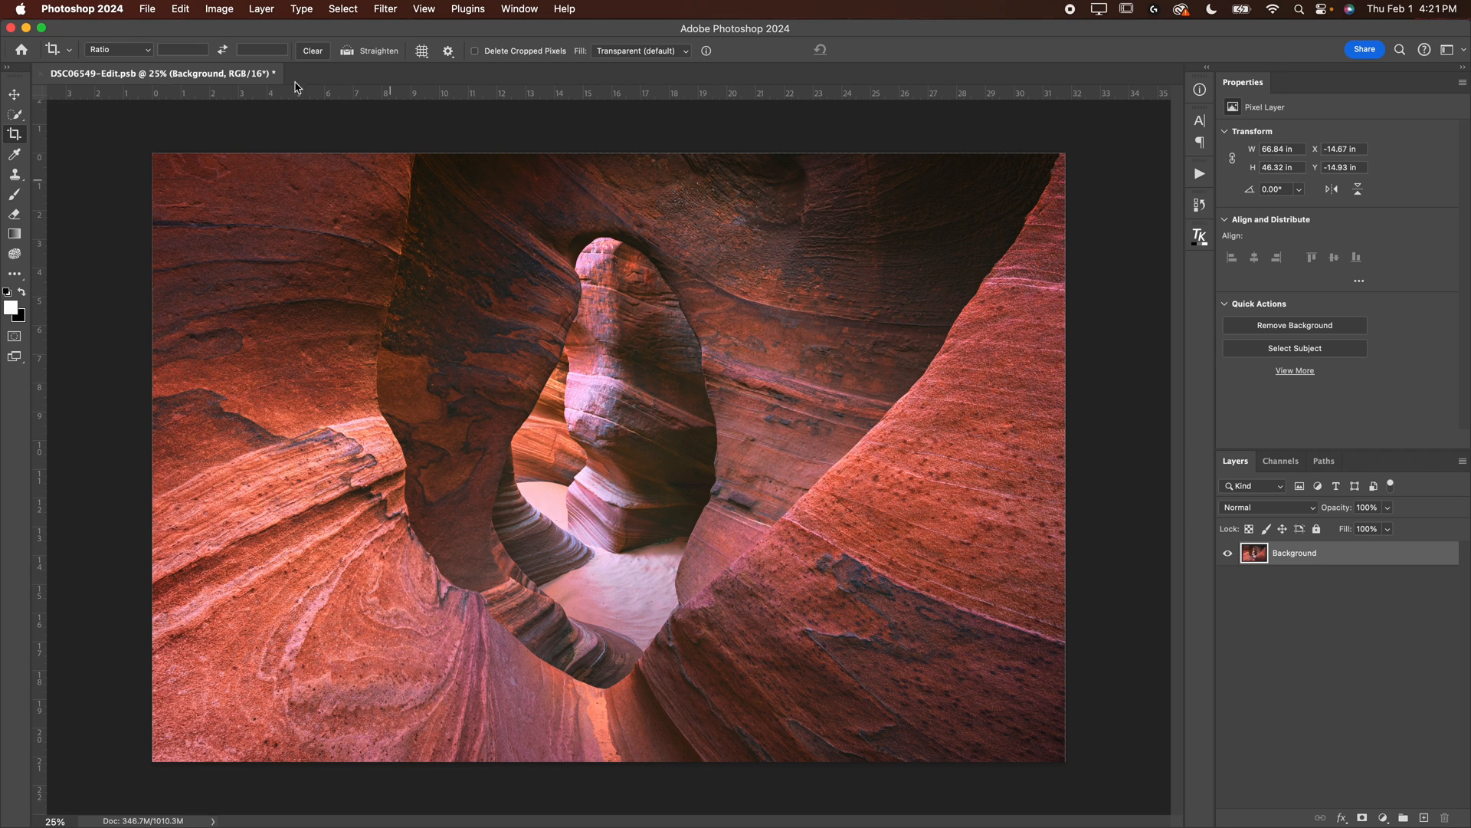
Keep the ruler units set to inches in the Units & Rulers preferences
click(82, 8)
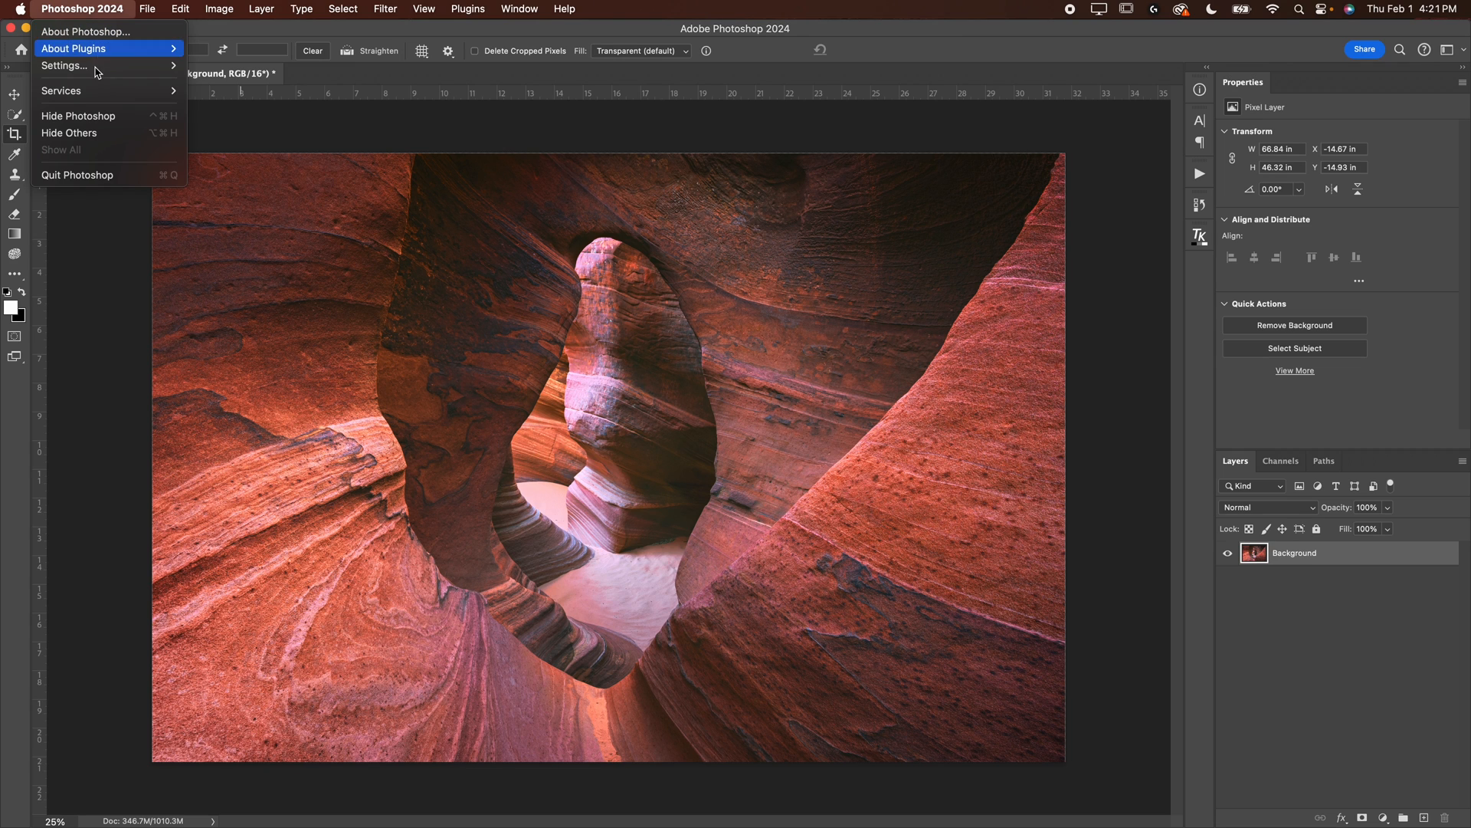
click(65, 66)
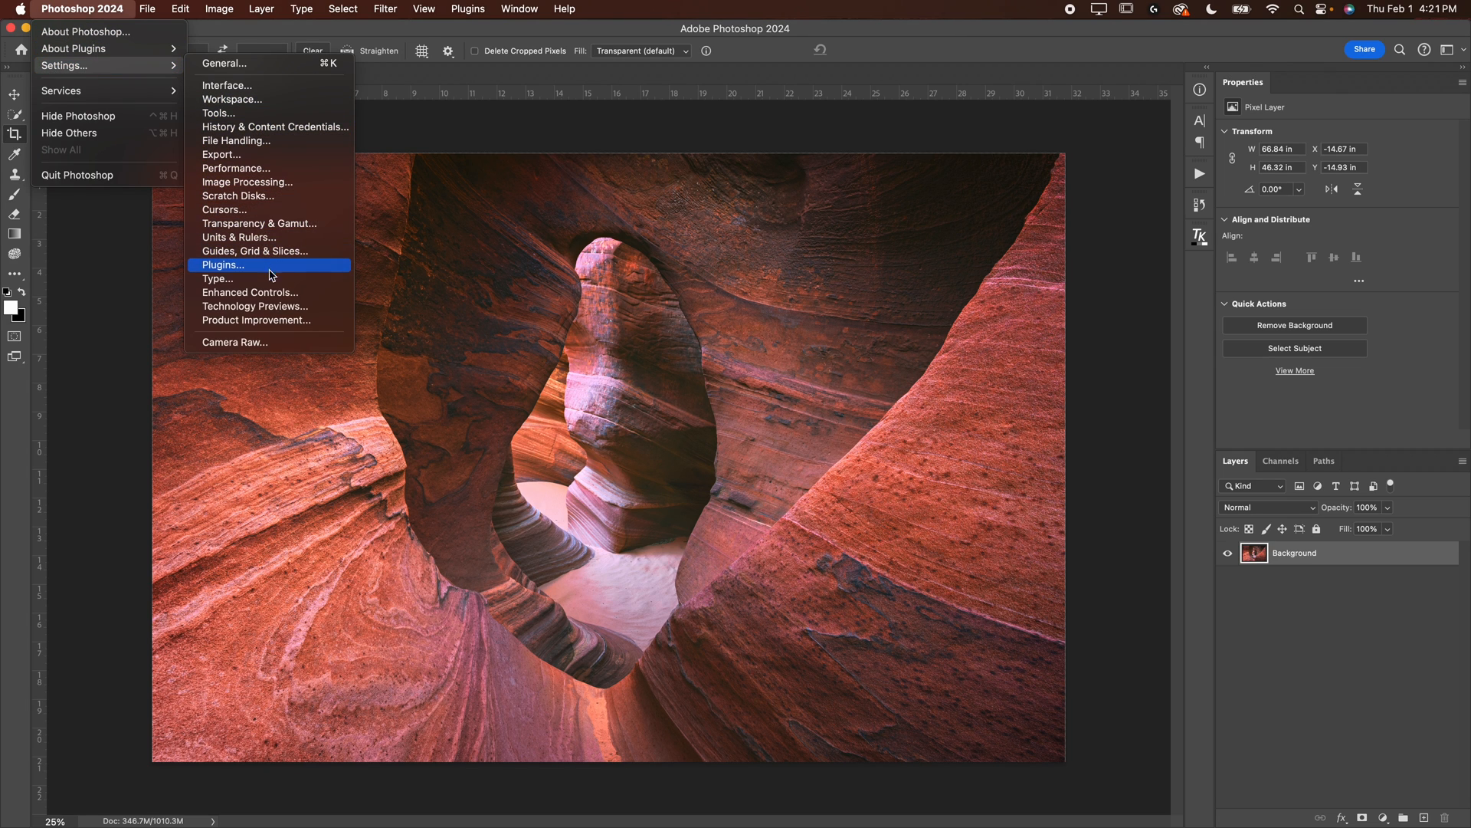
click(242, 237)
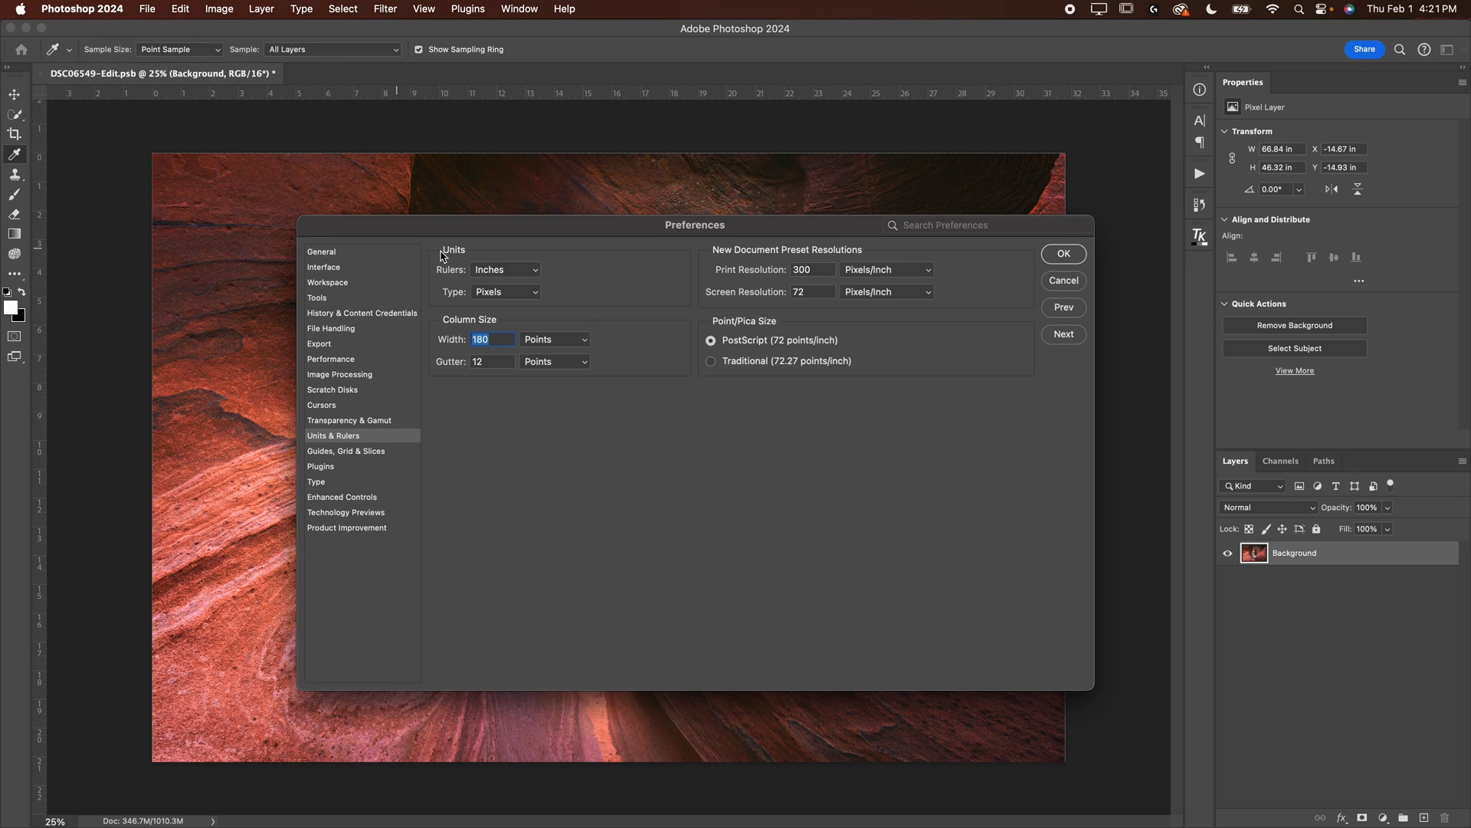
click(505, 269)
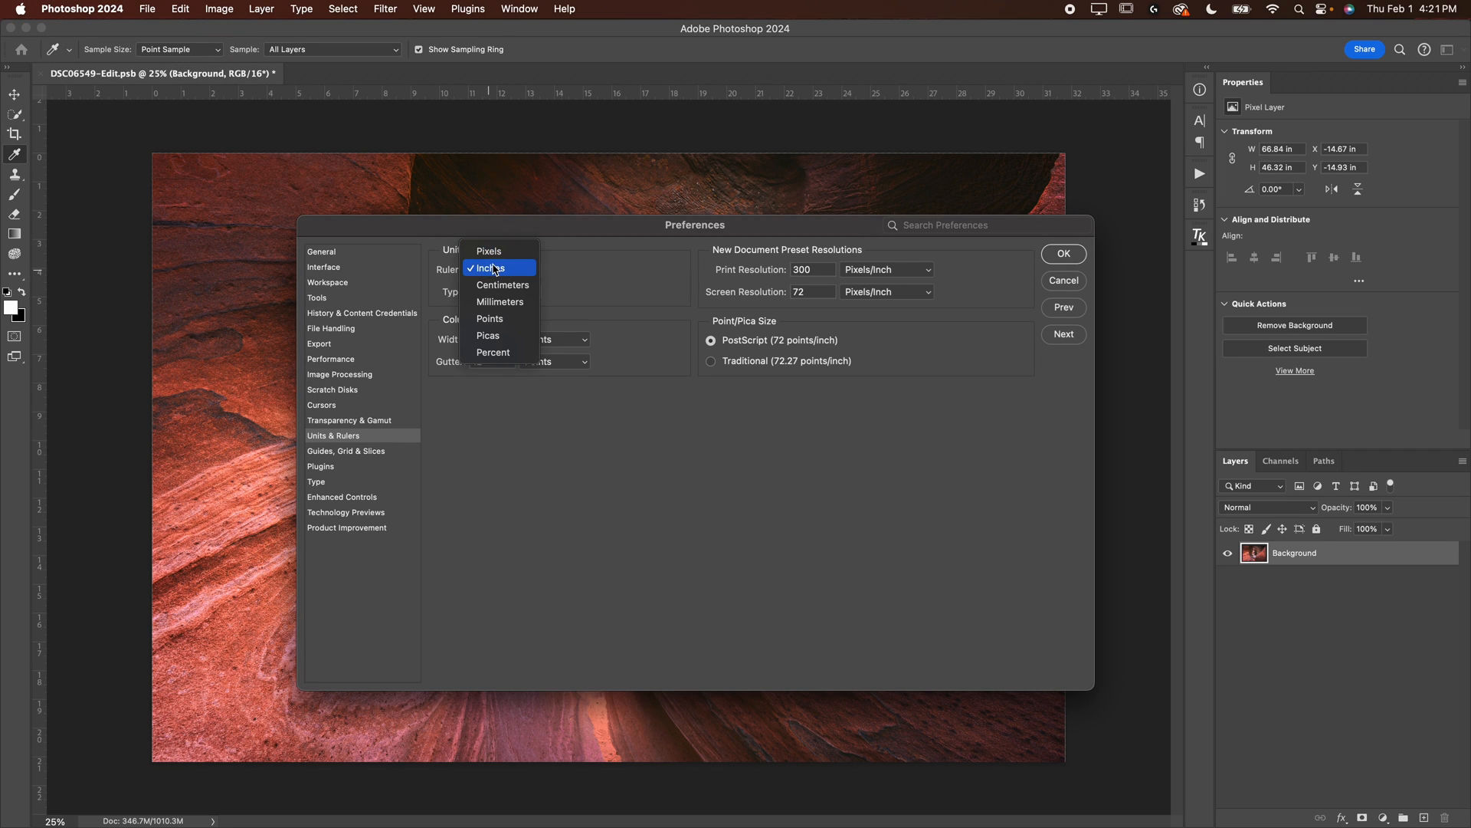
click(489, 292)
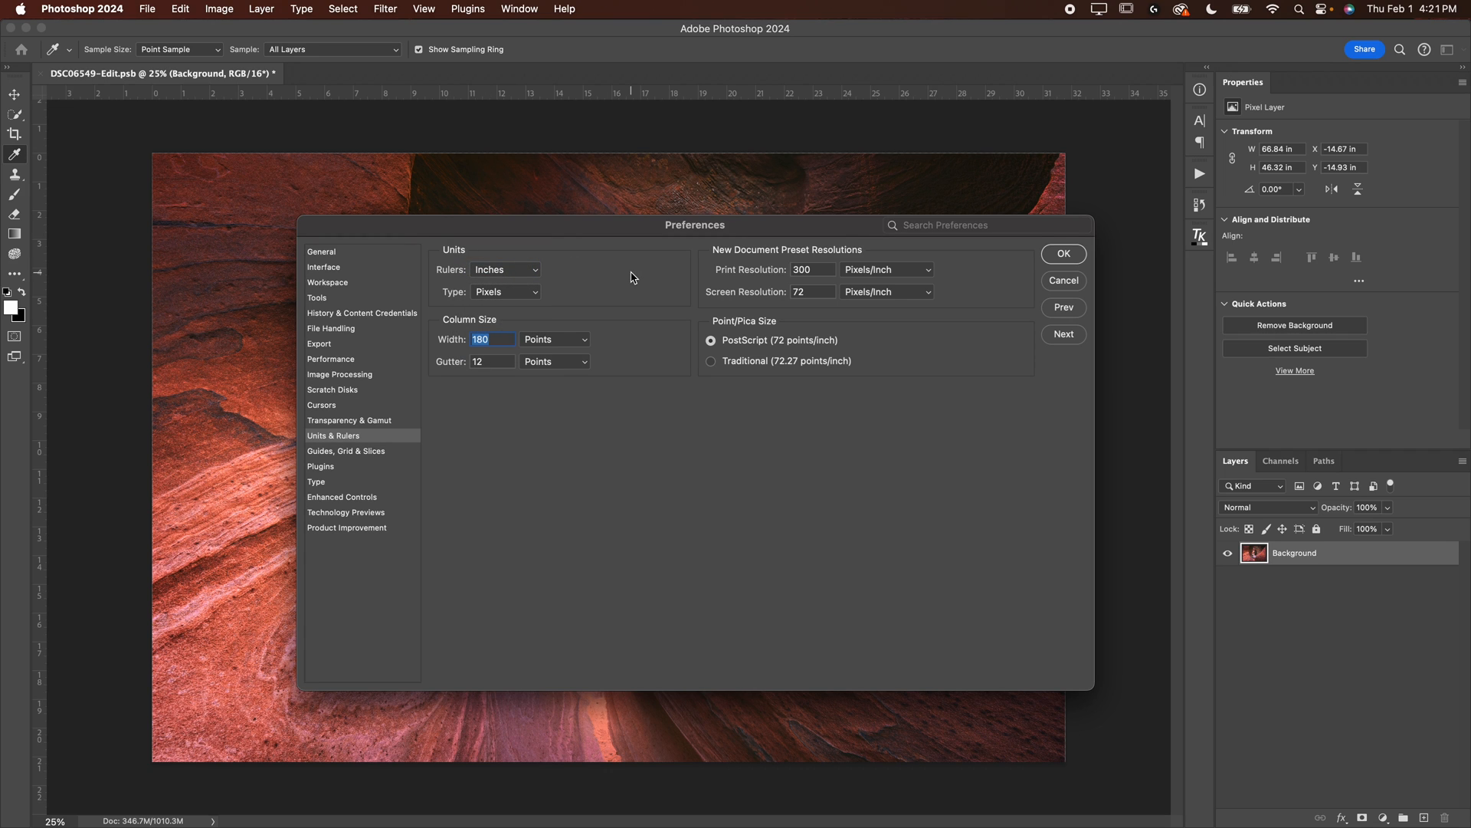
mouse_move(1044, 250)
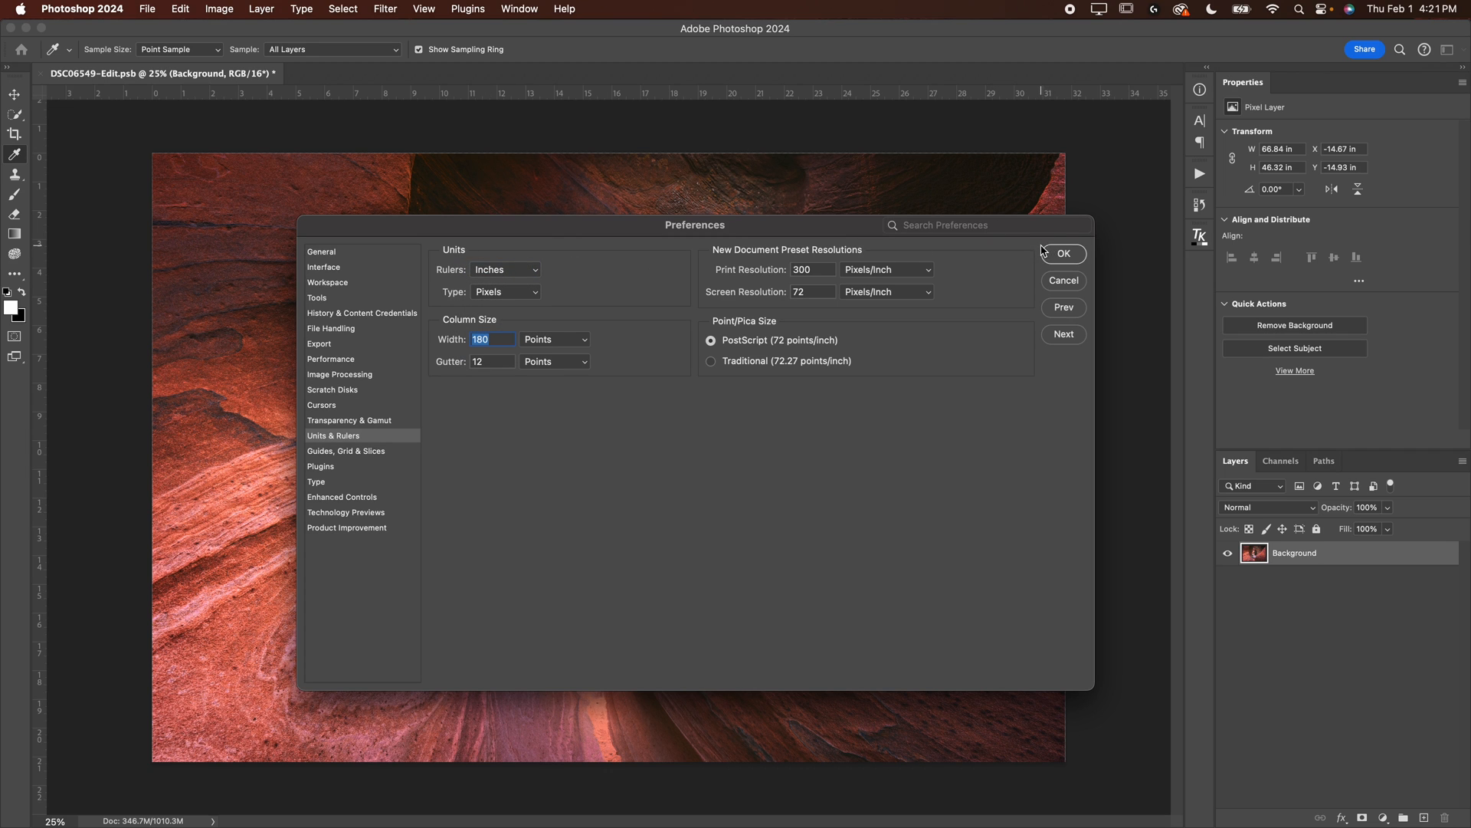
click(1062, 254)
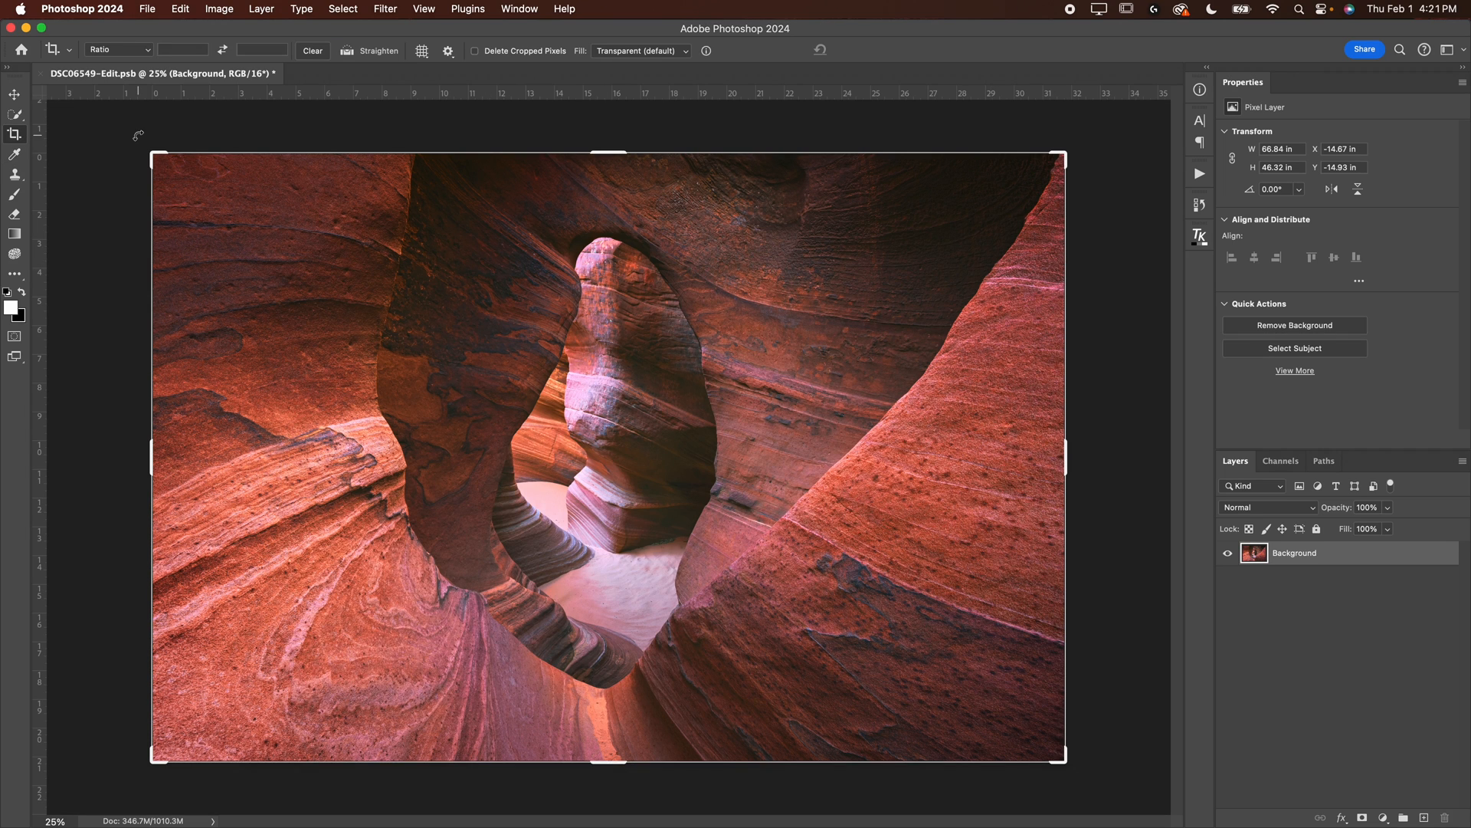
click(15, 93)
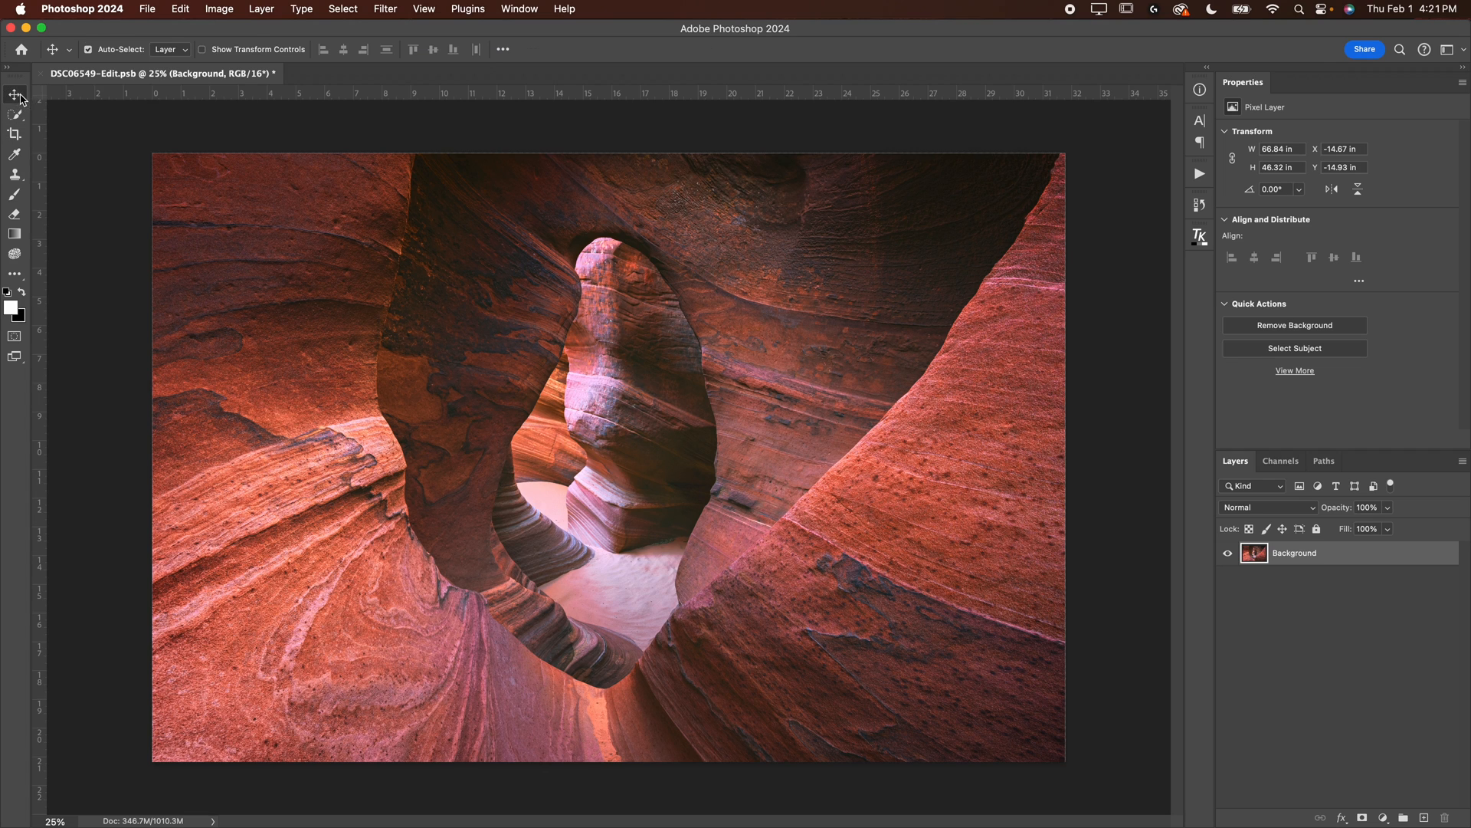
mouse_move(413, 105)
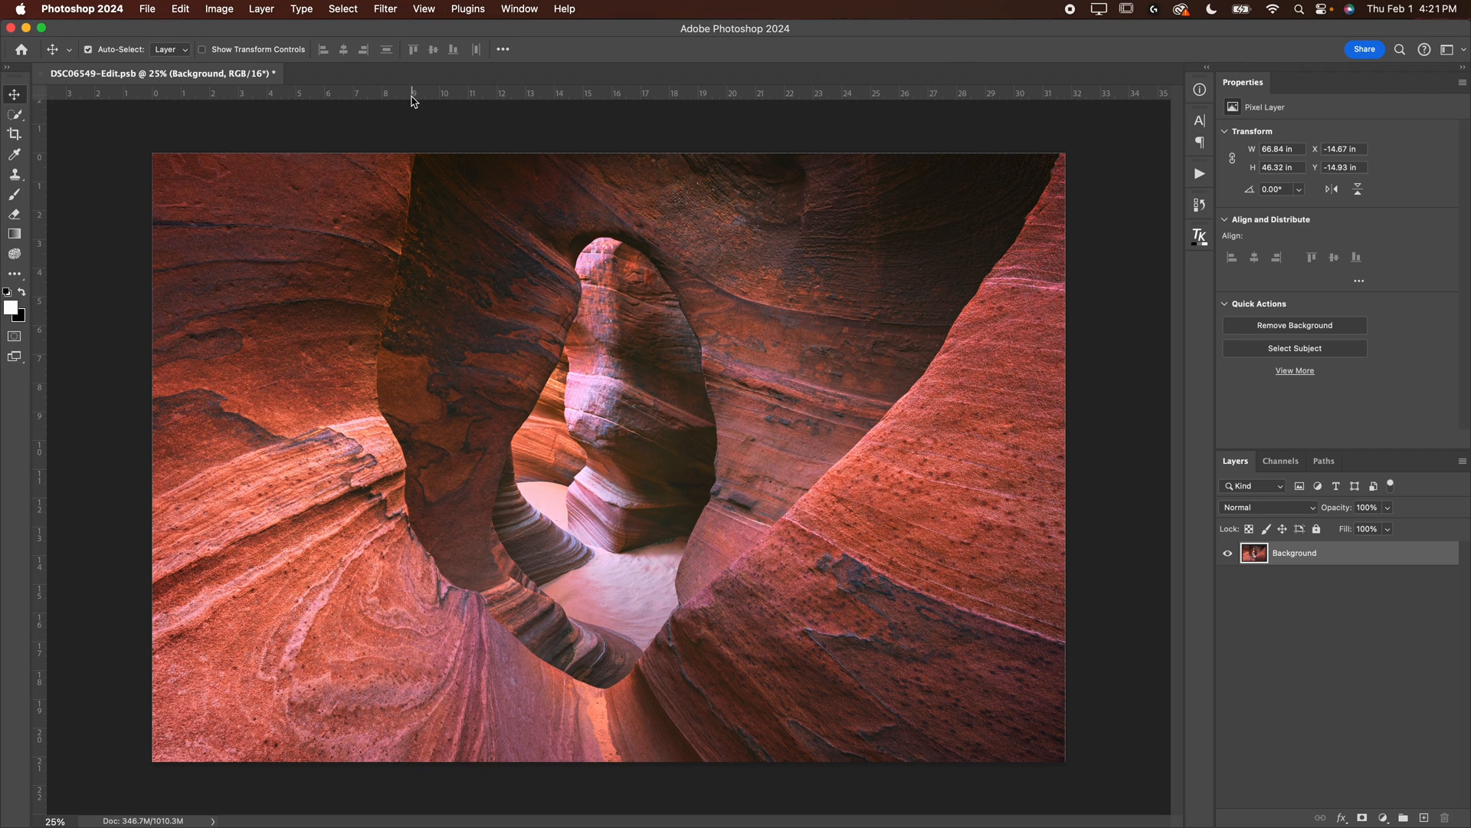
mouse_move(282, 96)
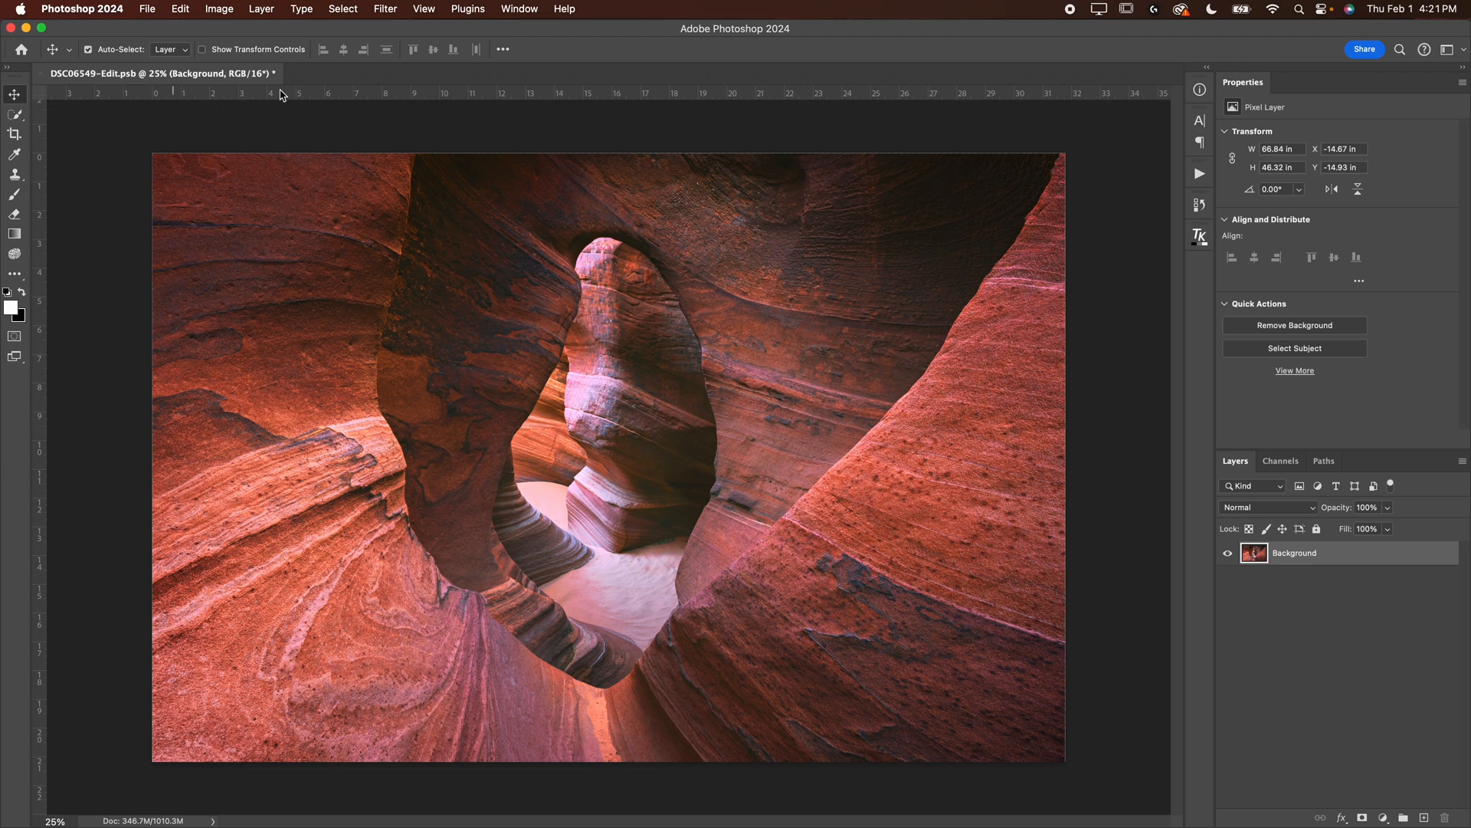
mouse_move(873, 200)
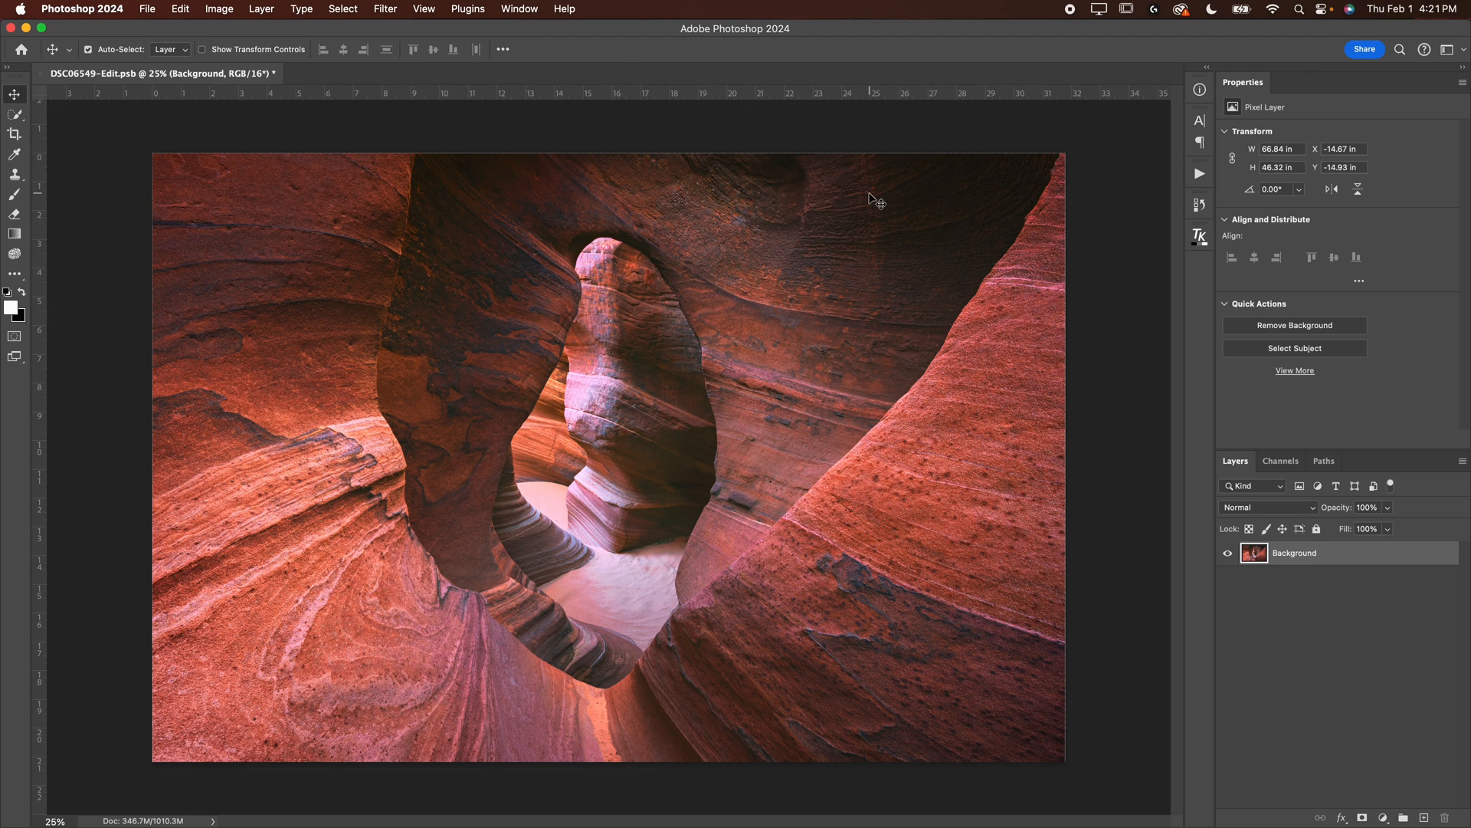
mouse_move(1075, 108)
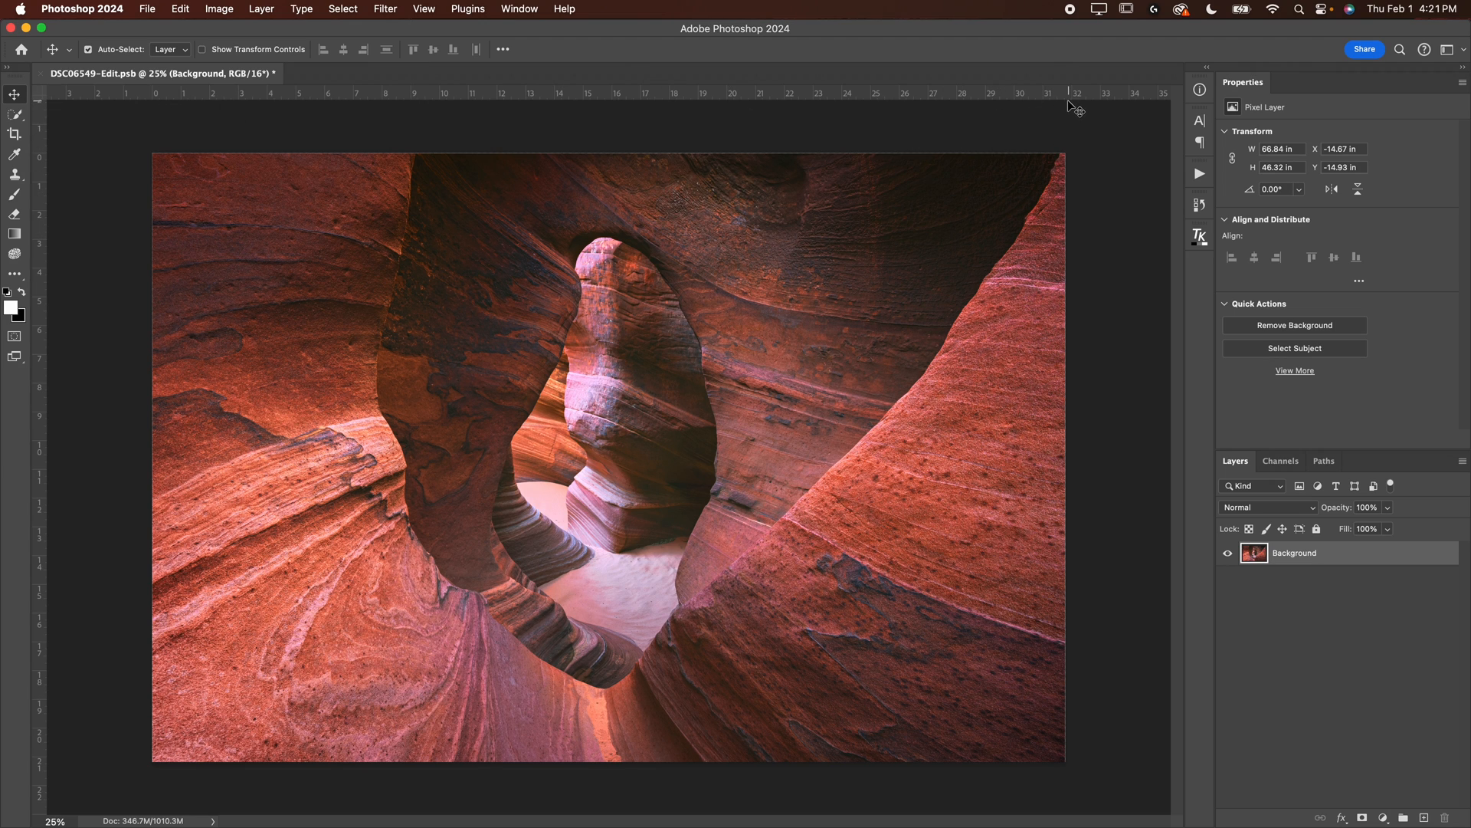
mouse_move(1077, 113)
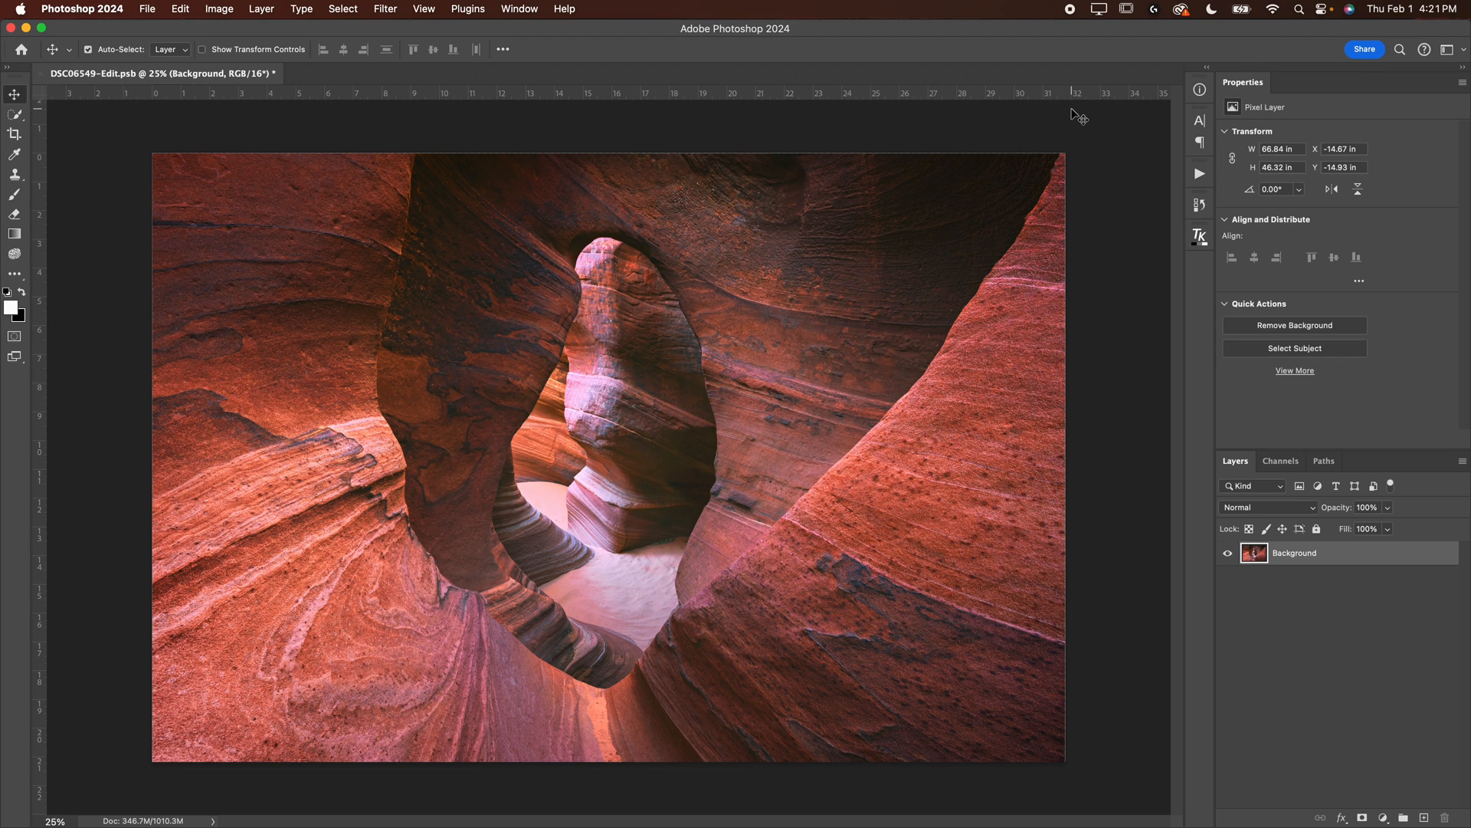
mouse_move(1045, 91)
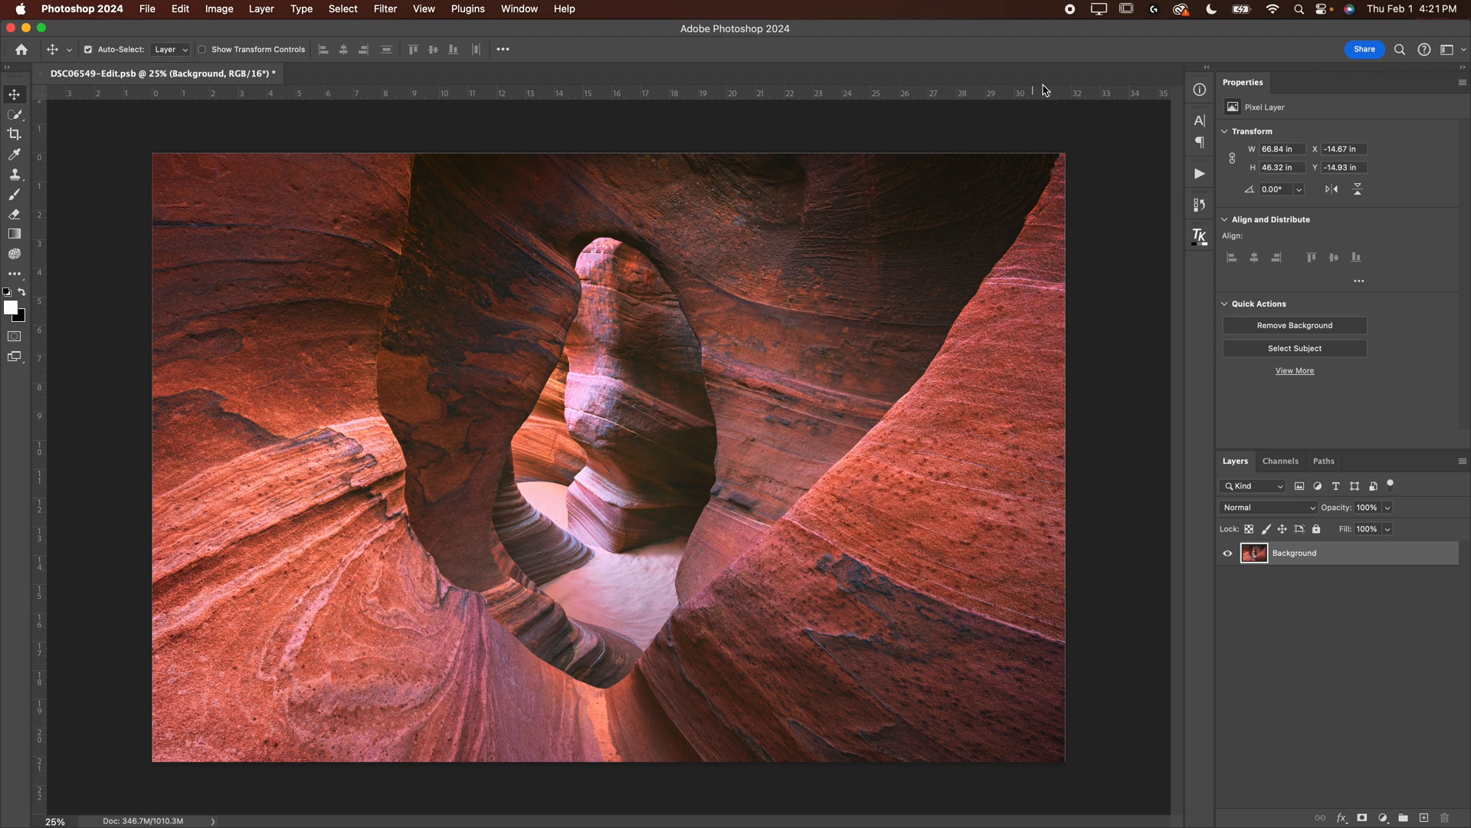
mouse_move(1204, 619)
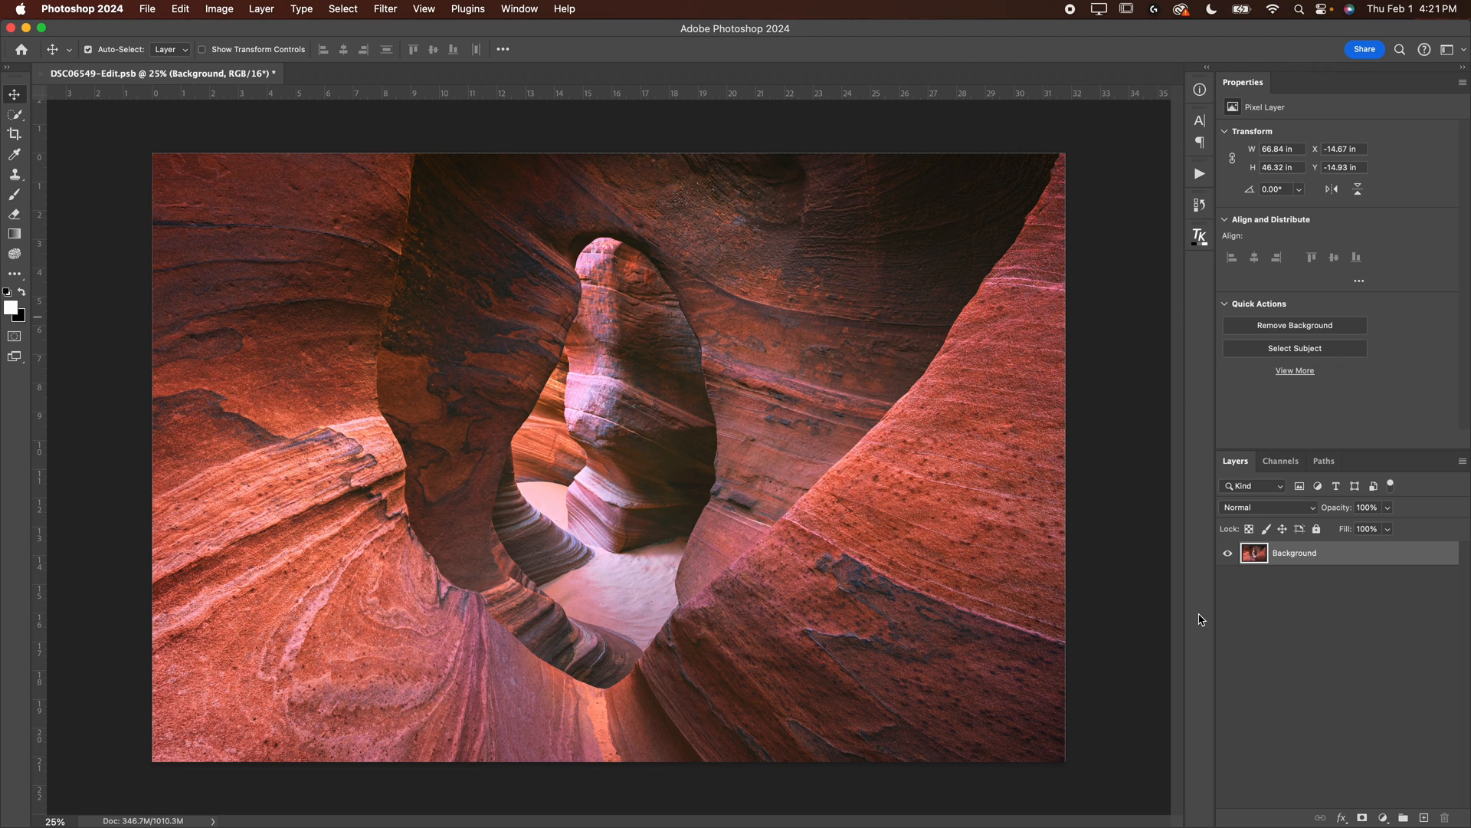
mouse_move(1272, 555)
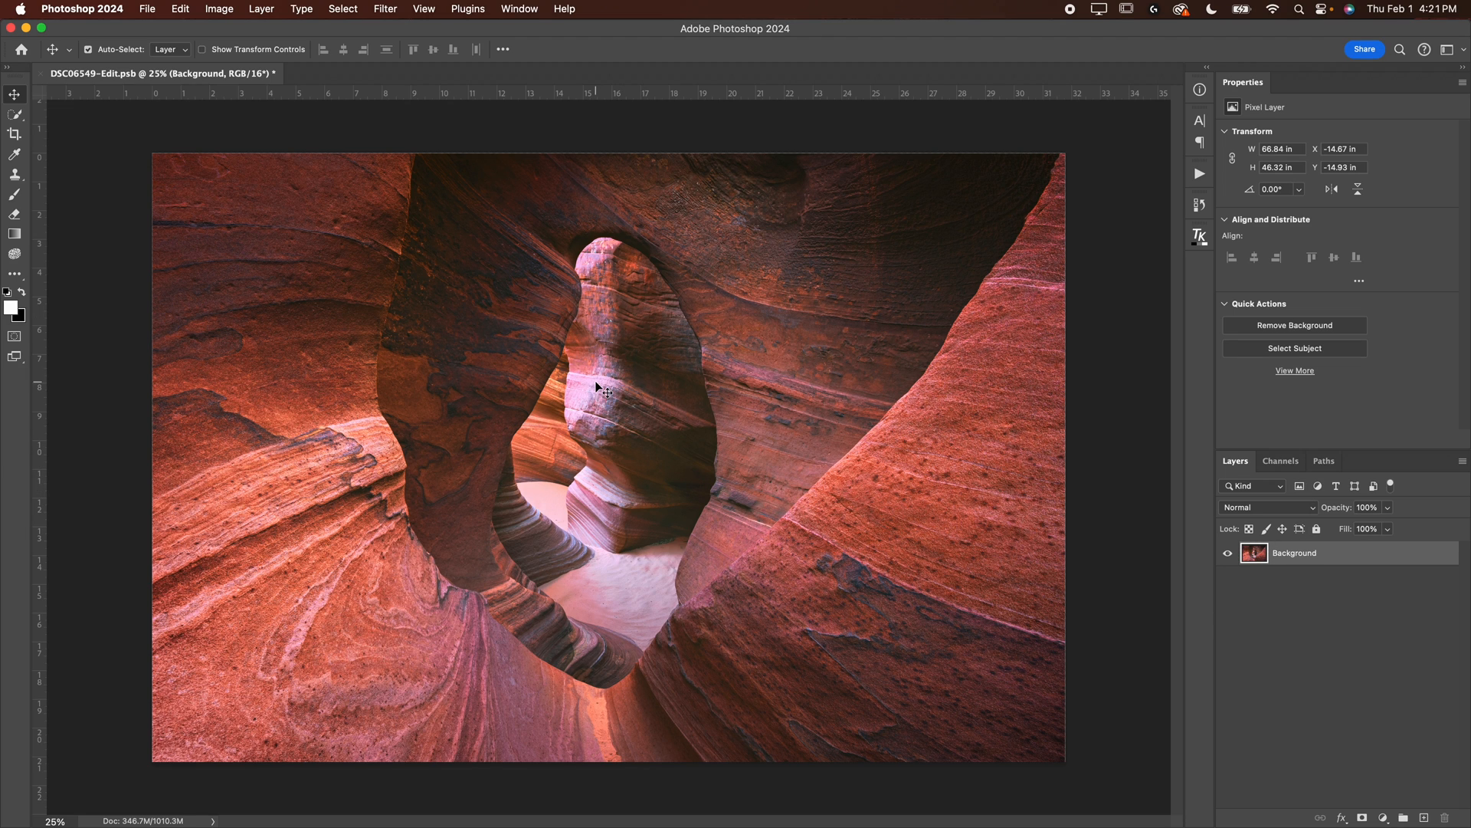
Resize the image to 90 × 60 inches using Bicubic Smoother (enlargement)
click(218, 8)
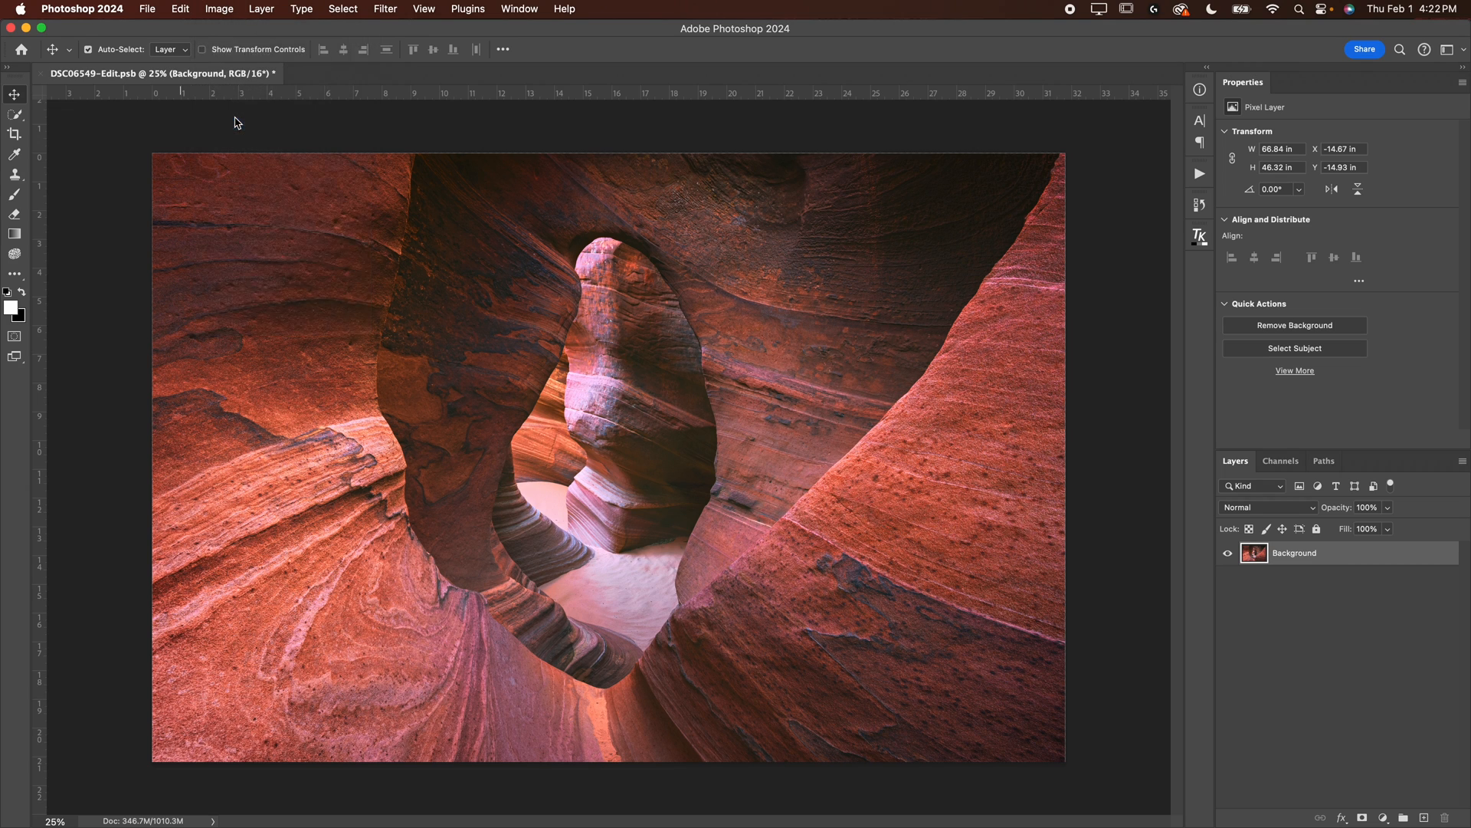
click(218, 8)
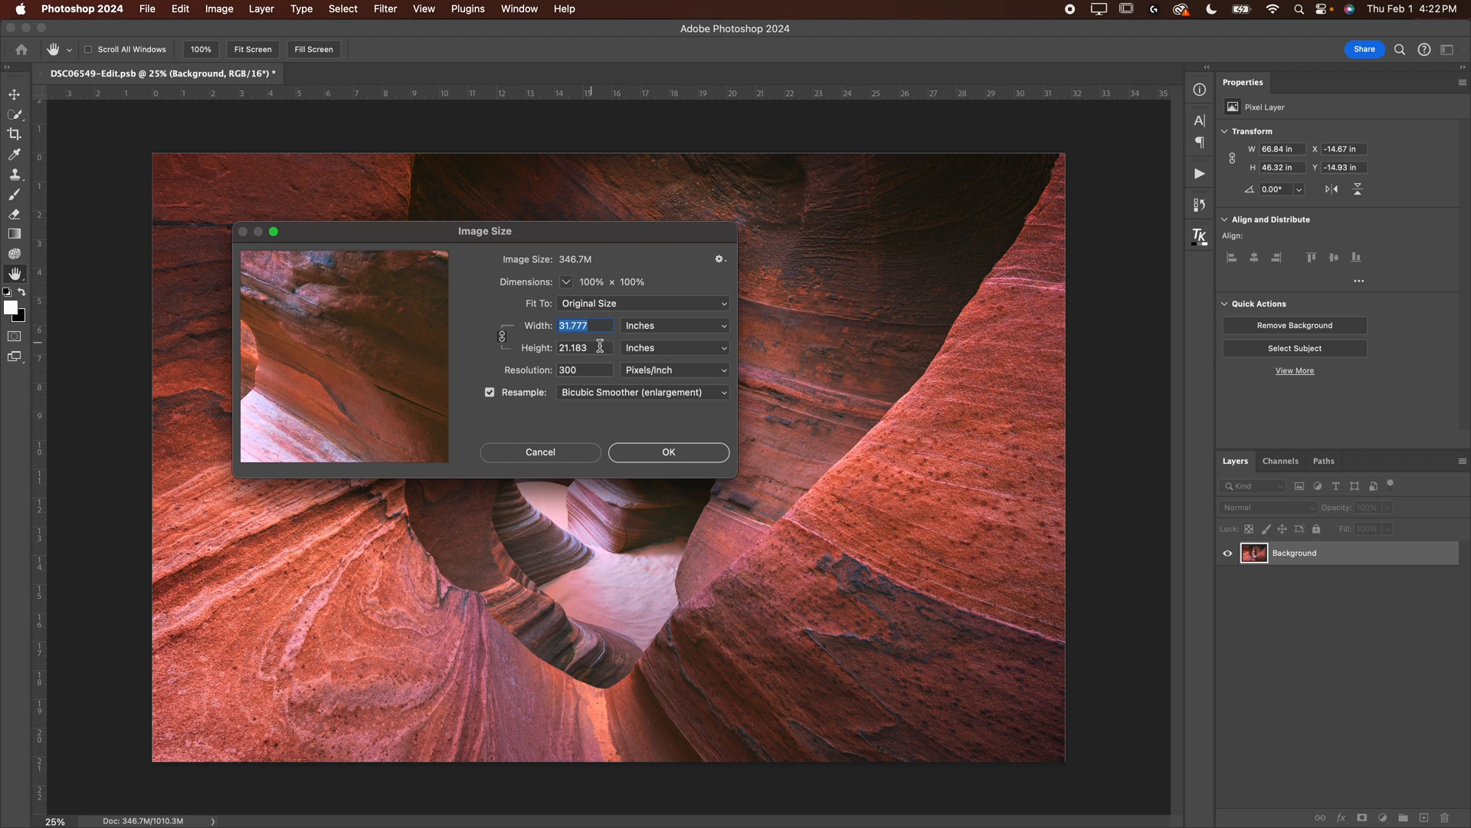
mouse_move(587, 327)
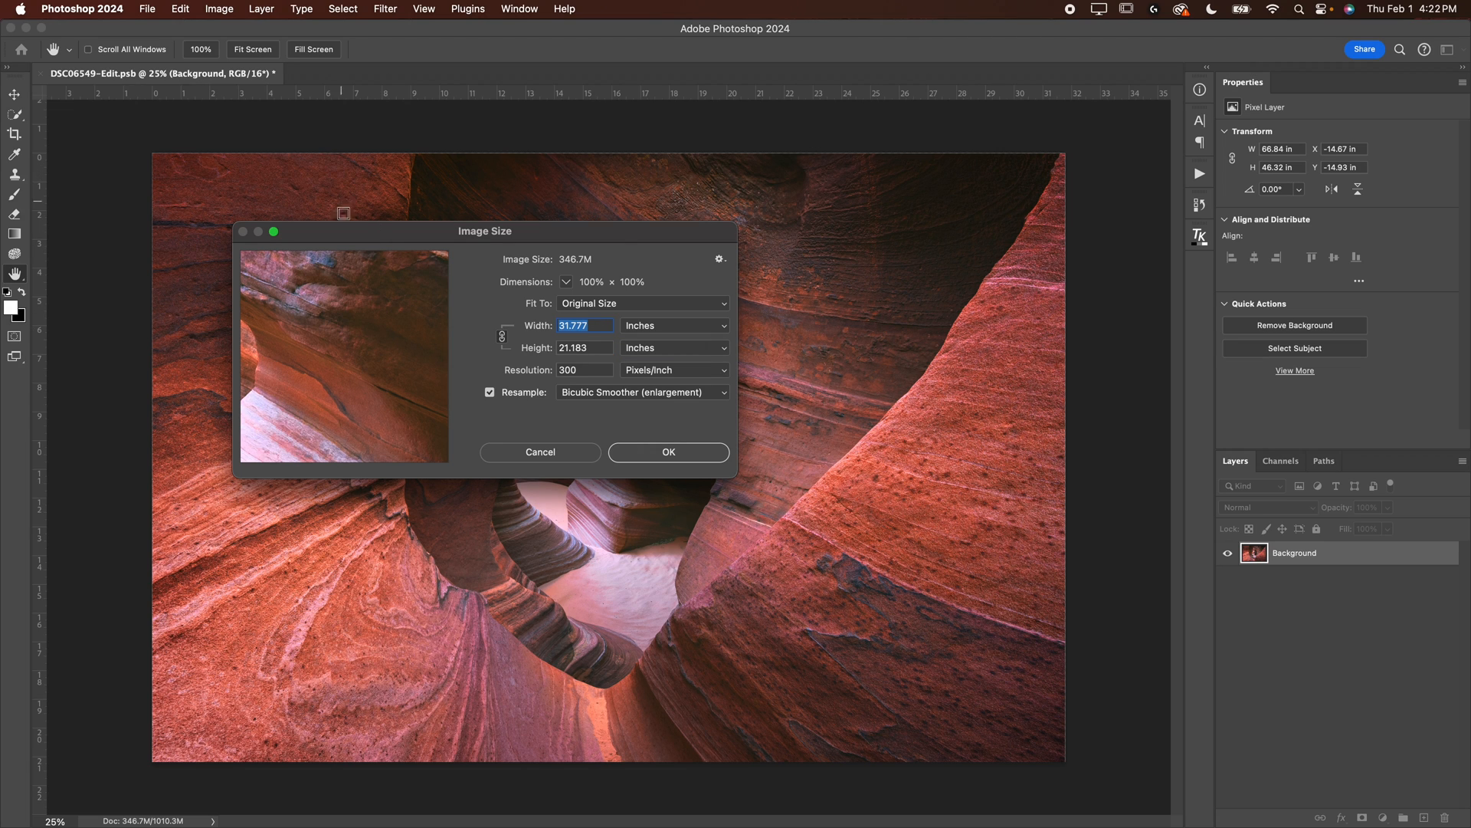
mouse_move(947, 393)
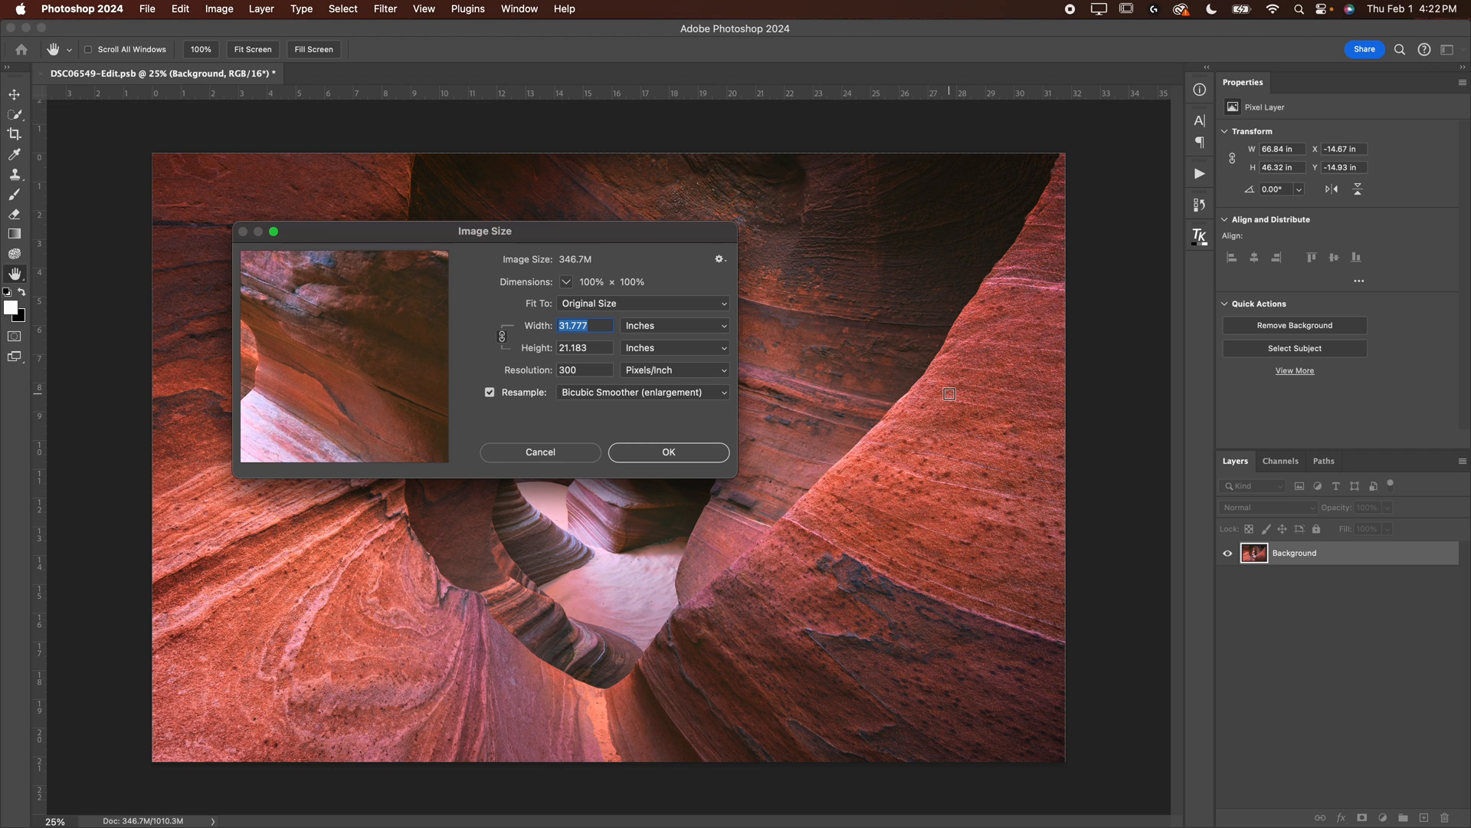
mouse_move(662, 200)
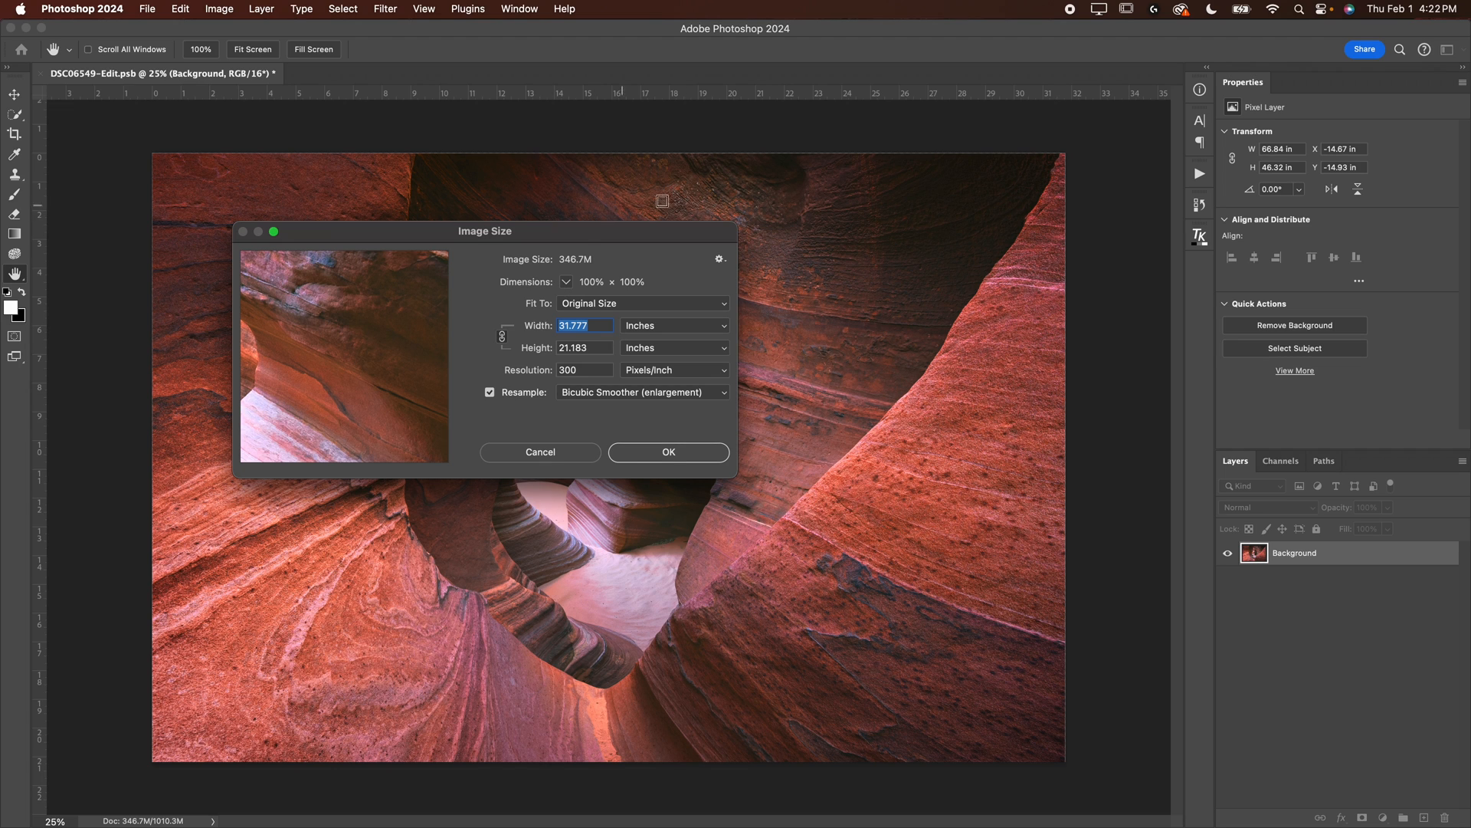
text(90)
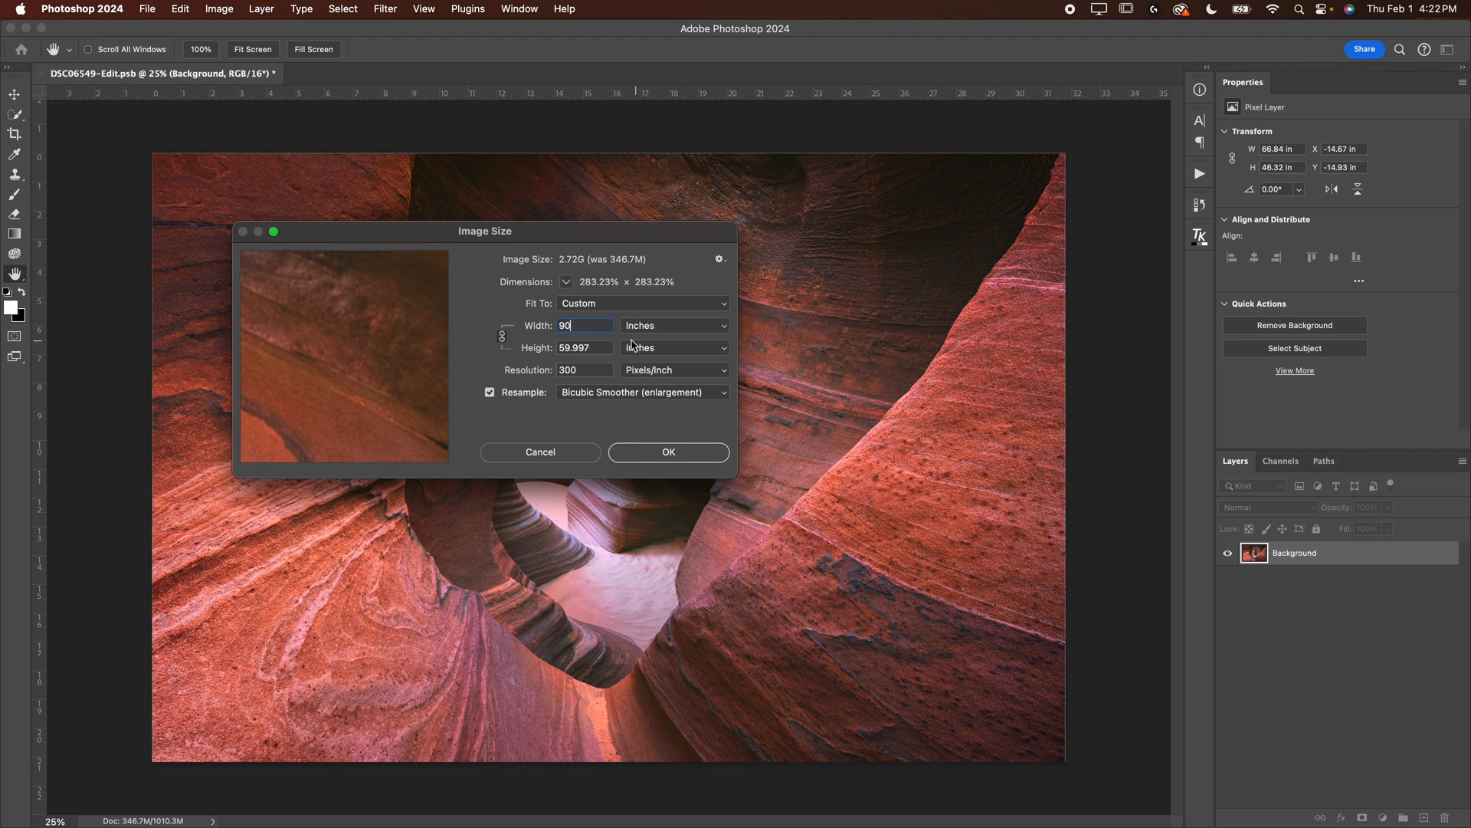
mouse_move(572, 347)
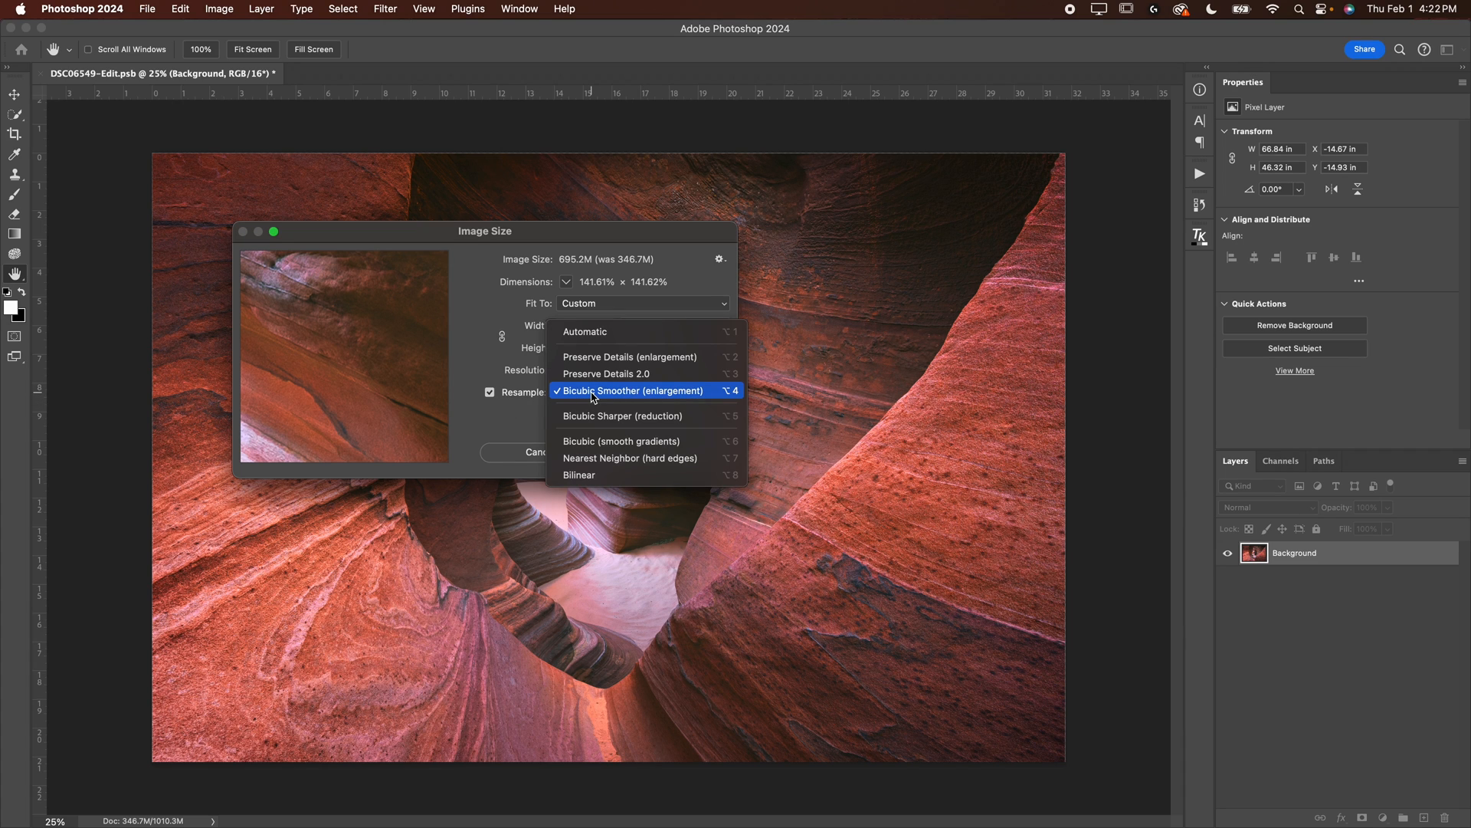
mouse_move(613, 398)
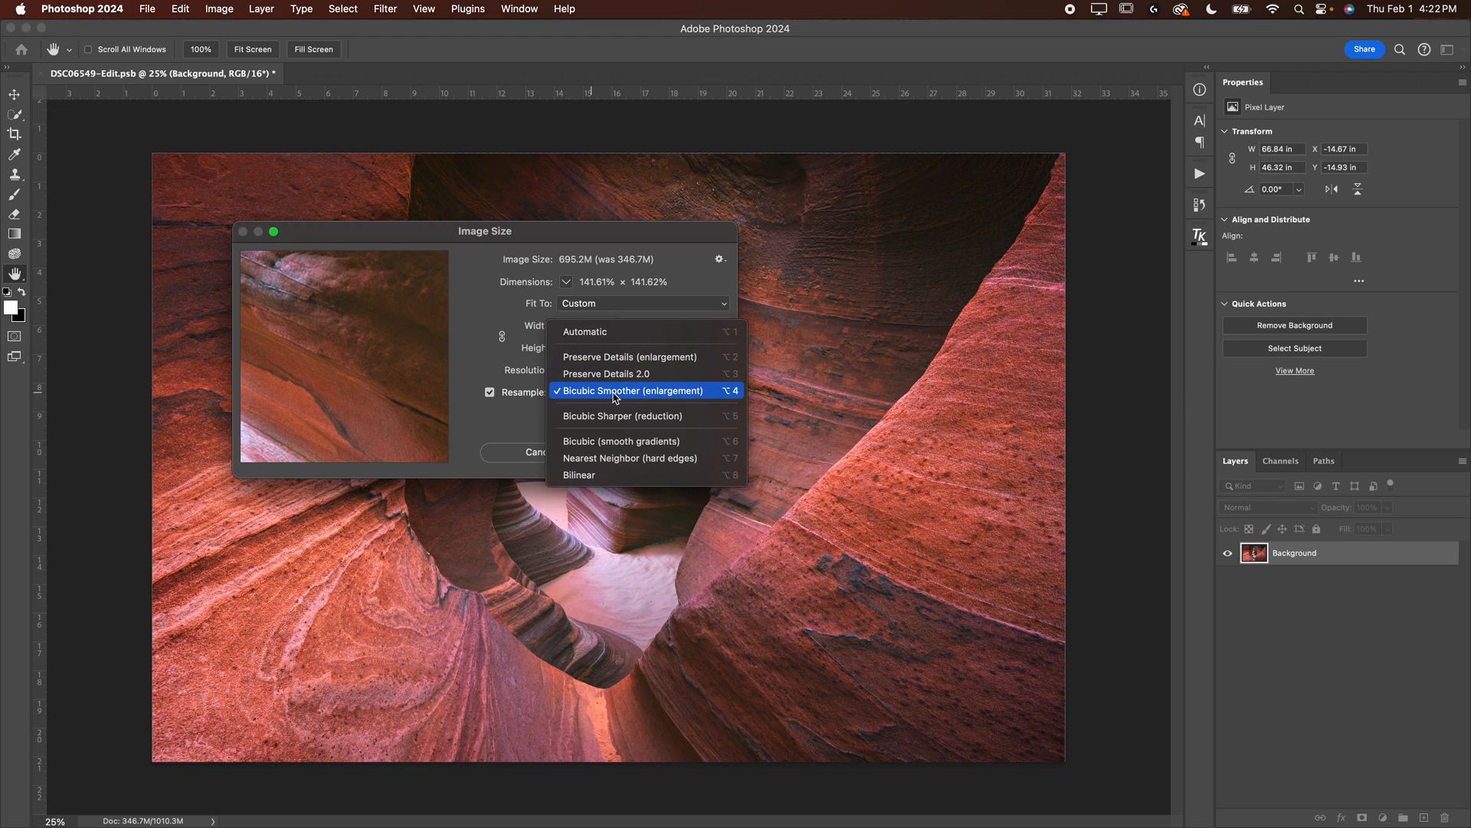
click(634, 390)
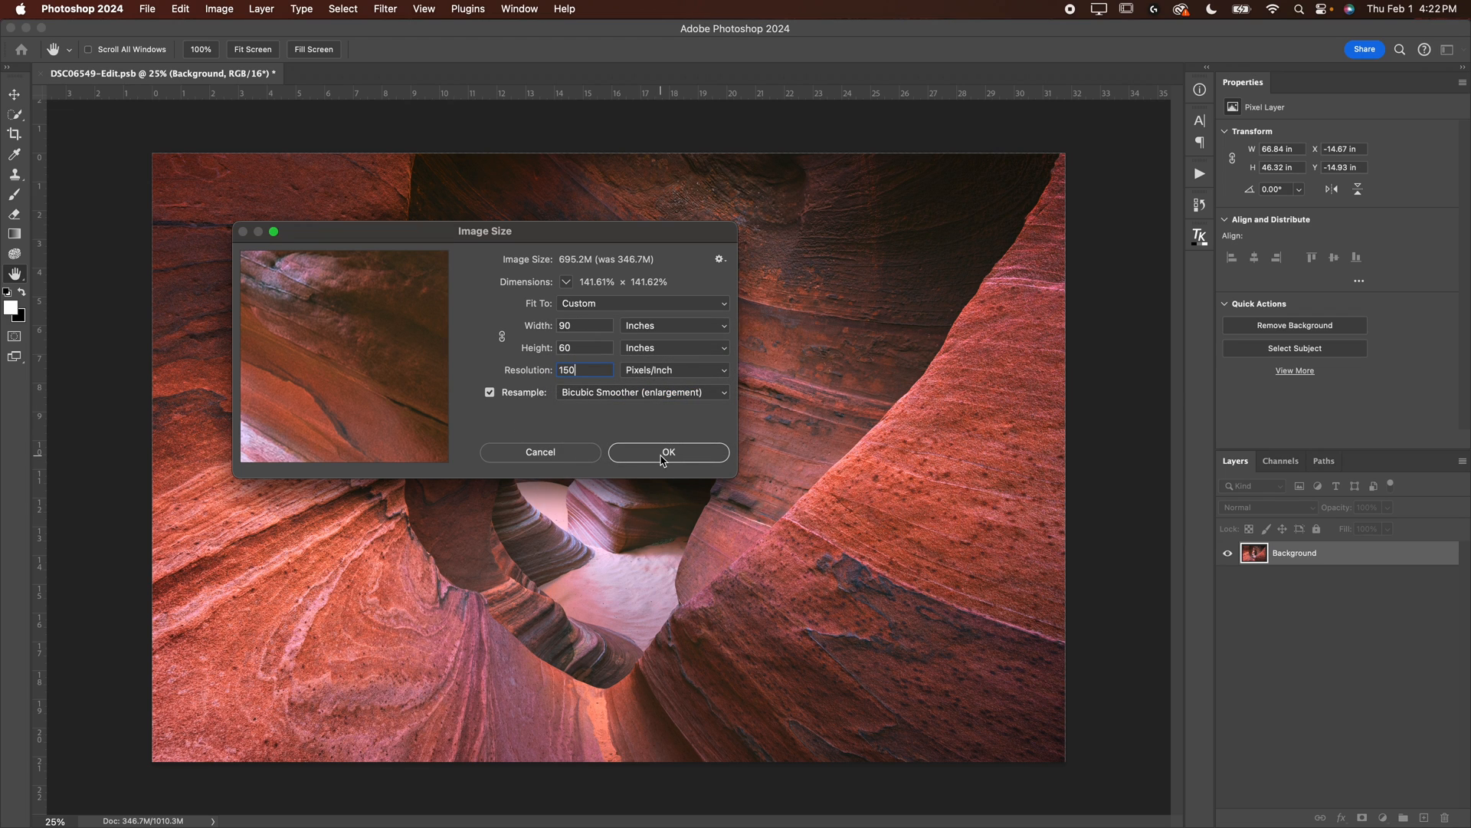
click(669, 451)
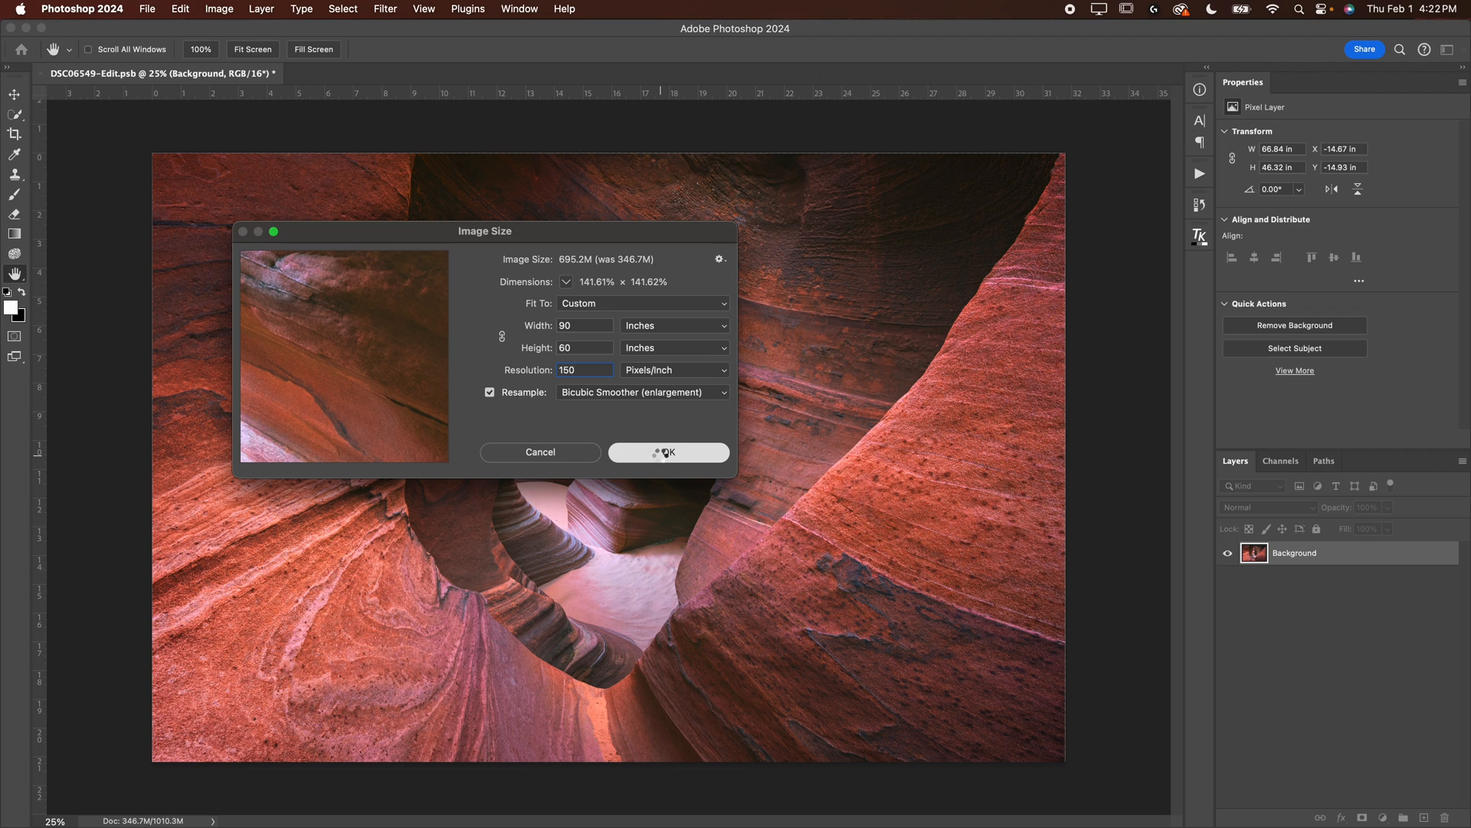
Apply the 90 × 60 inch, 150 px/in resize so the document reaches 695.2M
click(668, 452)
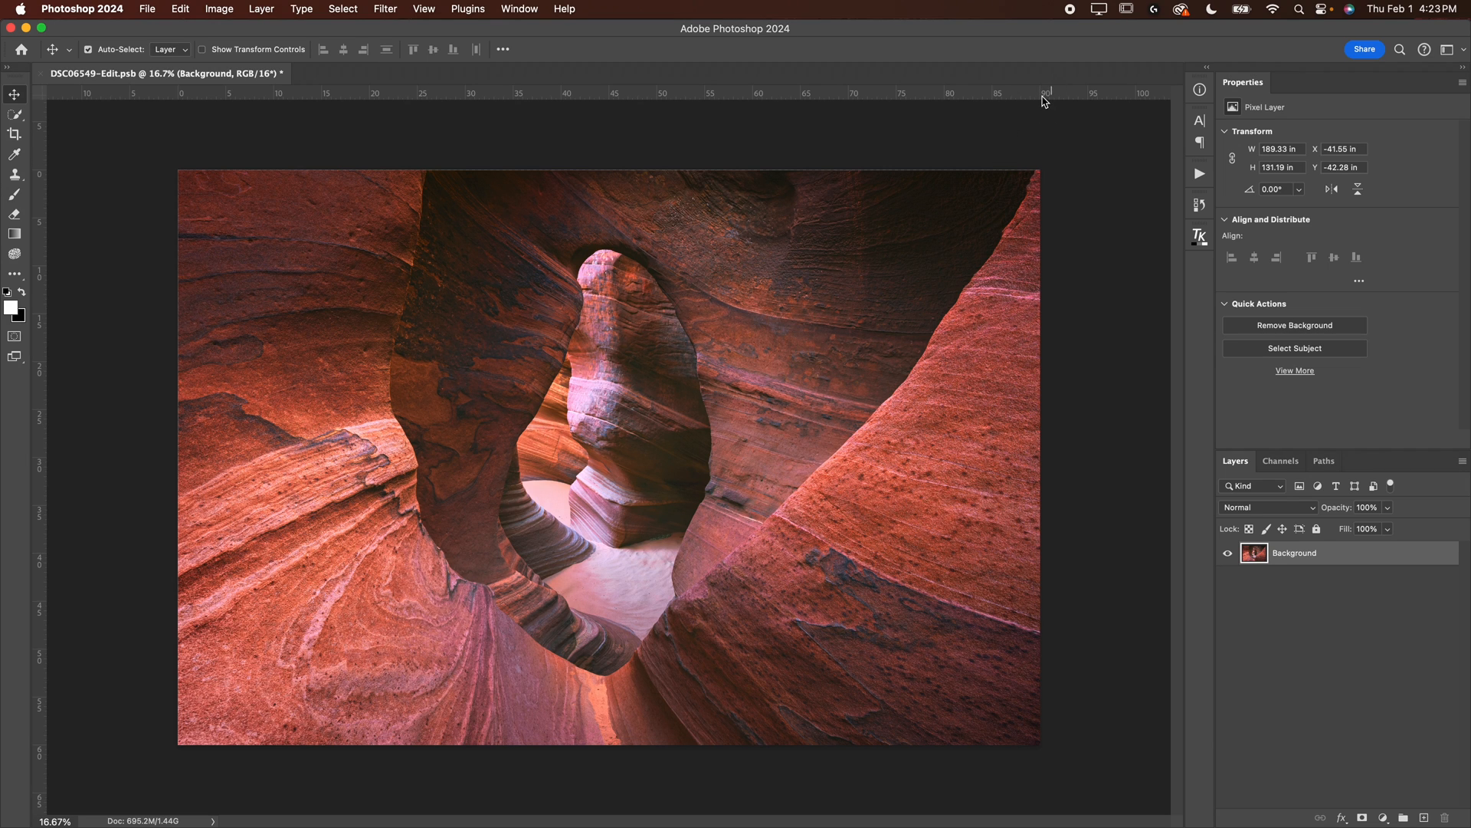
mouse_move(77, 743)
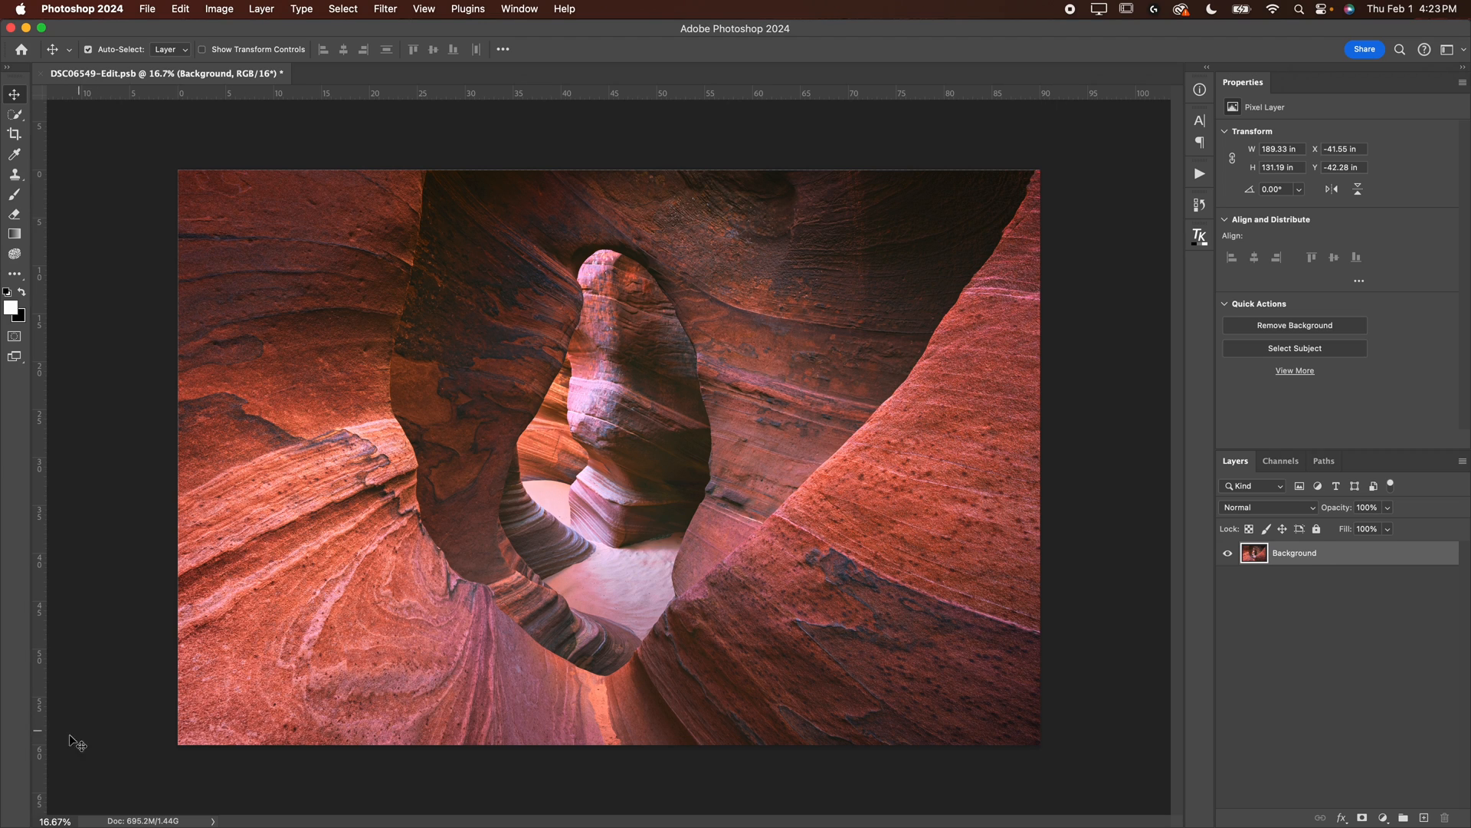
mouse_move(467, 734)
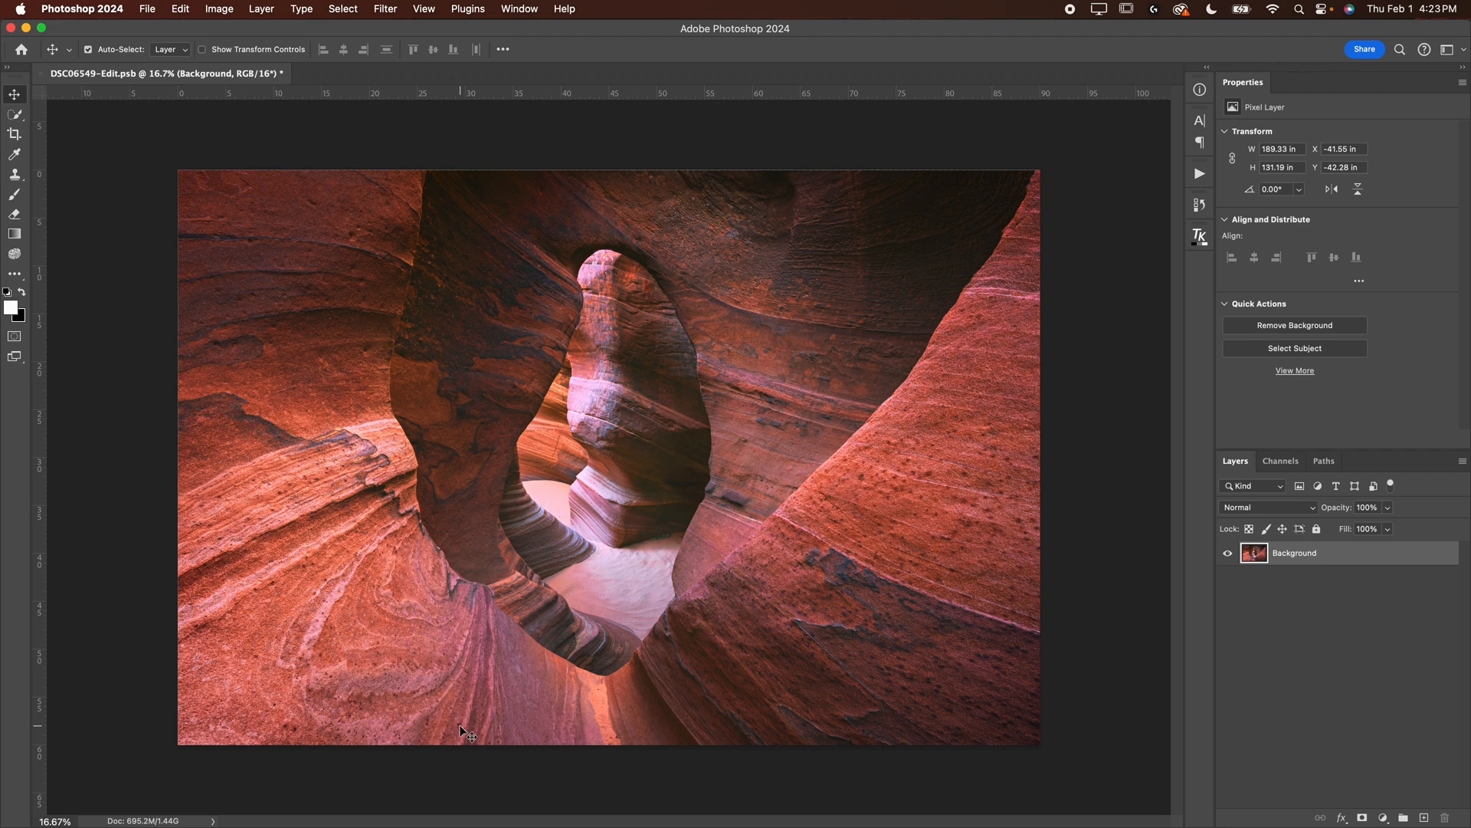
mouse_move(408, 396)
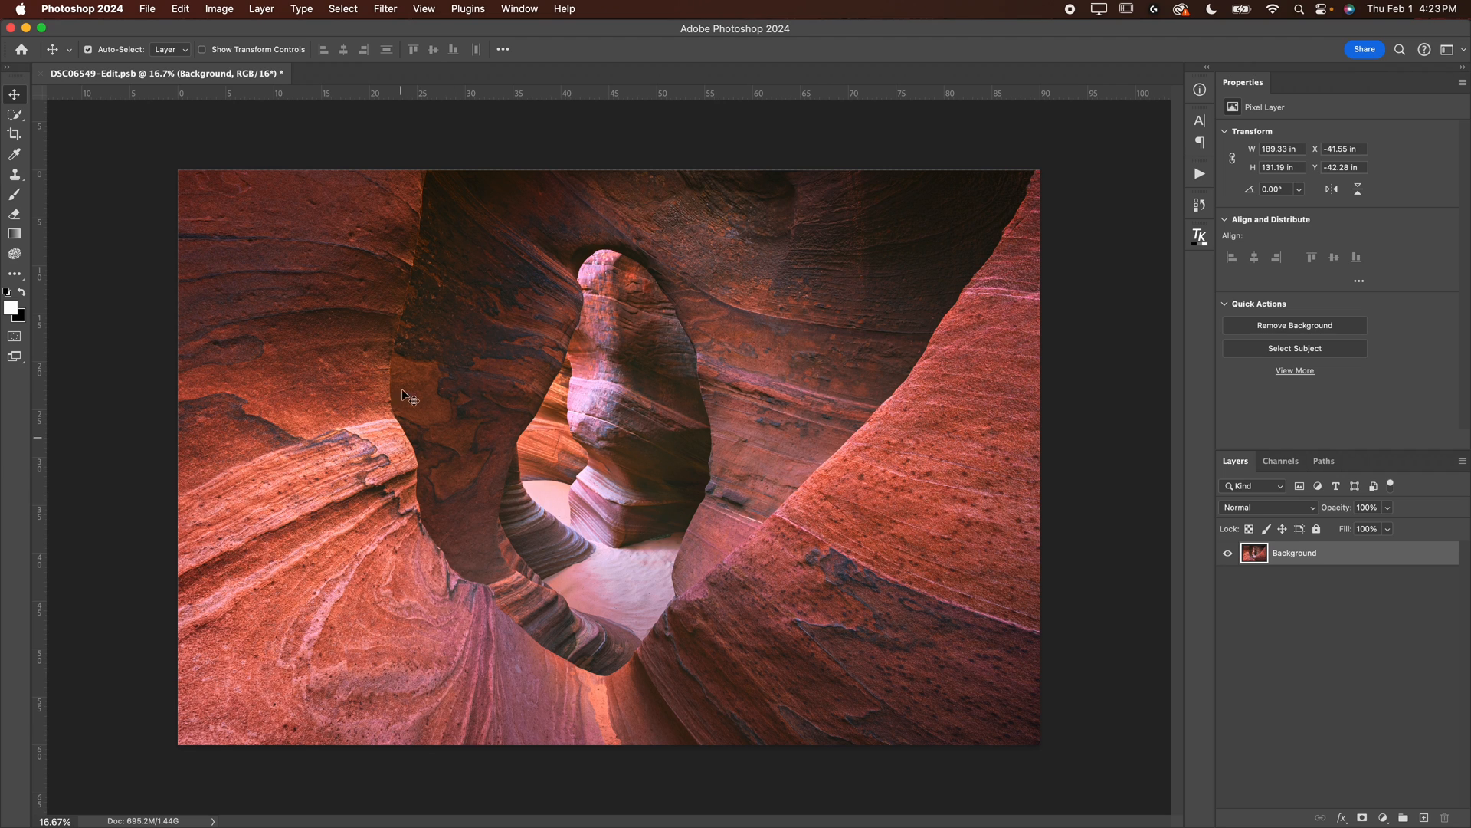
mouse_move(31, 237)
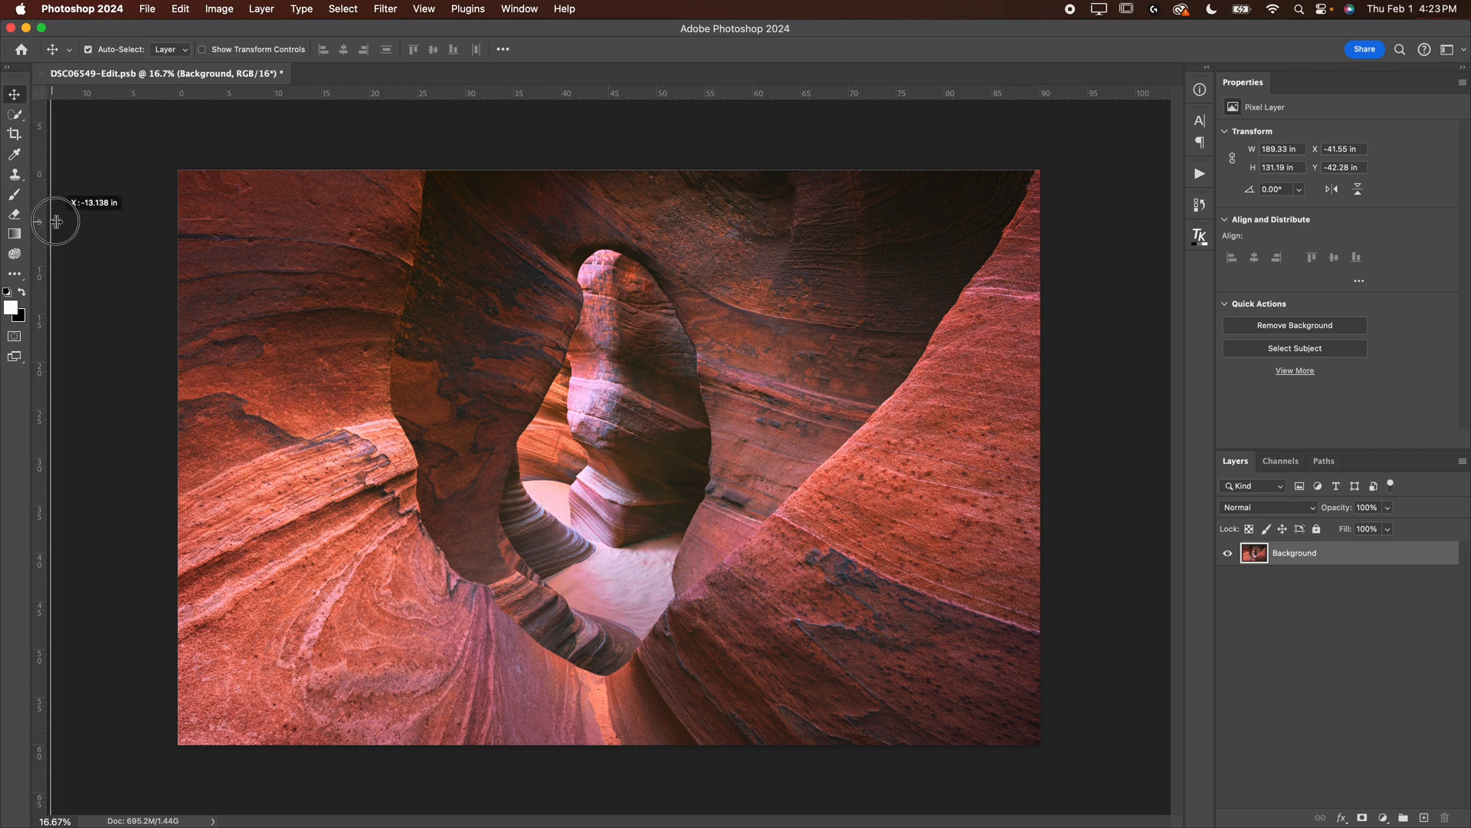
Place a vertical guide on the 30-inch mark and zoom in to verify it
drag(54, 222, 469, 225)
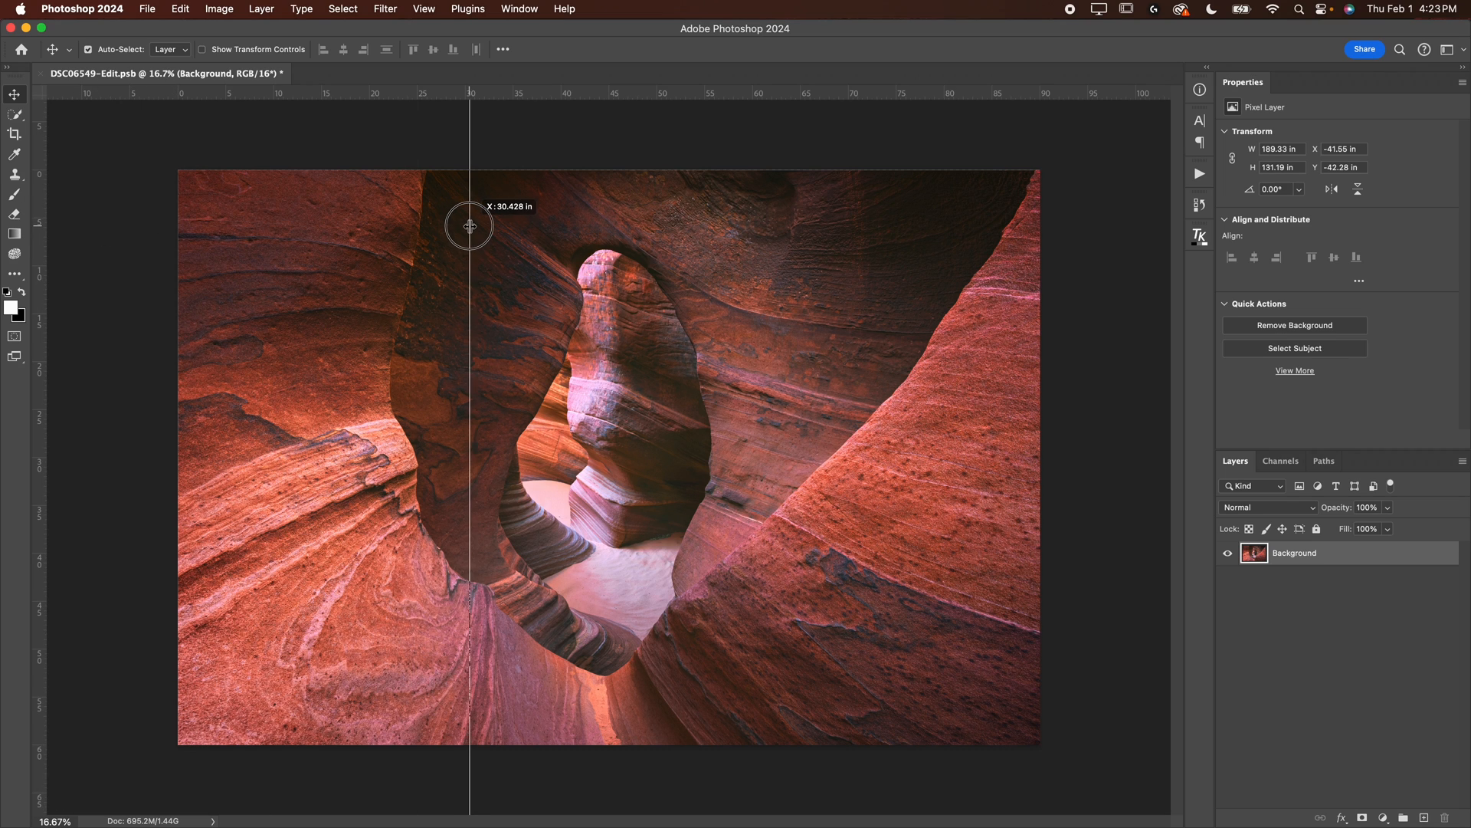
mouse_move(467, 227)
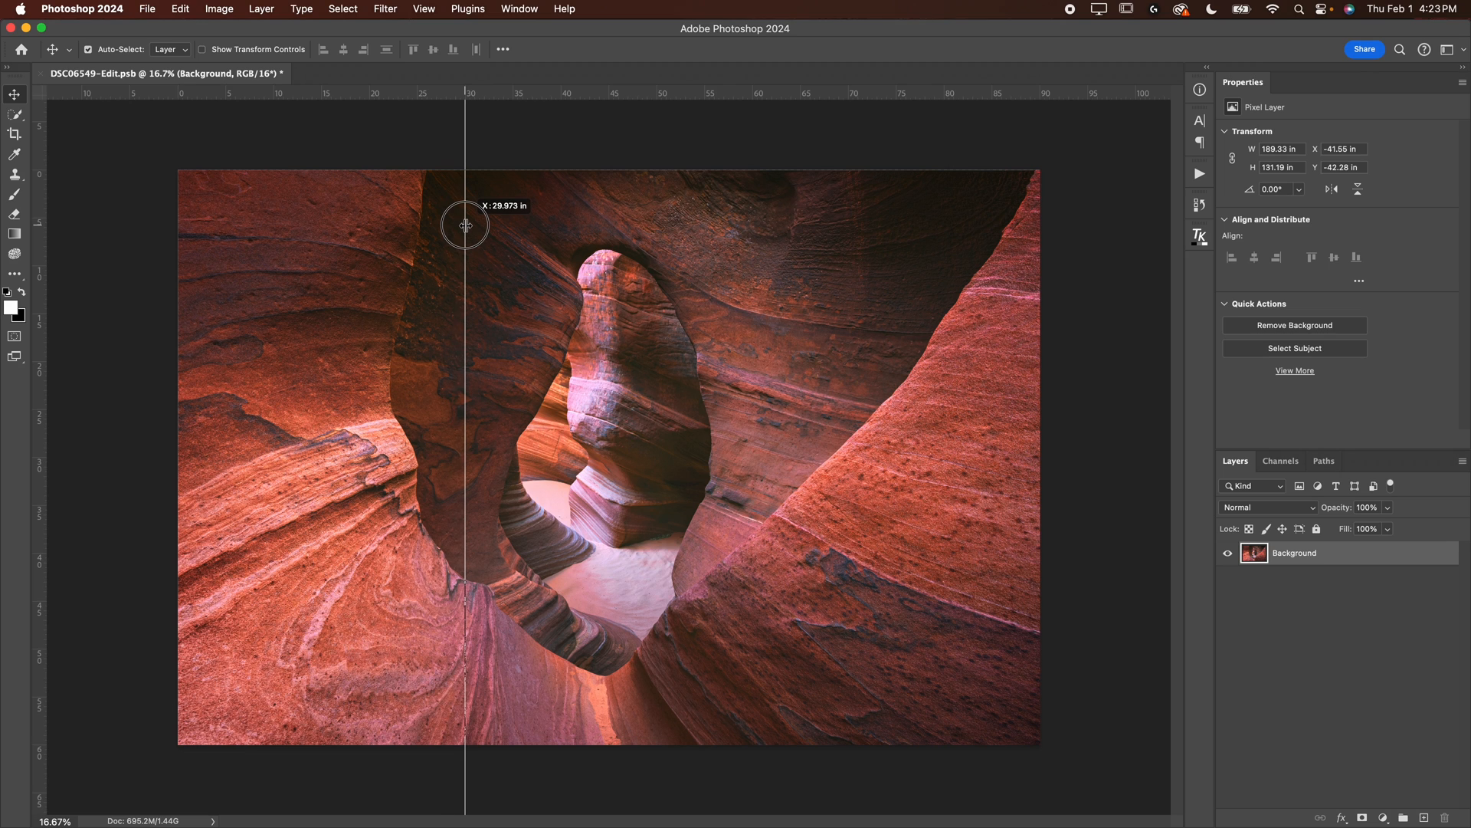
drag(464, 225, 491, 233)
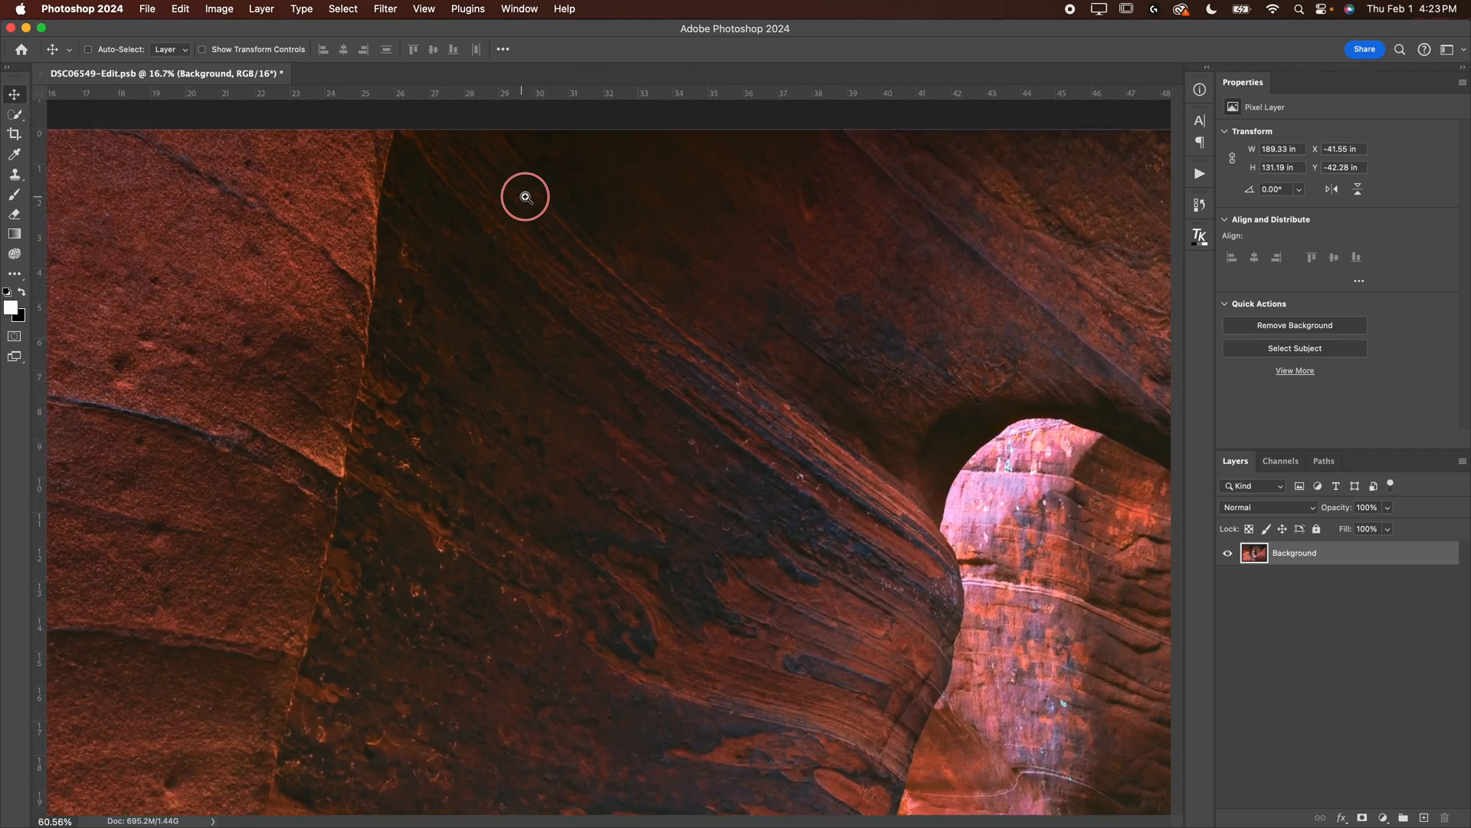
click(524, 196)
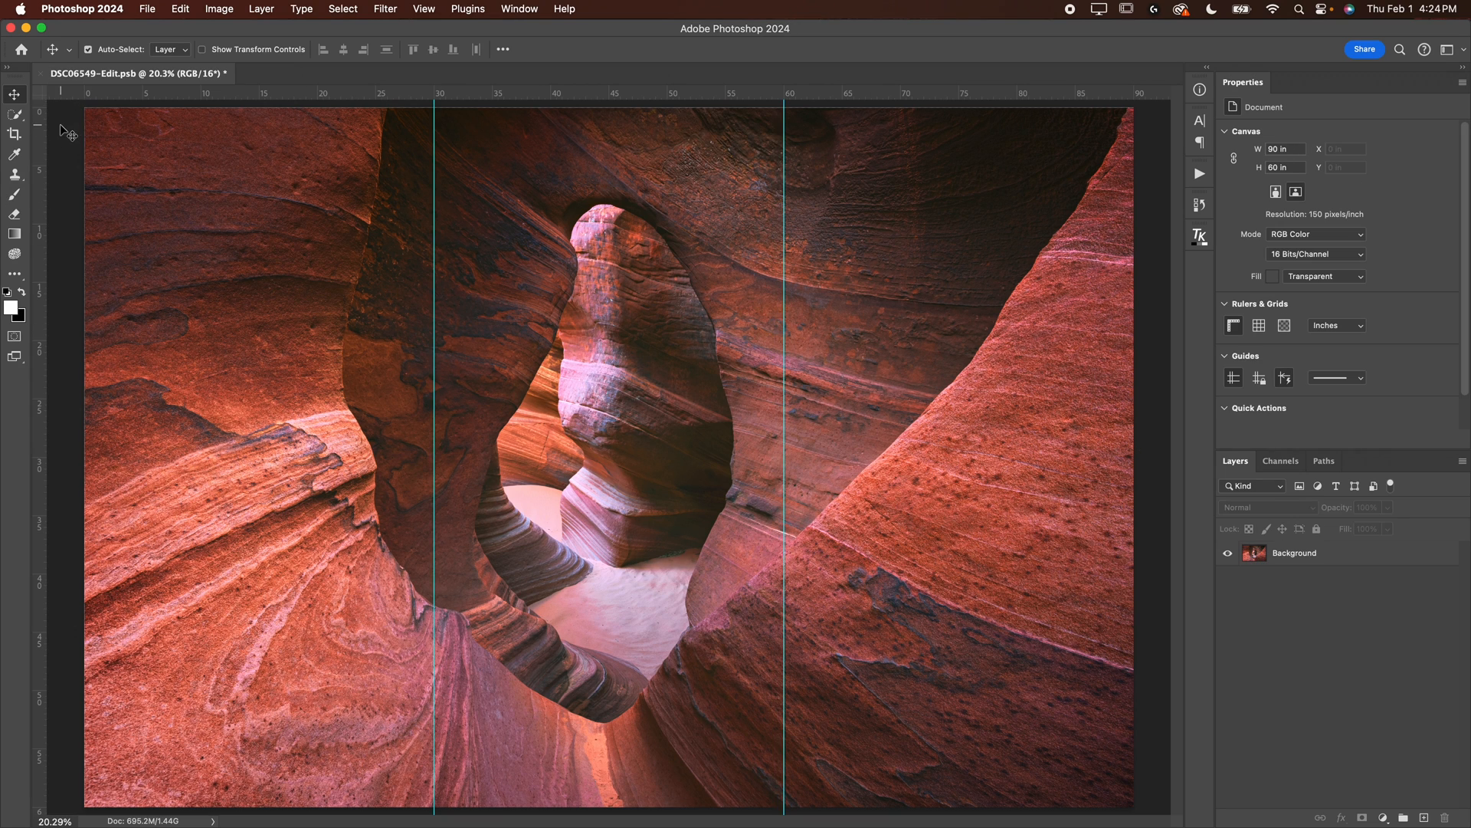
mouse_move(64, 131)
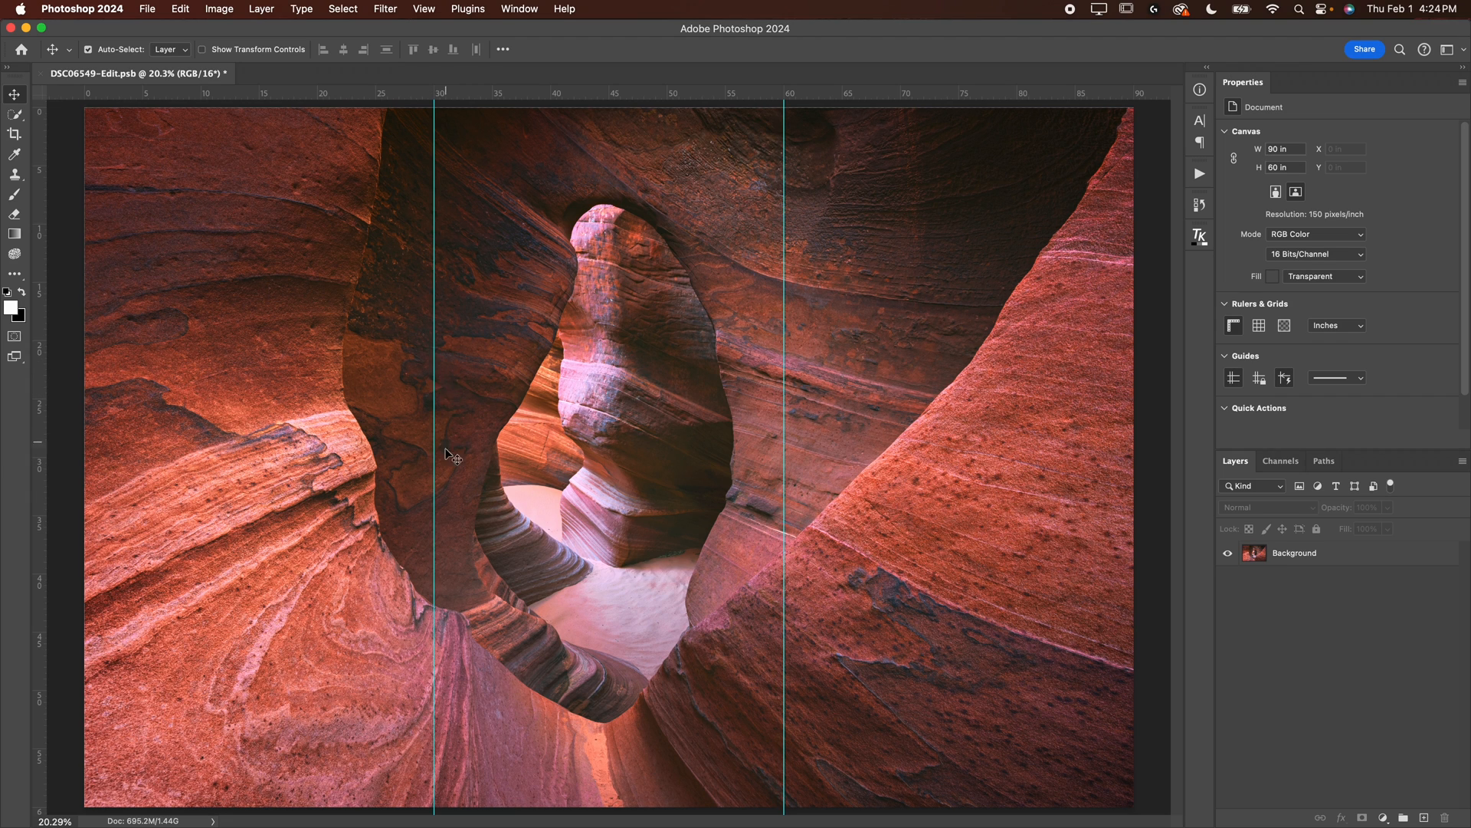
mouse_move(432, 367)
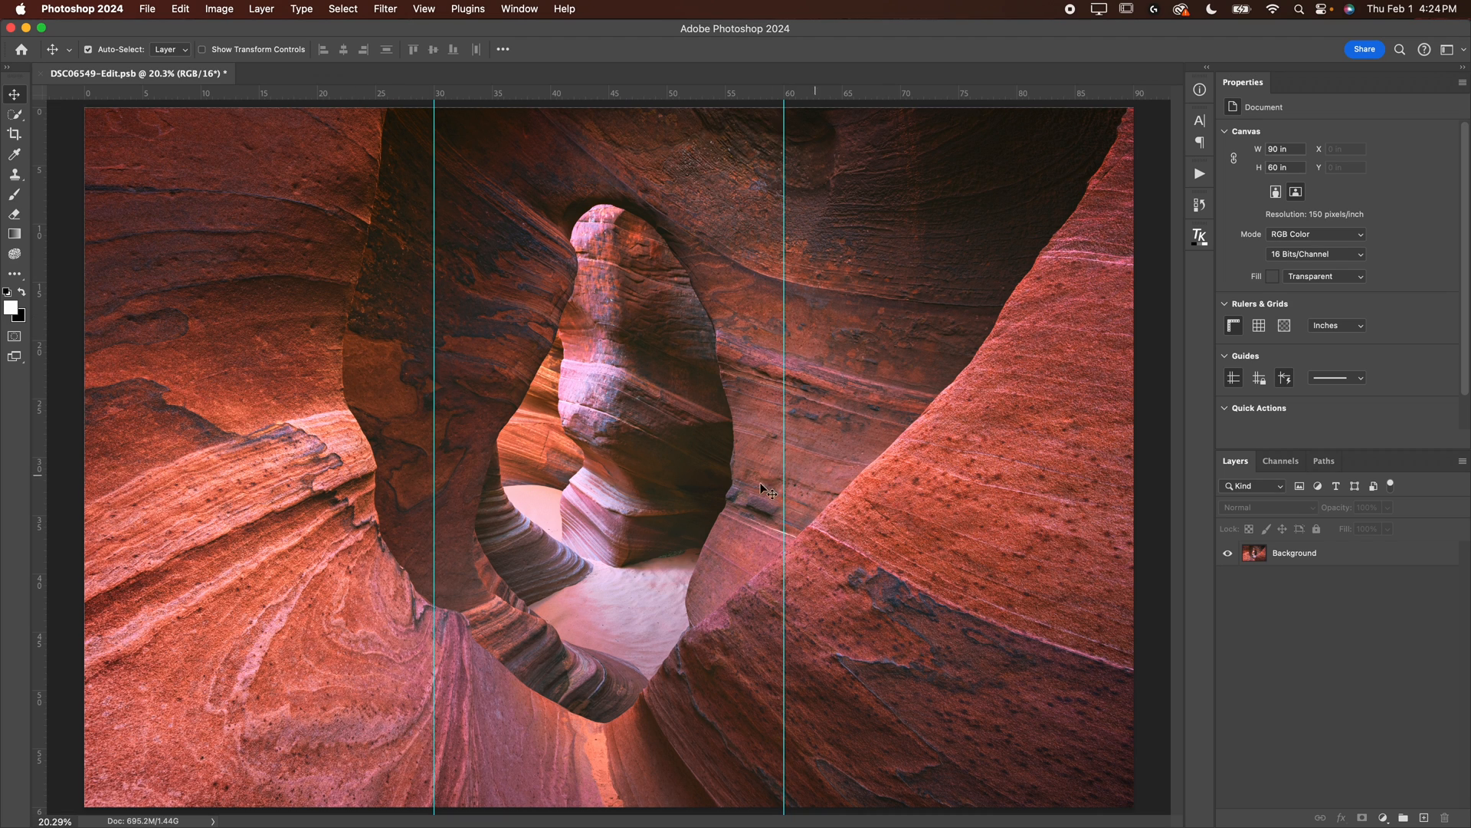
mouse_move(663, 375)
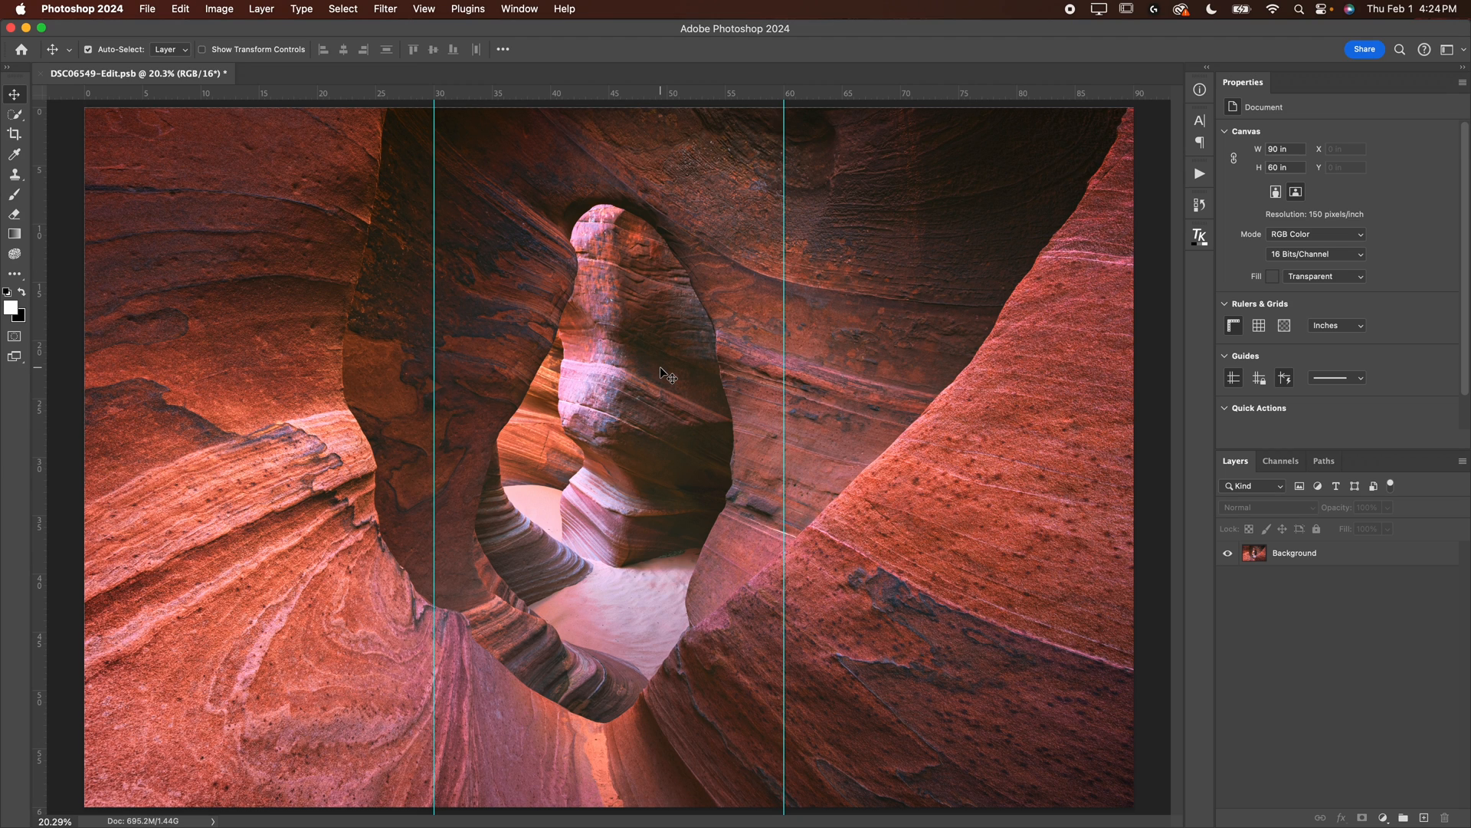
mouse_move(580, 398)
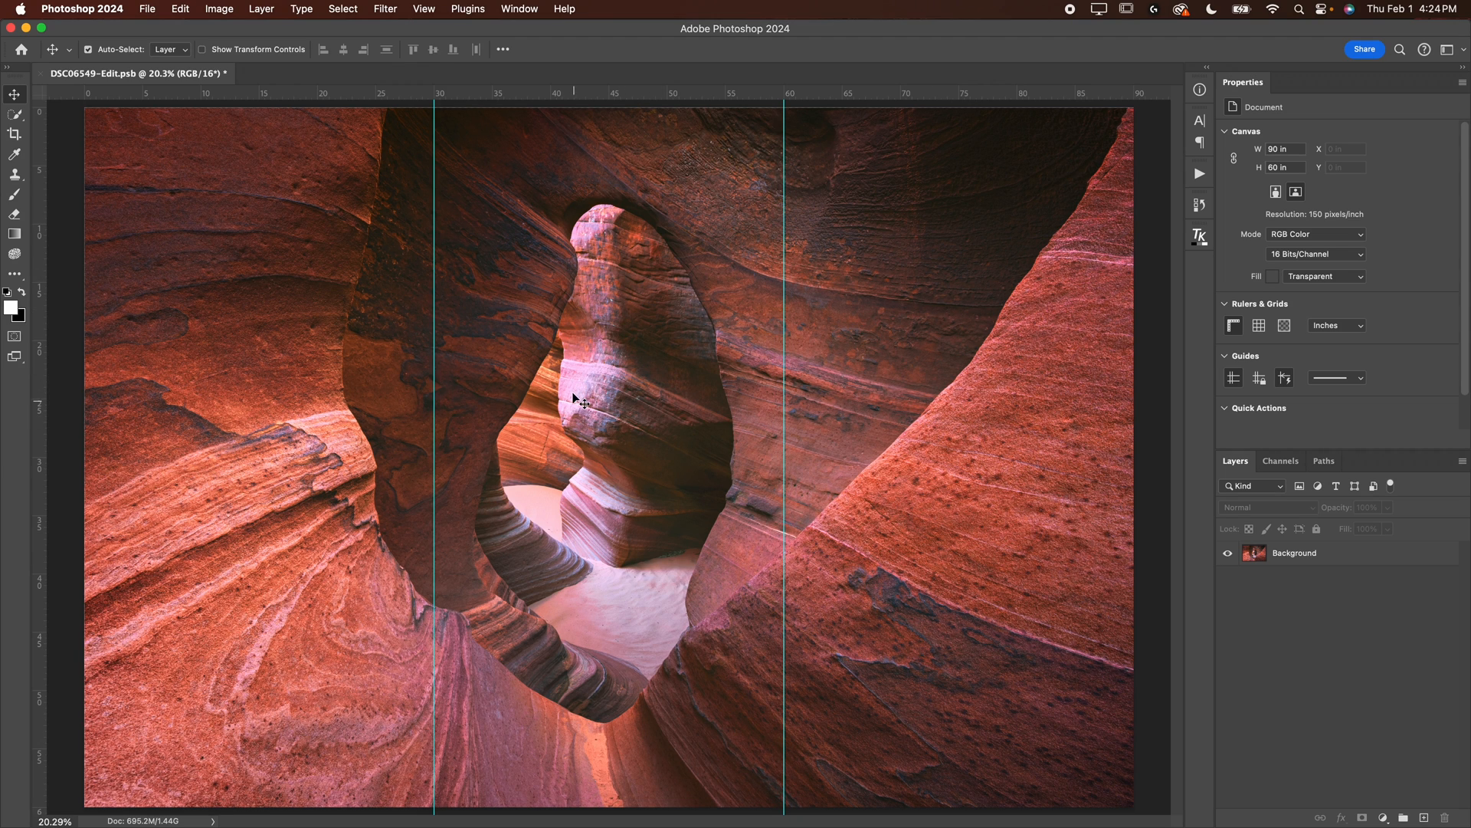
mouse_move(277, 449)
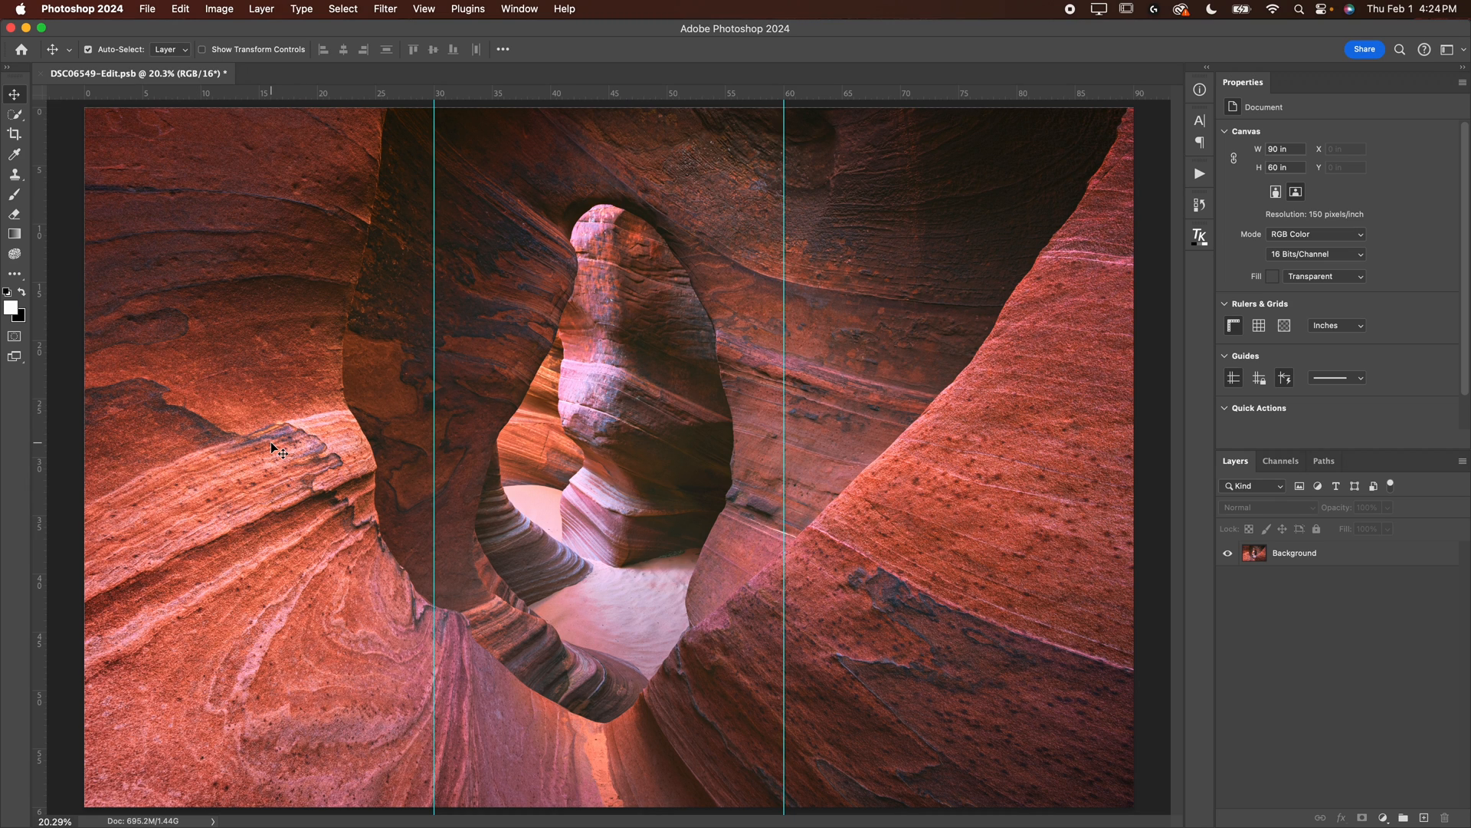
click(14, 135)
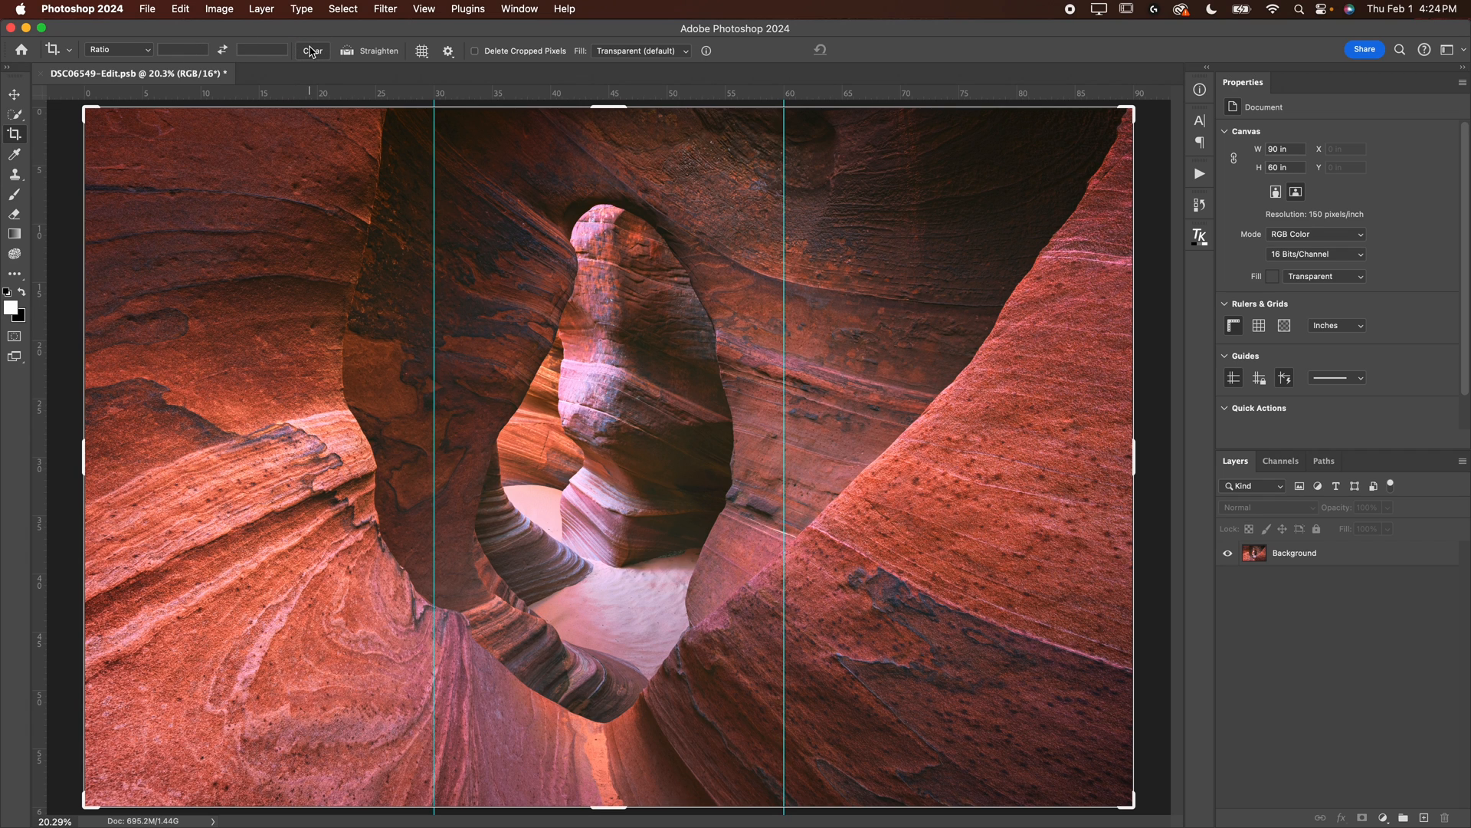
mouse_move(1111, 461)
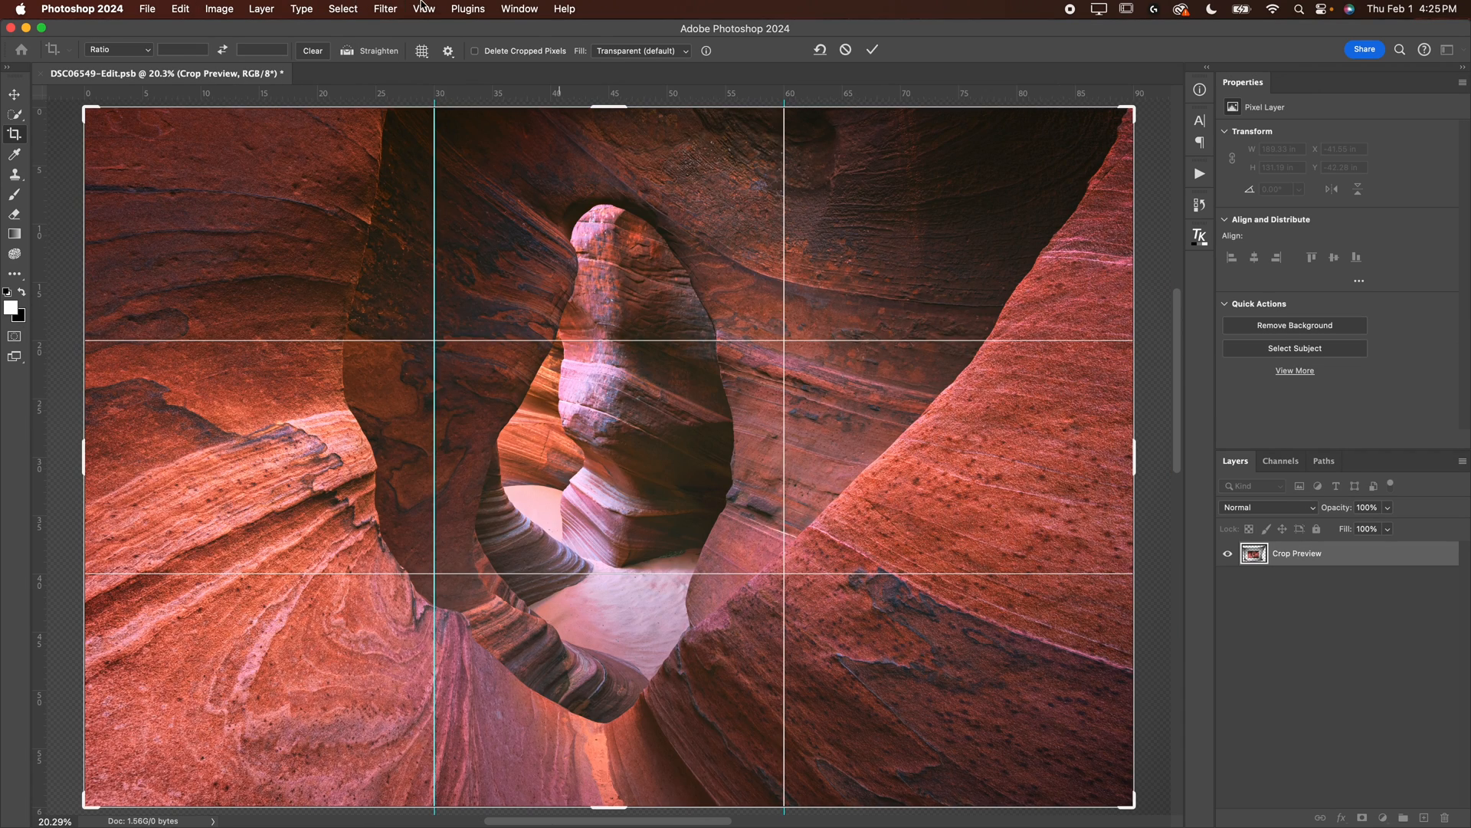
Open the View menu to reach the snapping settings for the crop
click(423, 8)
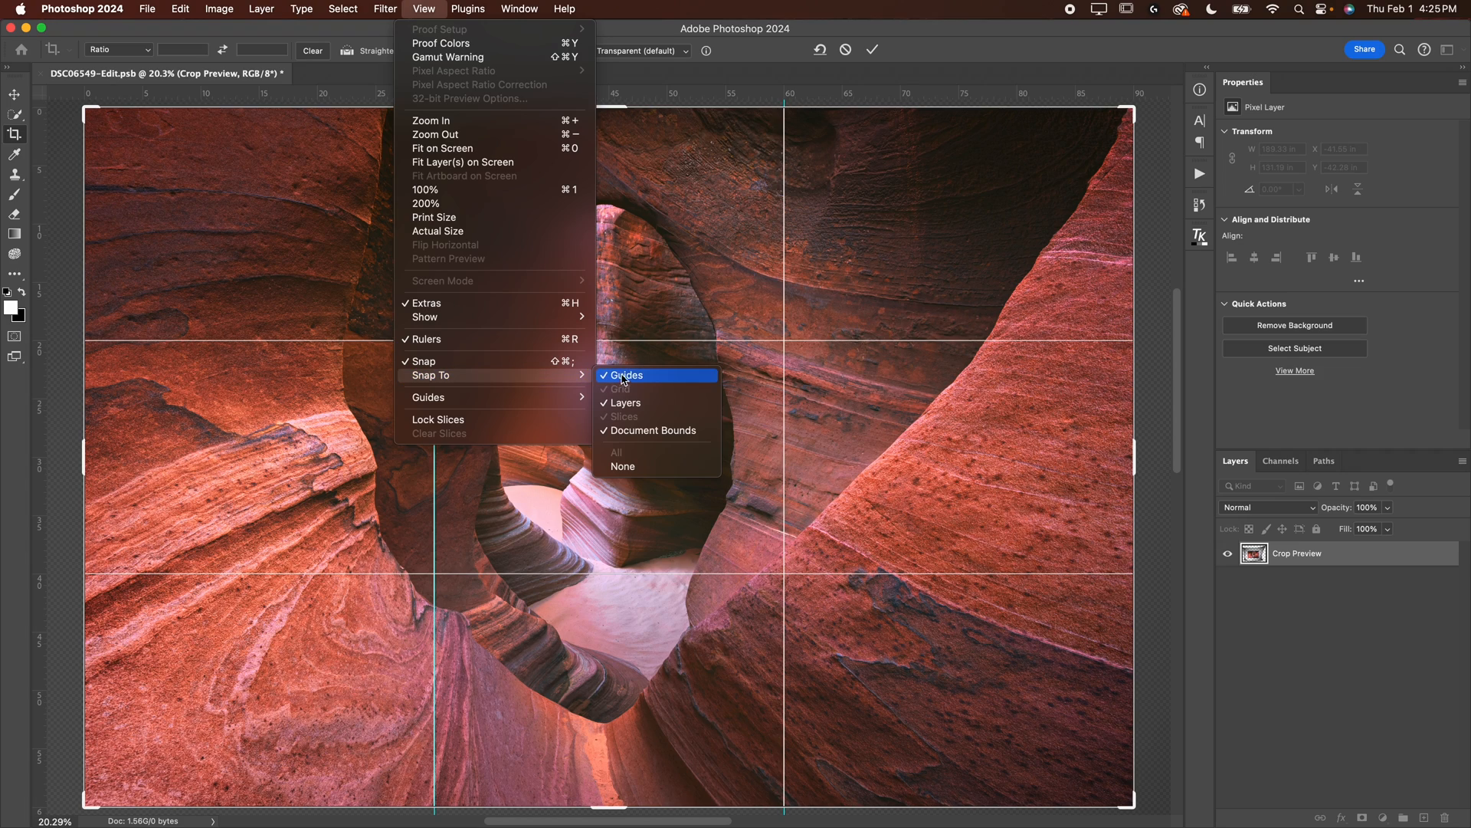
Enable snapping to guides and commit the crop to the left 30 × 60 inch panel
click(625, 375)
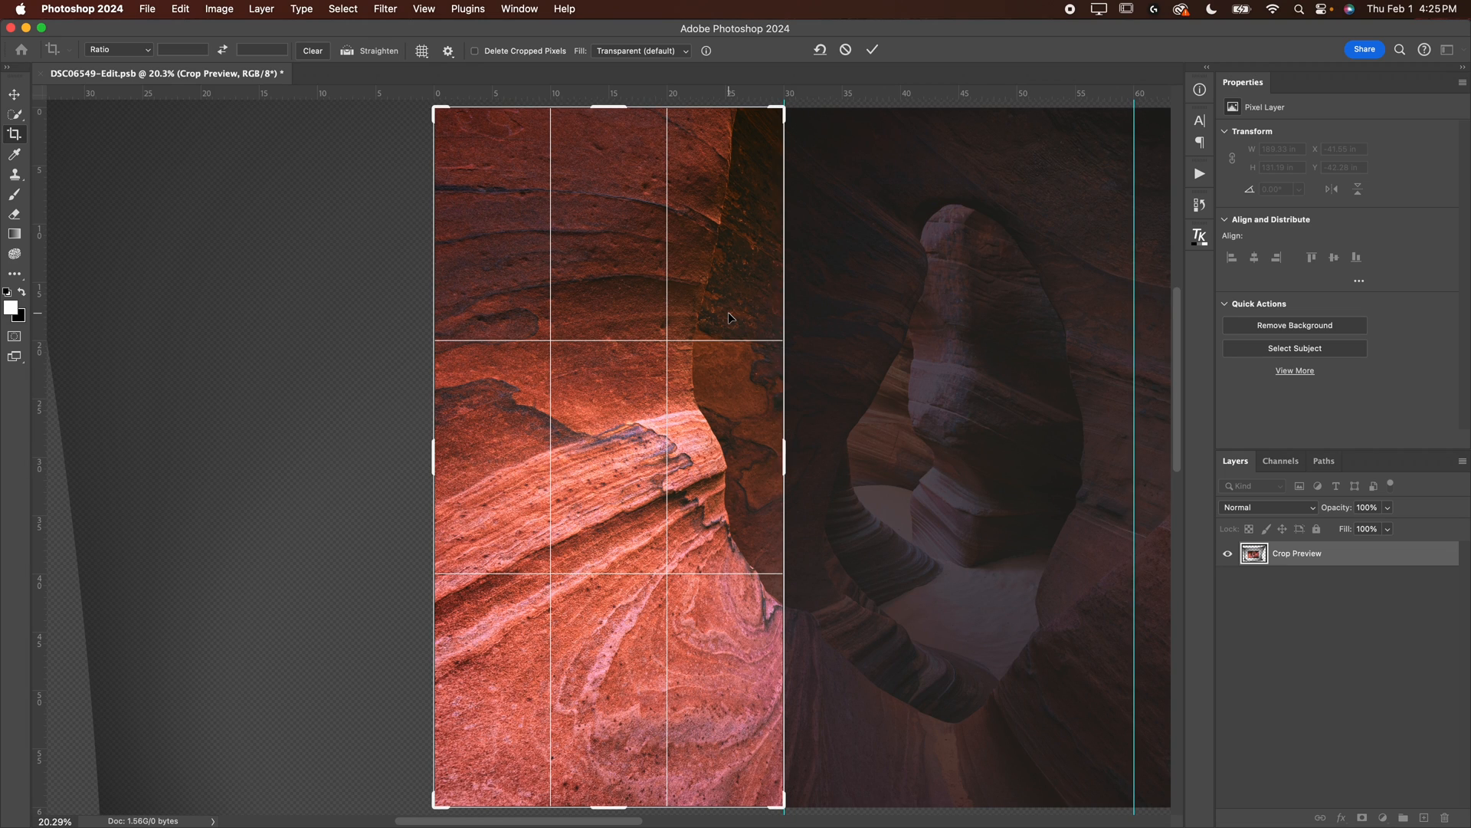
mouse_move(731, 314)
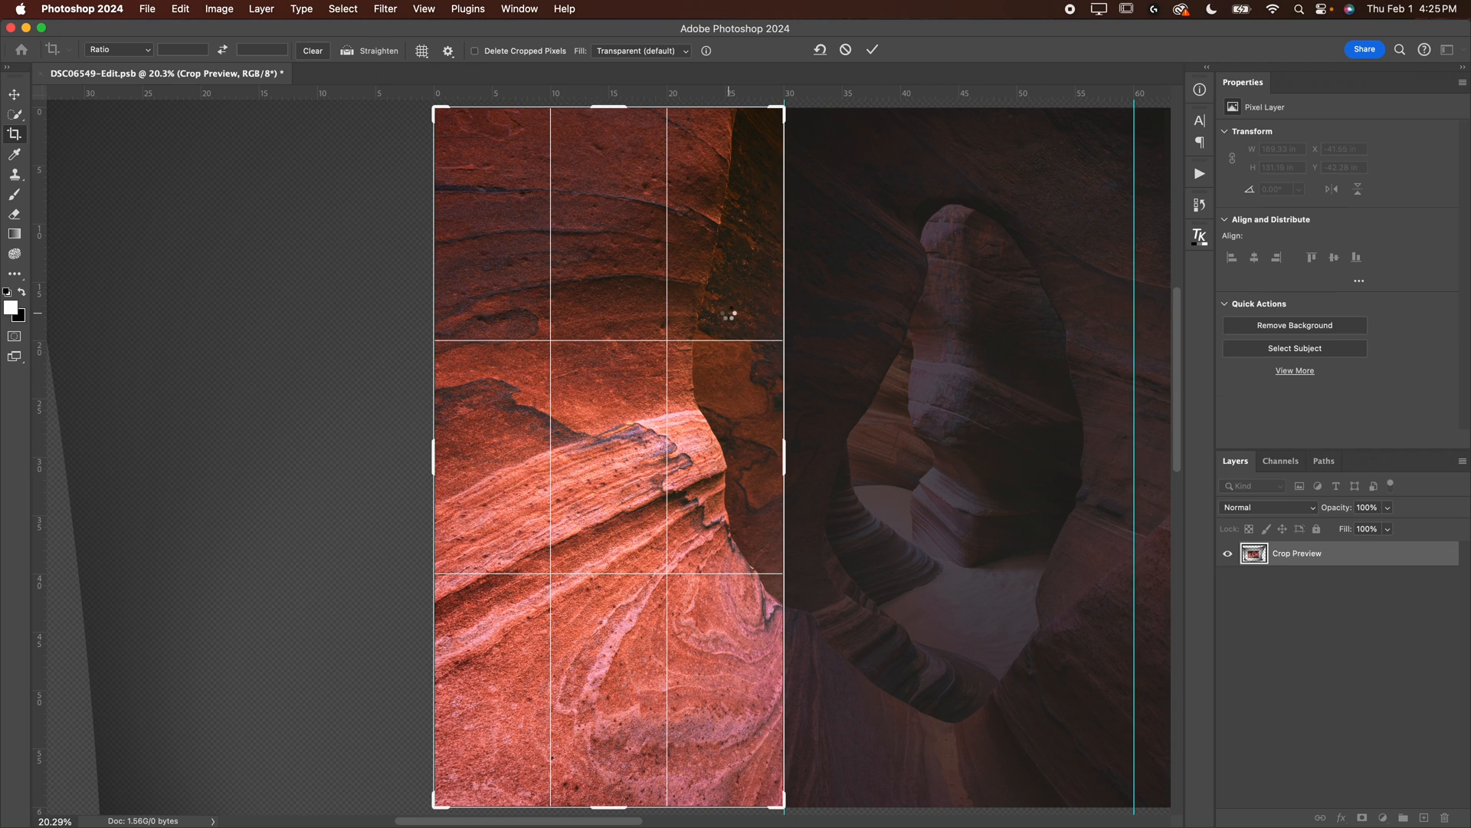
click(870, 50)
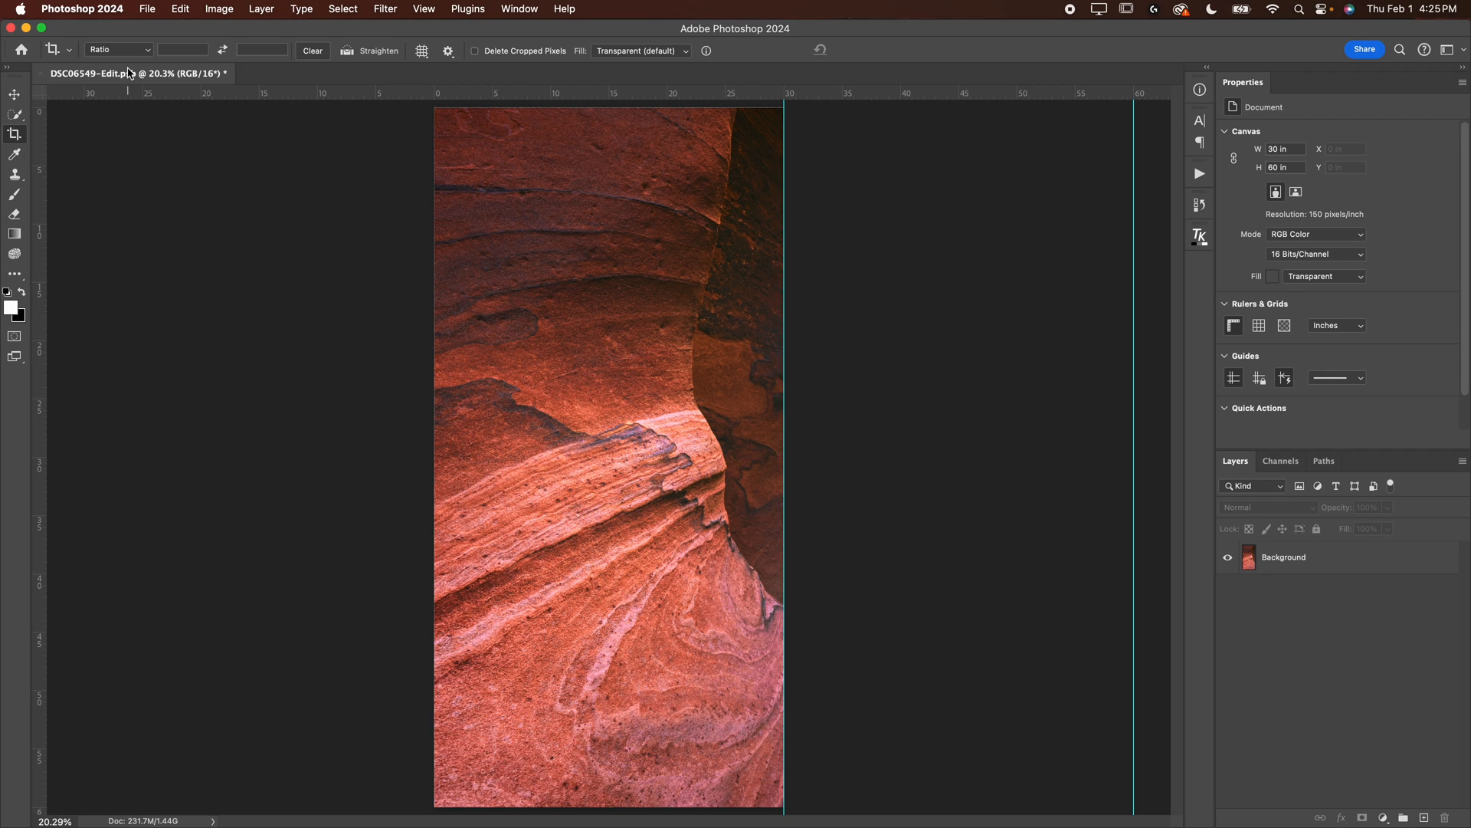
click(643, 280)
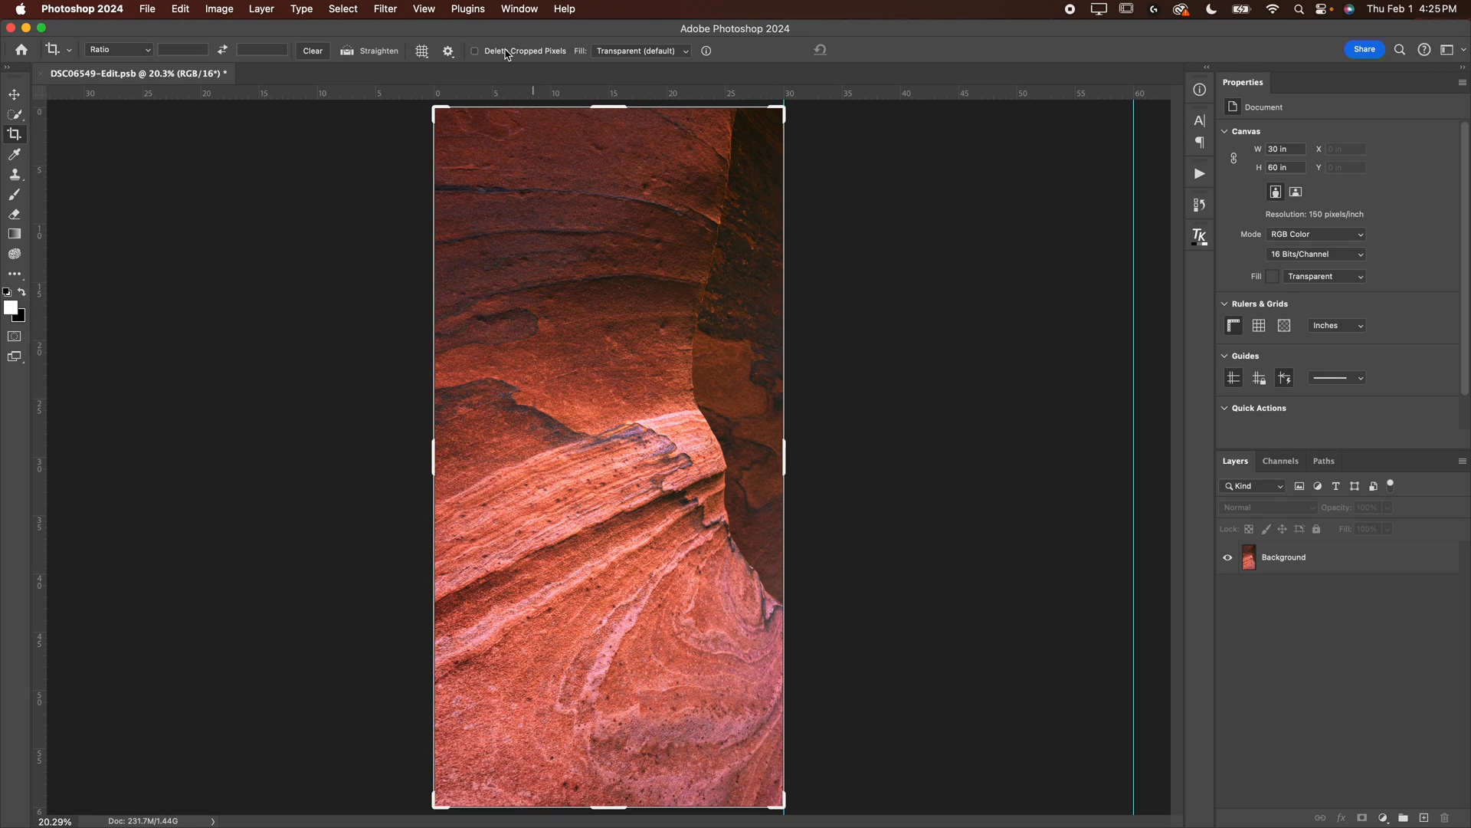
mouse_move(506, 54)
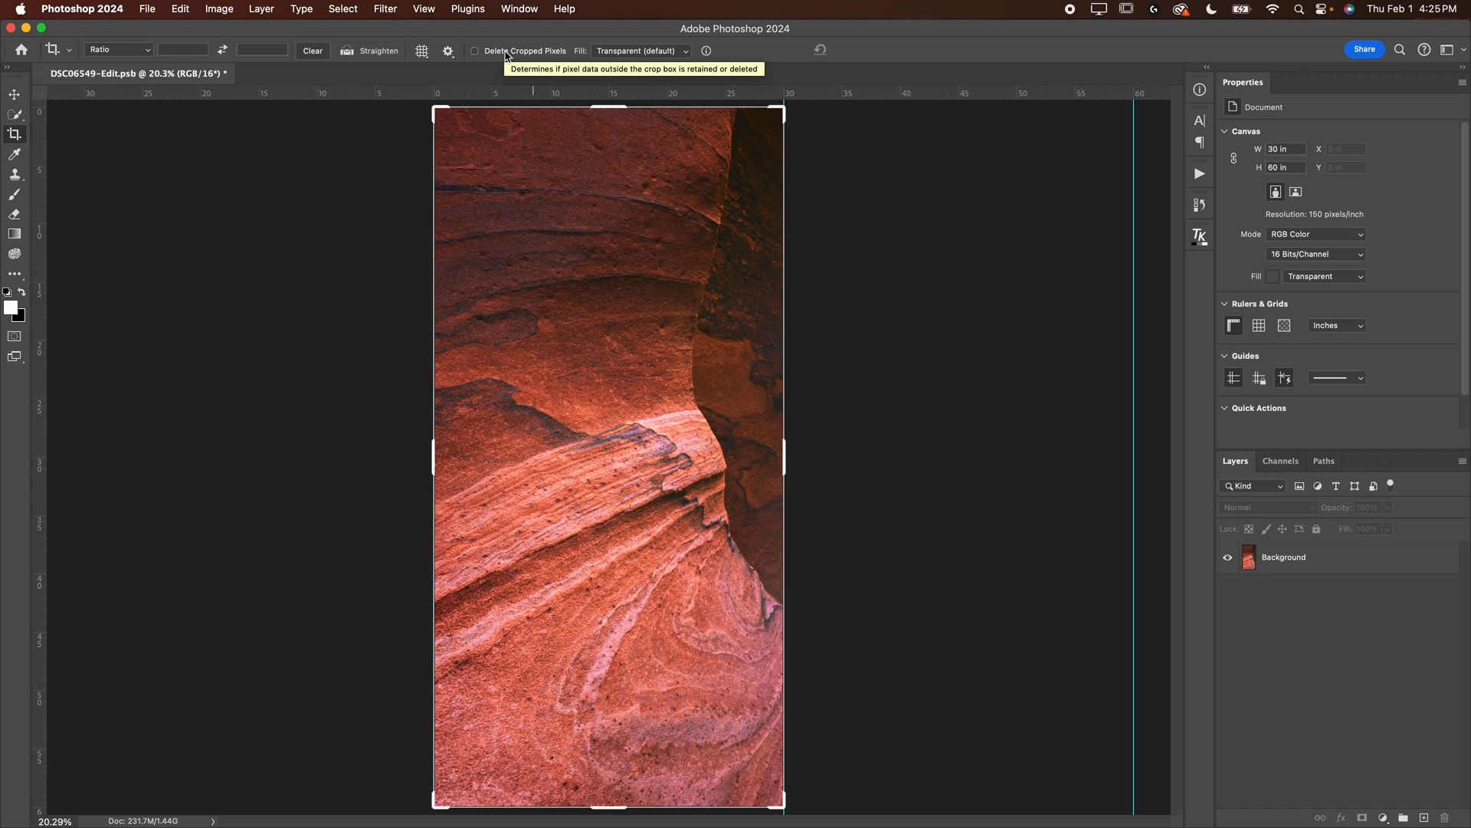
mouse_move(401, 408)
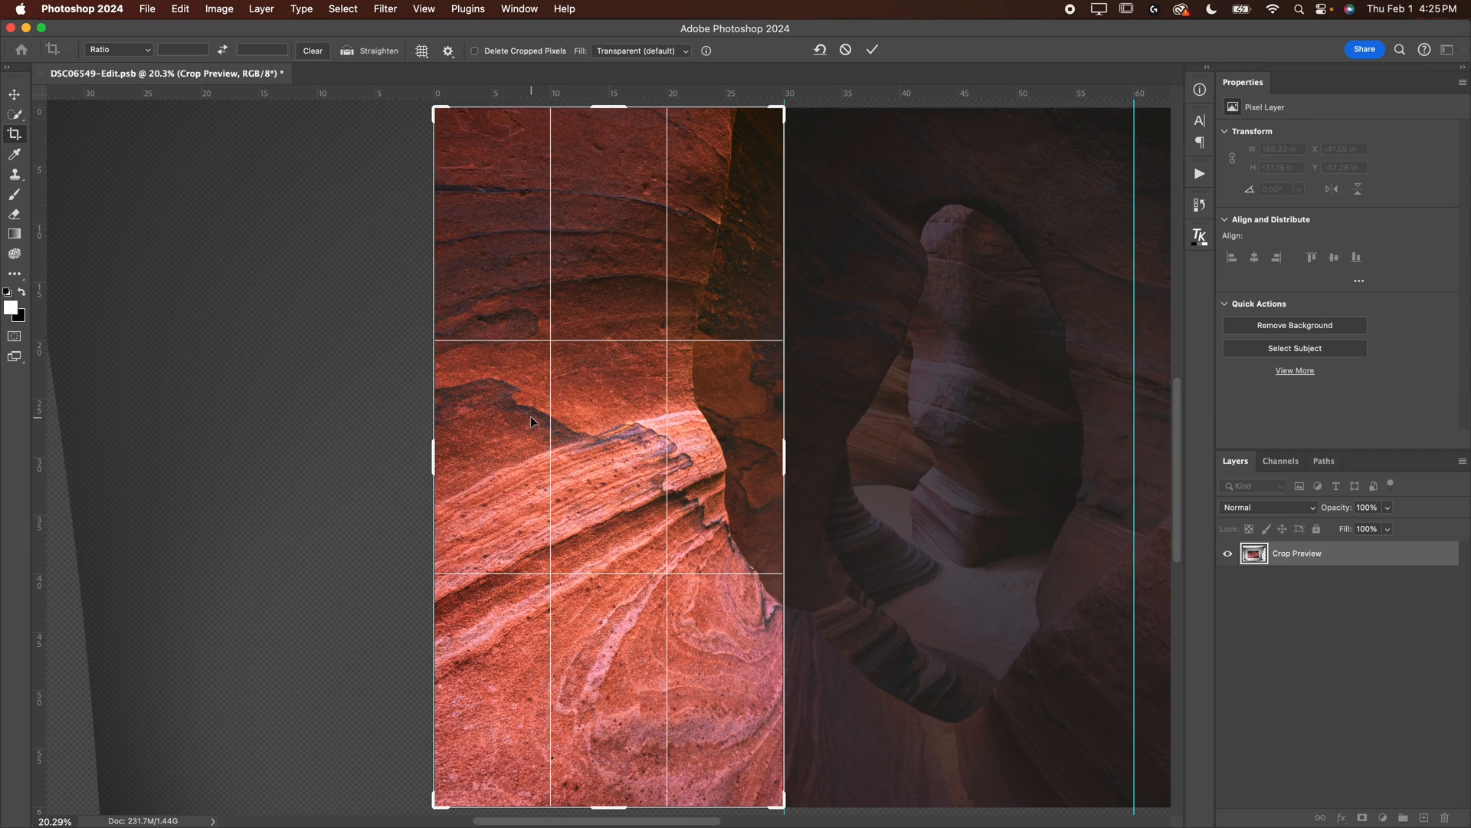
click(871, 50)
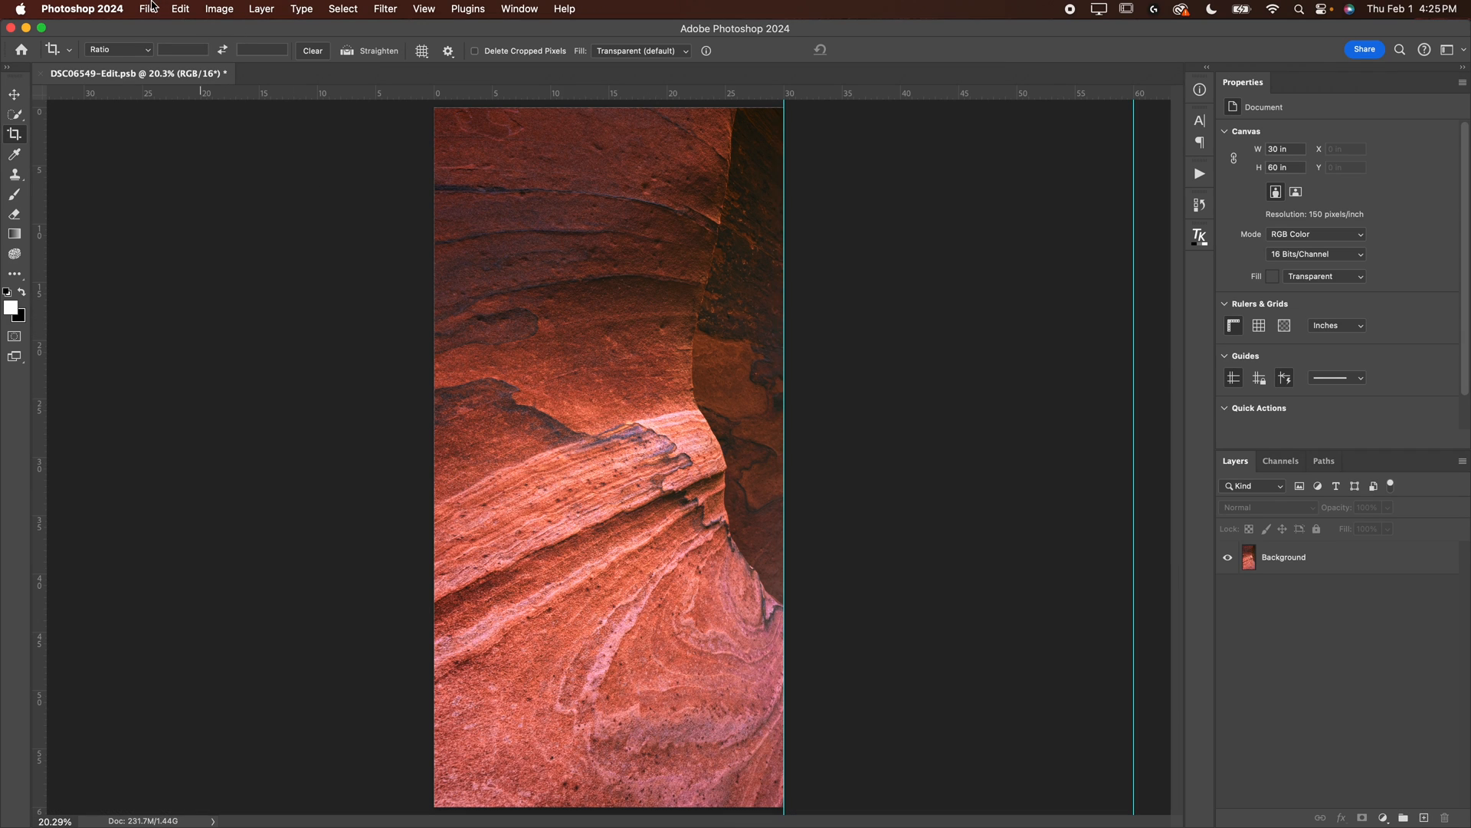
mouse_move(608, 341)
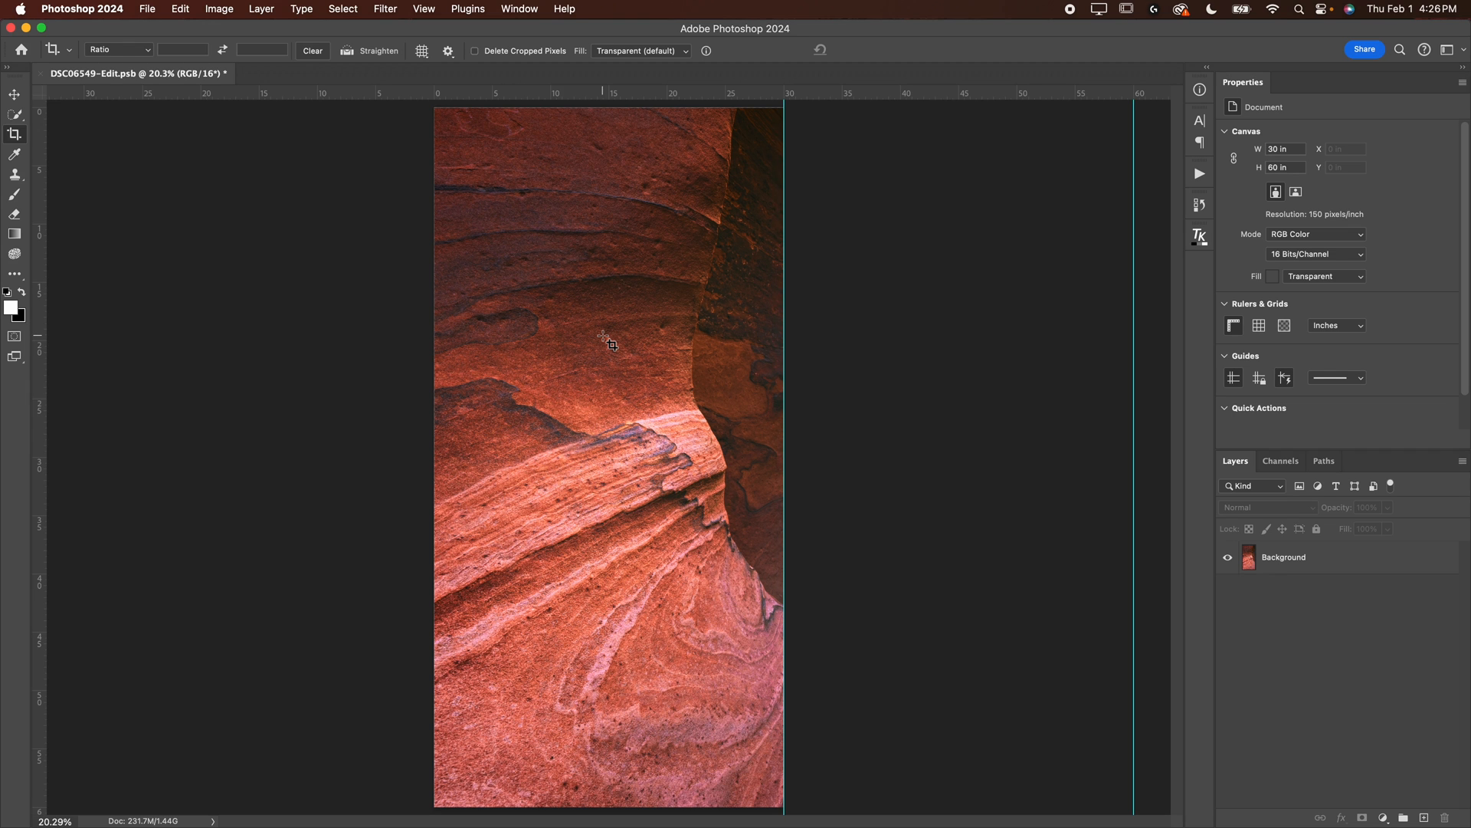
click(607, 340)
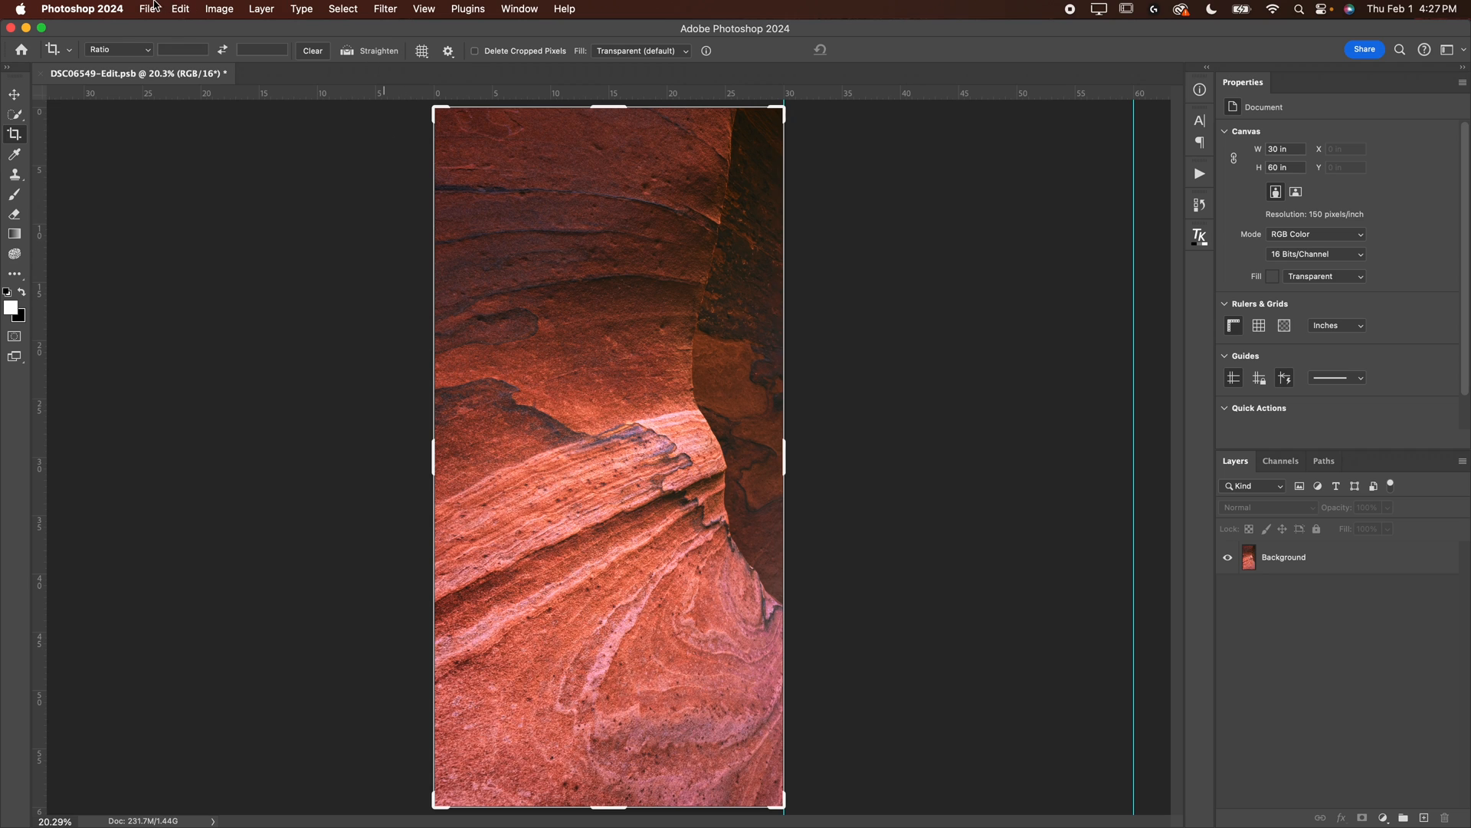
Start a JPEG Save a Copy of the left crop, heading to the Desktop location
click(147, 9)
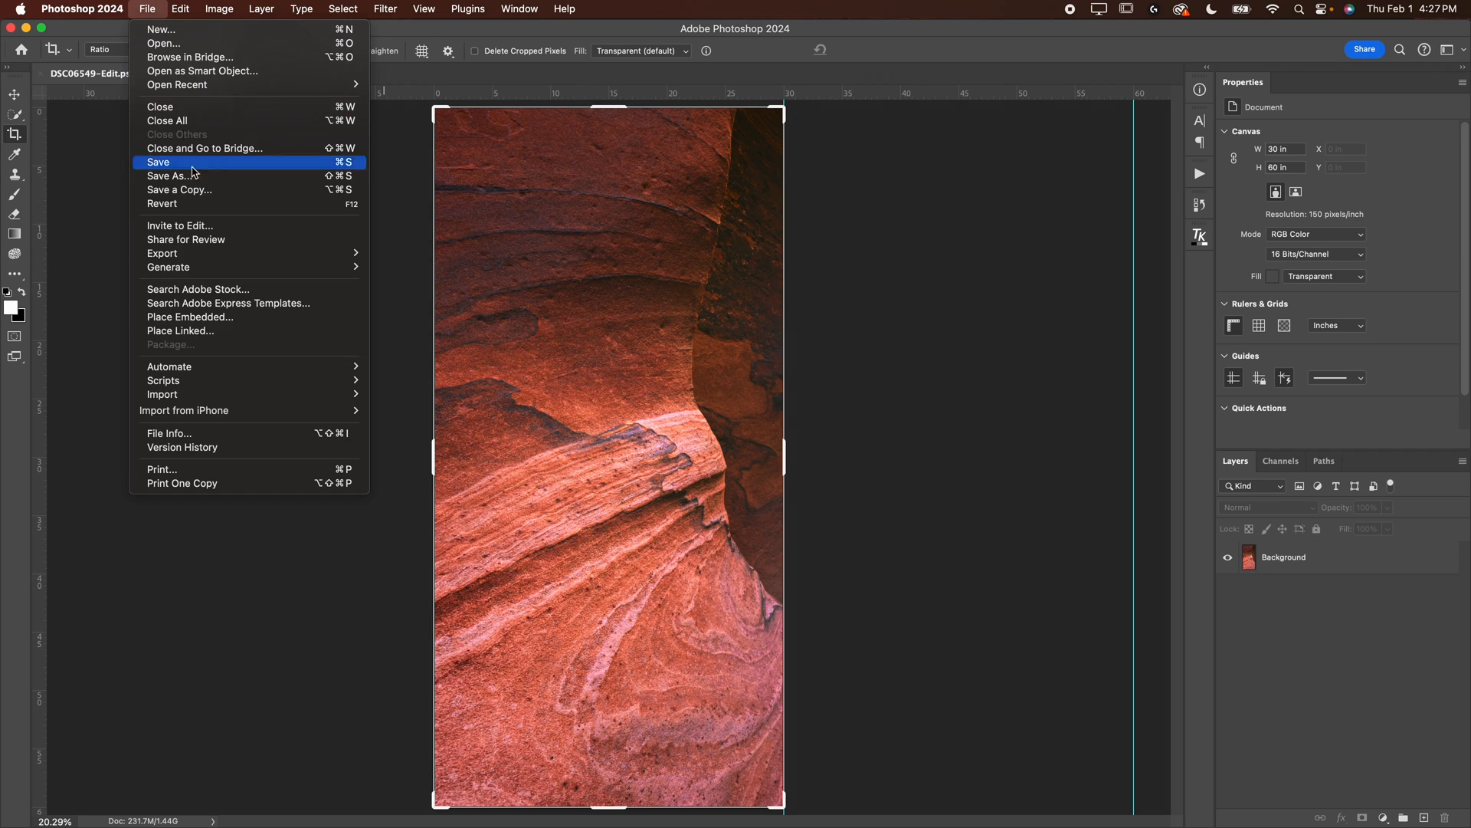
mouse_move(179, 190)
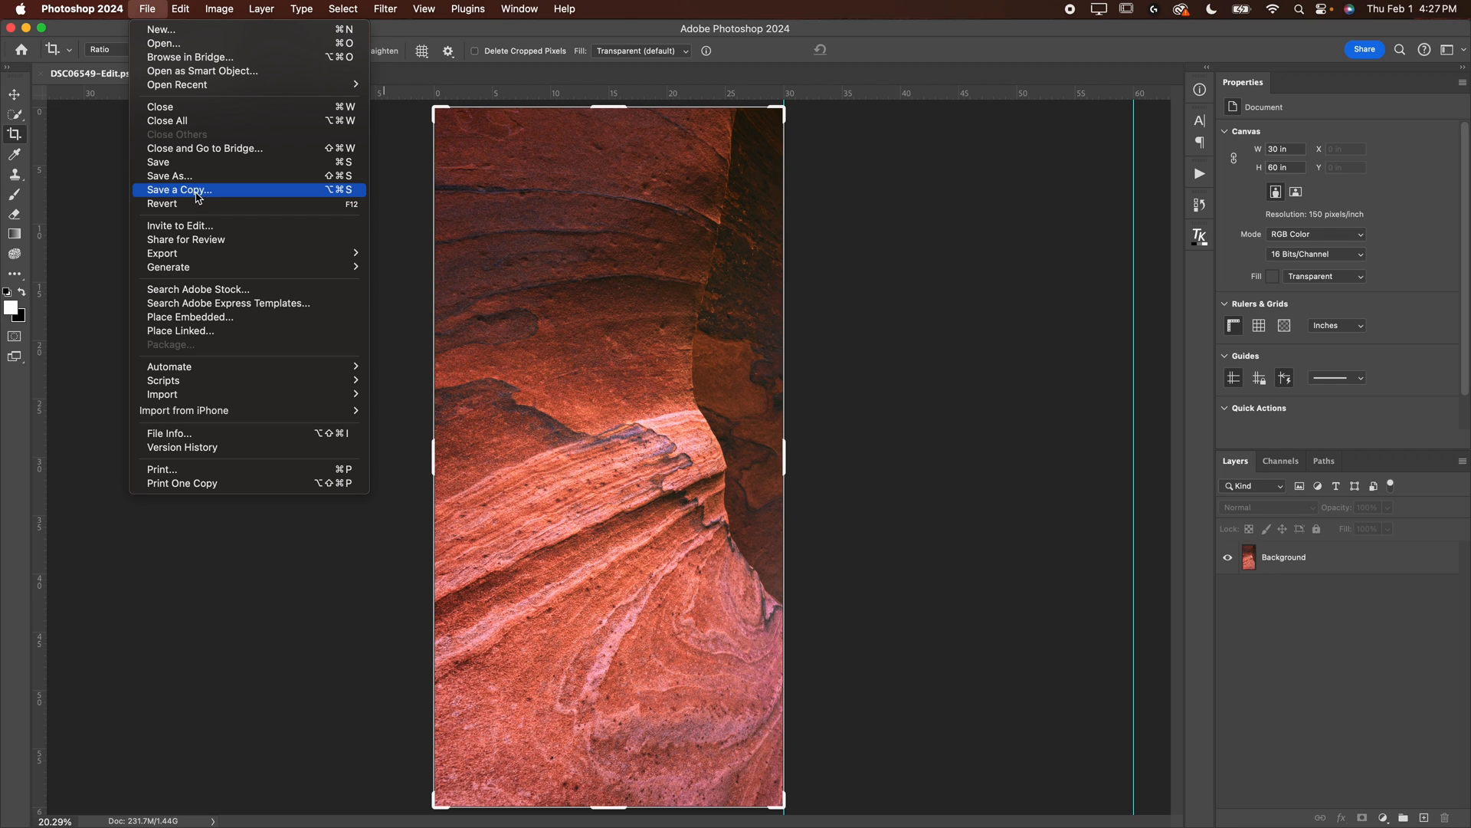
mouse_move(188, 192)
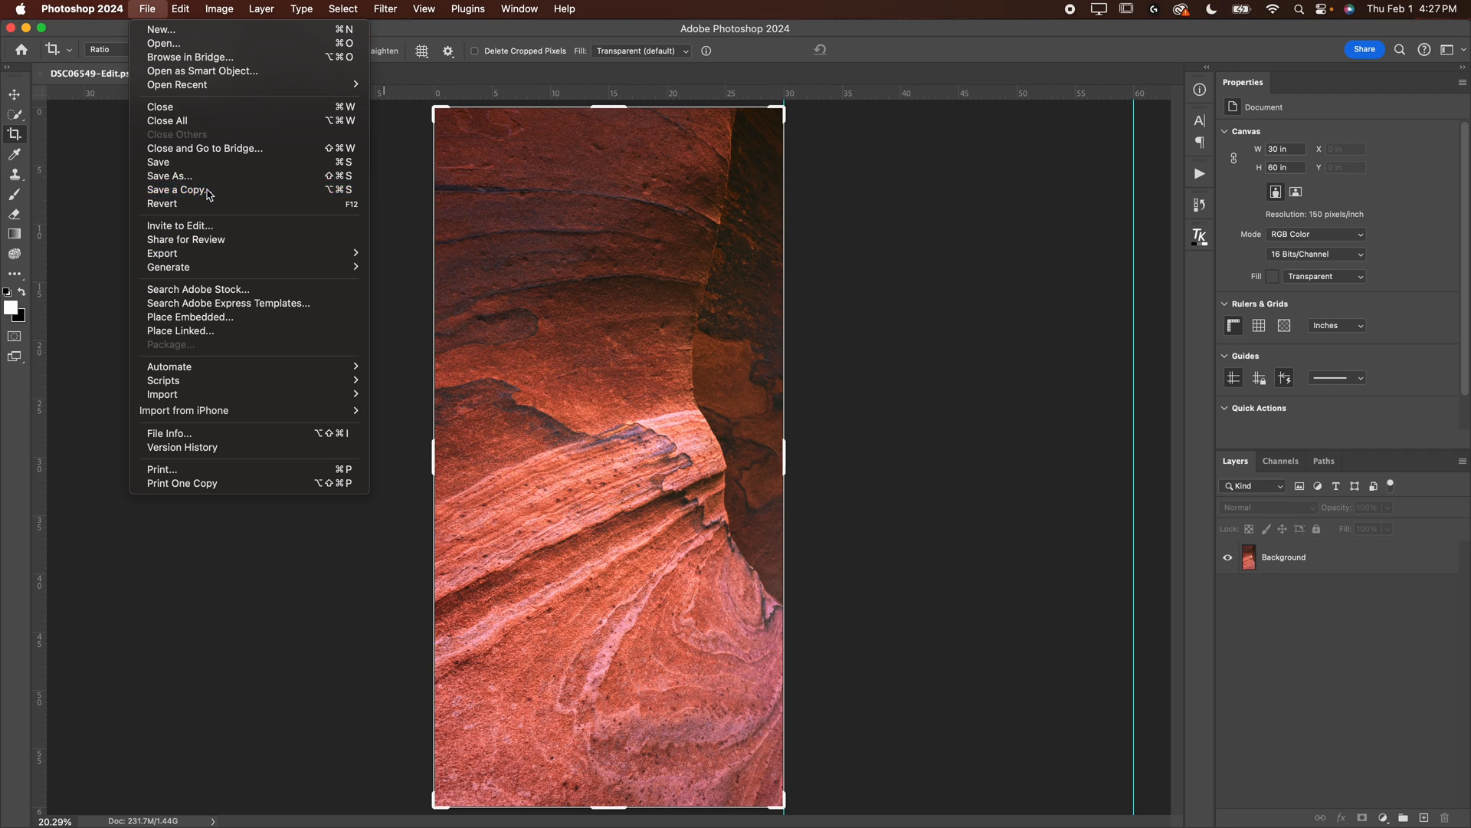
click(176, 189)
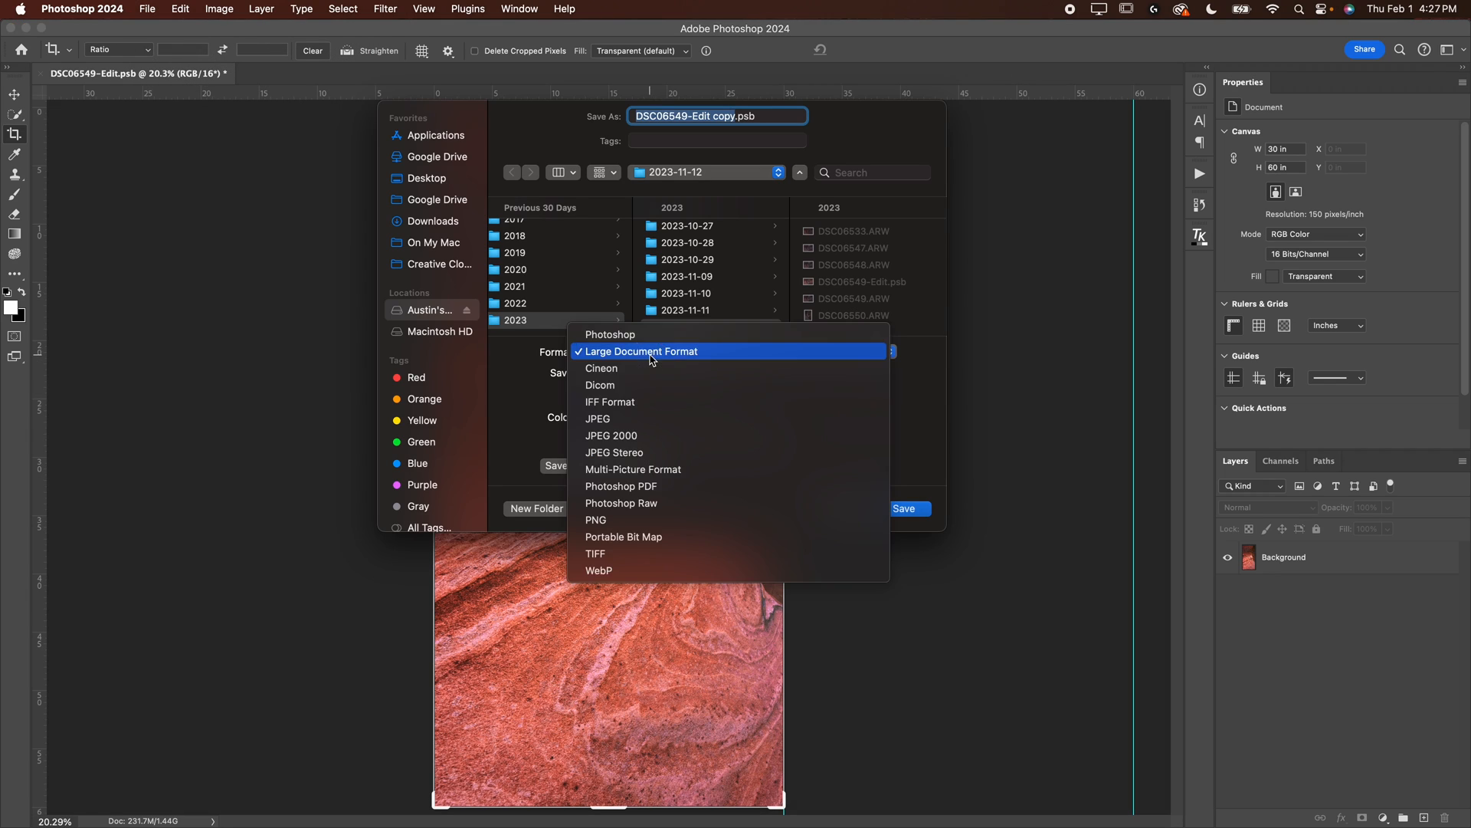
click(597, 419)
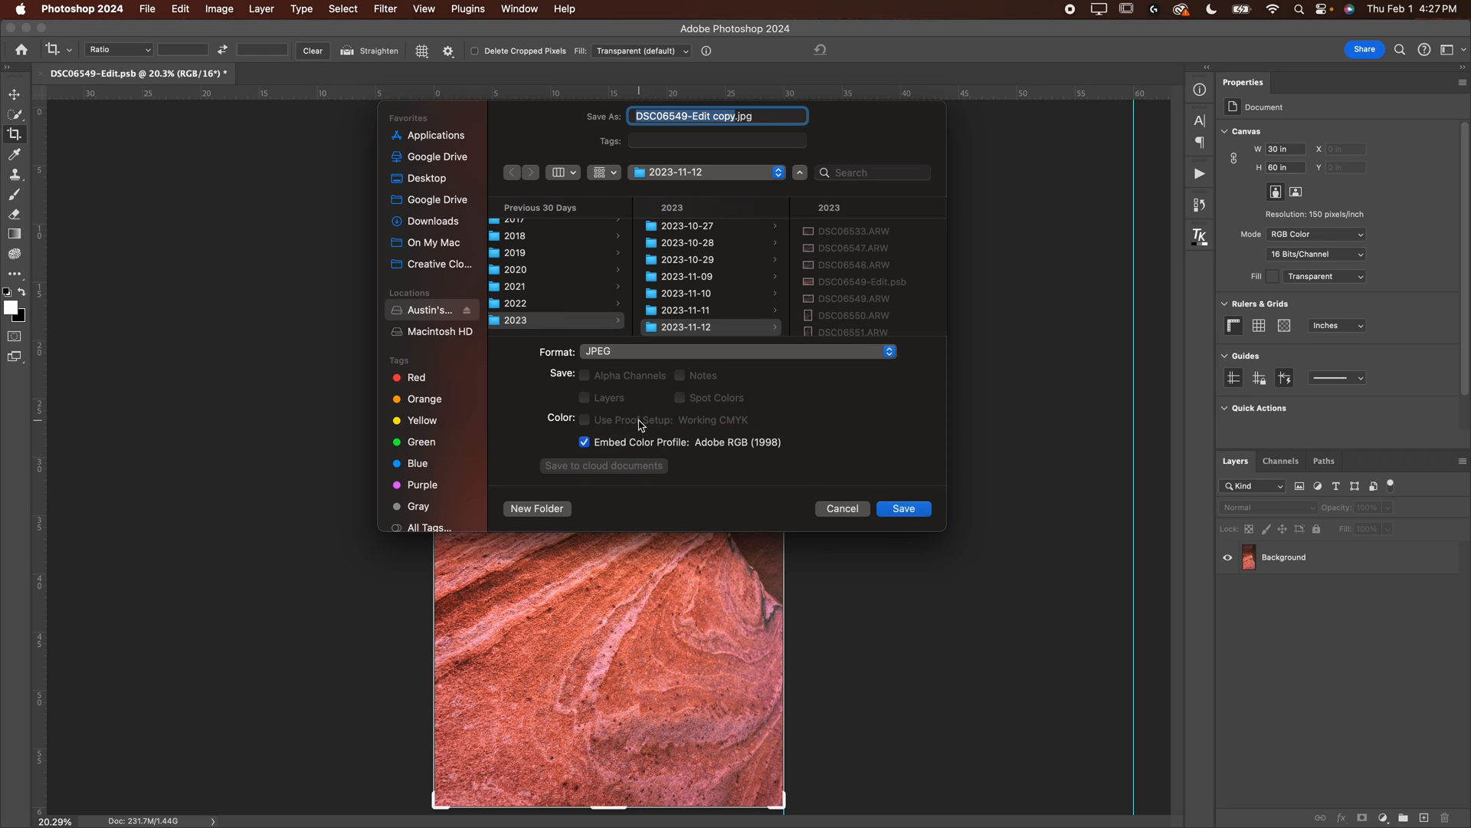
mouse_move(671, 452)
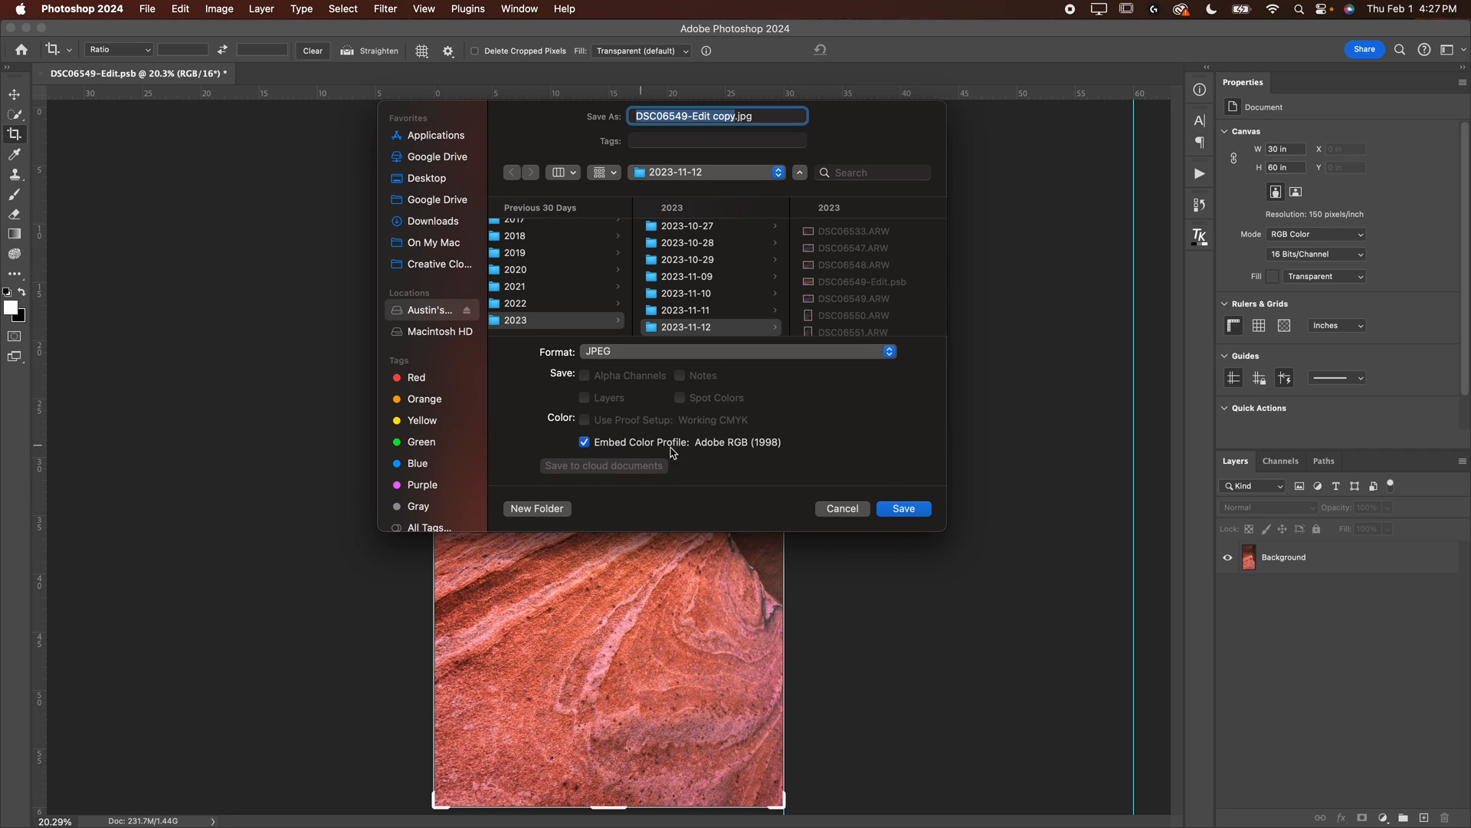
mouse_move(761, 458)
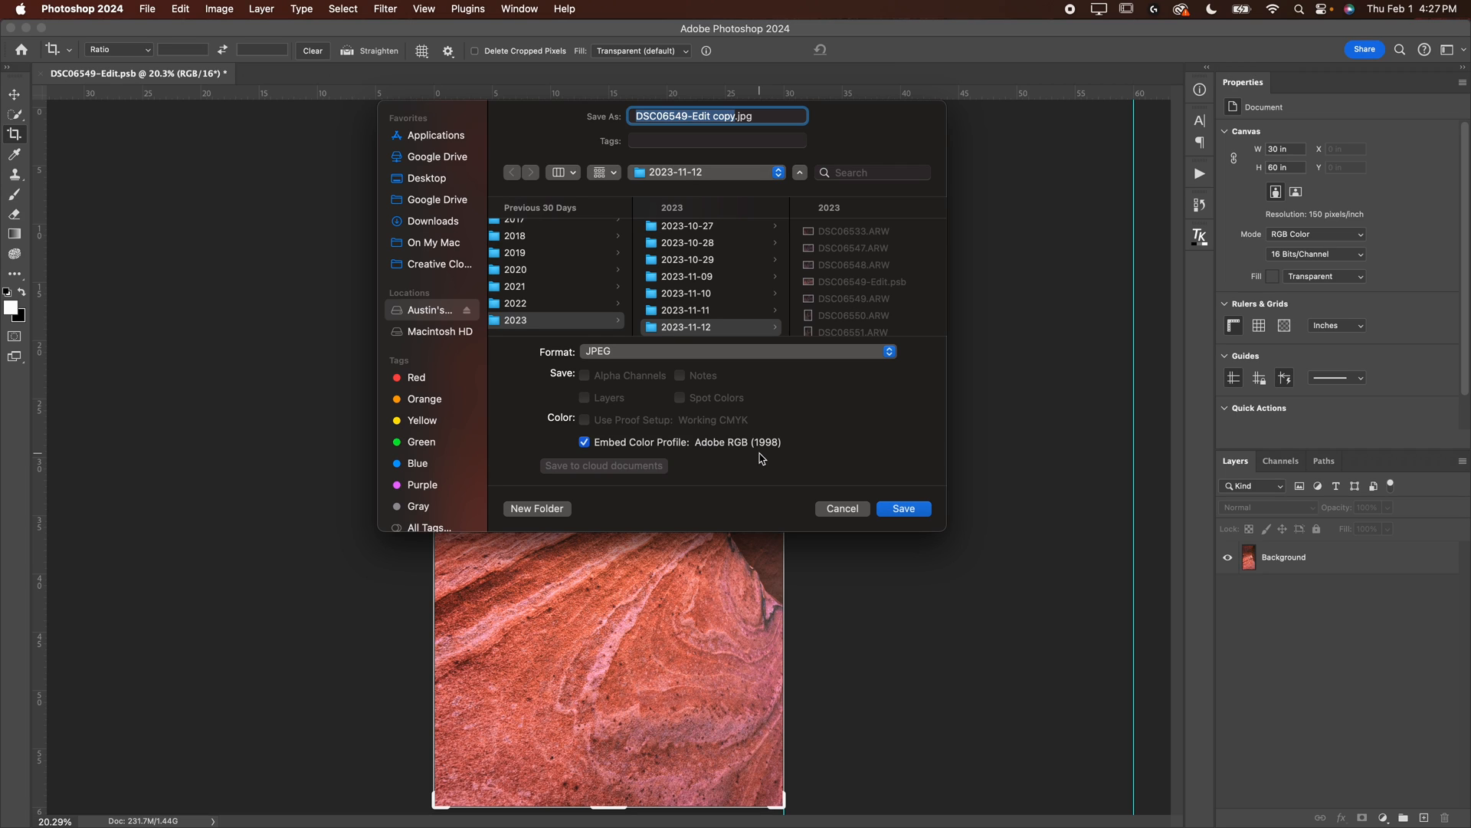
mouse_move(455, 195)
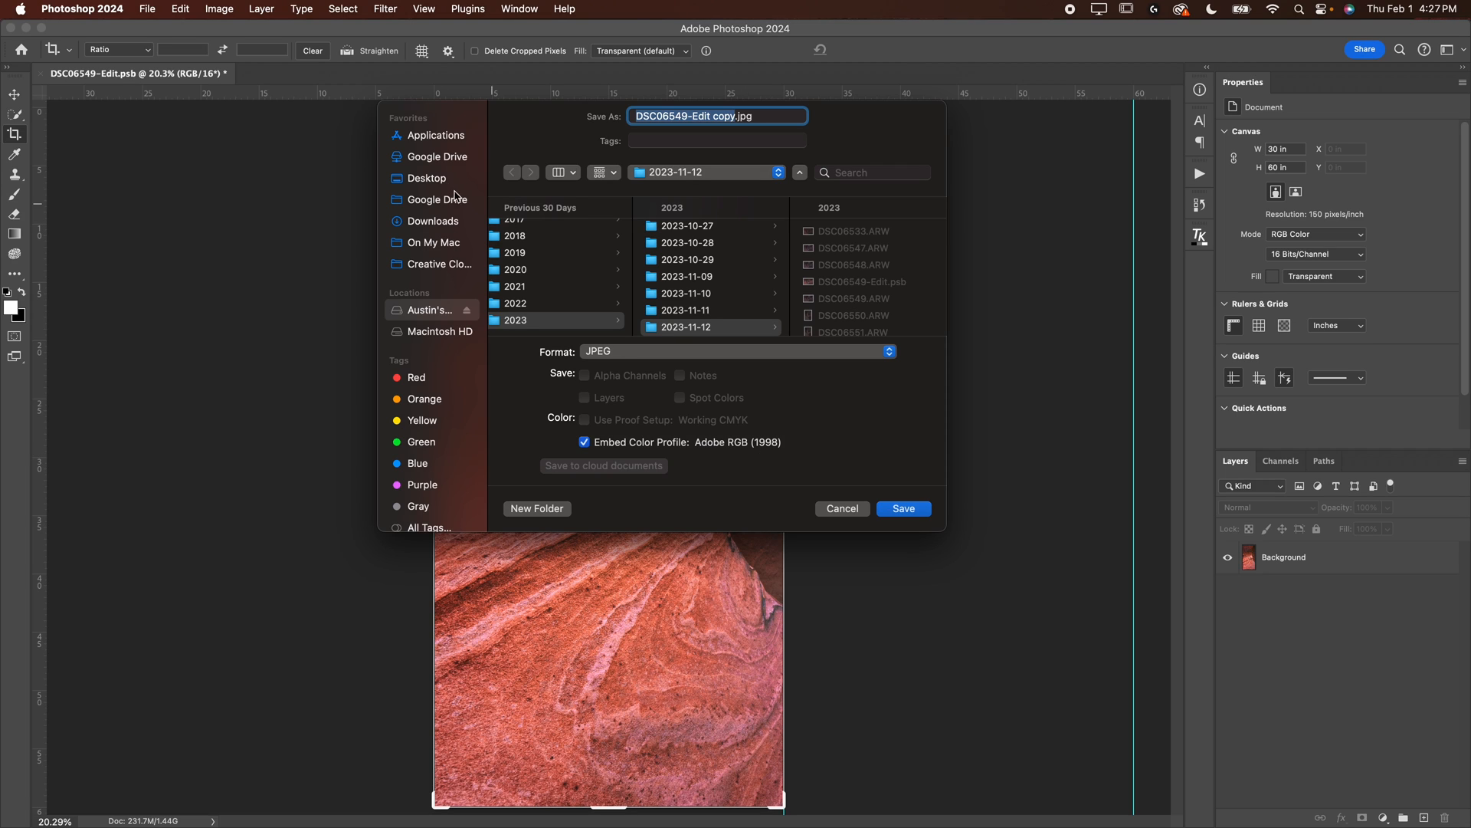
mouse_move(446, 180)
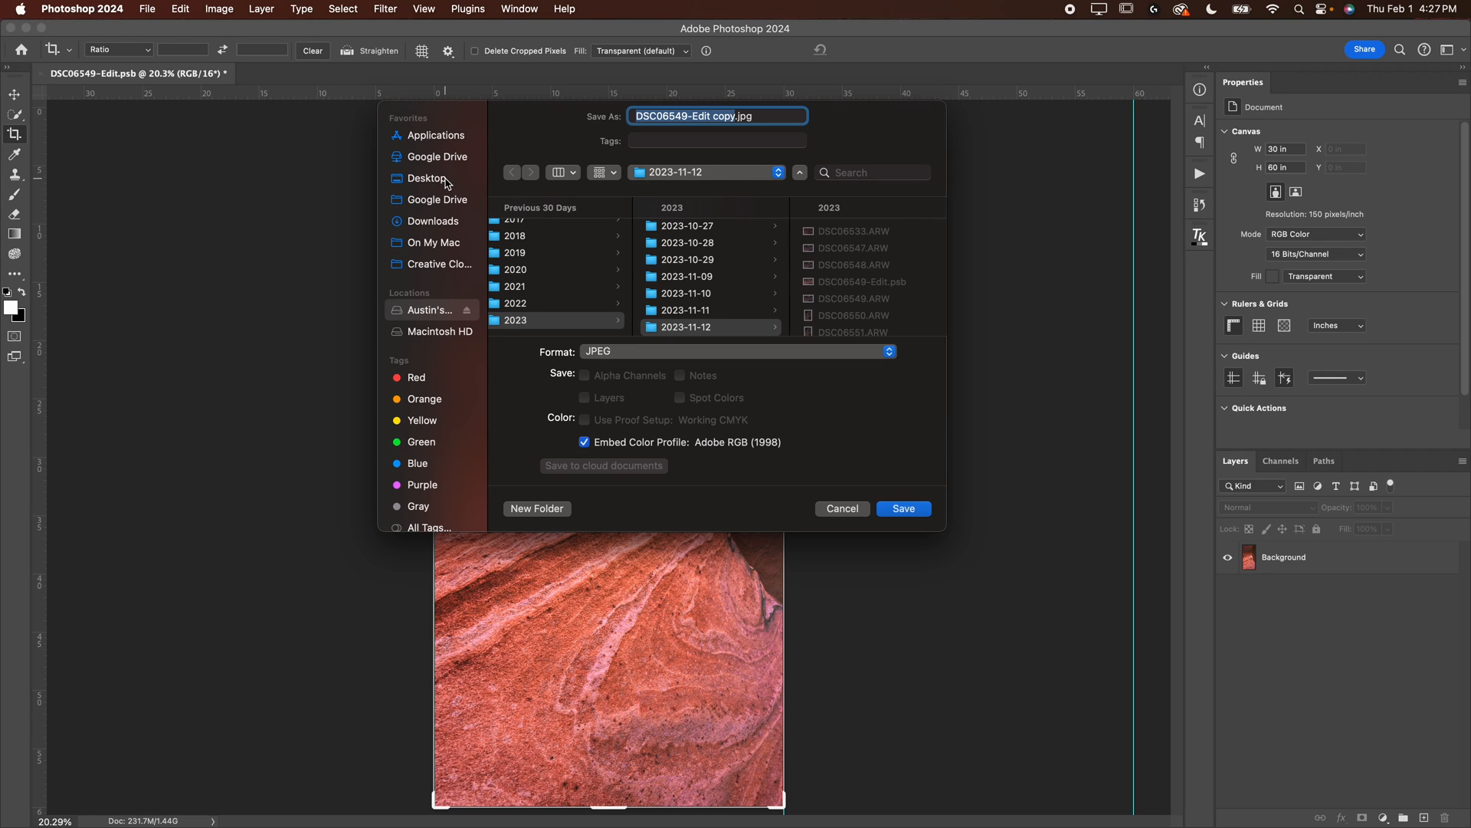
click(426, 179)
text(left)
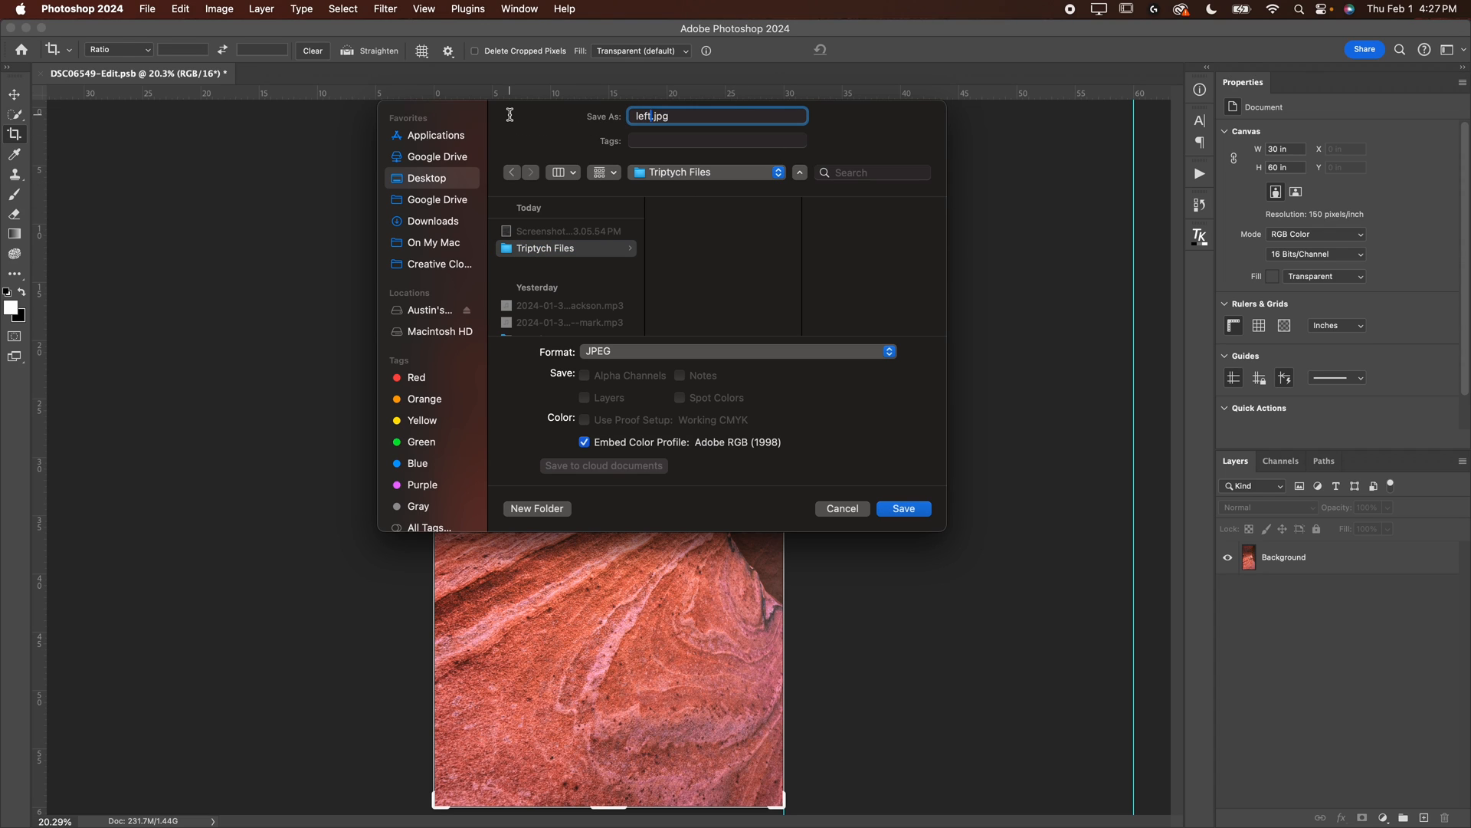
mouse_move(827, 280)
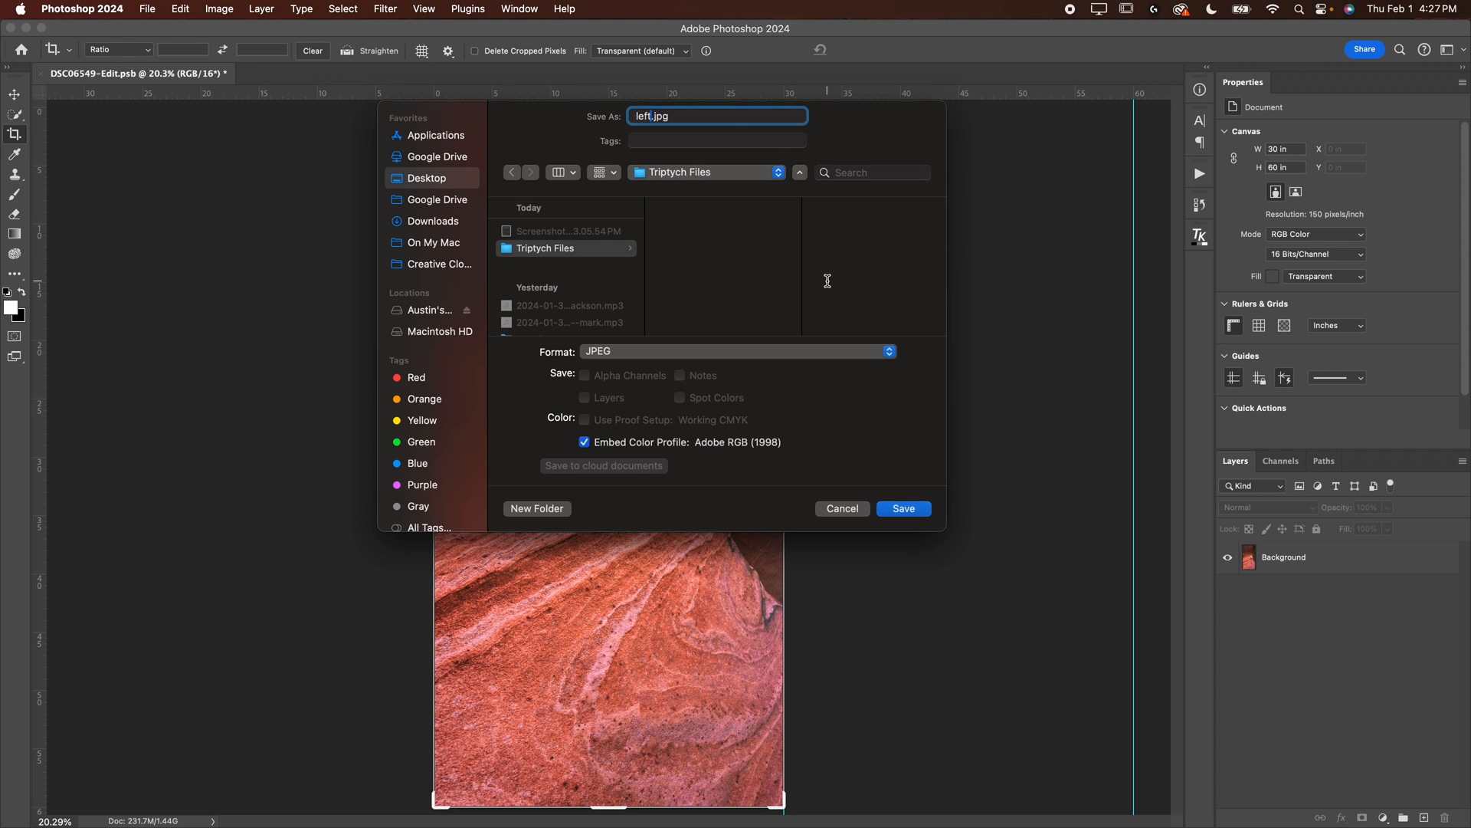
mouse_move(831, 414)
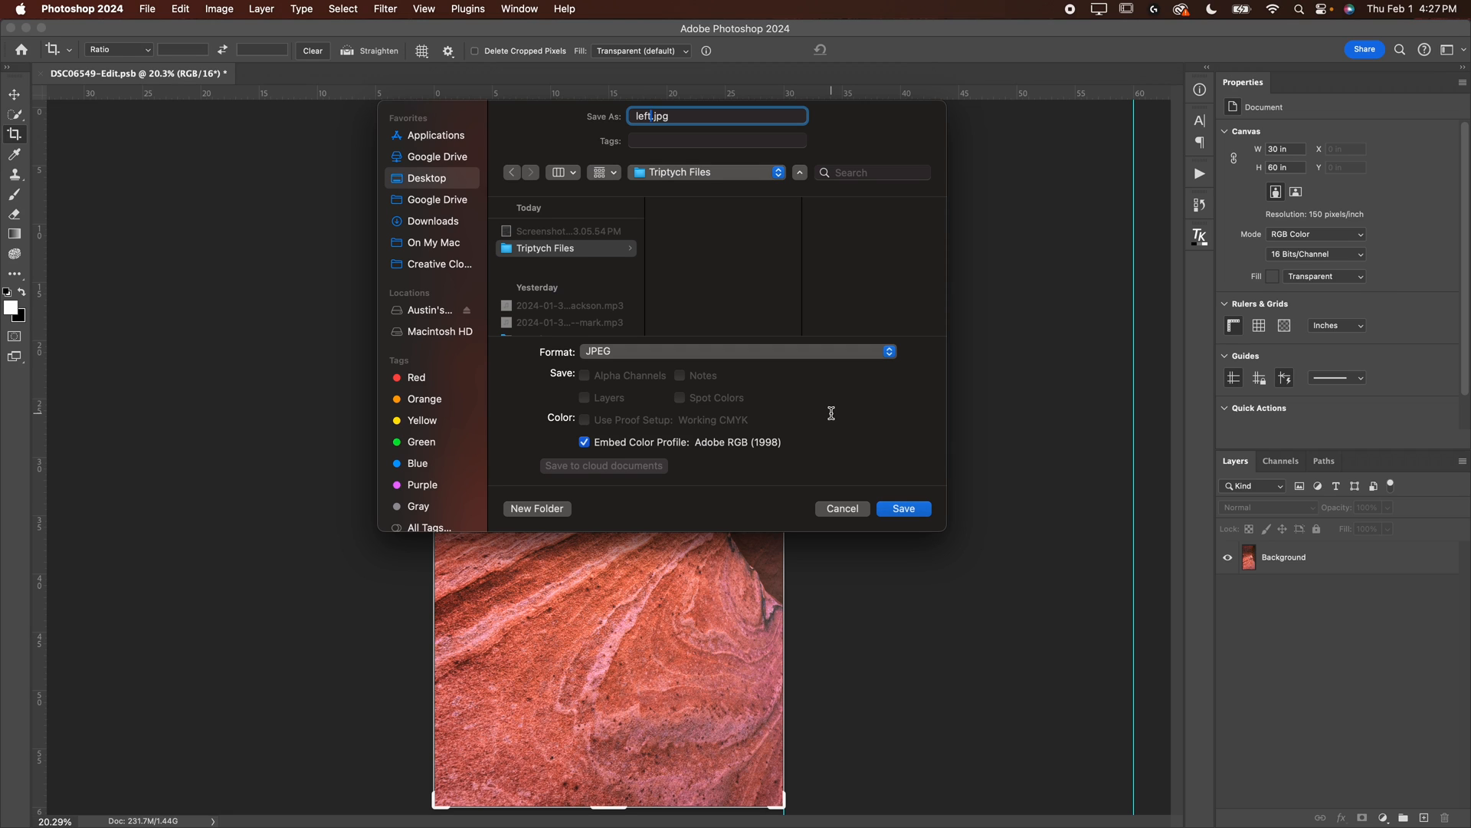
mouse_move(912, 501)
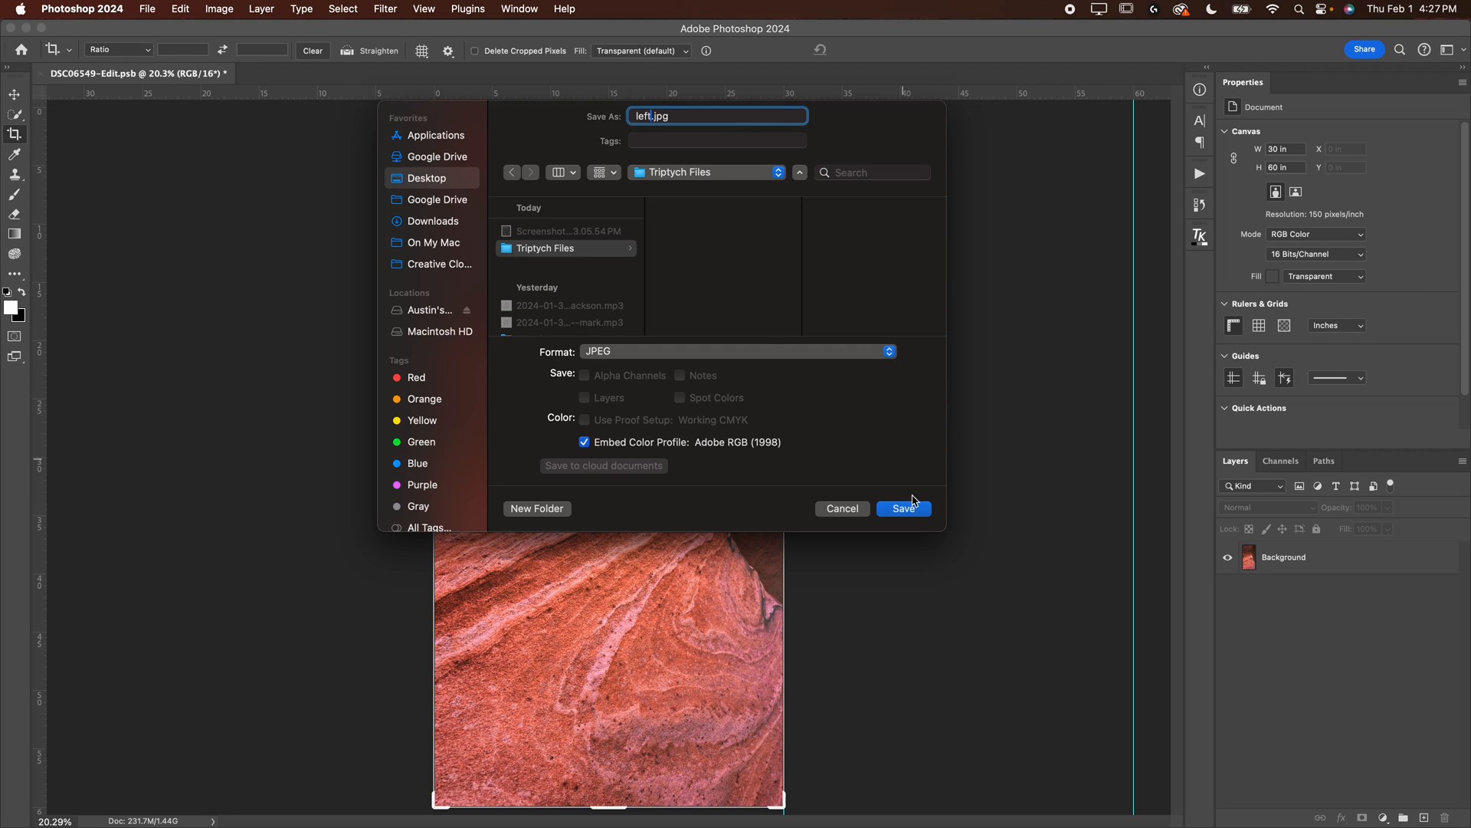
Save left.jpg with Matte None and Quality 12 (Maximum)
click(902, 507)
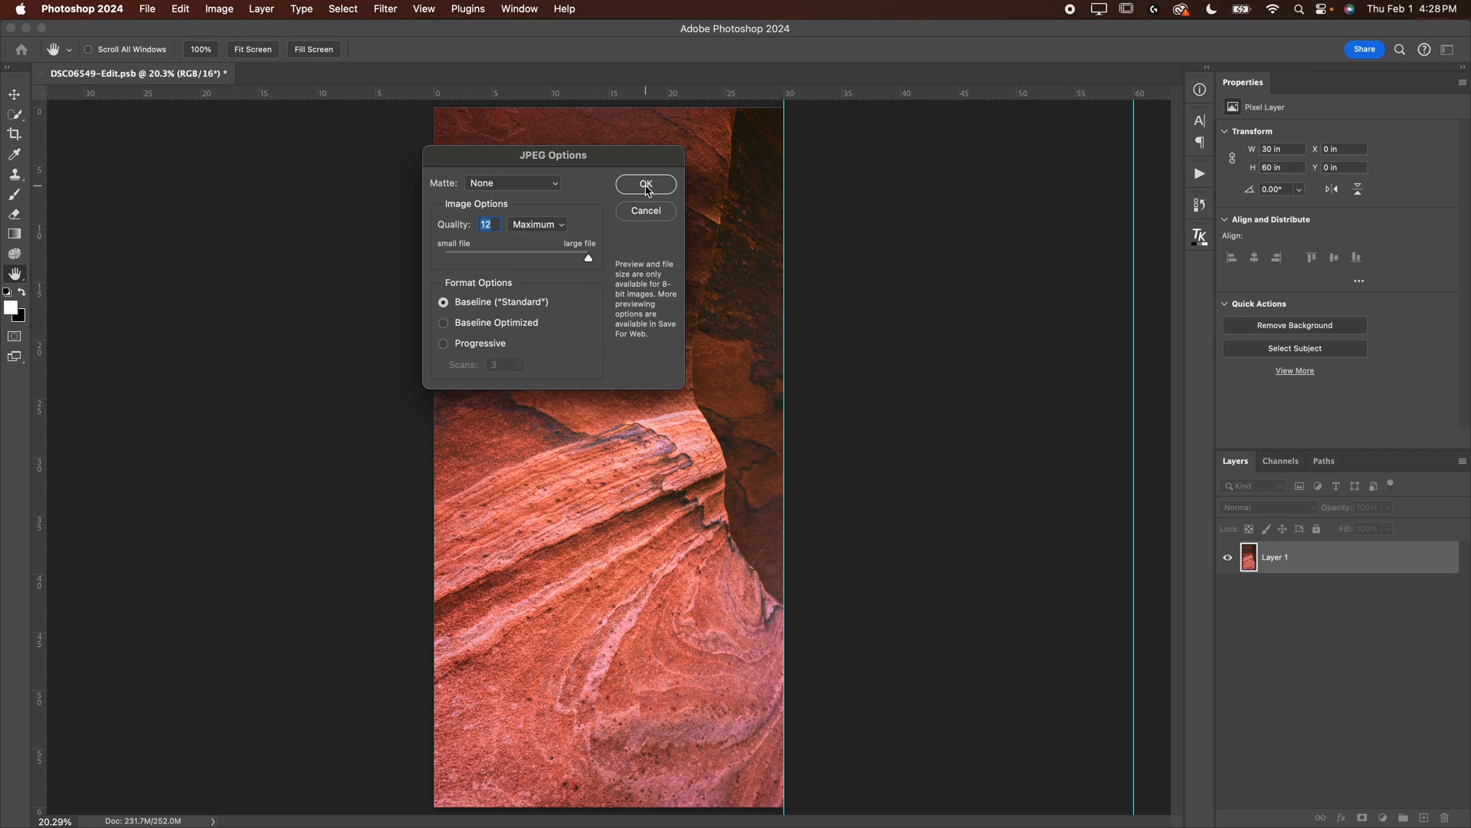
click(511, 182)
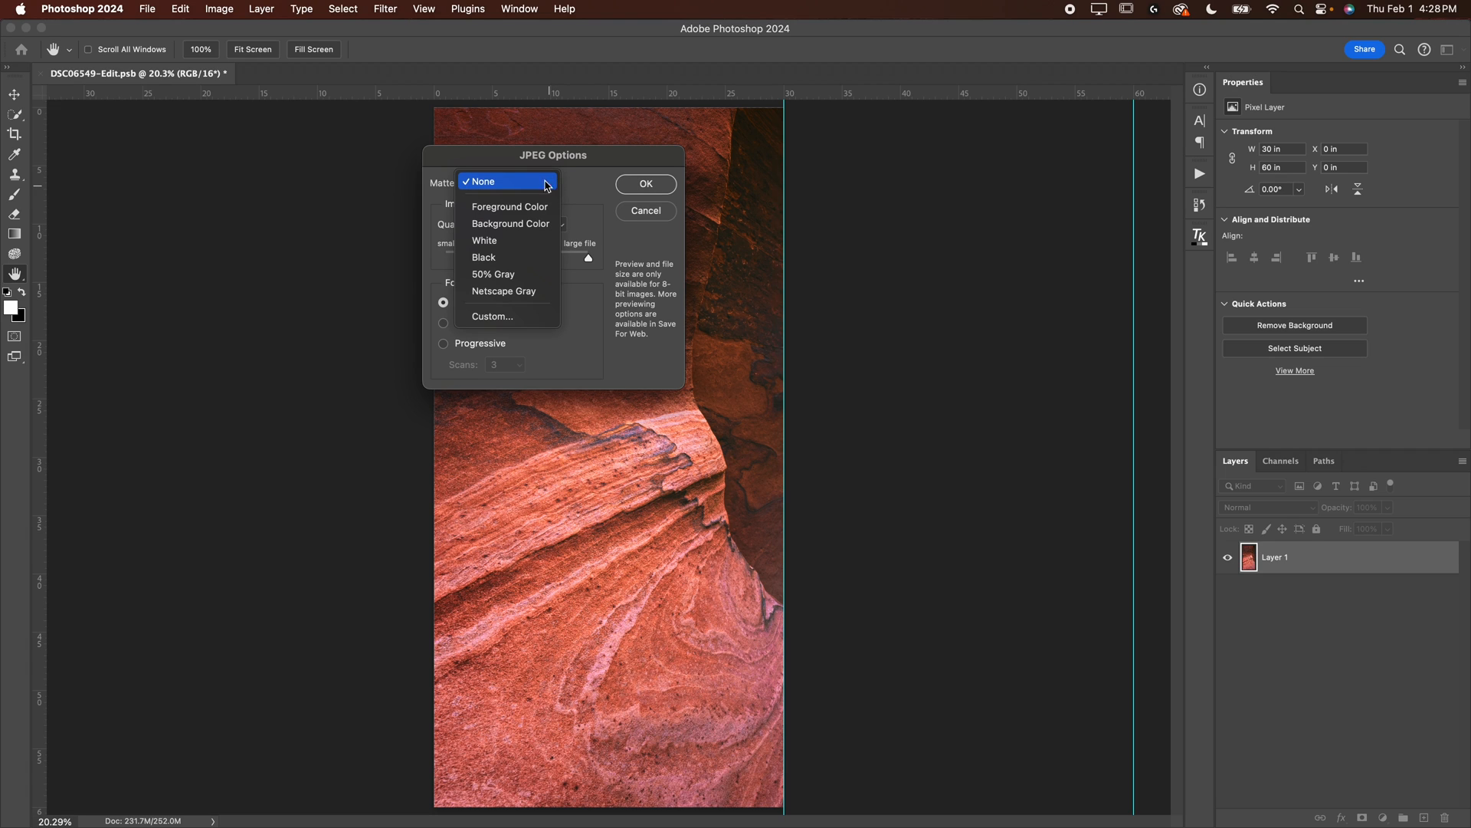
click(480, 181)
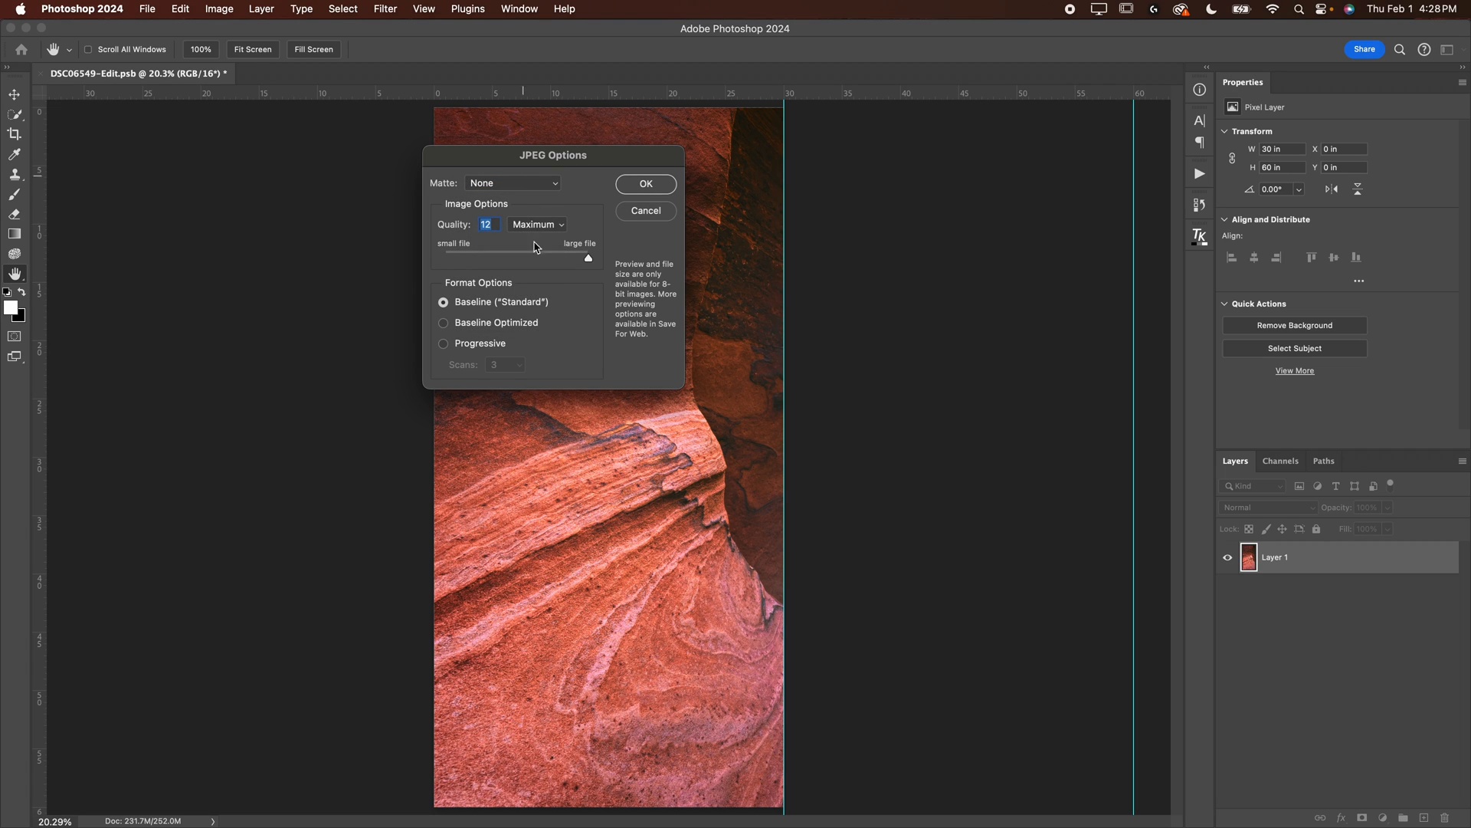
click(645, 184)
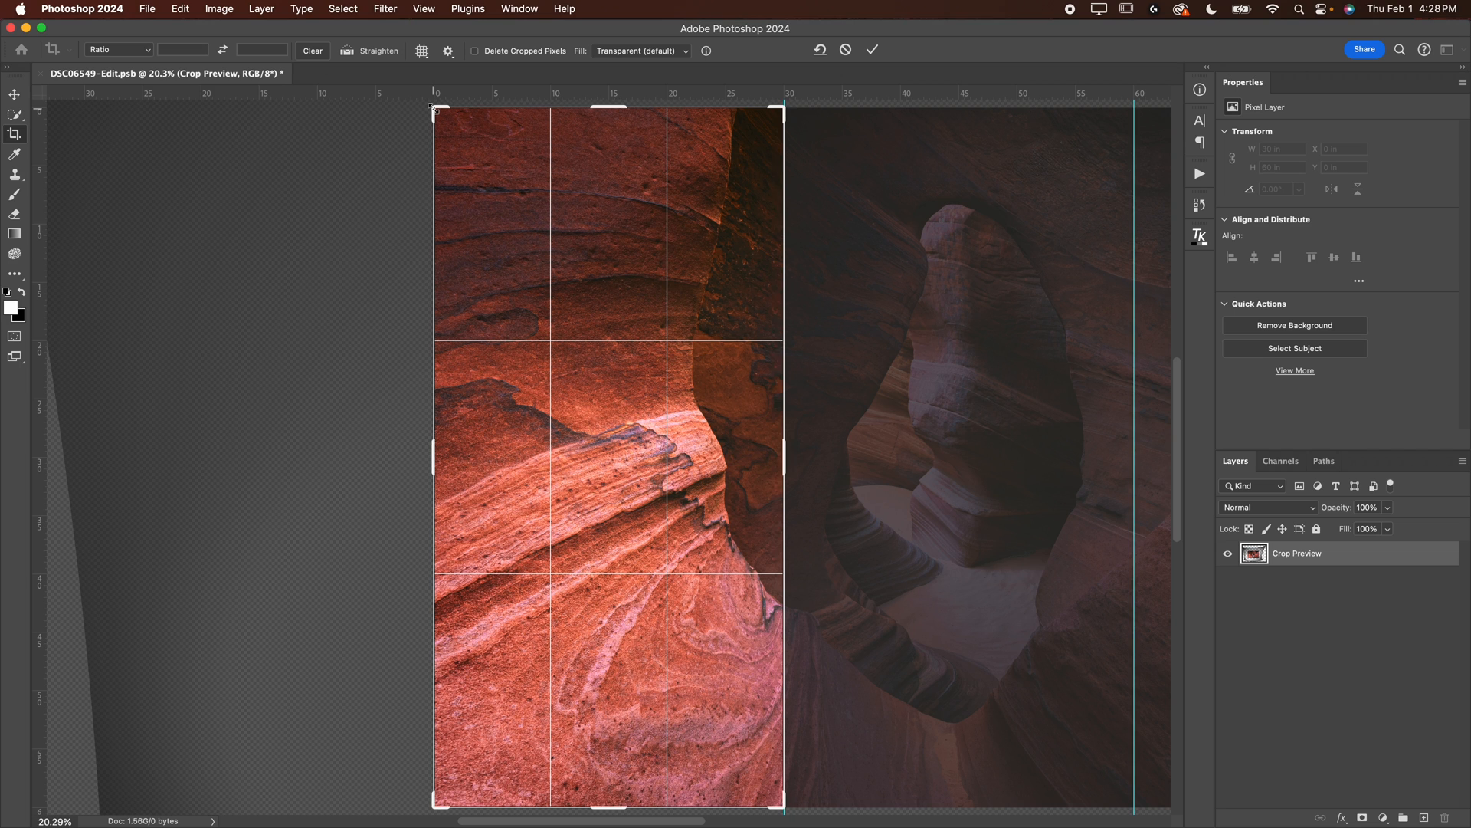
mouse_move(443, 444)
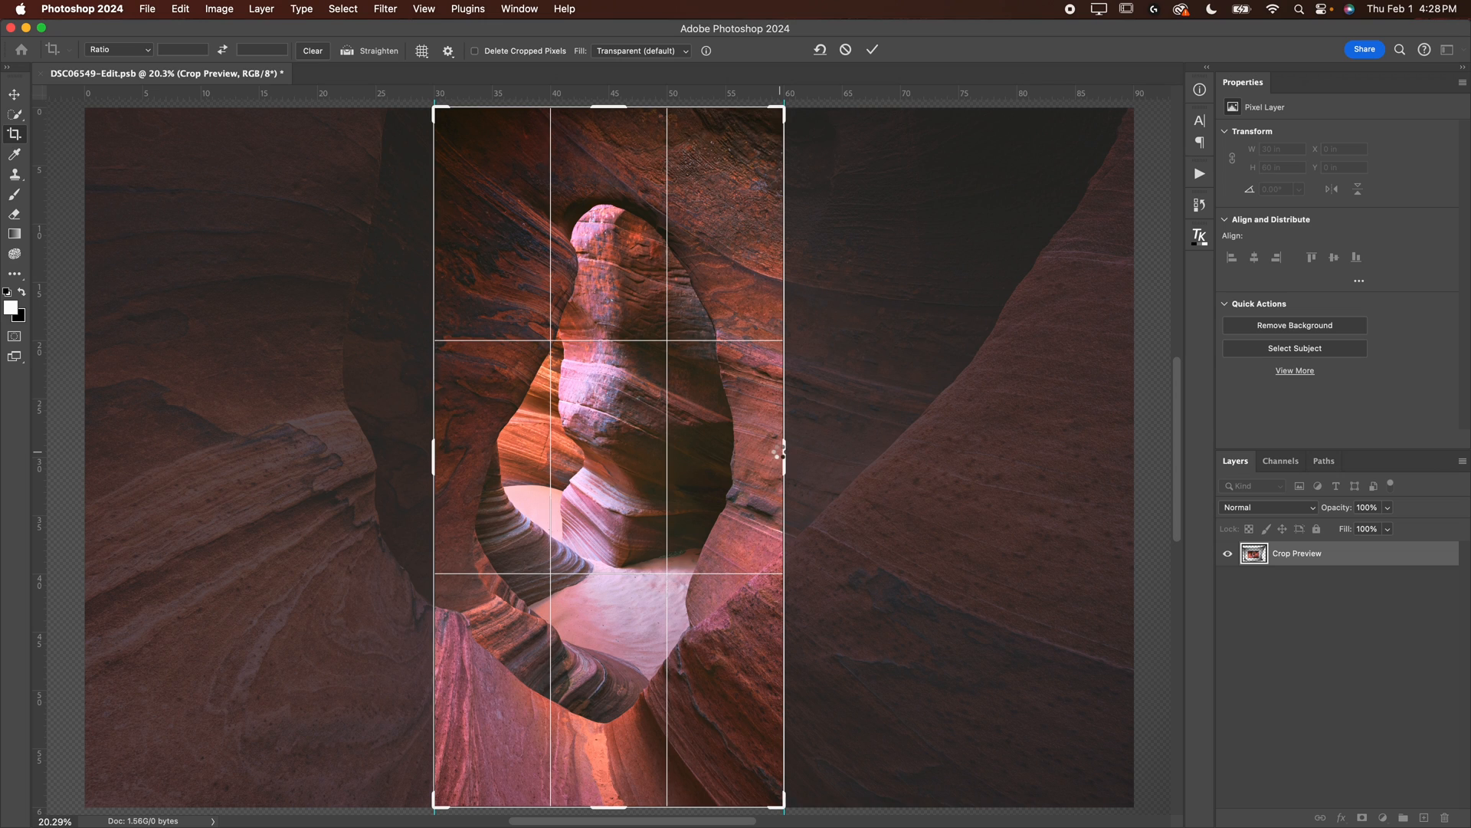
Commit the crop to the center 30 × 60 inch panel with the sandstone arch
click(871, 49)
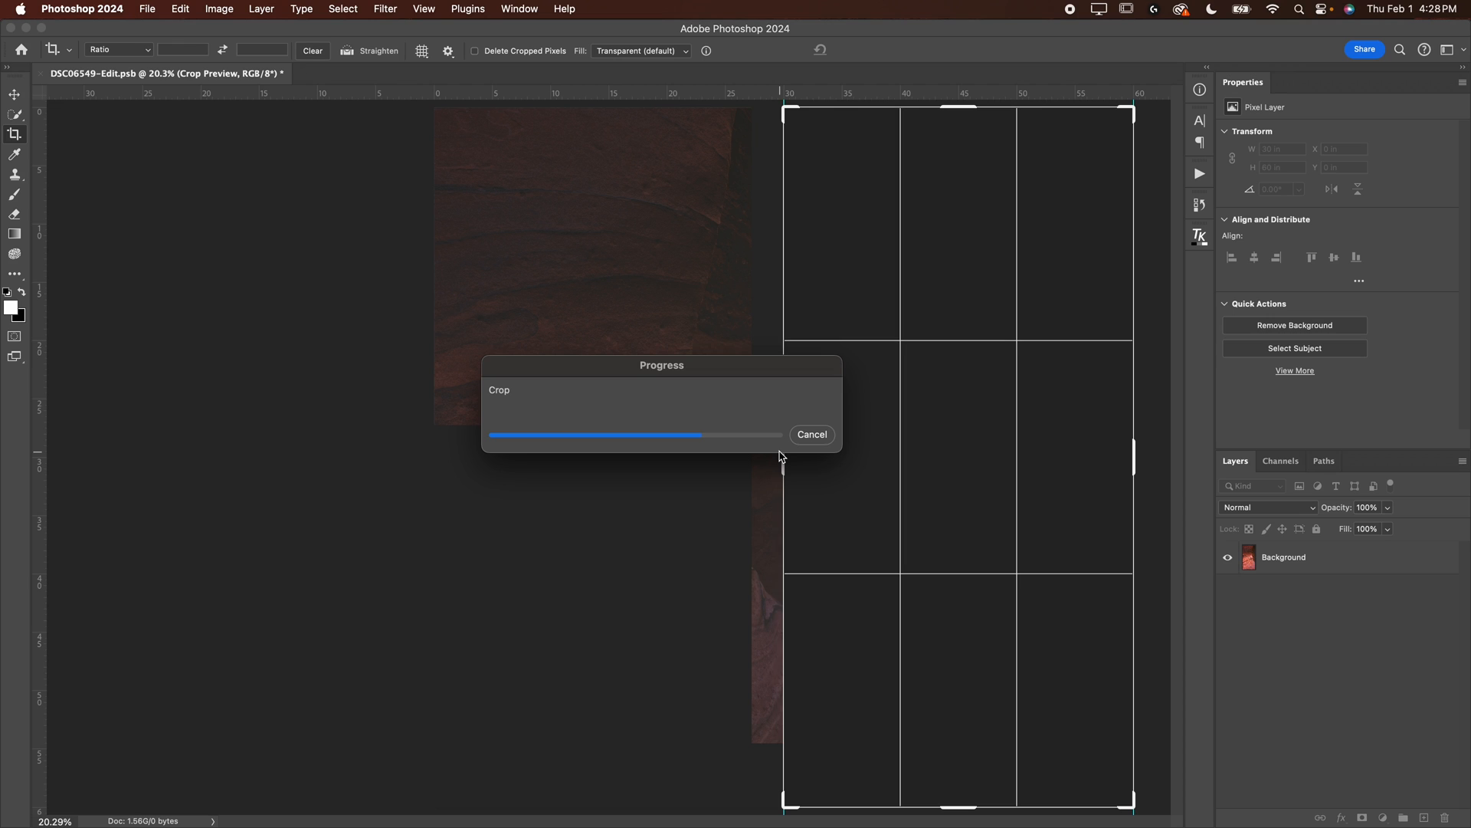
Save a maximum-quality JPEG copy of the center crop into Desktop > Triptych Files
click(146, 9)
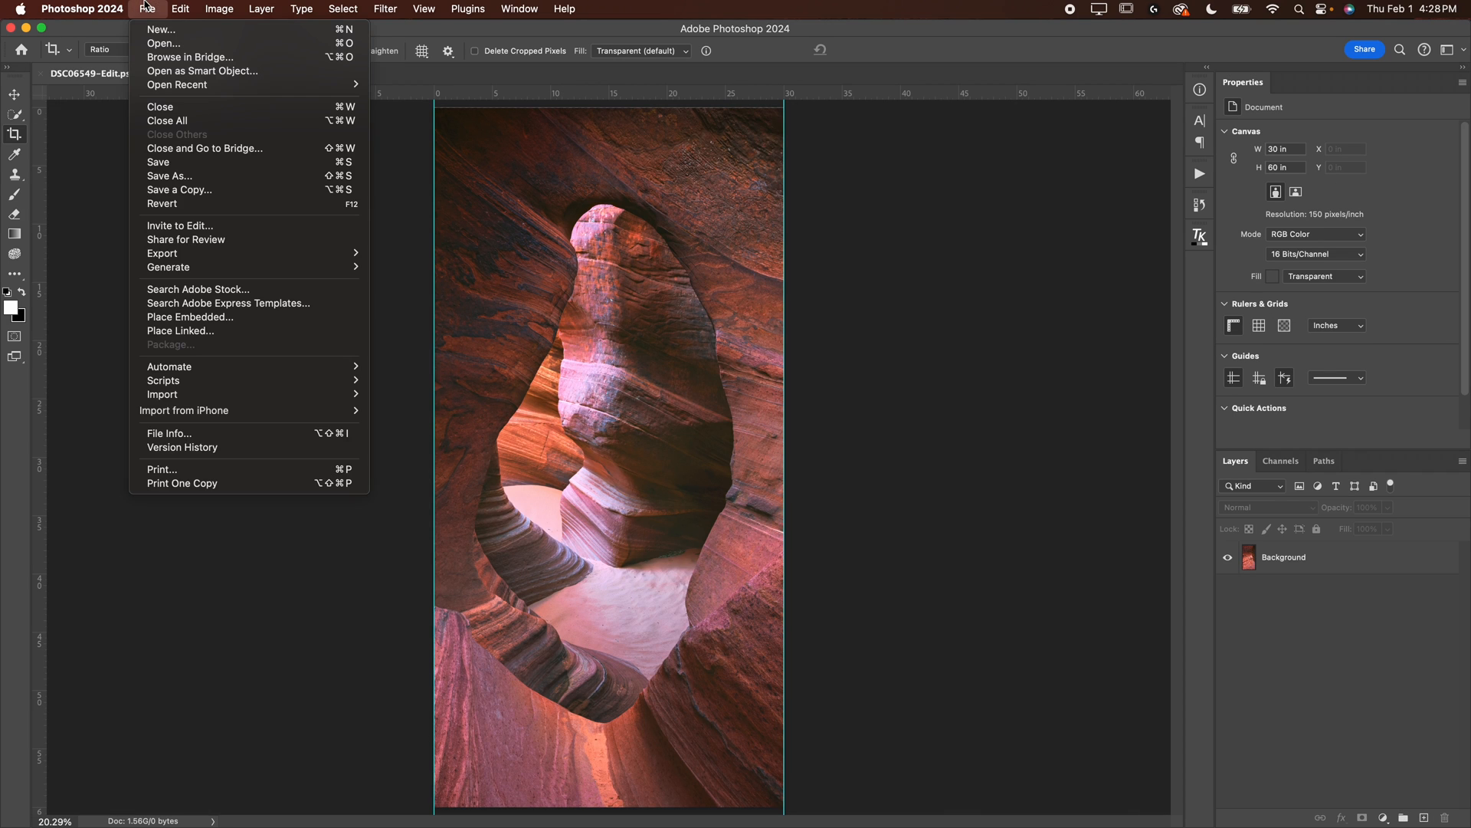
mouse_move(179, 189)
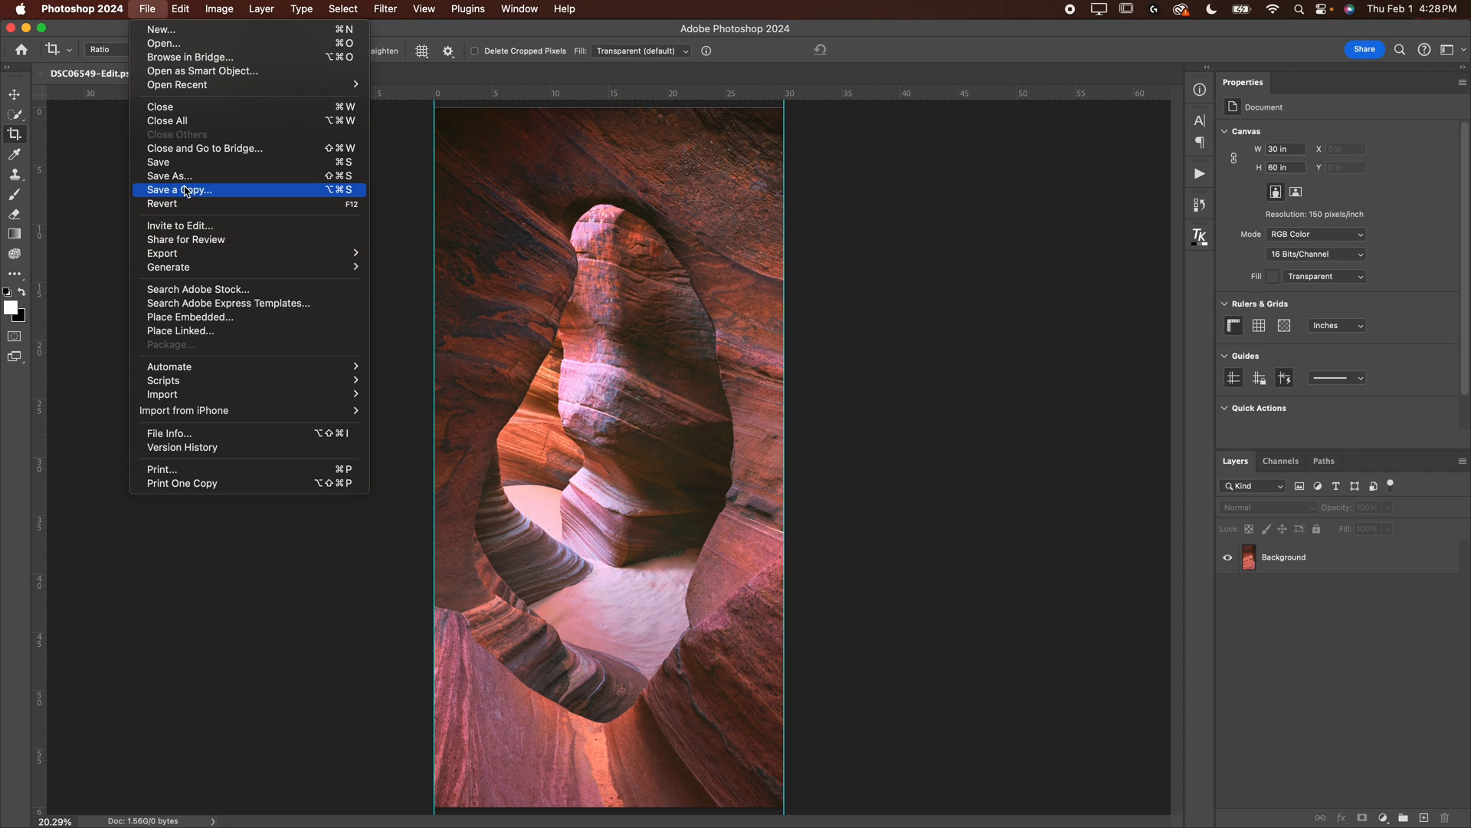
click(179, 189)
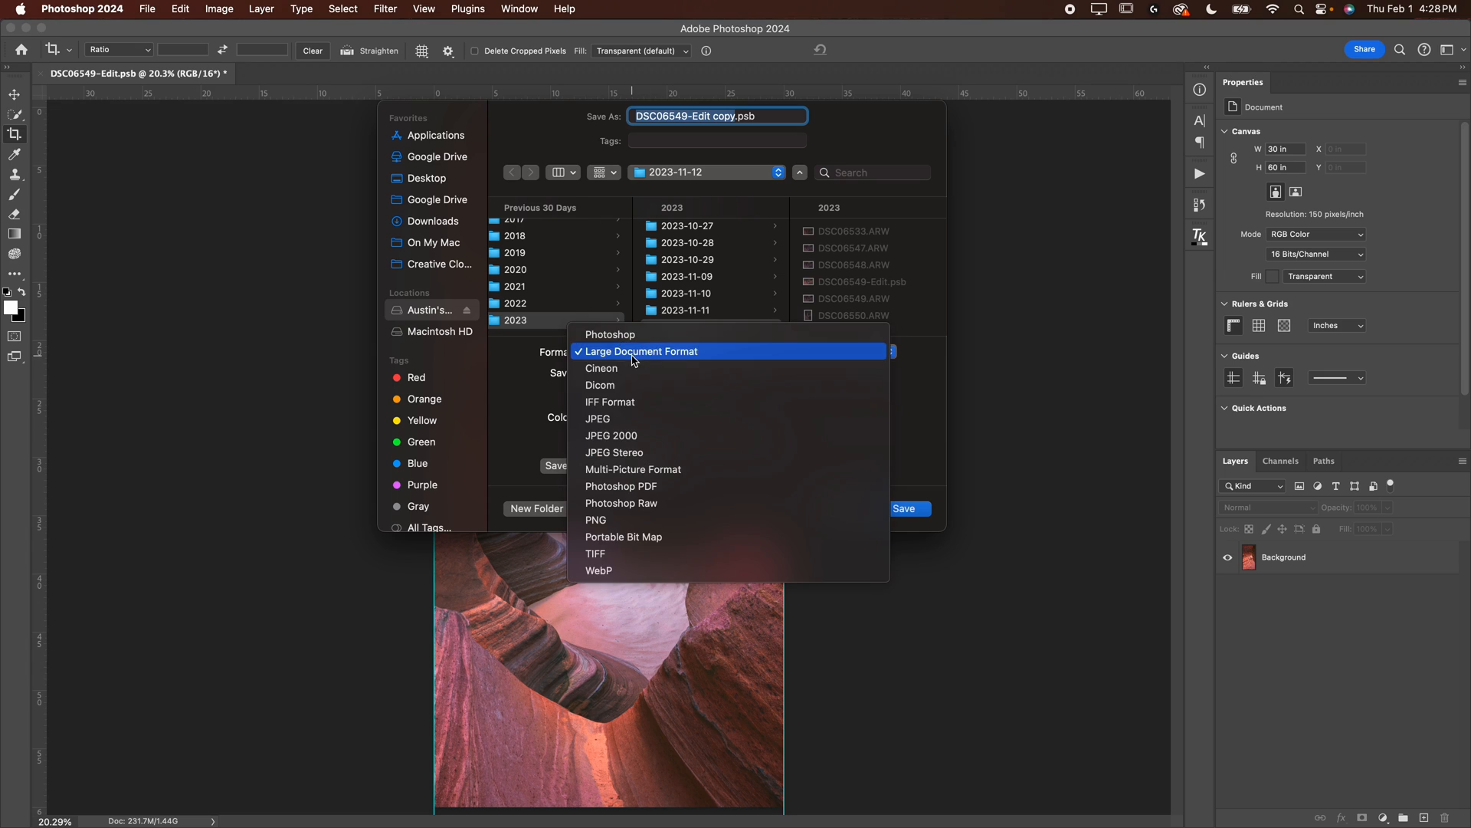
click(598, 419)
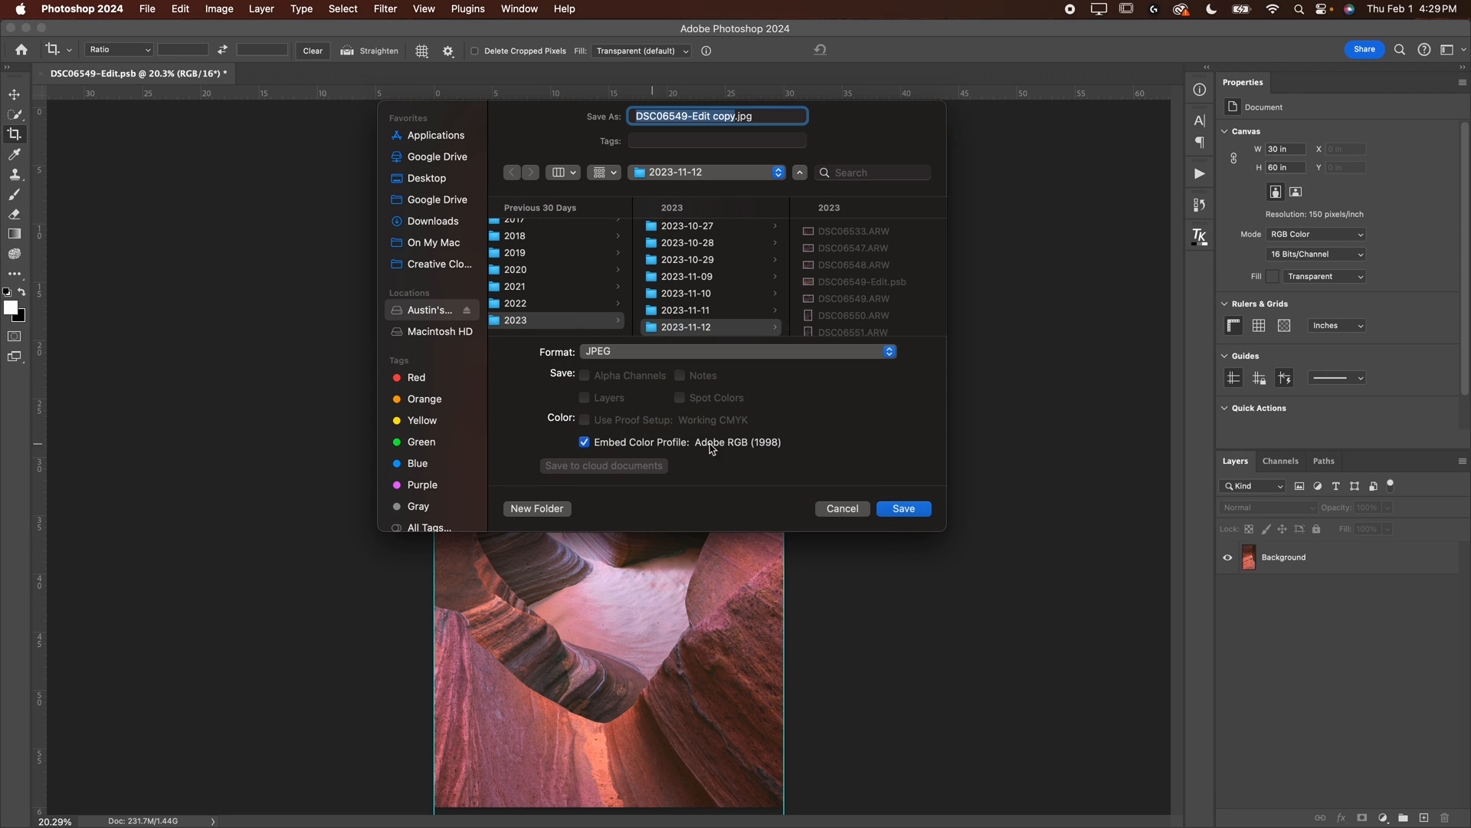
click(427, 177)
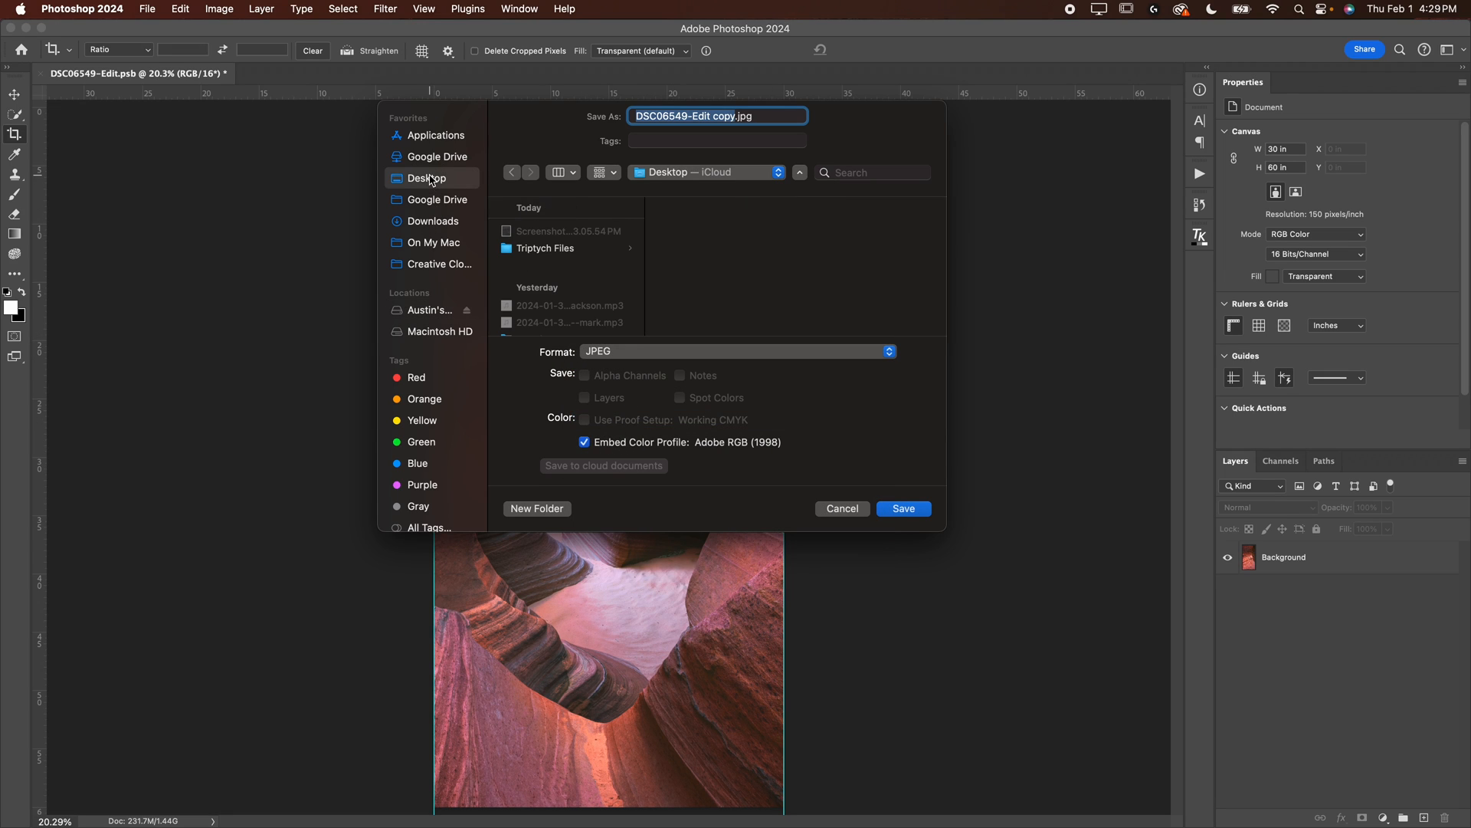
double_click(544, 248)
text(c)
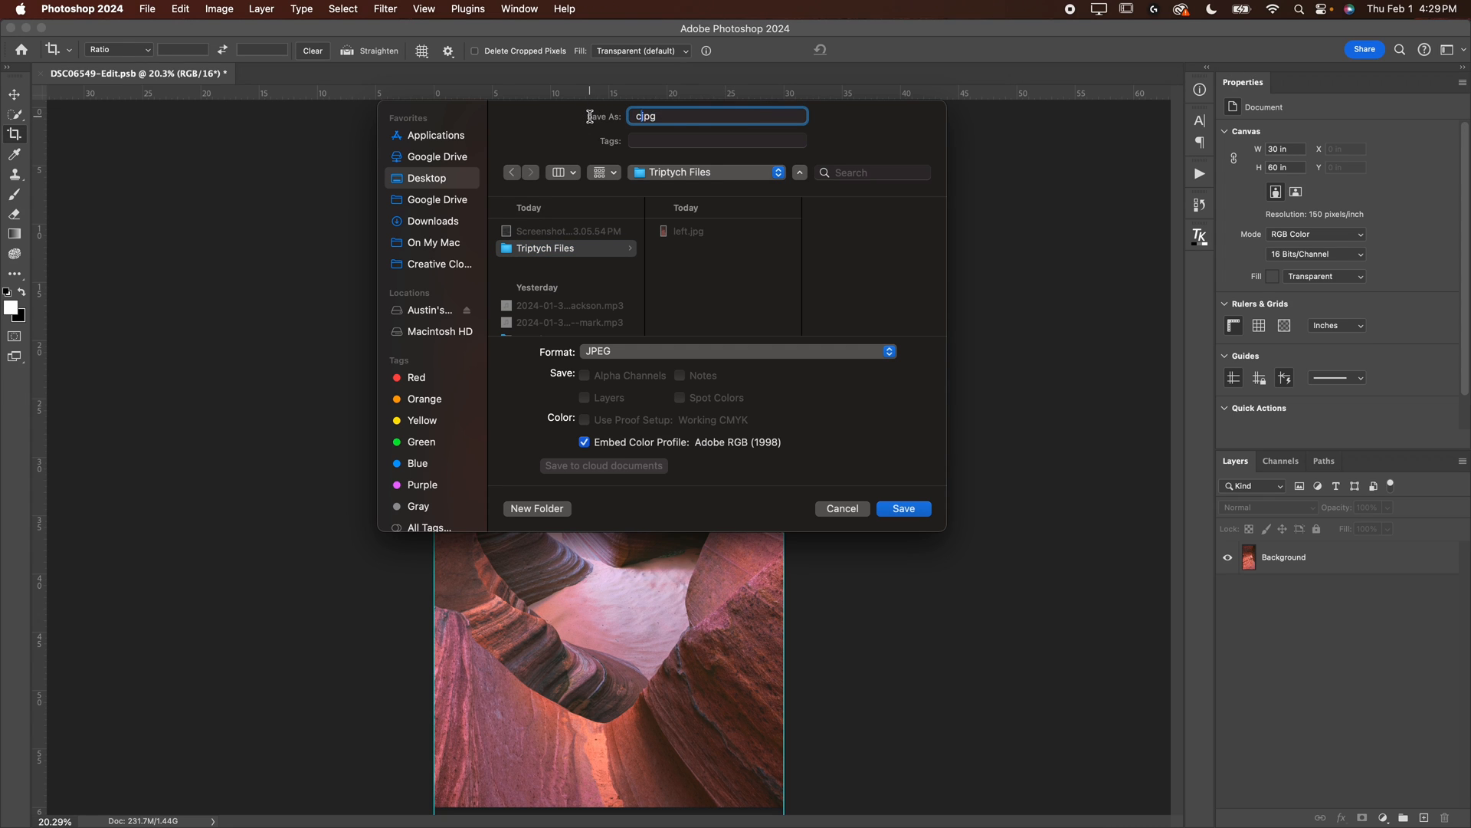
click(902, 507)
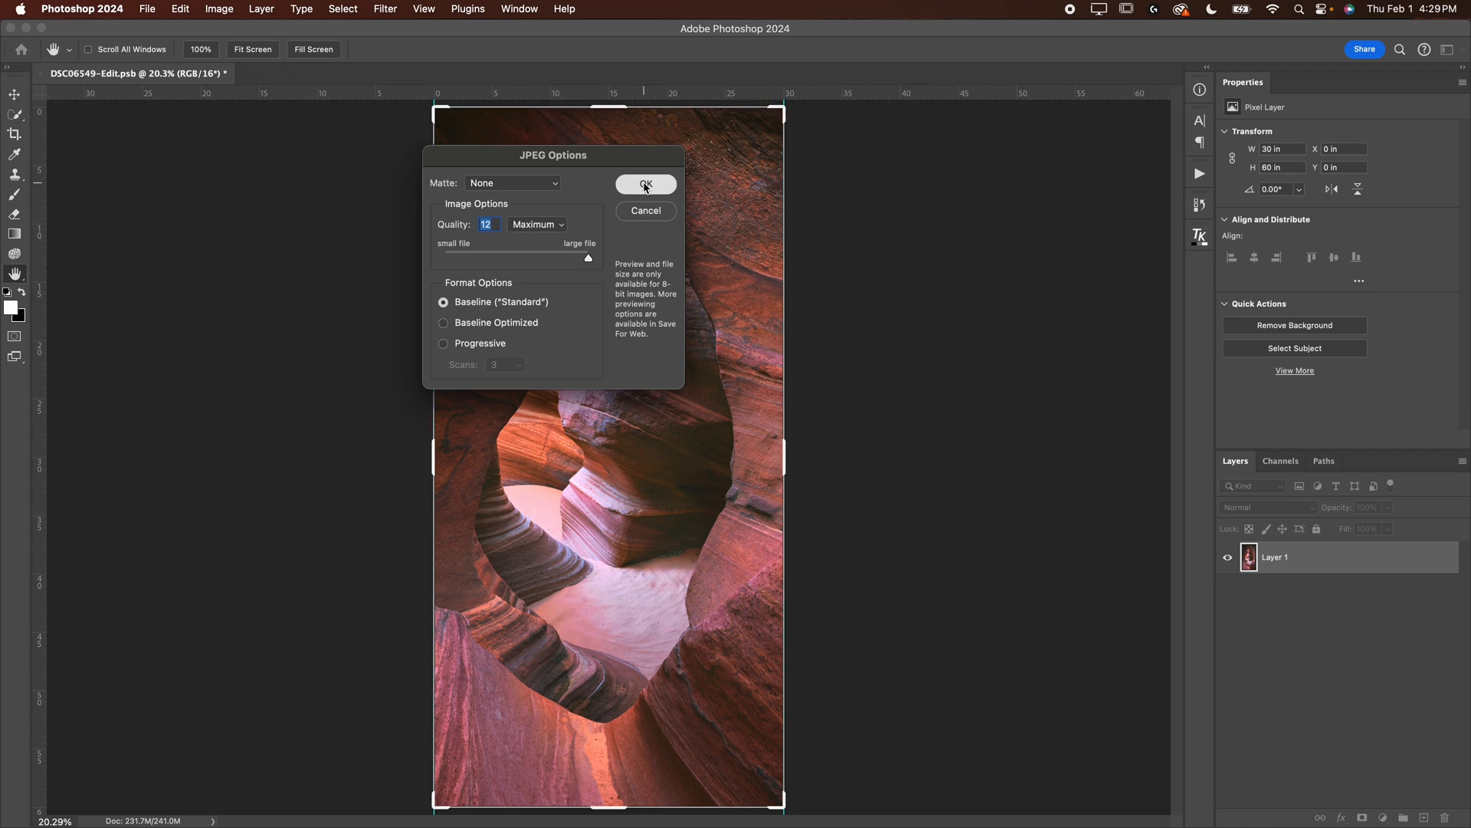
click(646, 184)
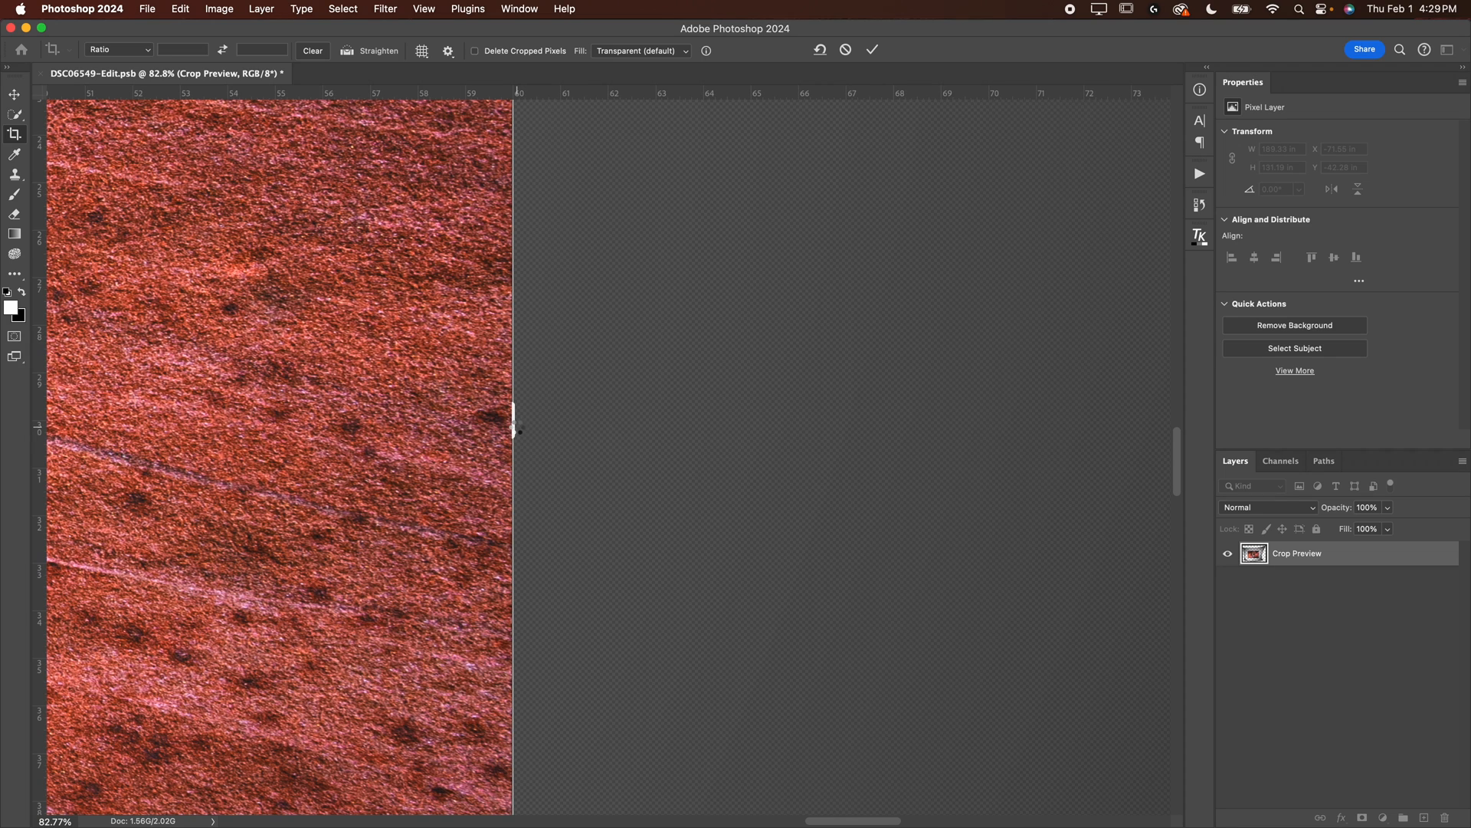
Commit the crop to the right 30 × 60 inch panel at the image's right edge
click(872, 50)
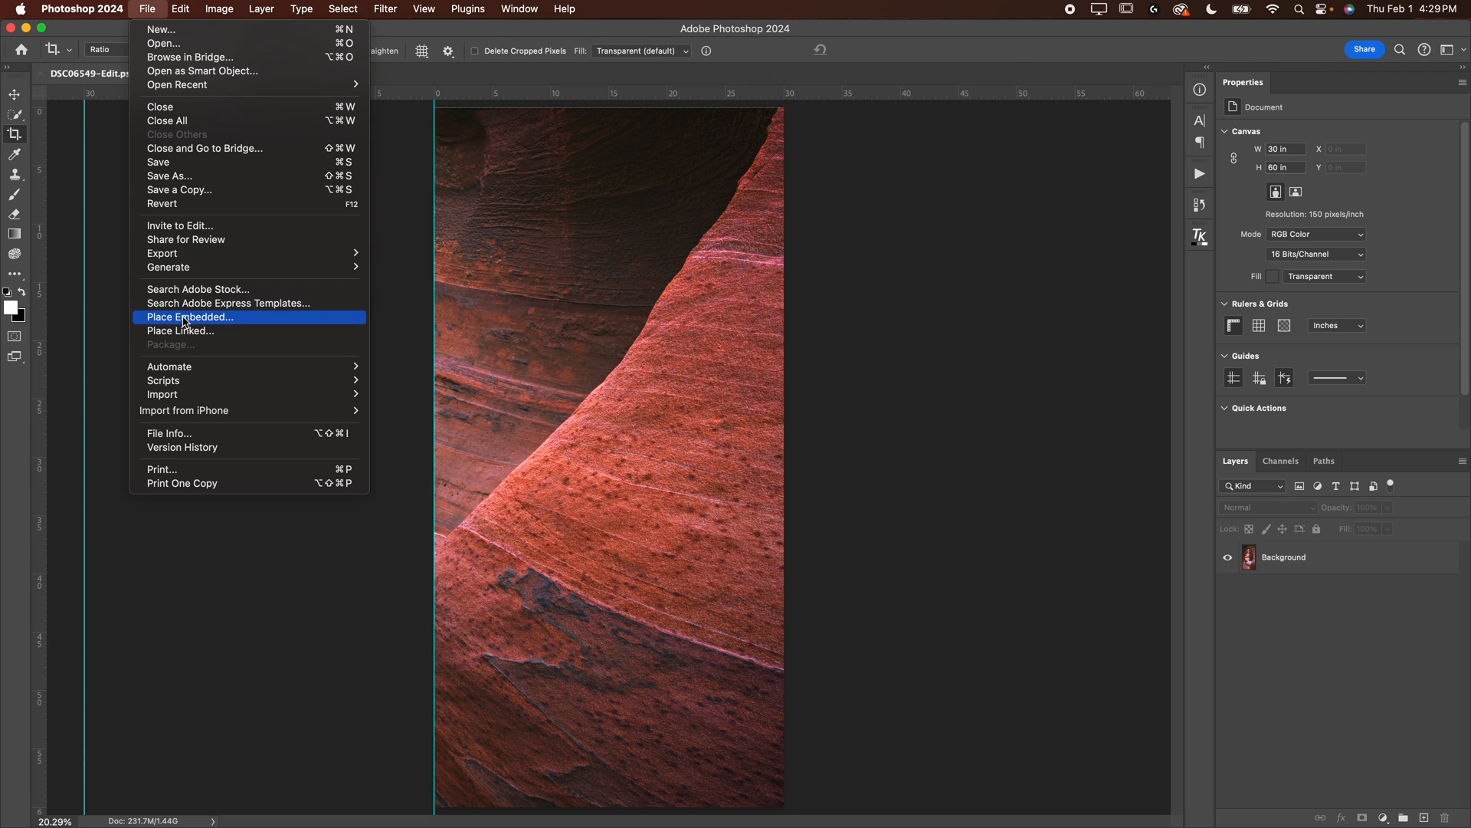
Save the right panel as right.jpg in Triptych Files at JPEG quality 12 (Maximum)
click(189, 317)
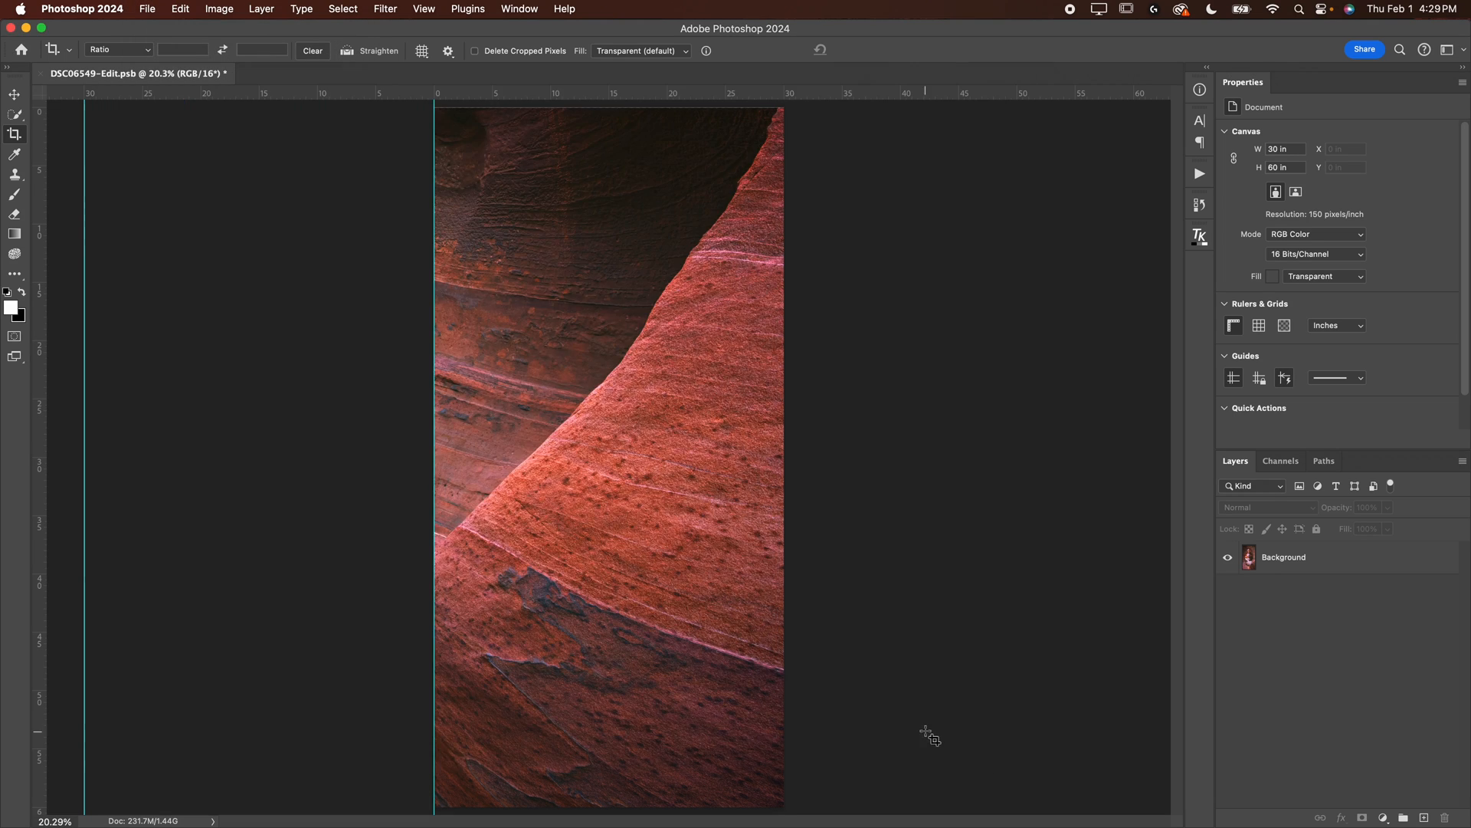
mouse_move(354, 216)
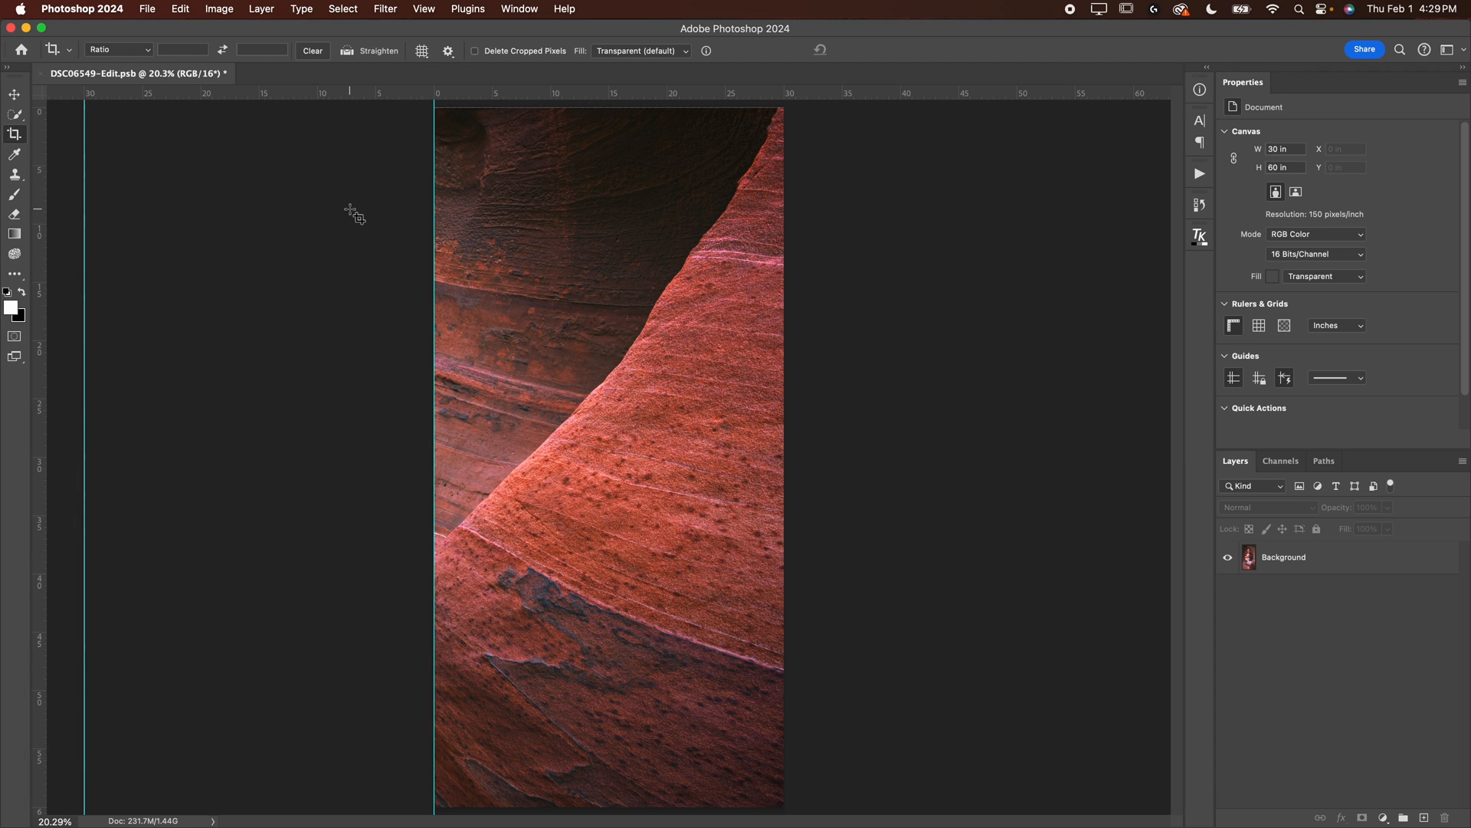
click(146, 8)
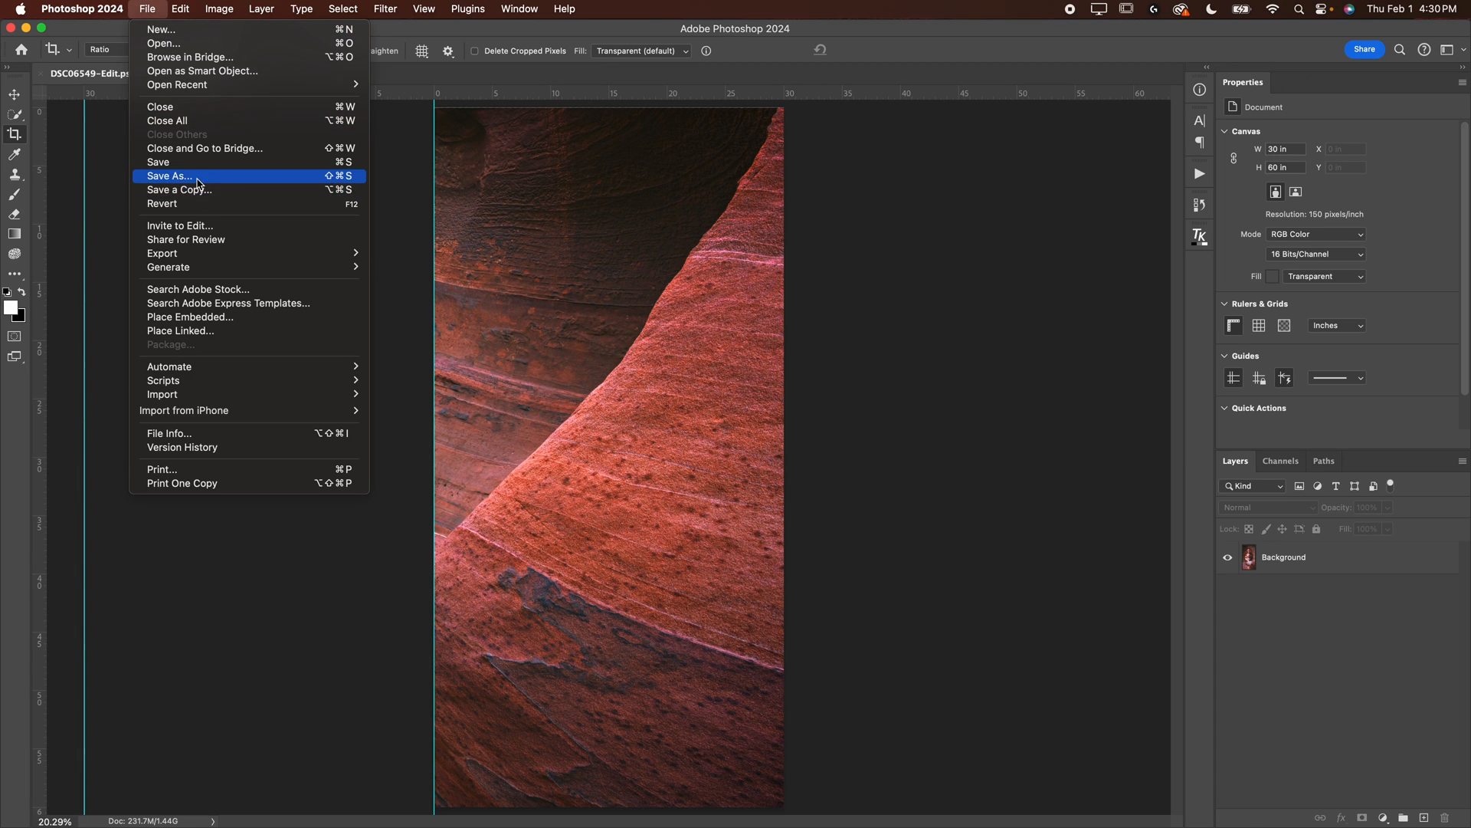
click(168, 176)
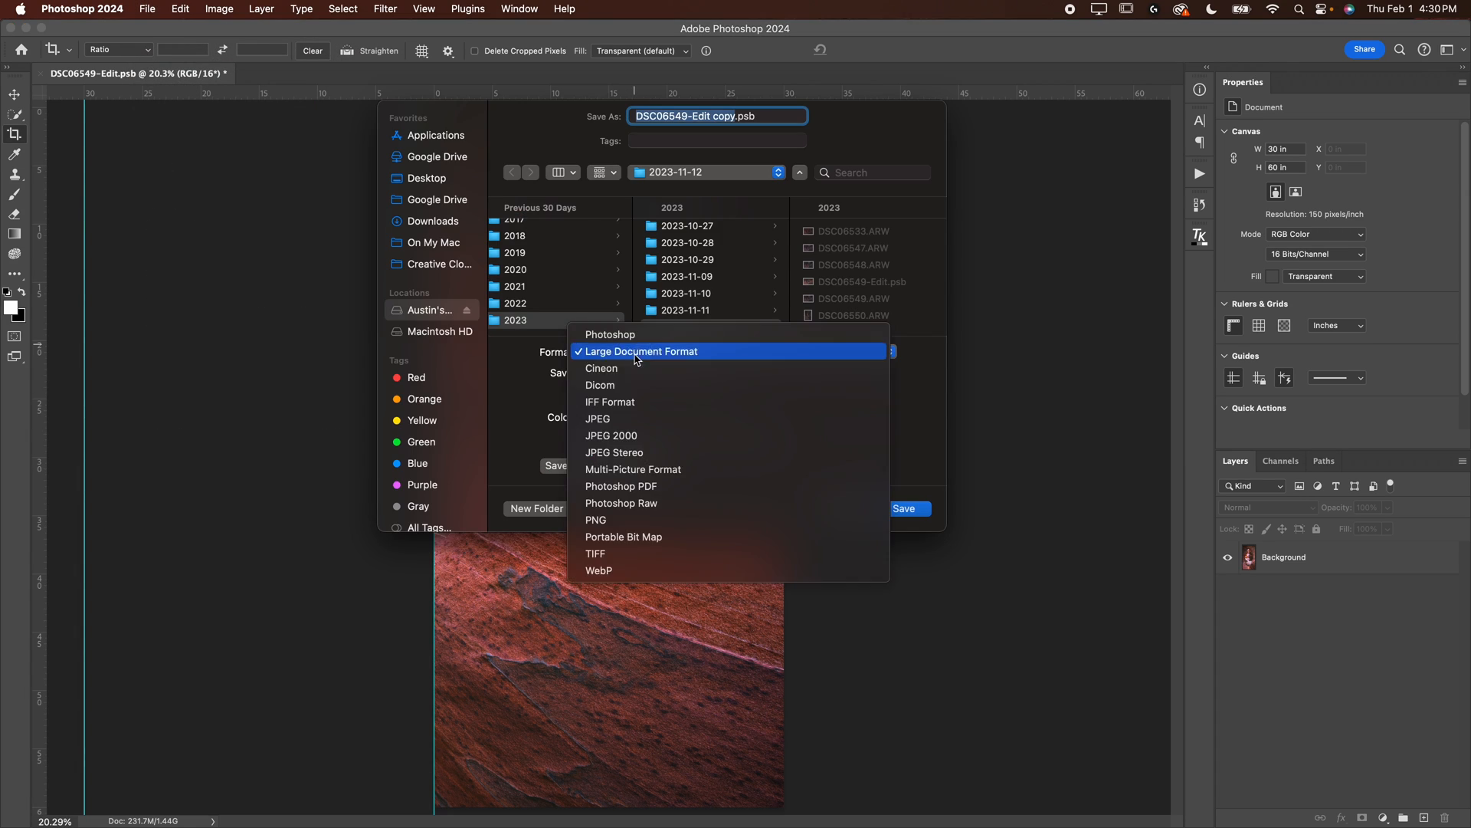
click(598, 418)
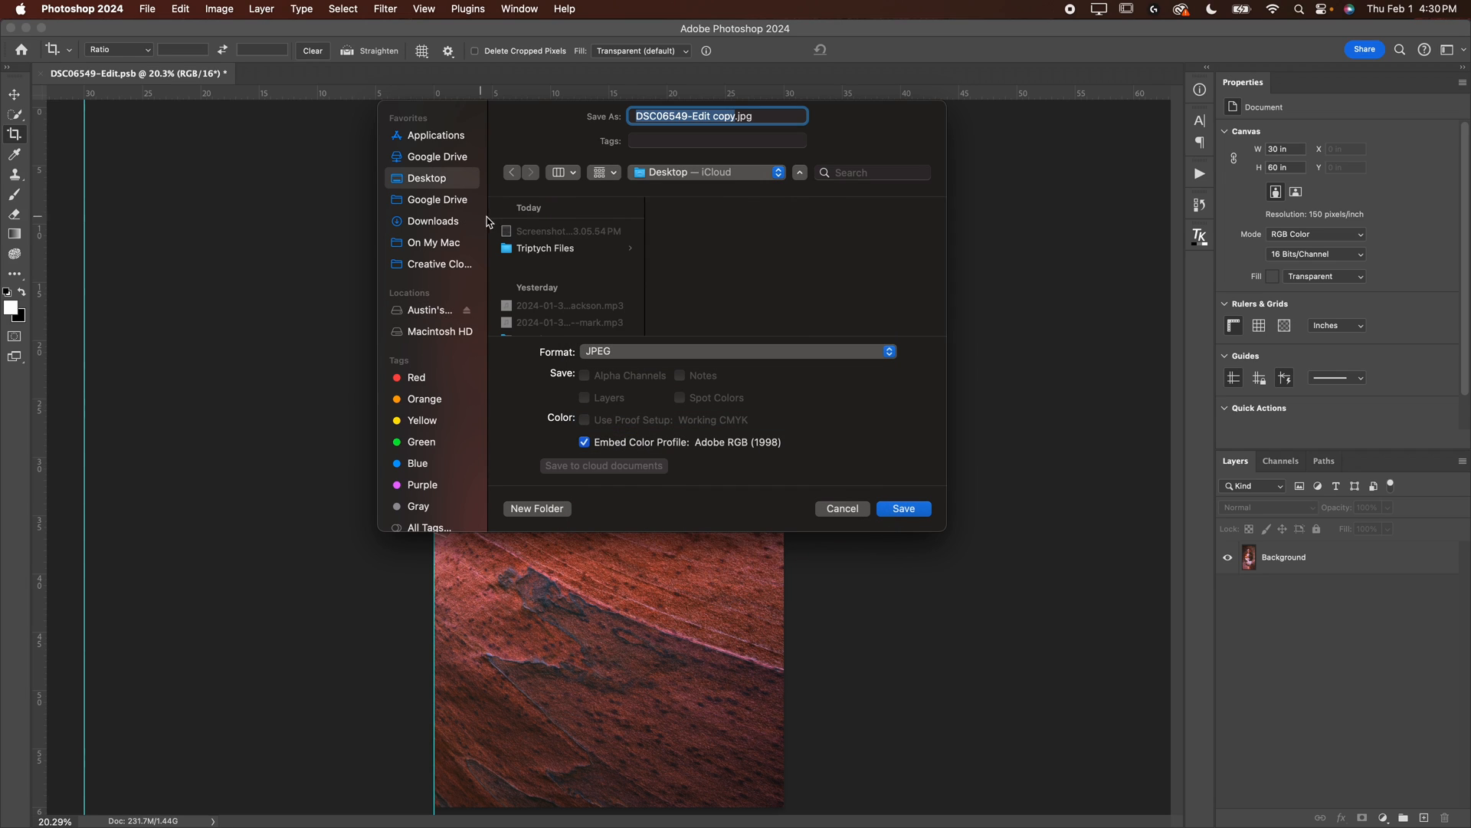
click(544, 247)
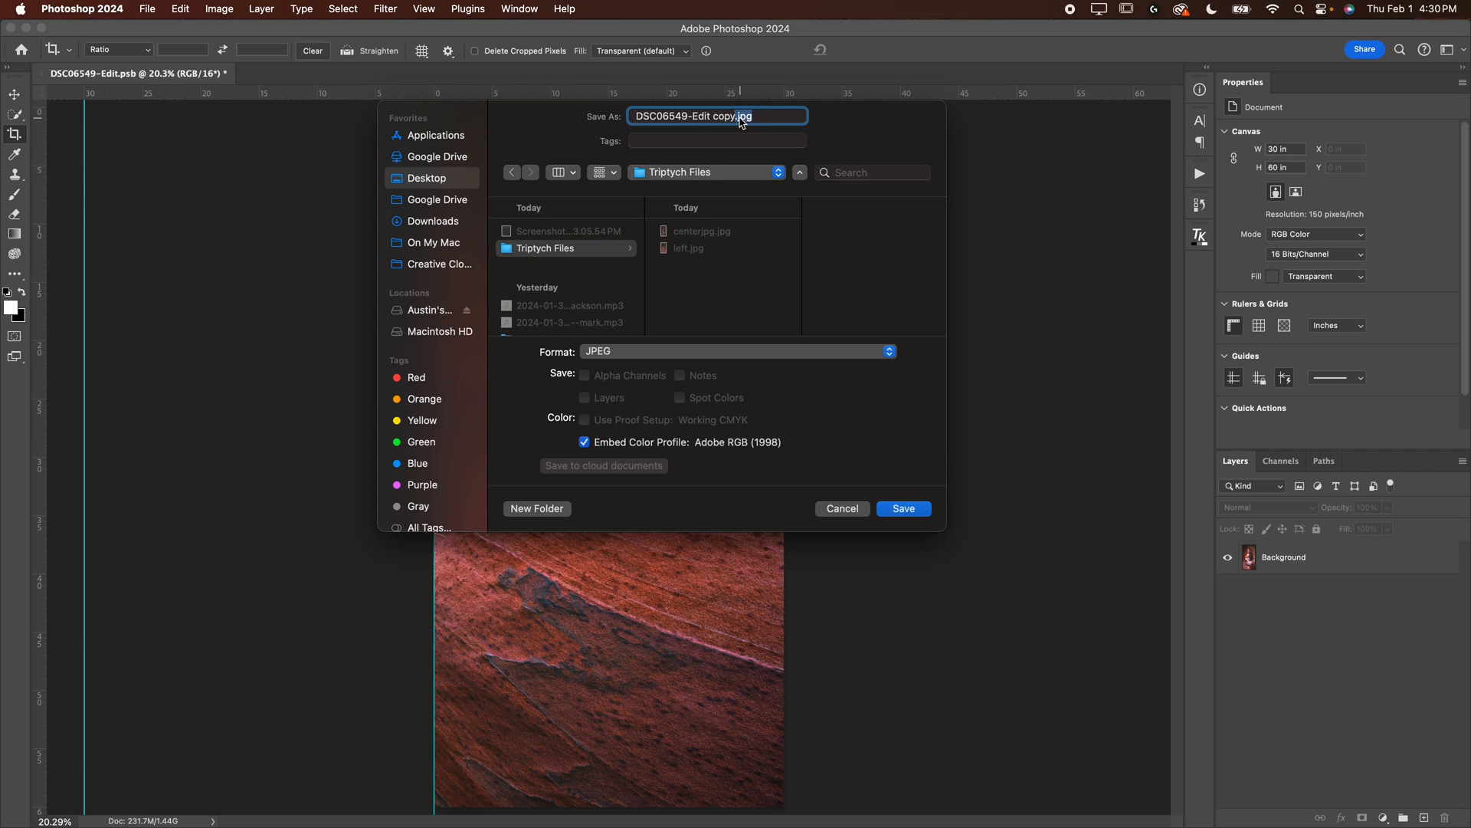
text(right.jpg)
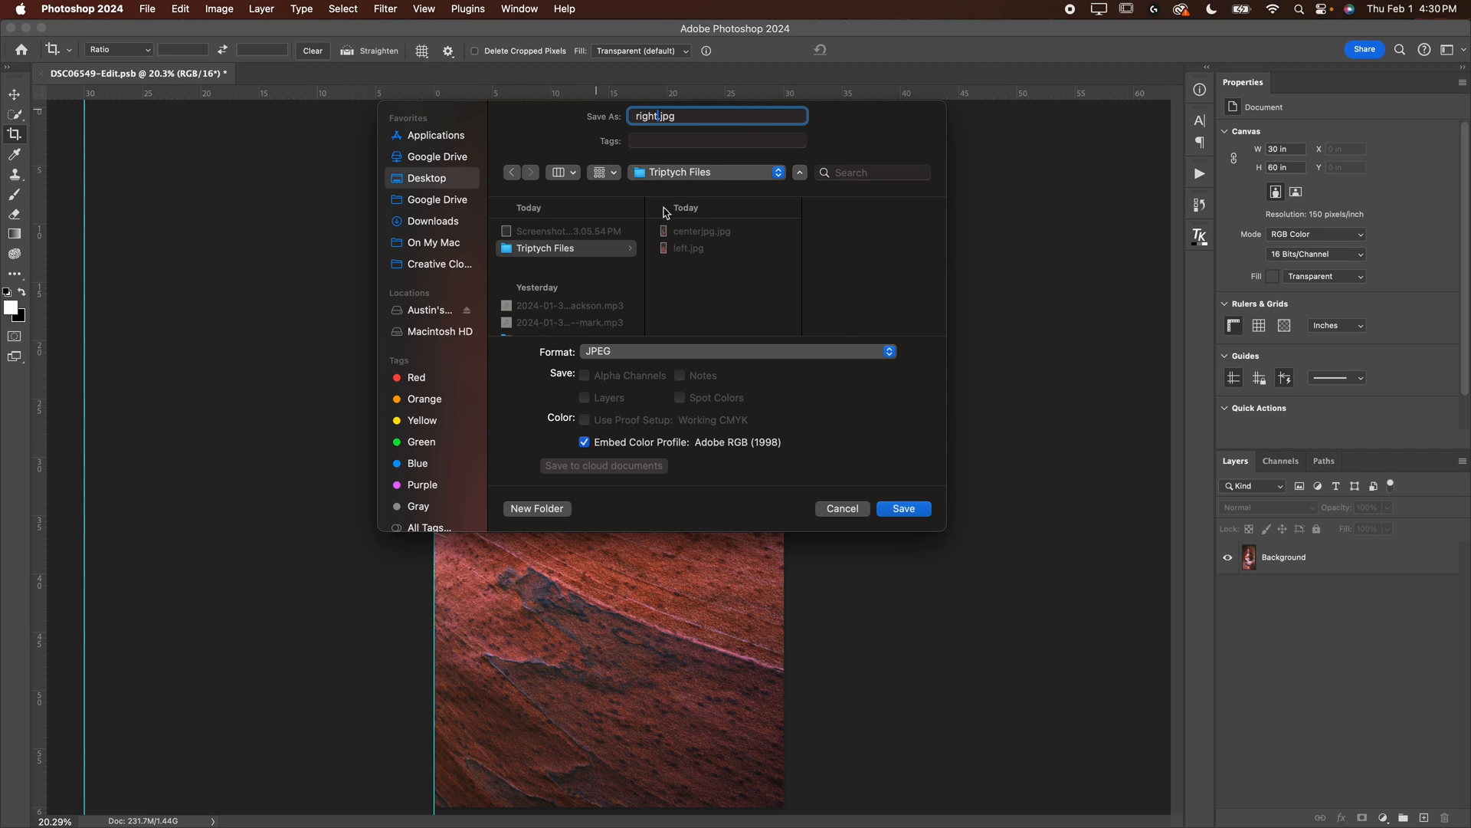
click(902, 507)
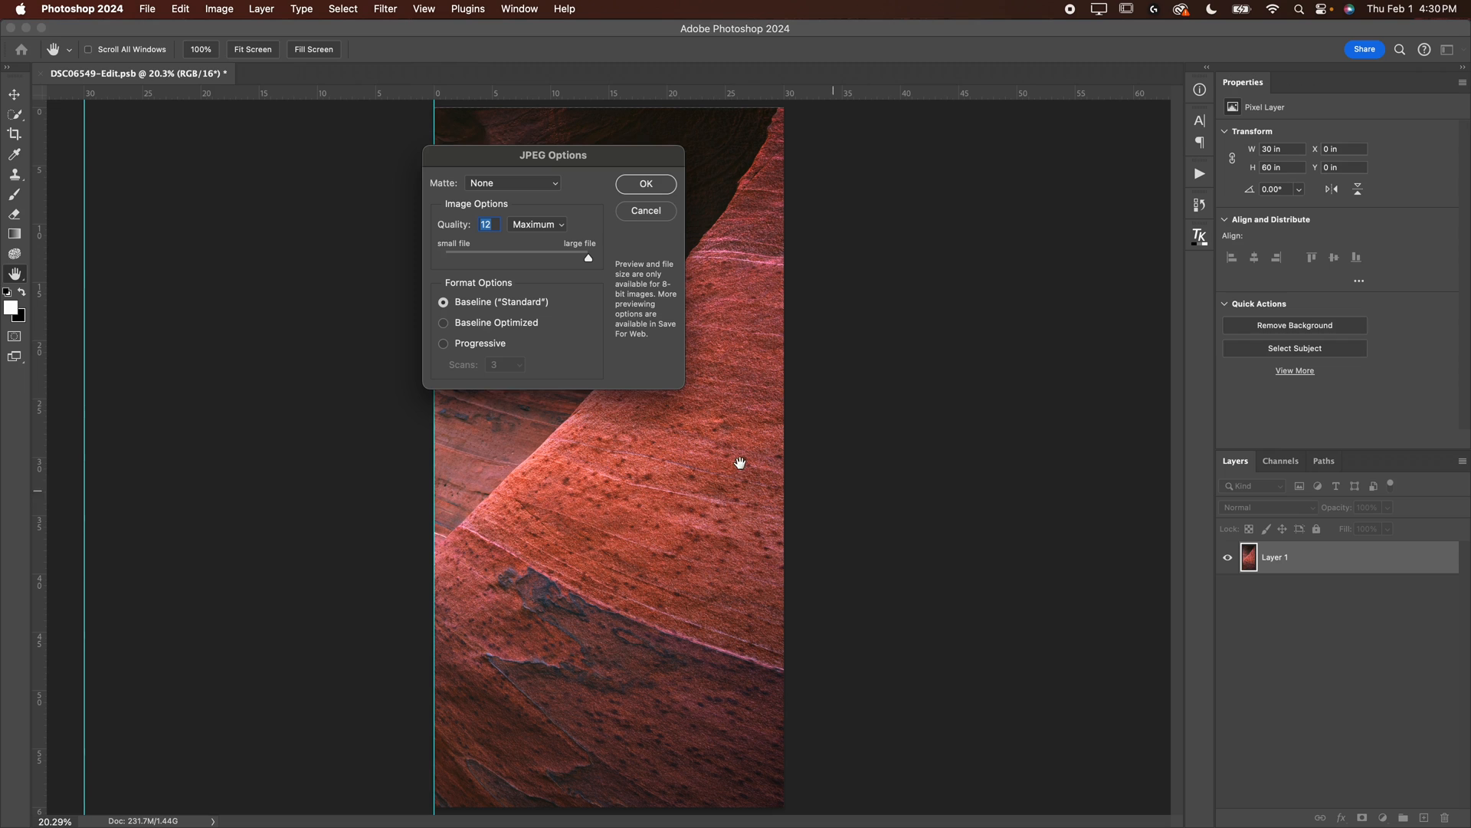
click(645, 184)
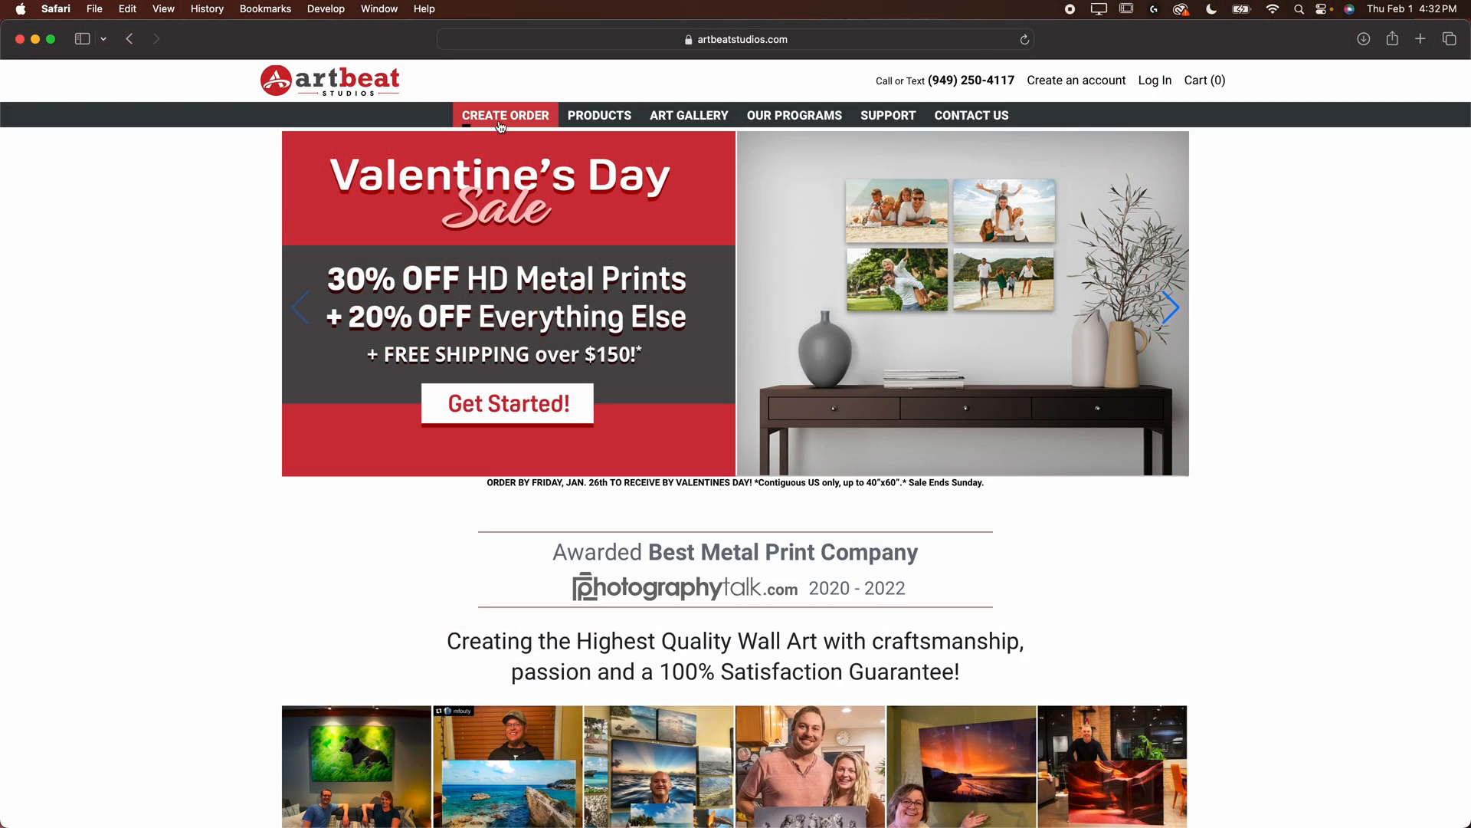
Start a new Artbeat order, upload the right, center and left canyon JPEGs, and return to product selection
click(505, 114)
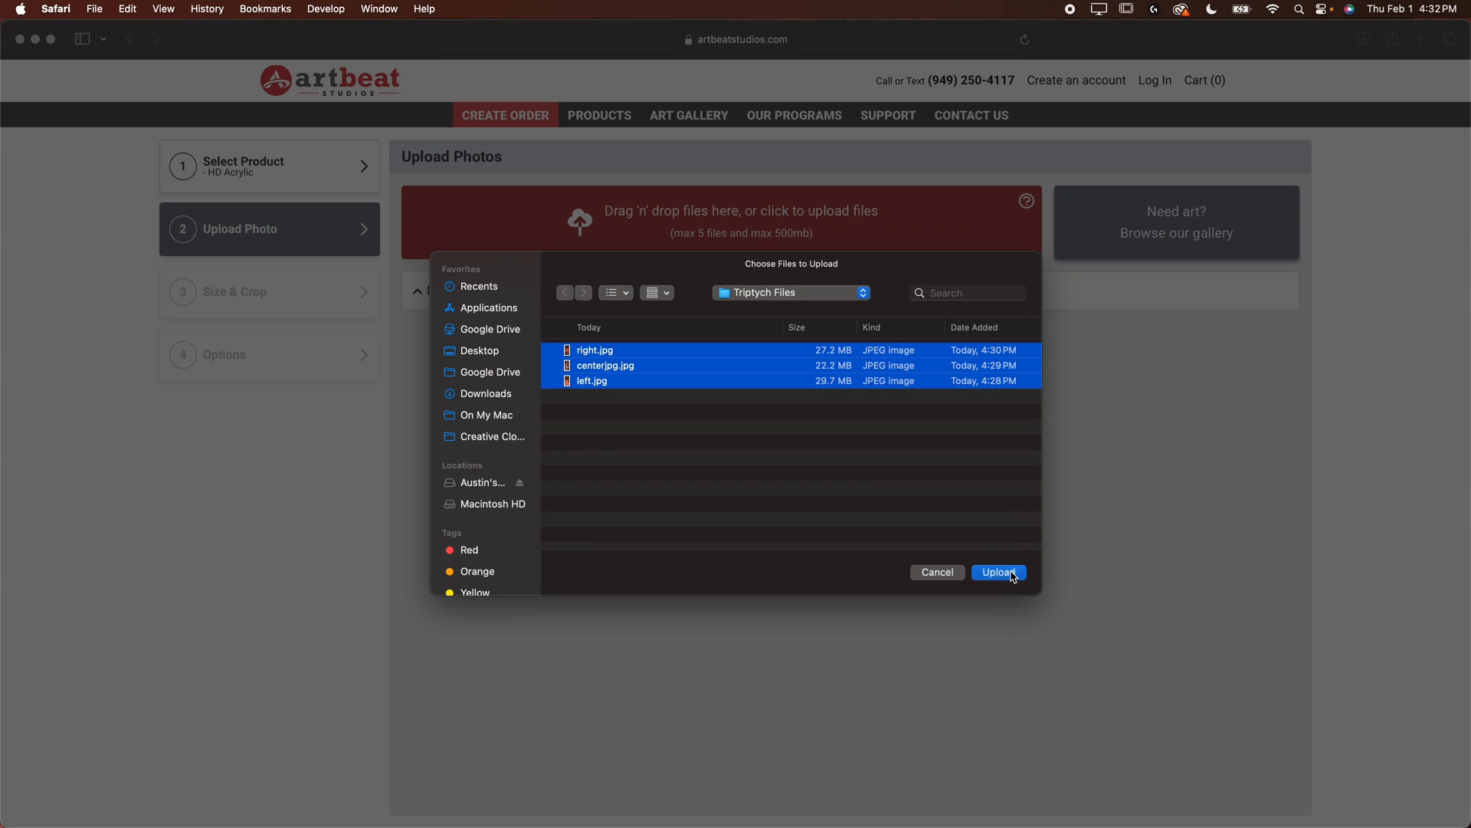
click(998, 572)
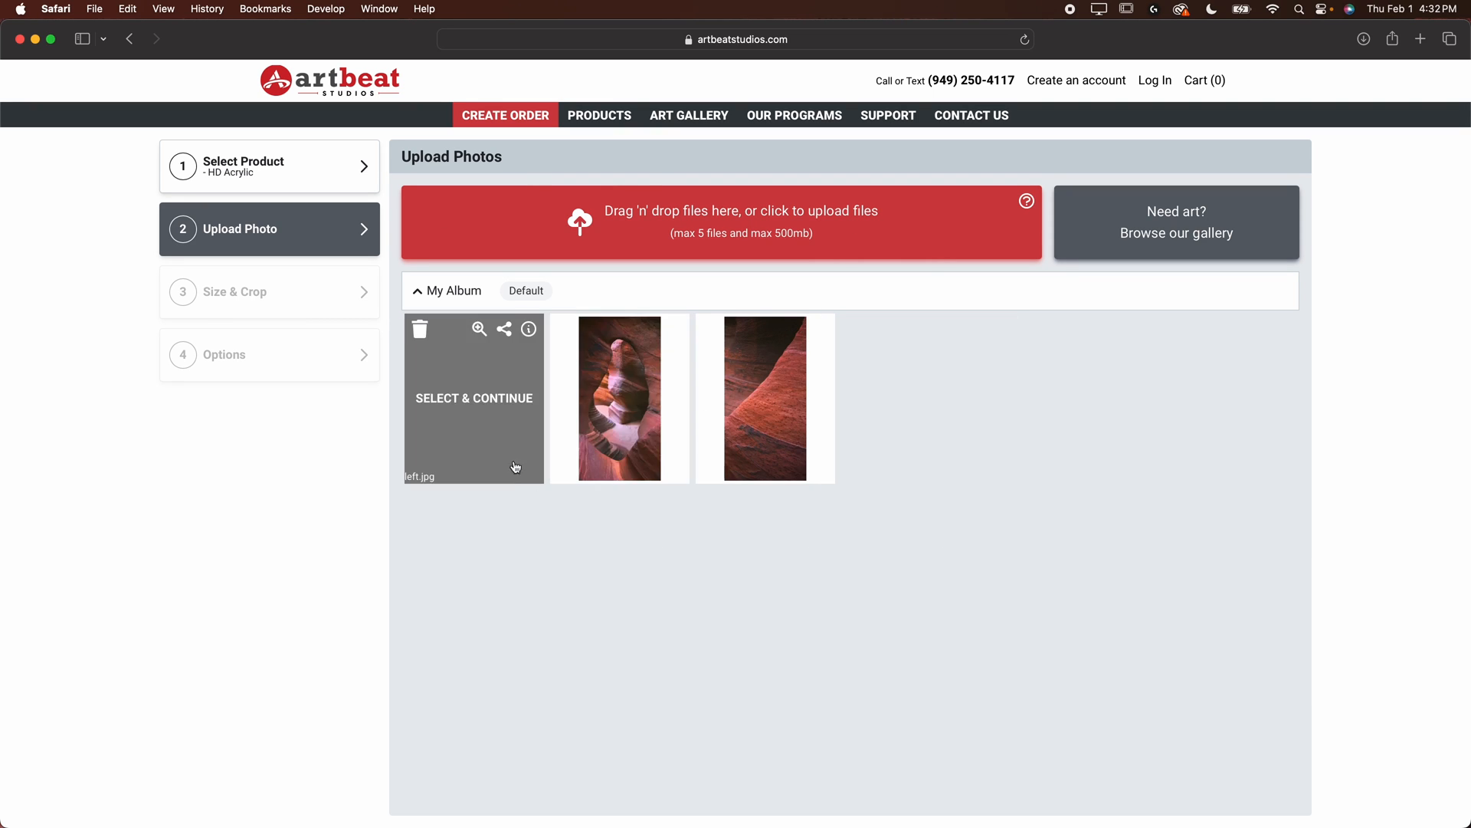
click(269, 167)
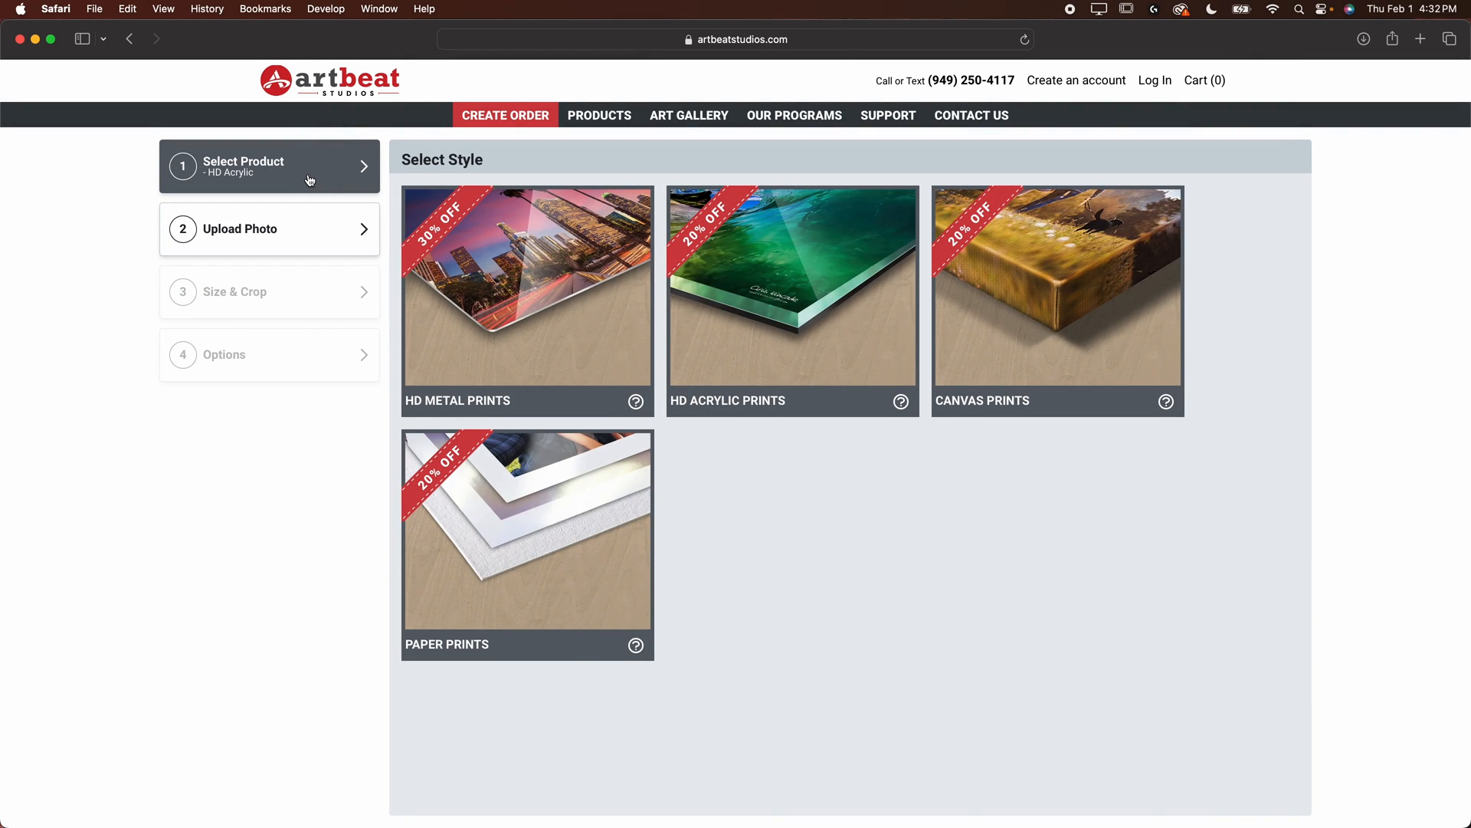
Set up the left photo as a 30×60 inch HD Metal print ($661.92)
click(526, 291)
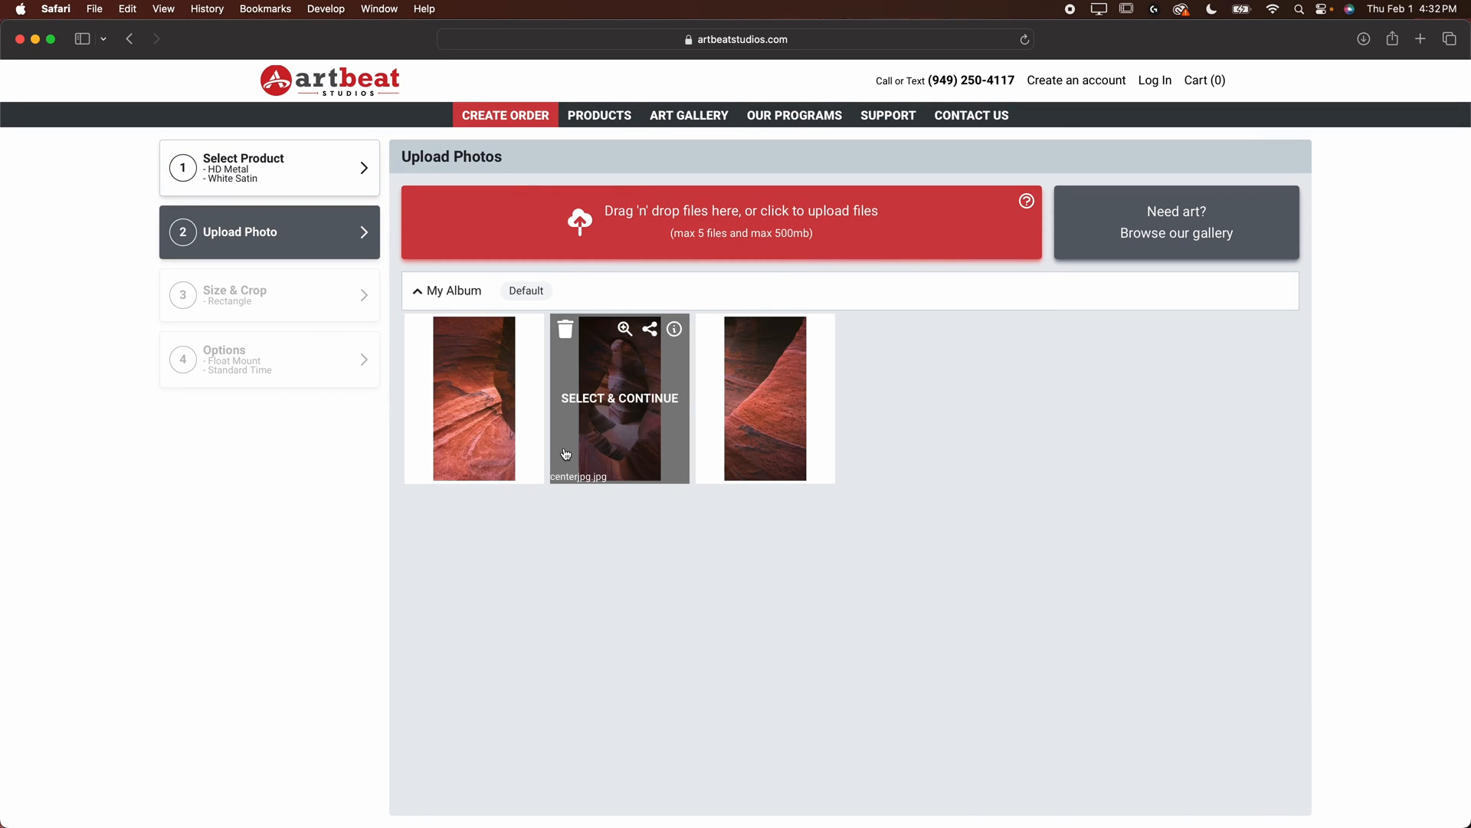
click(618, 398)
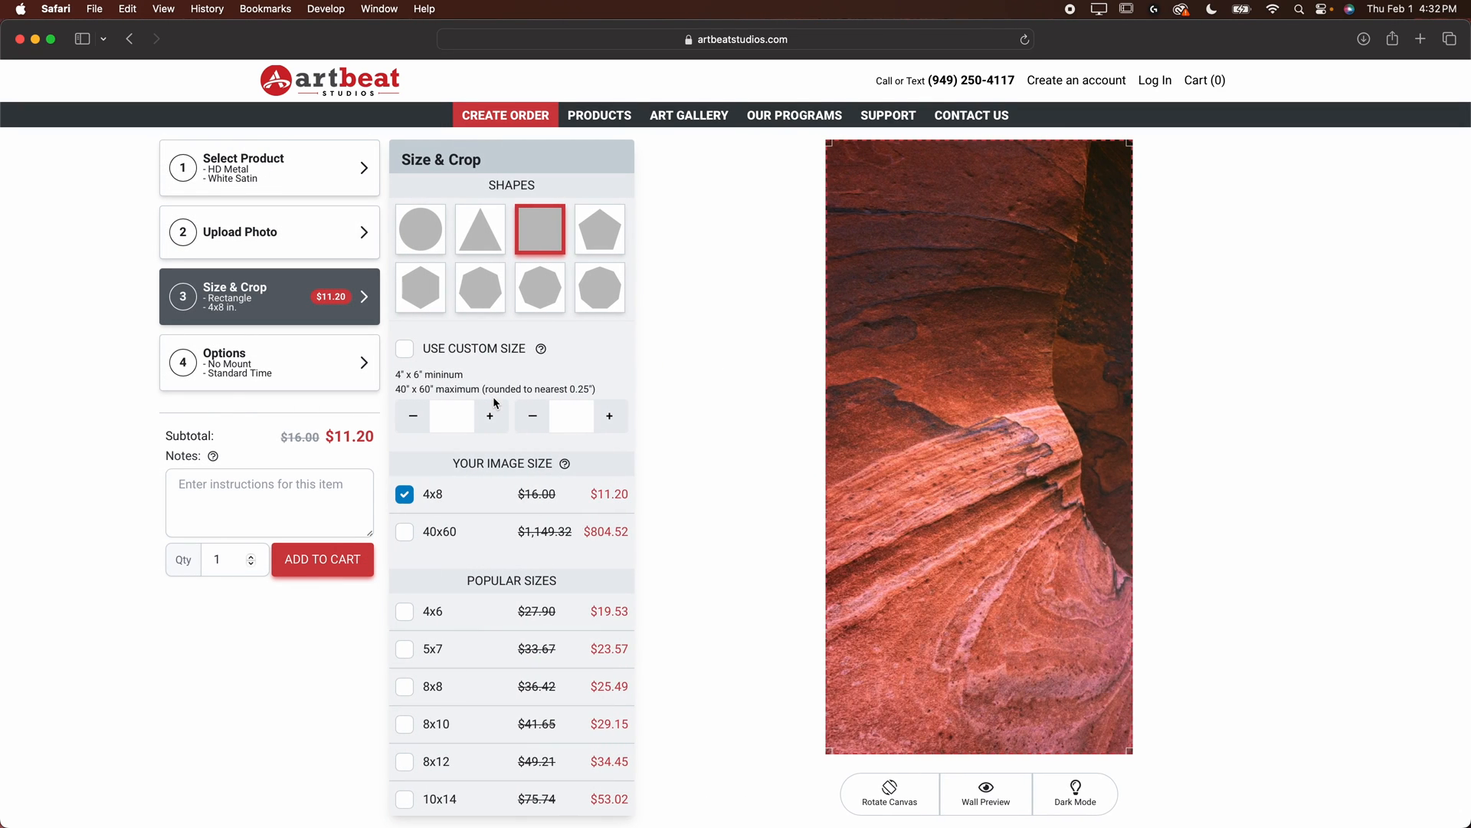
scroll(down, 3)
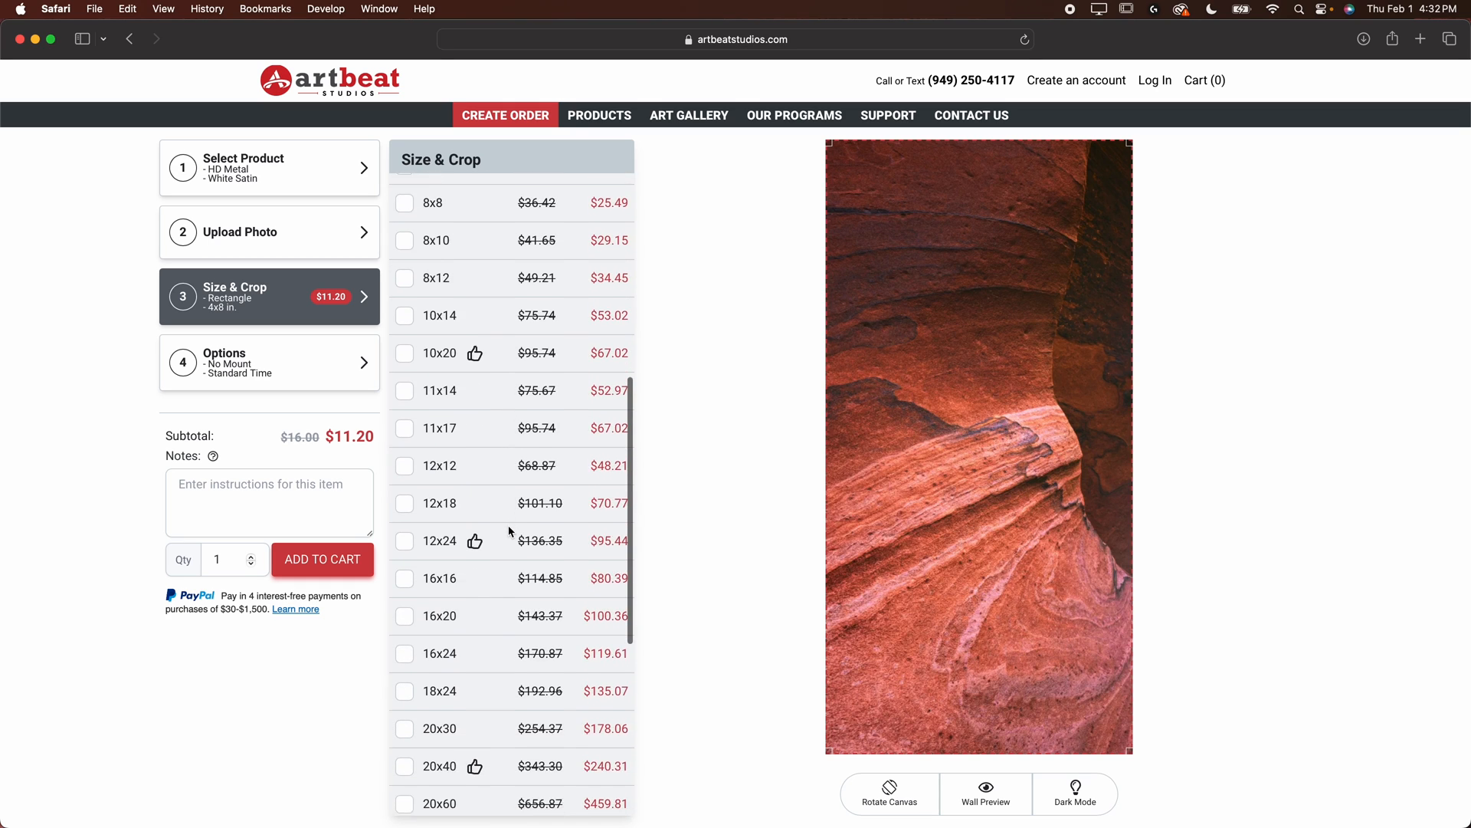
click(404, 620)
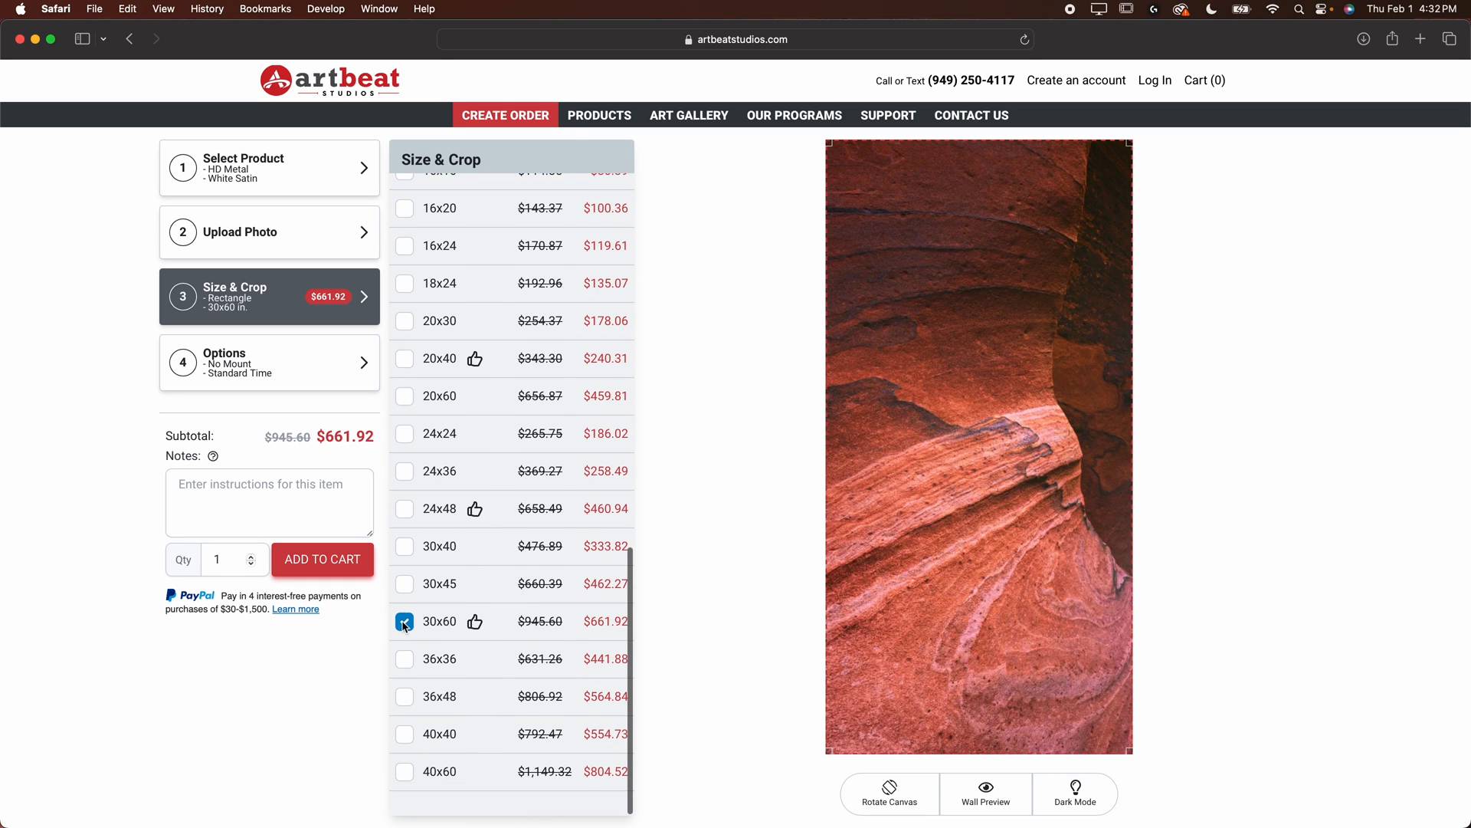
click(269, 363)
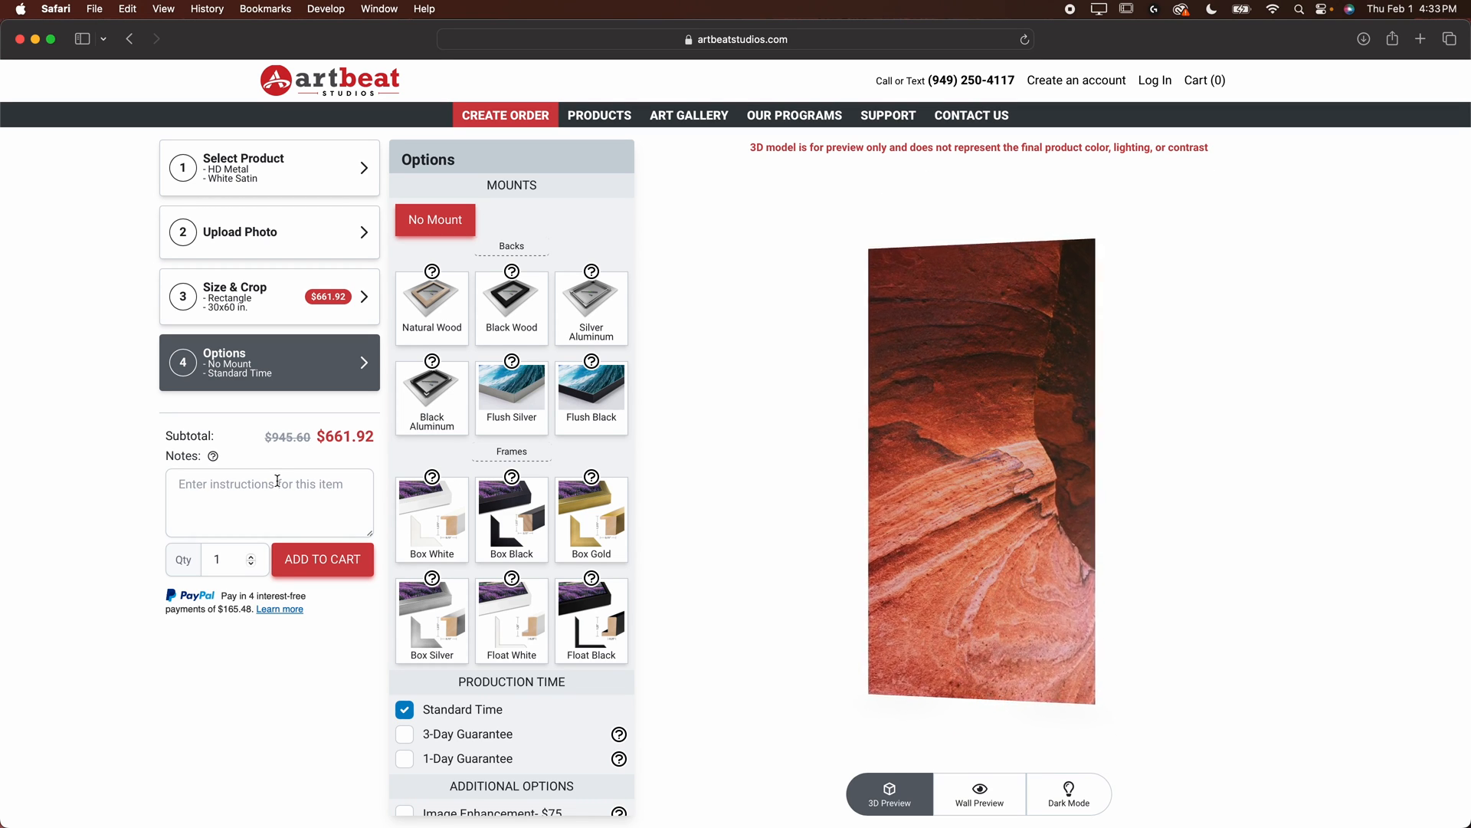
Give the left print a Flush Black mount and add it to the cart at $775.32
click(591, 388)
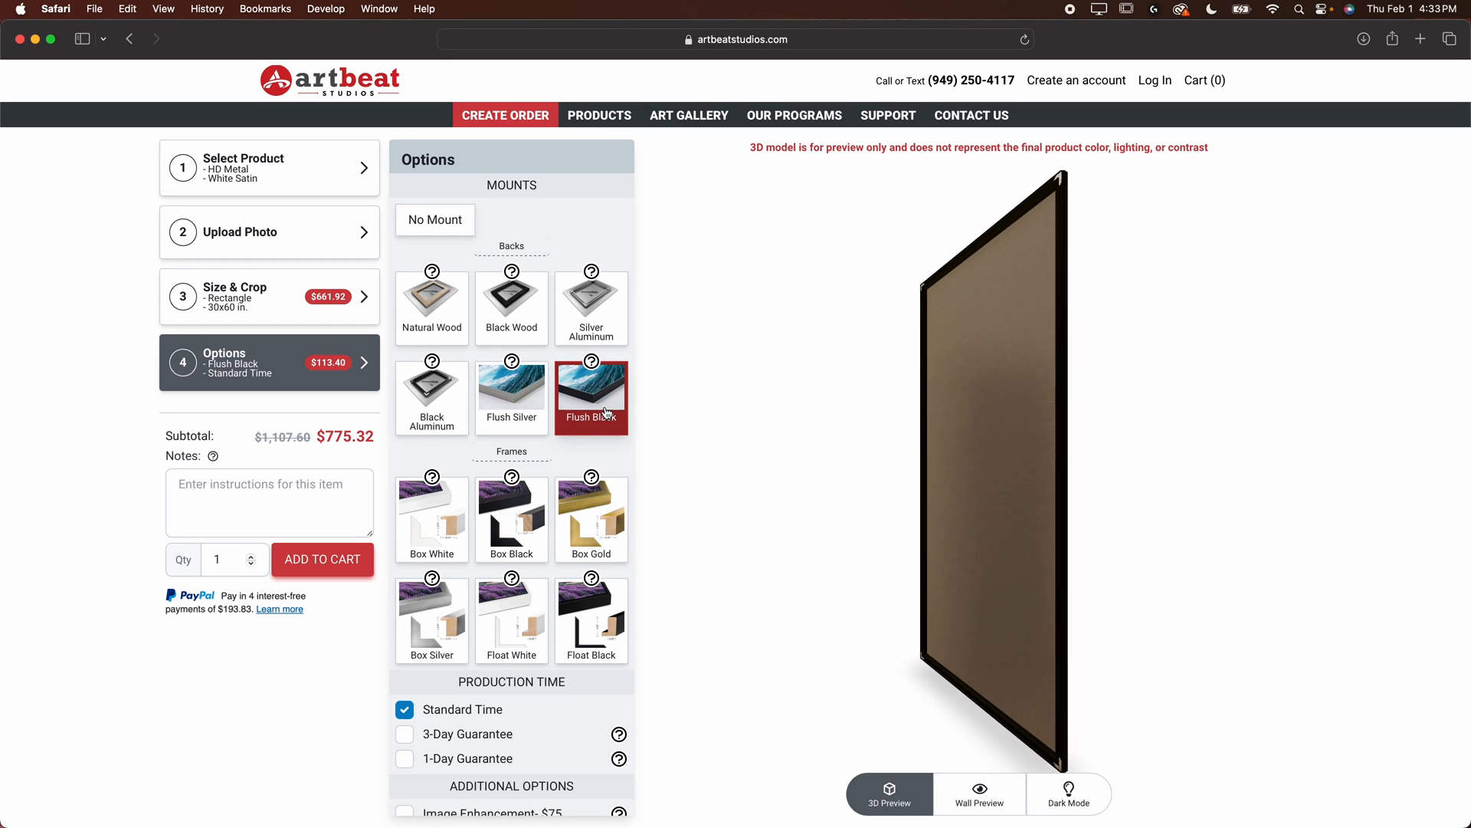
scroll(down, 3)
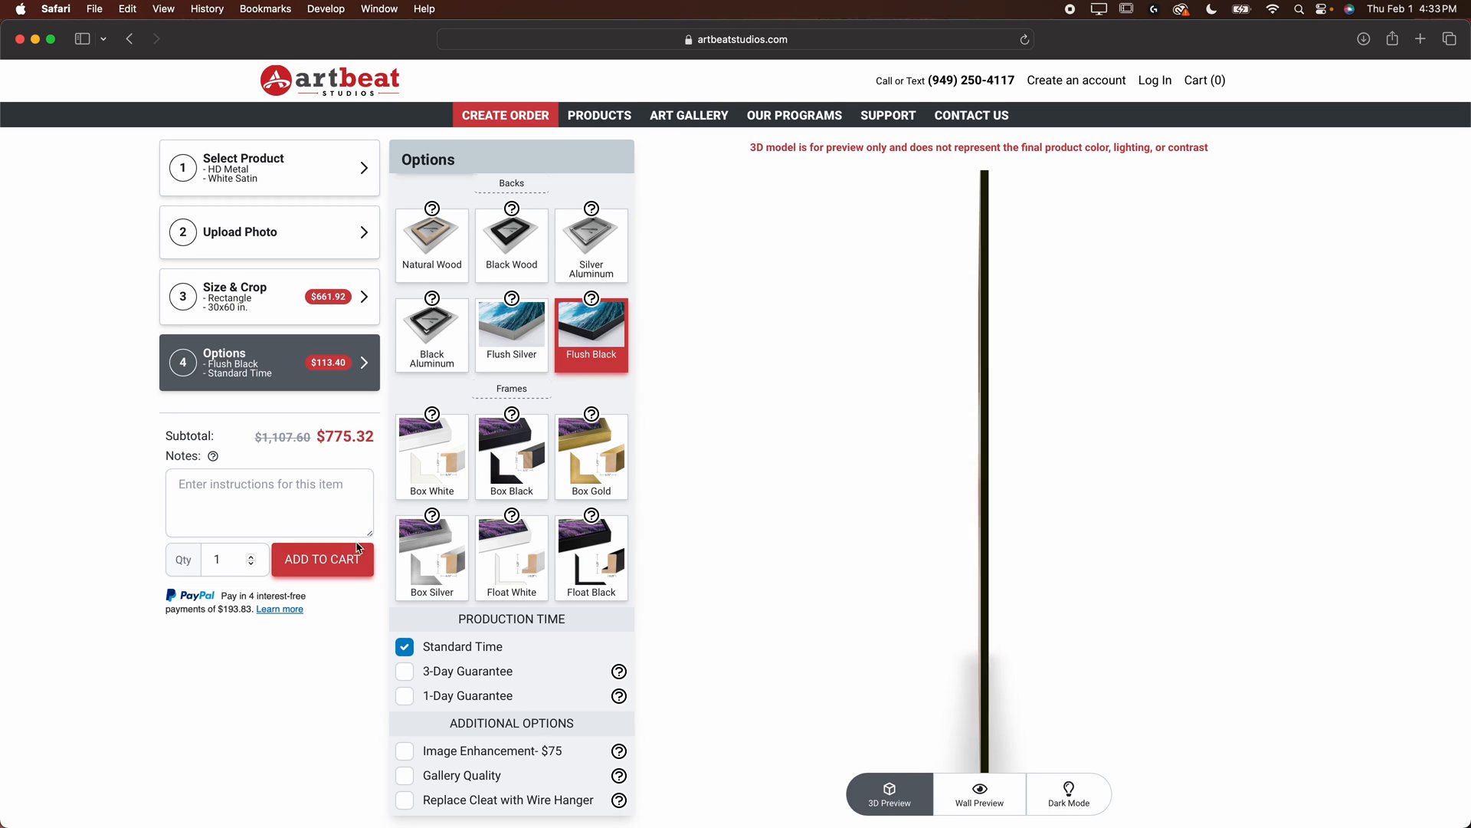
click(322, 560)
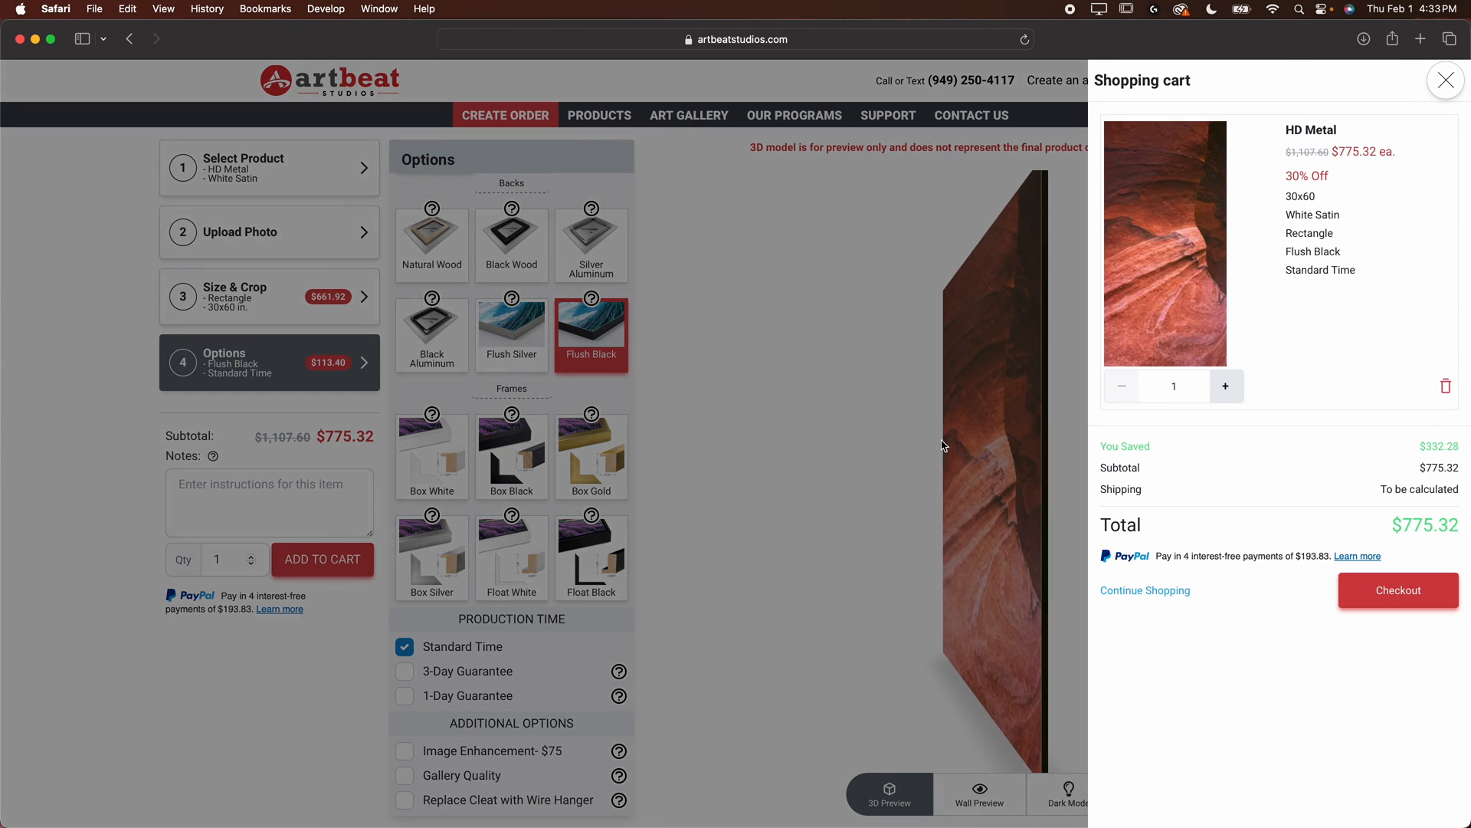
click(1445, 79)
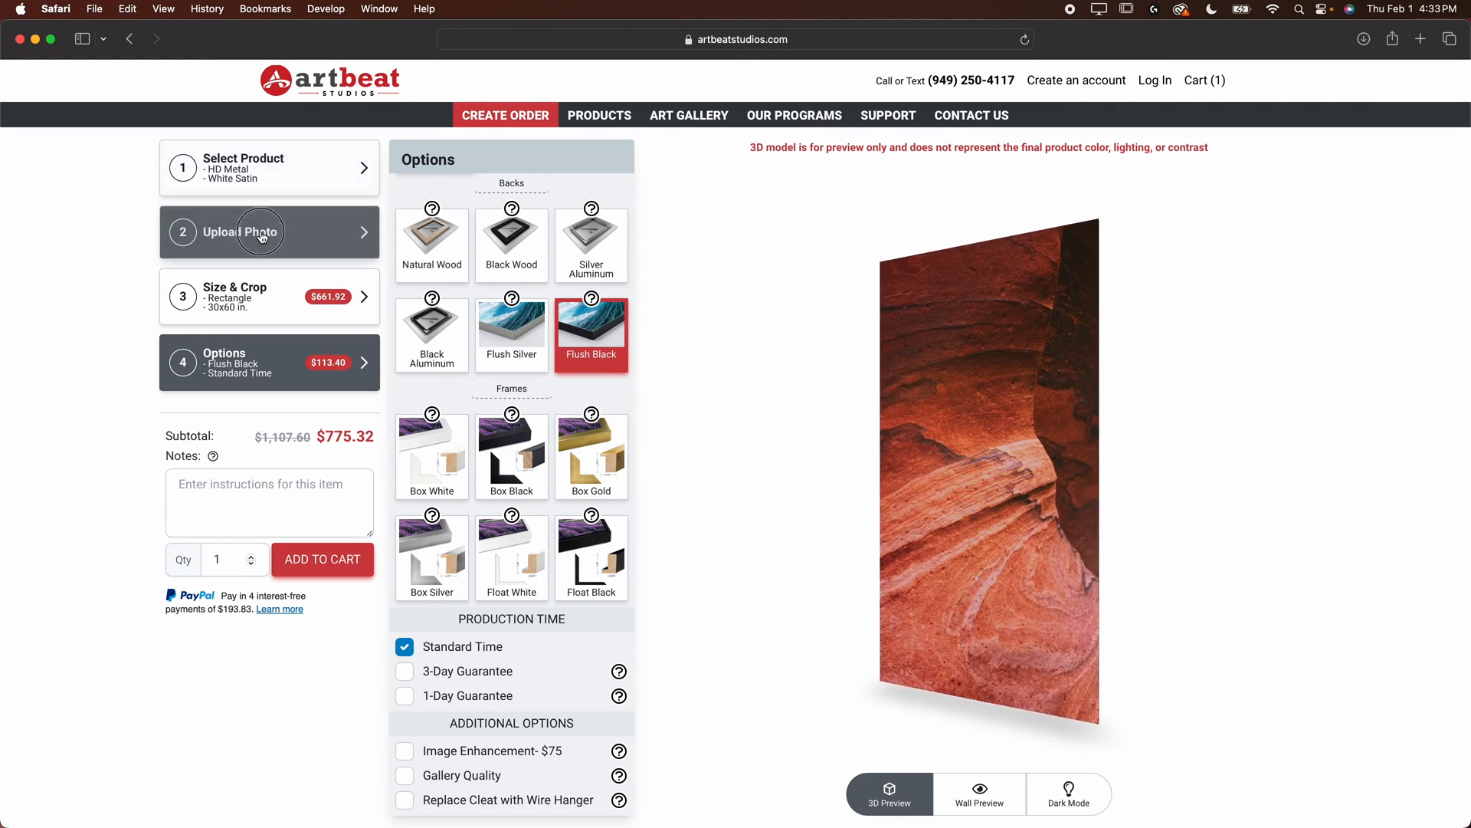
Add the center photo as a 30×60 Flush Black HD Metal print, bringing the cart to $1,550.64
click(268, 232)
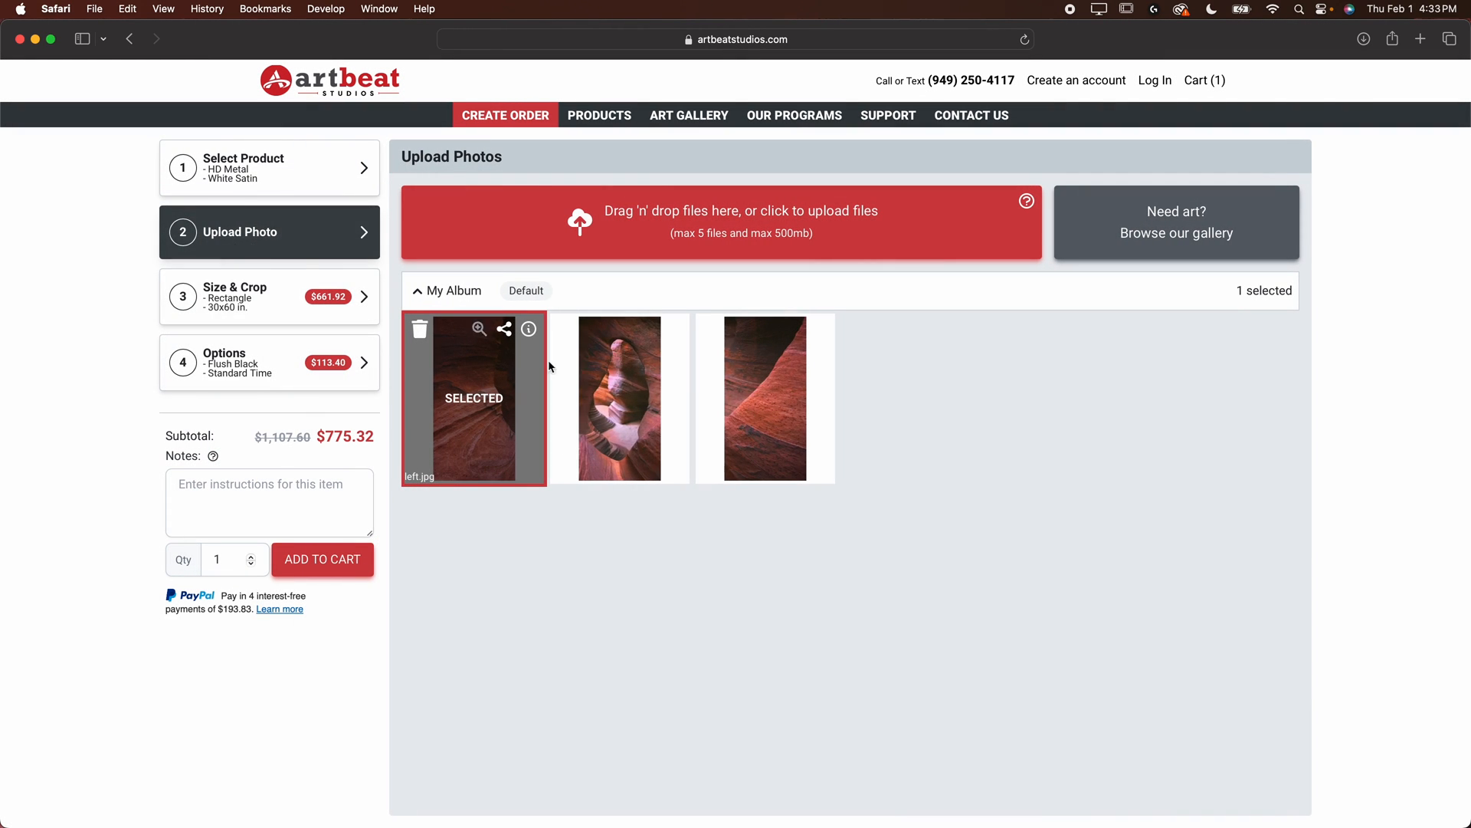
click(269, 296)
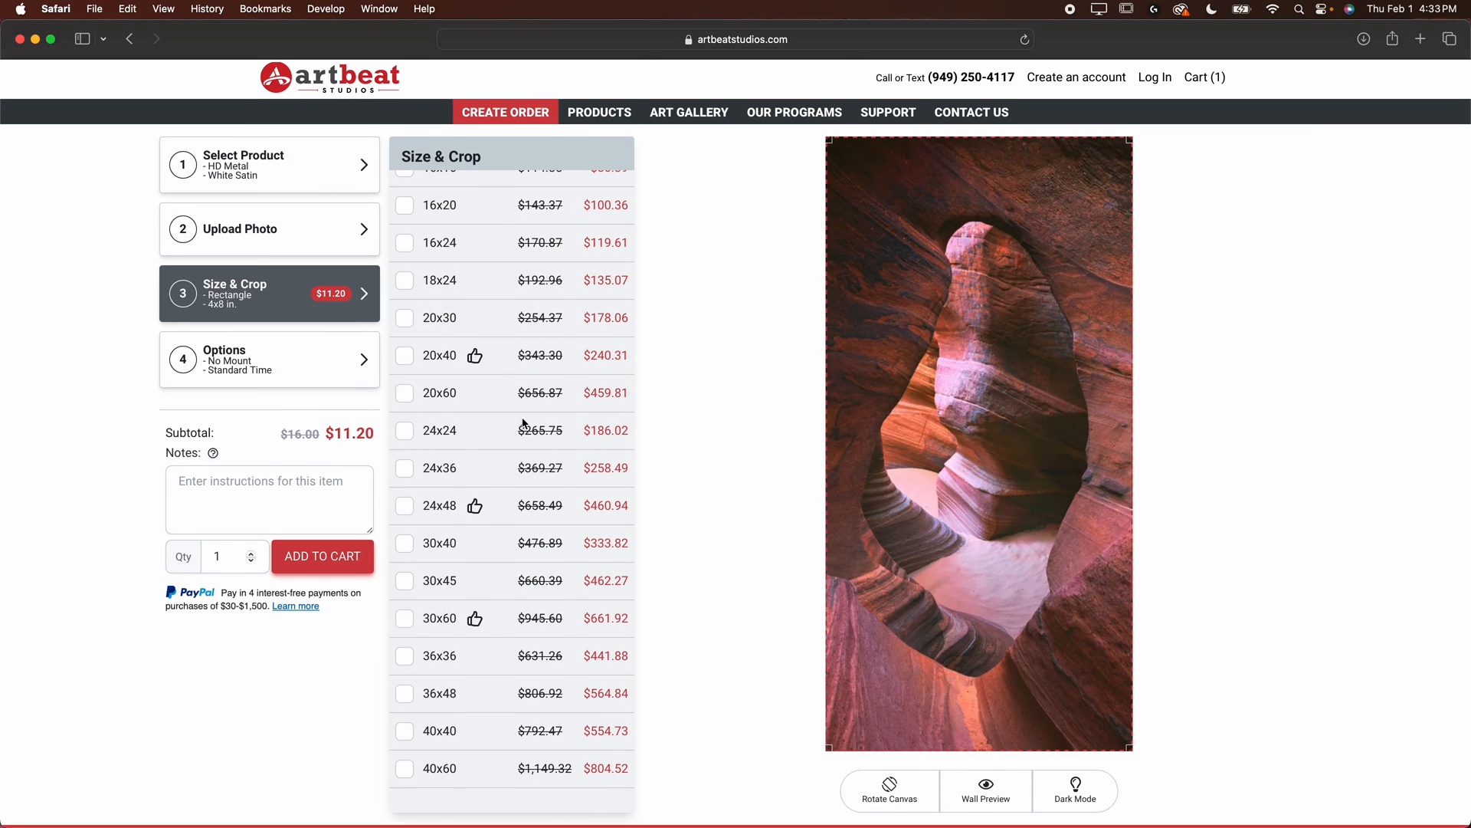
click(405, 620)
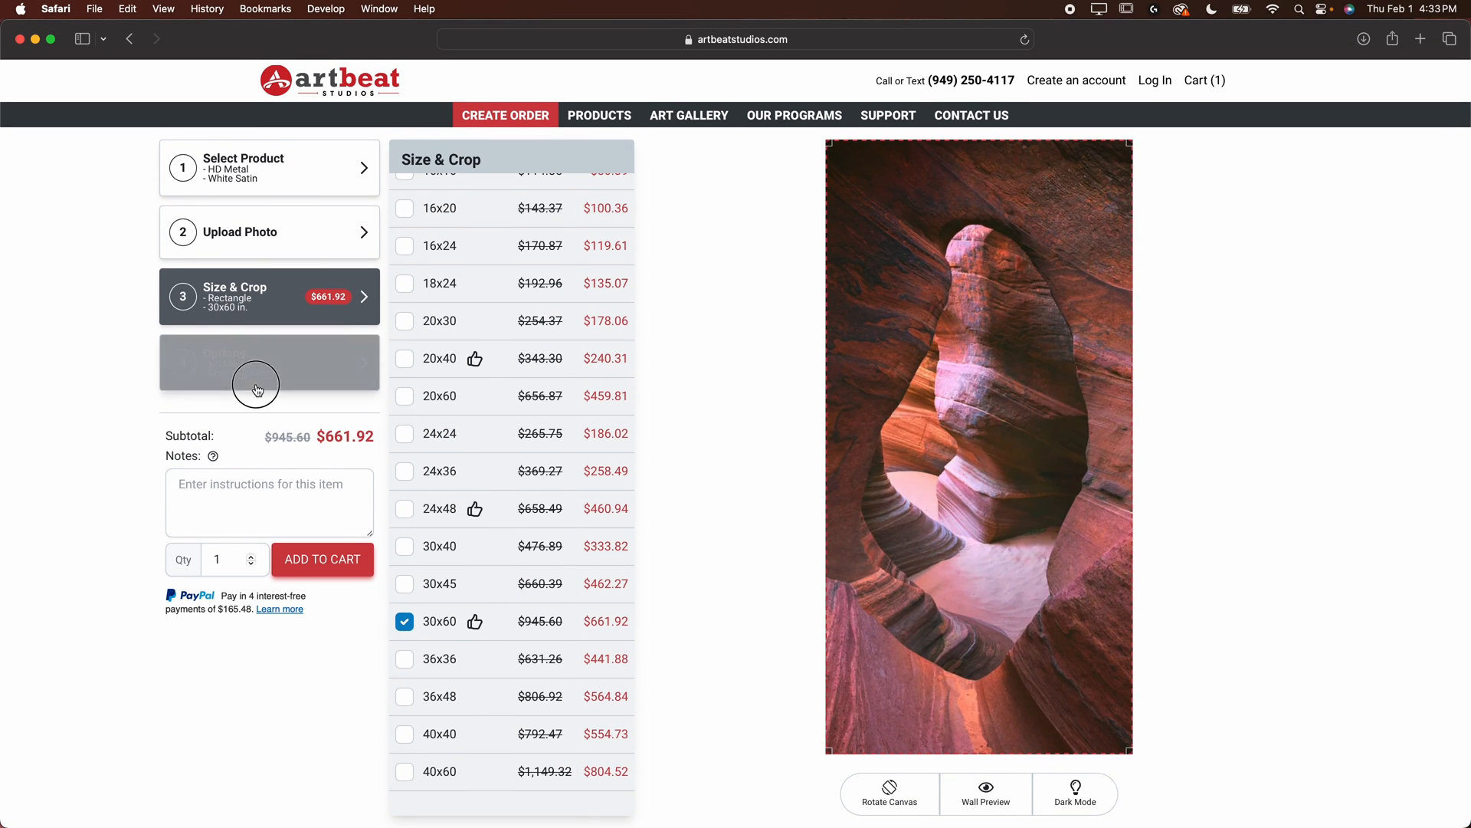
click(269, 363)
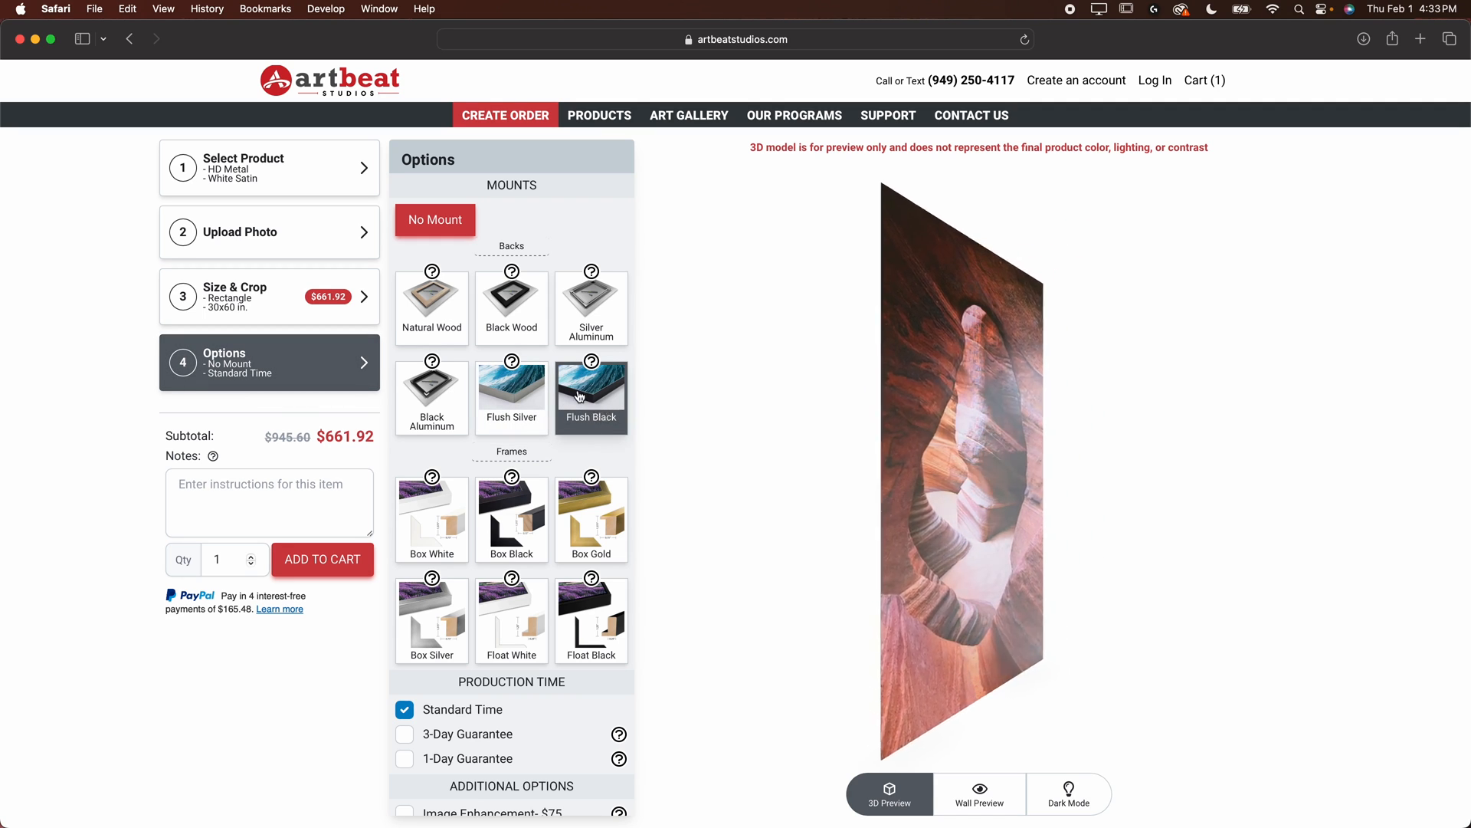
click(591, 389)
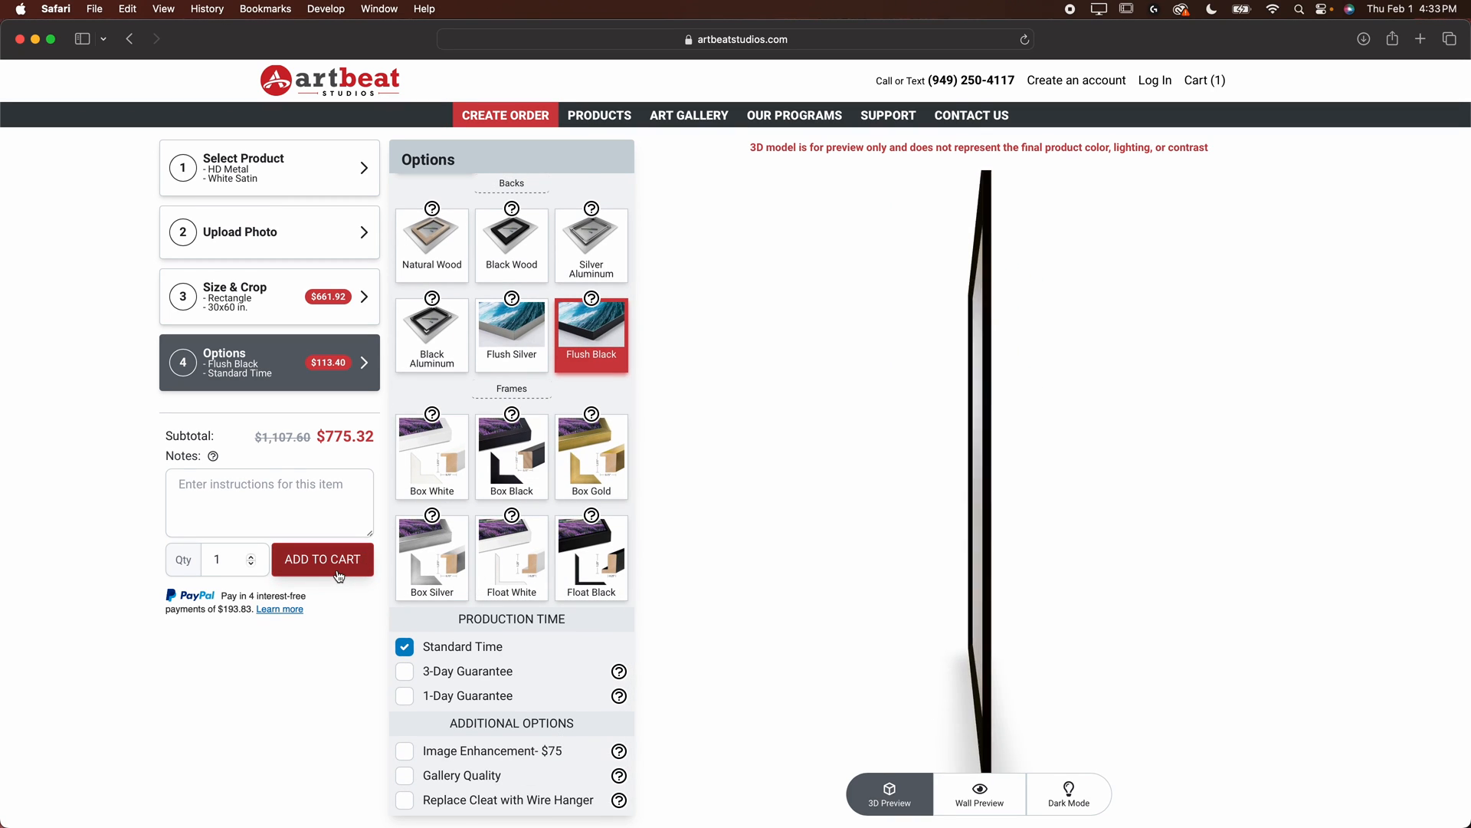
click(322, 559)
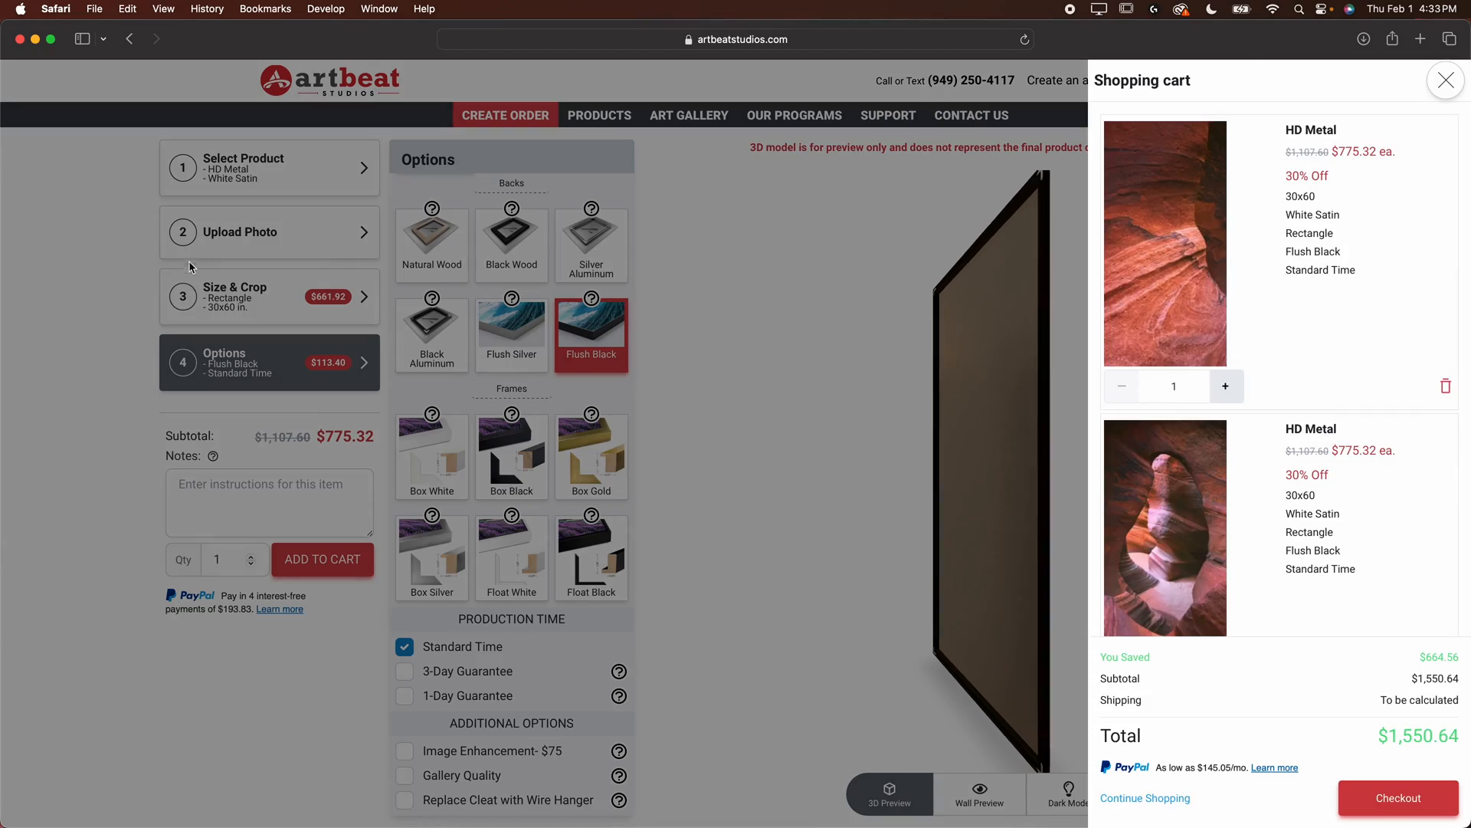
click(1444, 79)
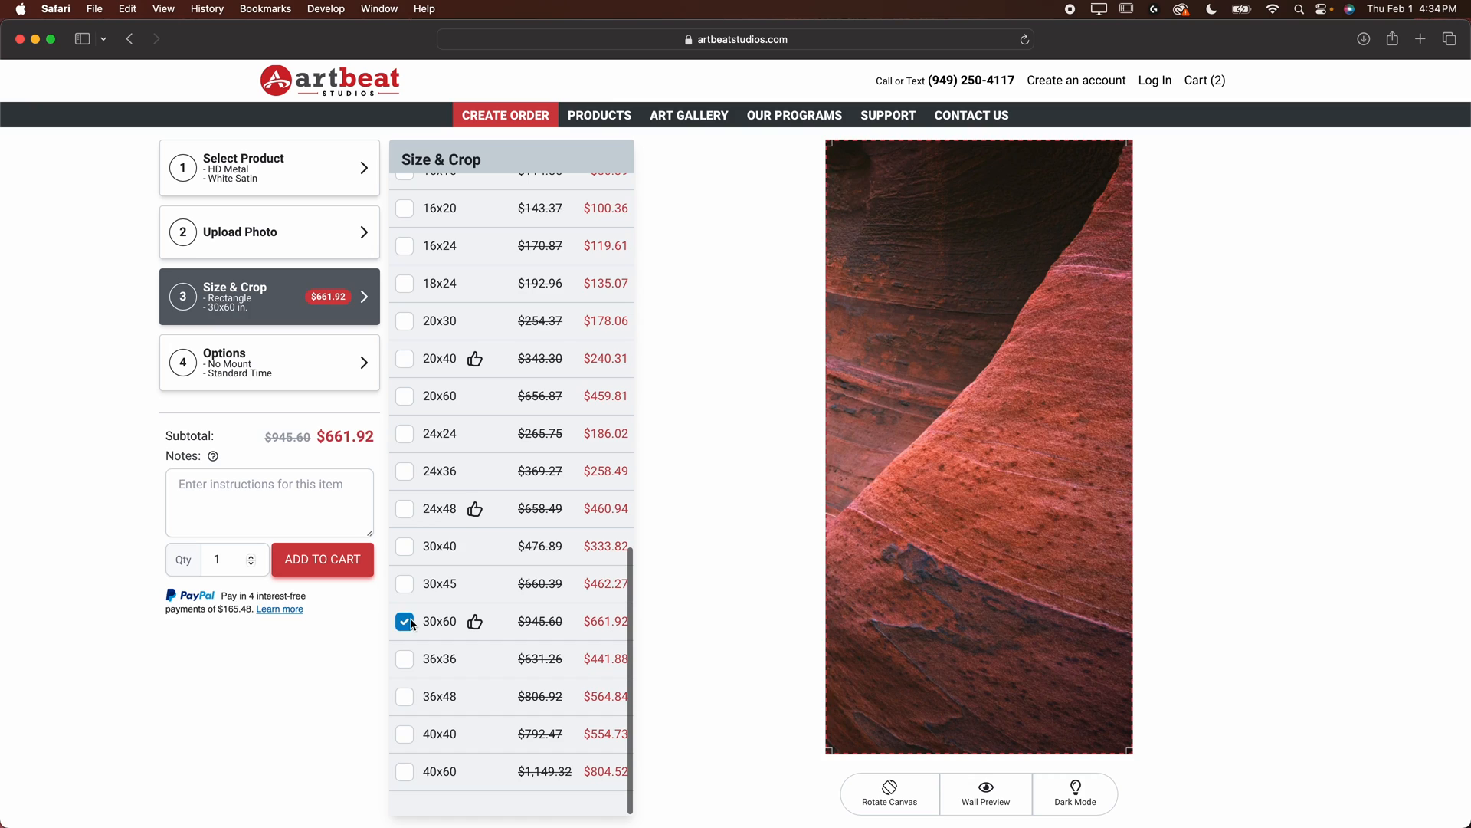
Make the right photo a 30×60 HD Metal print with Flush Black mounting, subtotal $775.32
click(269, 362)
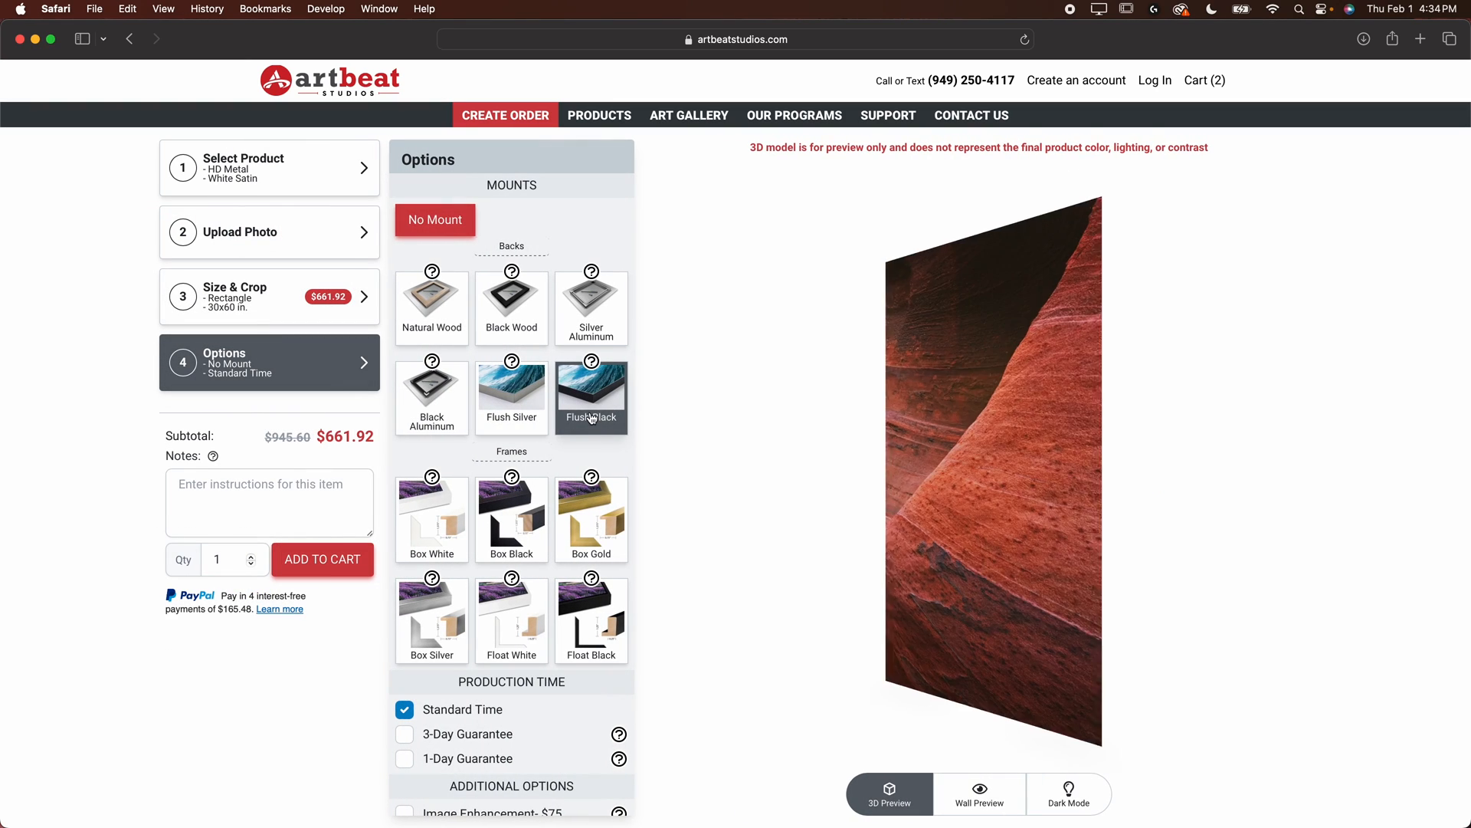
click(591, 395)
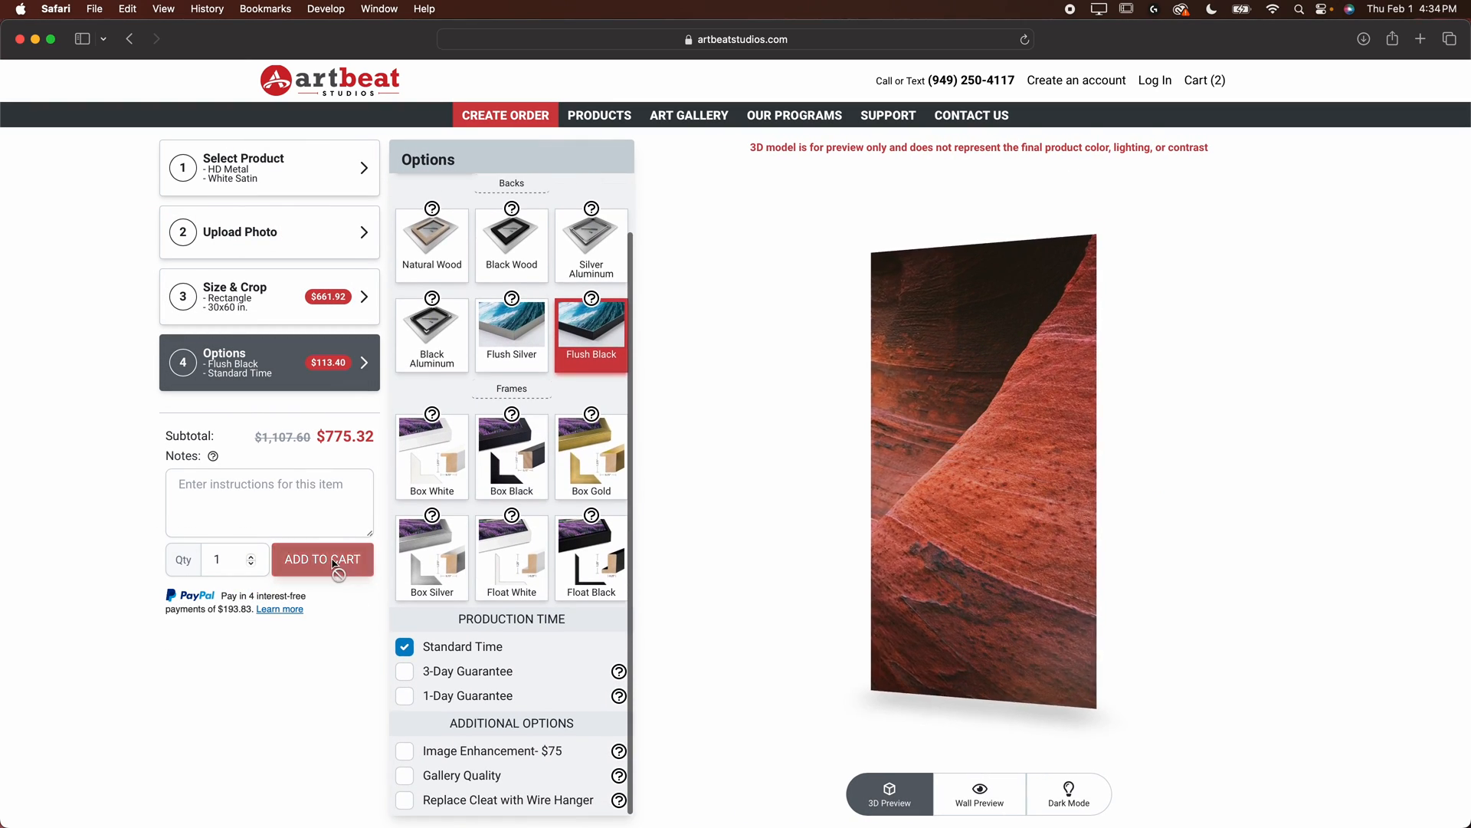